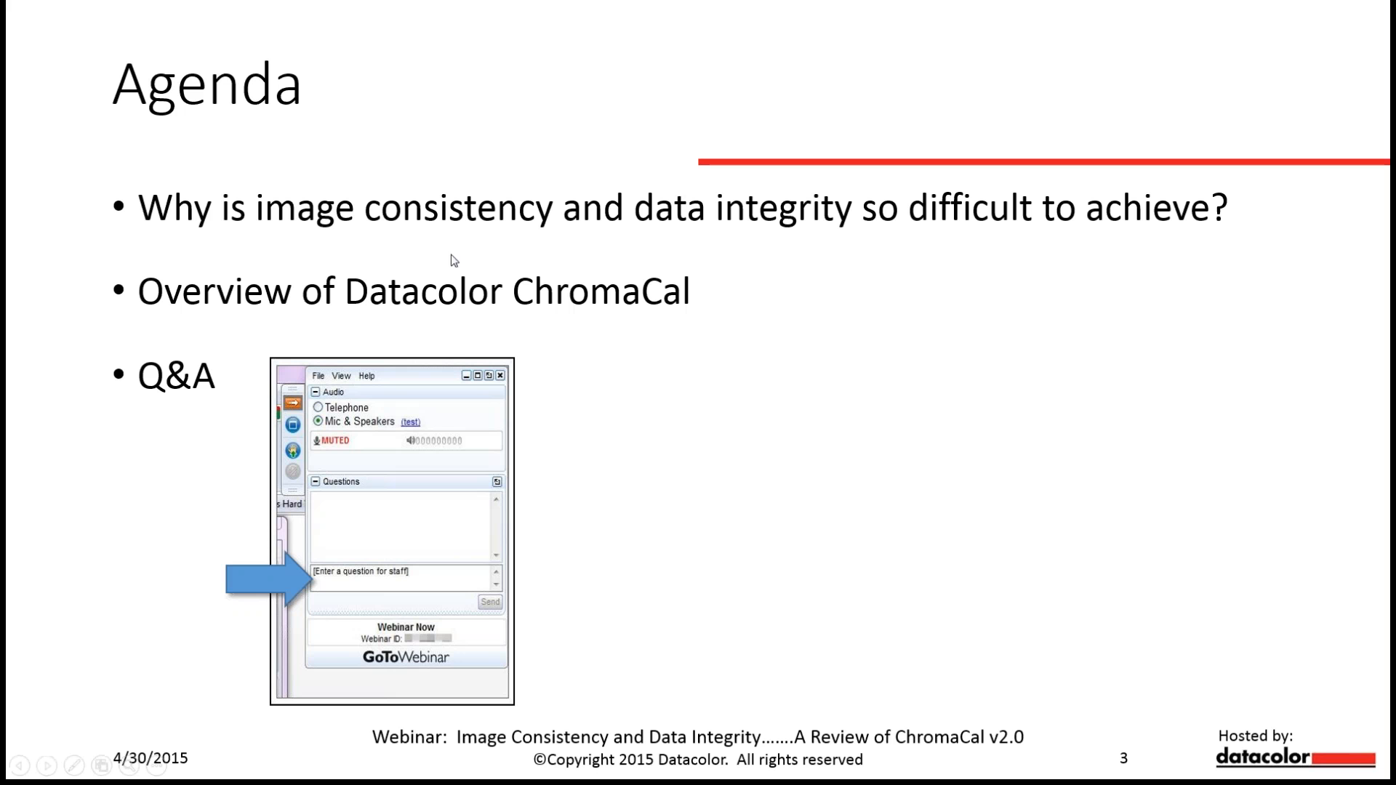
pyautogui.moveTo(389, 600)
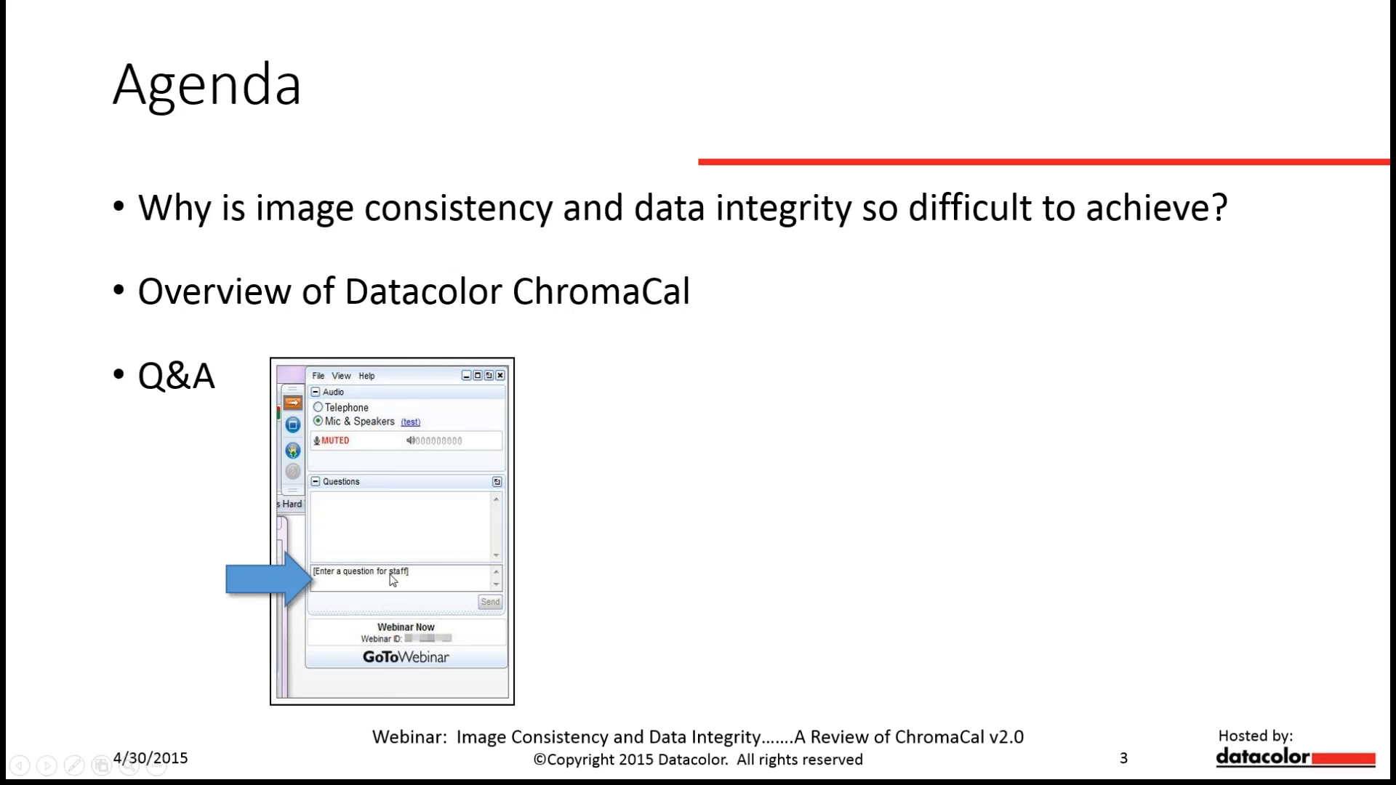
pyautogui.moveTo(402, 582)
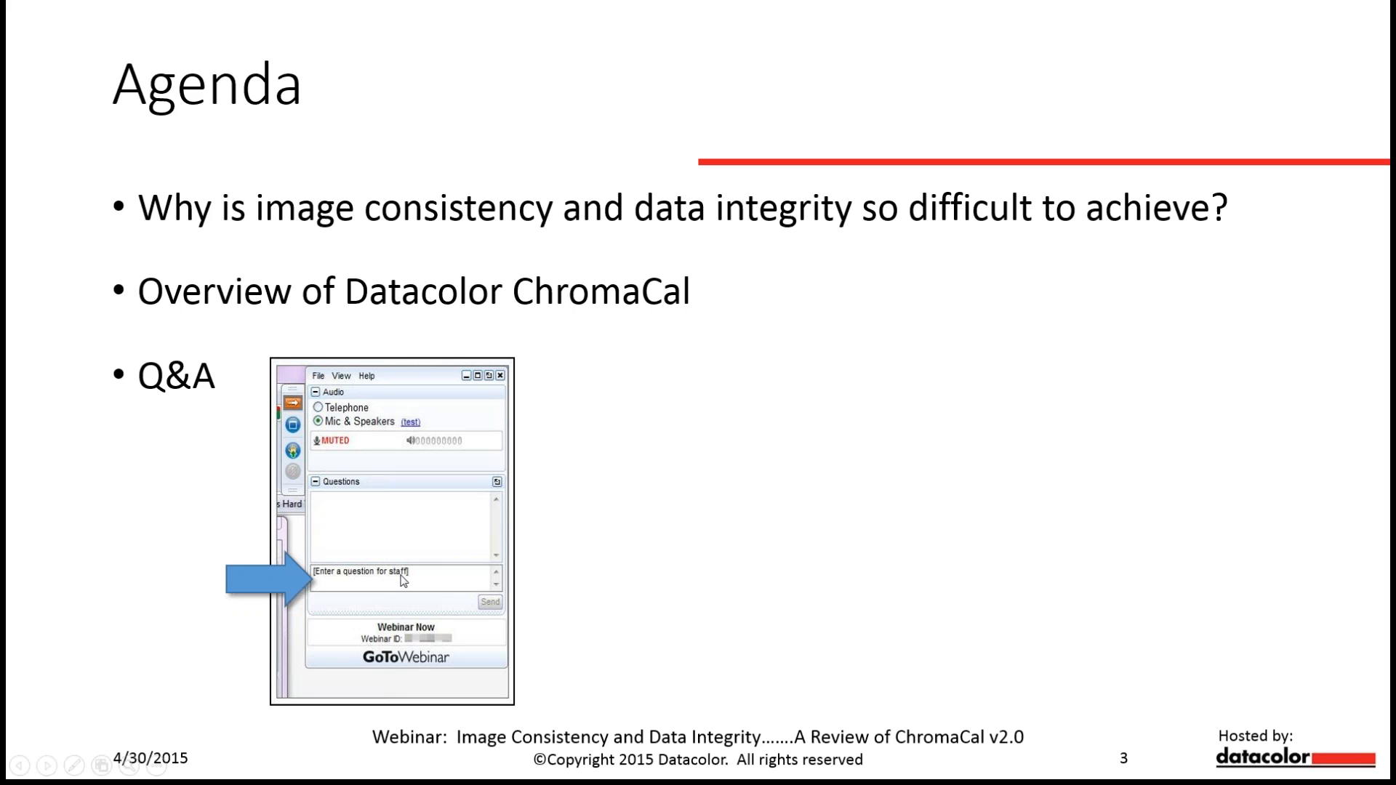
pyautogui.moveTo(680, 503)
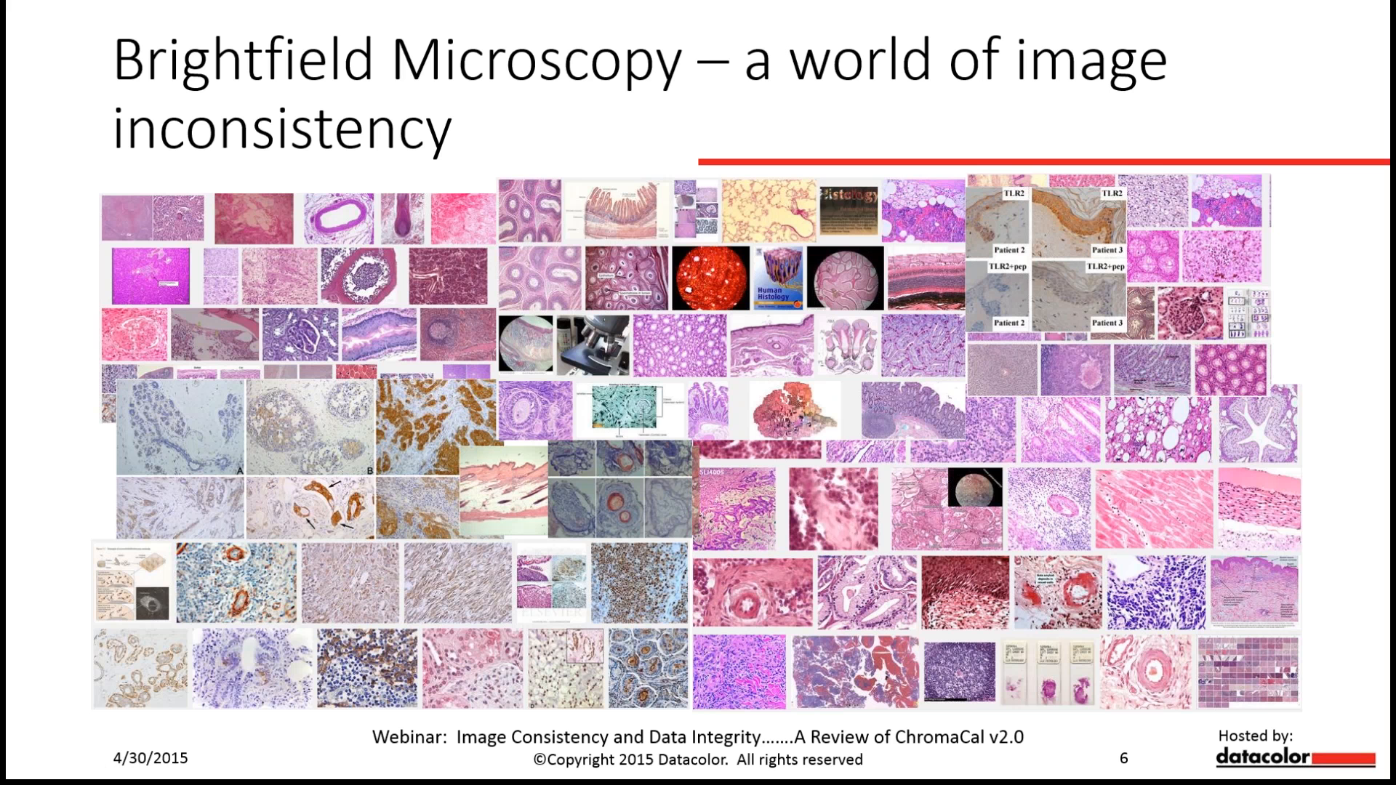
# - Advance the slideshow to slide 10, 'What are we to do?'
pyautogui.press('Right')
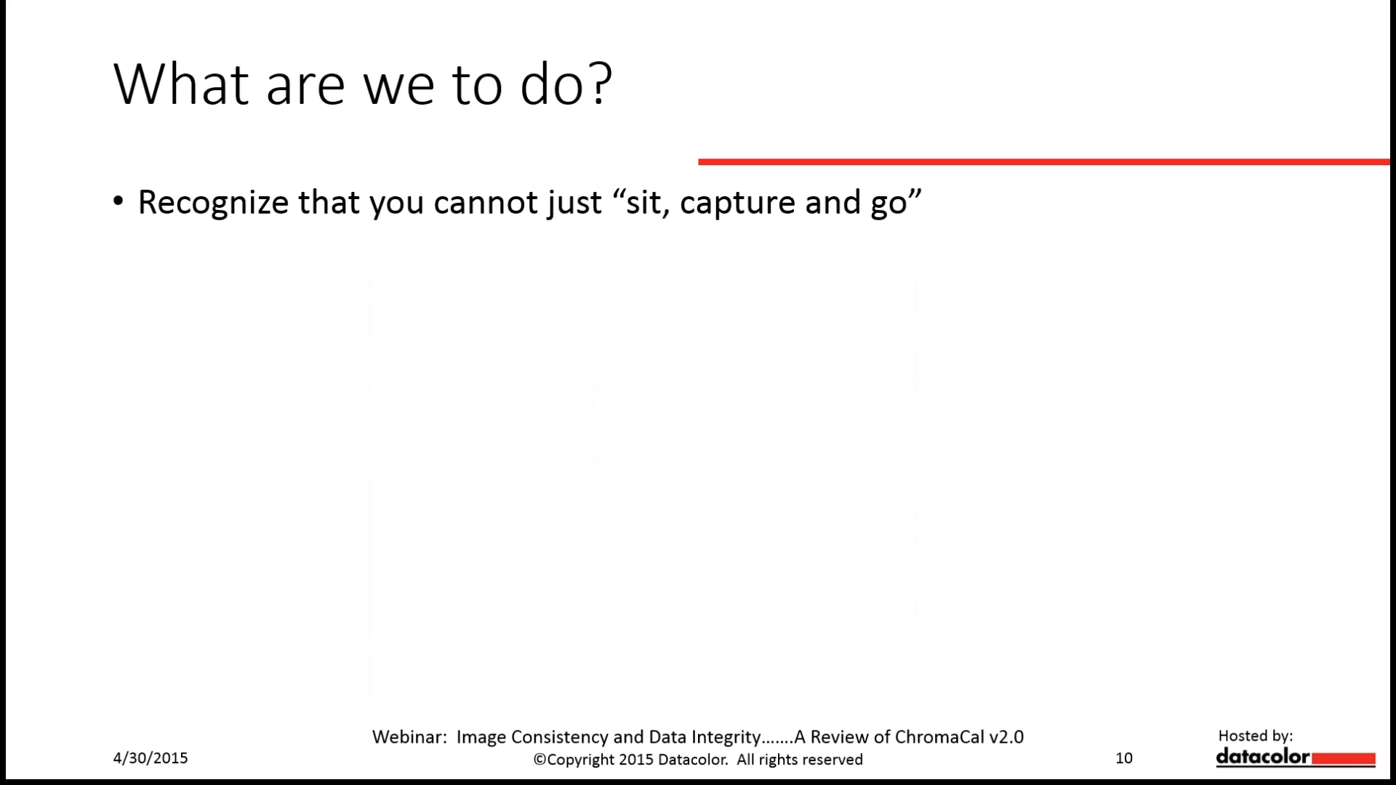
# - Advance the slideshow to slide 12, 'Components of ChromaCal'
pyautogui.press('Right')
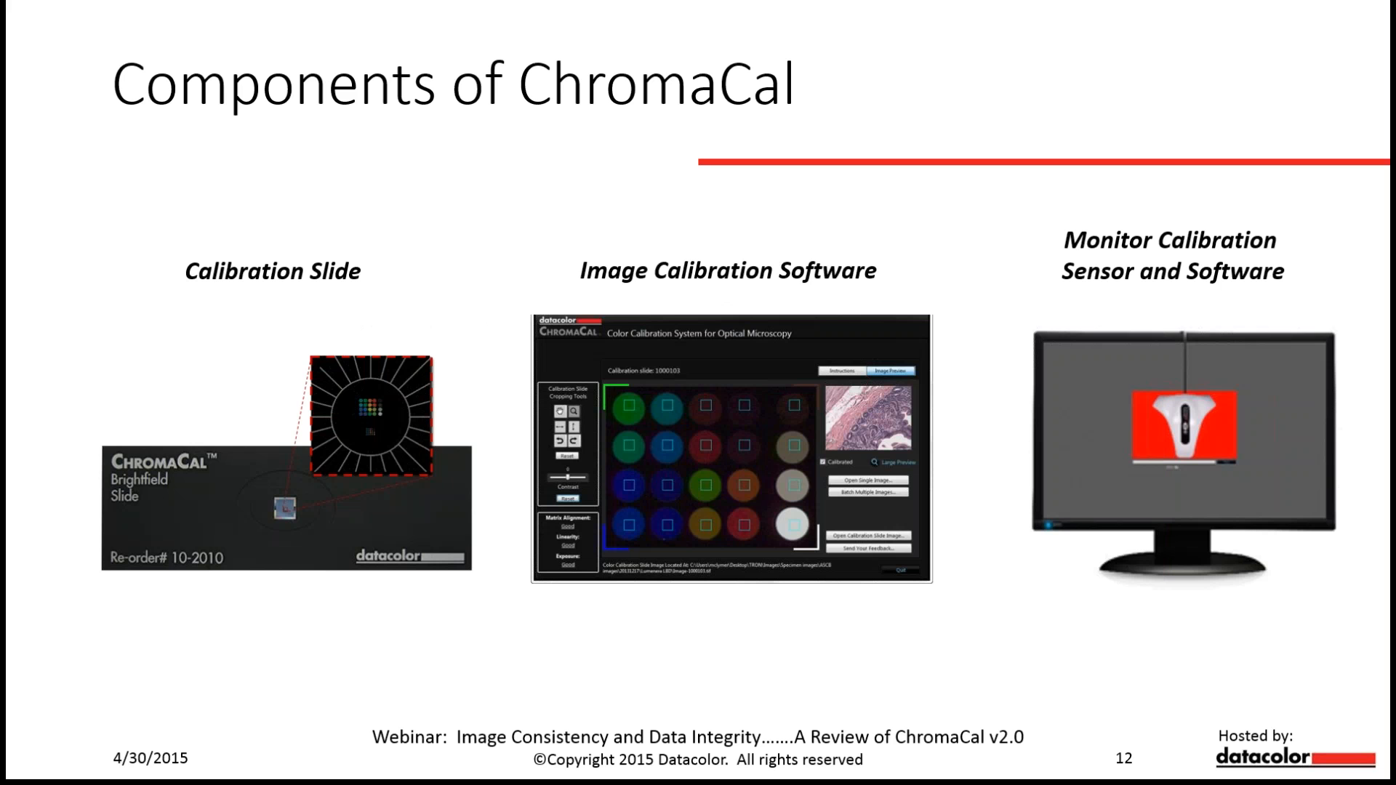
# - Advance to slide 13, 'ChromaCal Monitor Calibration'
pyautogui.press('Right')
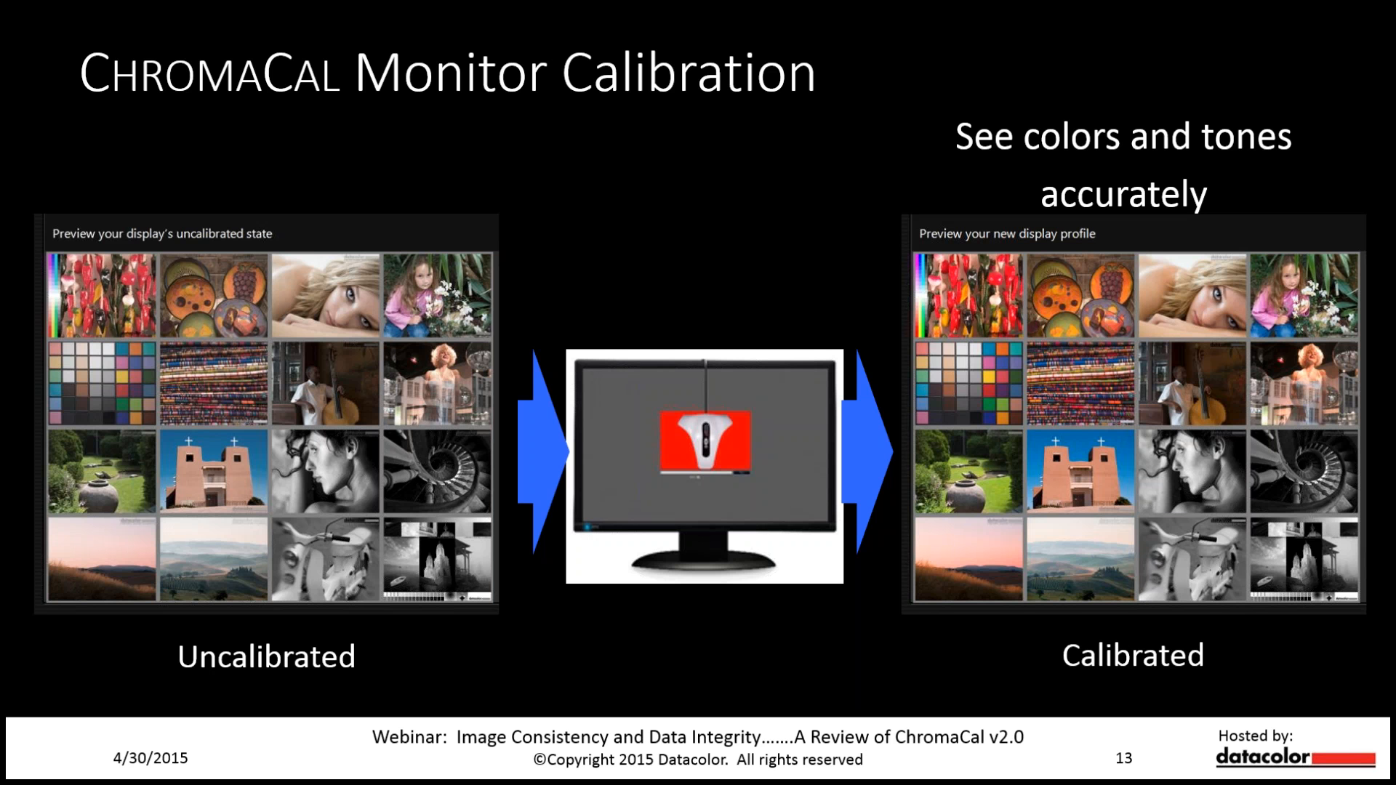
# - Advance past the calibration workflow slide to slide 15, 'Live Demonstration of ChromaCal'
pyautogui.press('Right')
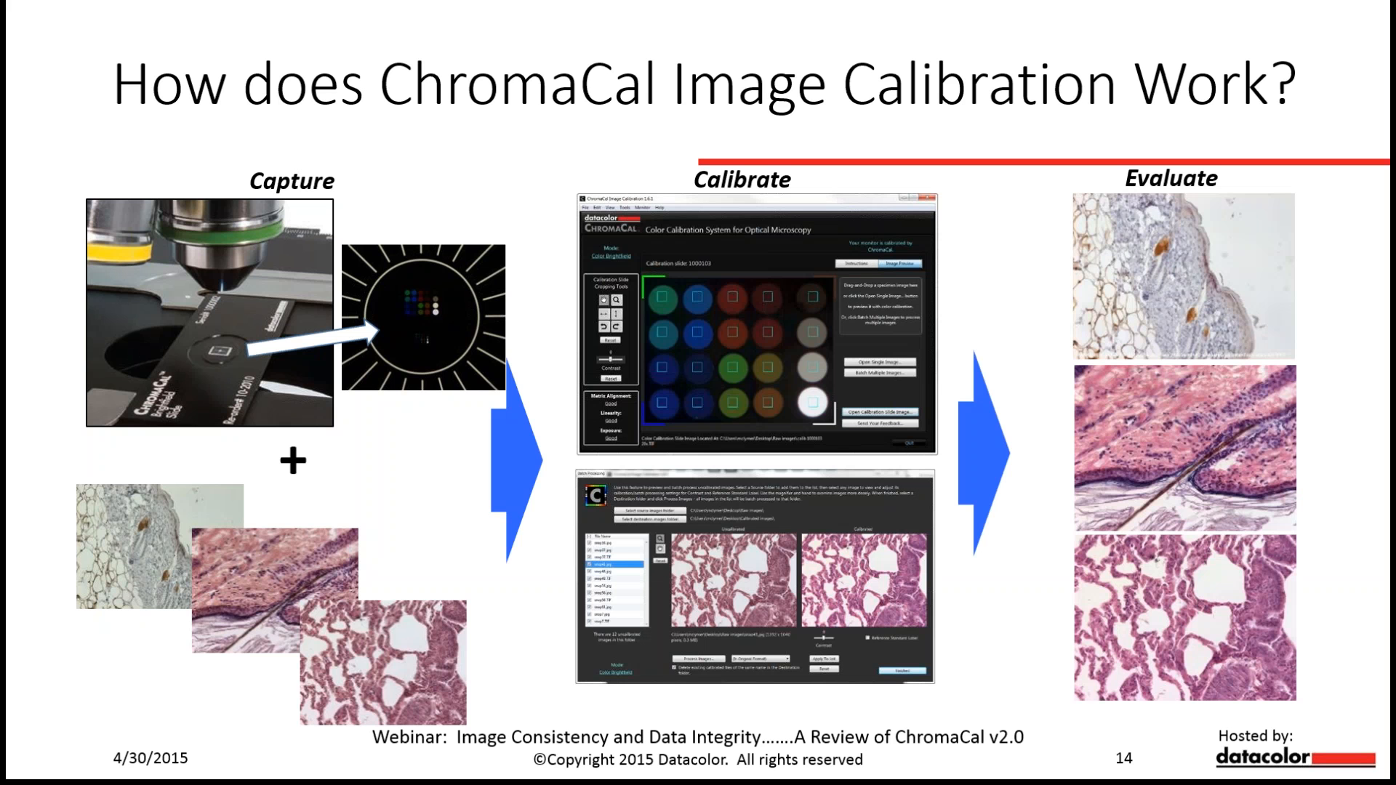
pyautogui.press('right')
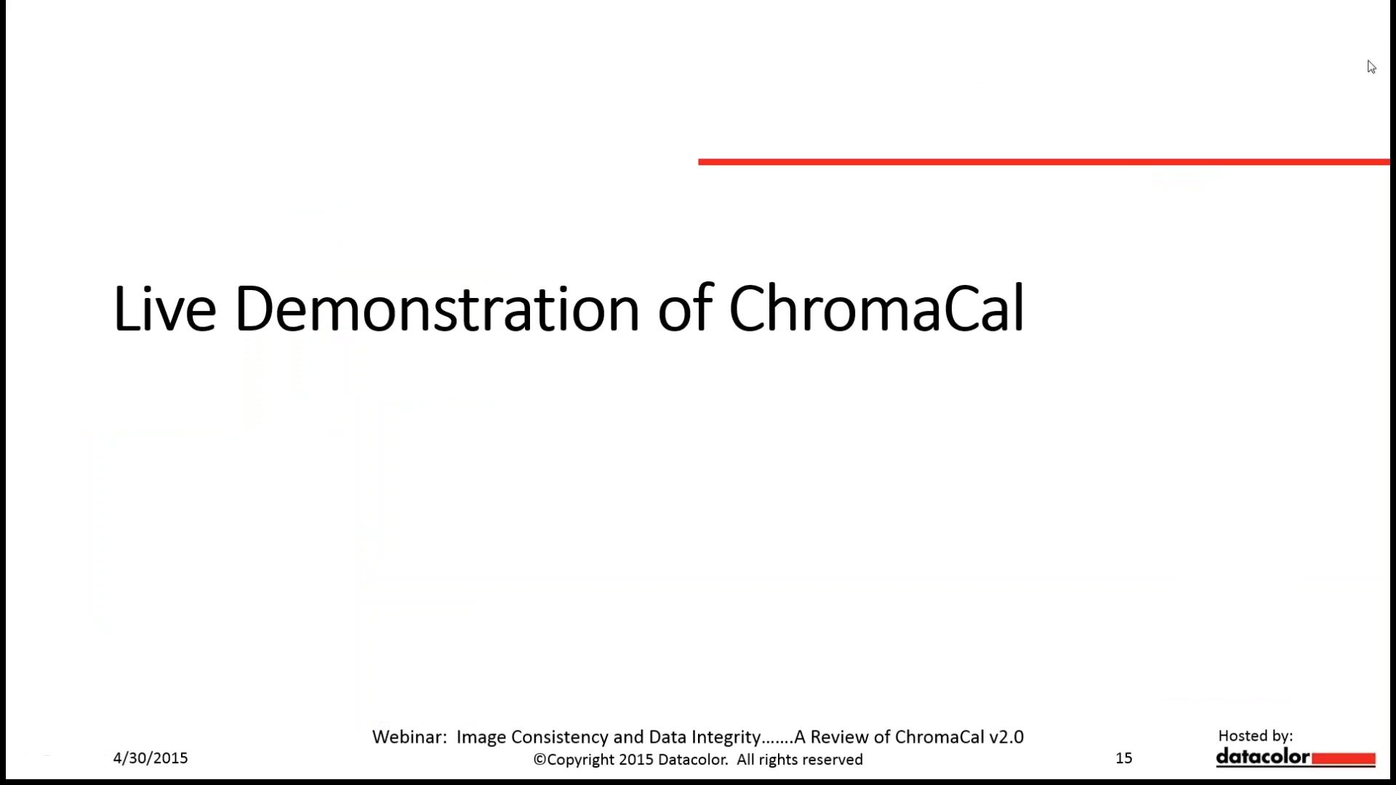
pyautogui.moveTo(1196, 157)
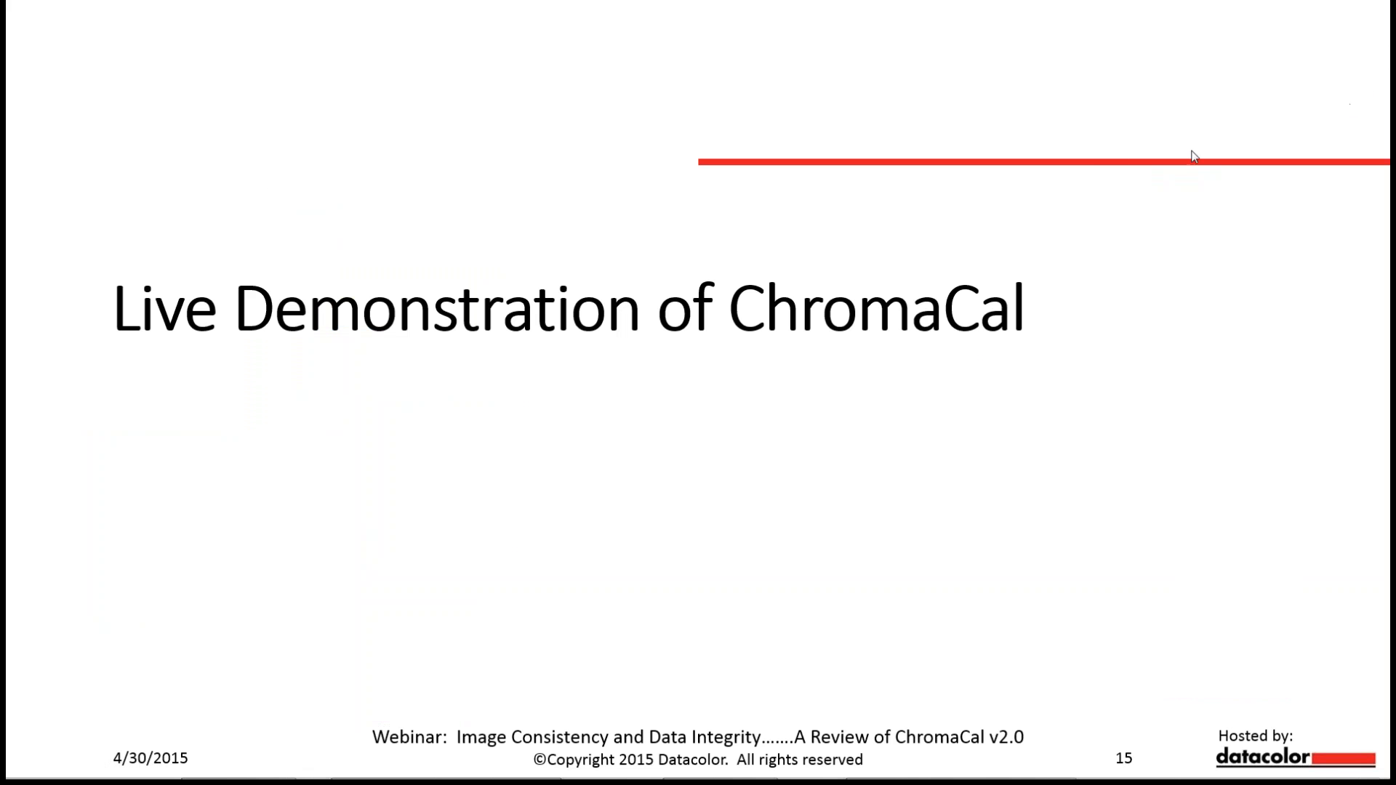
pyautogui.moveTo(739, 416)
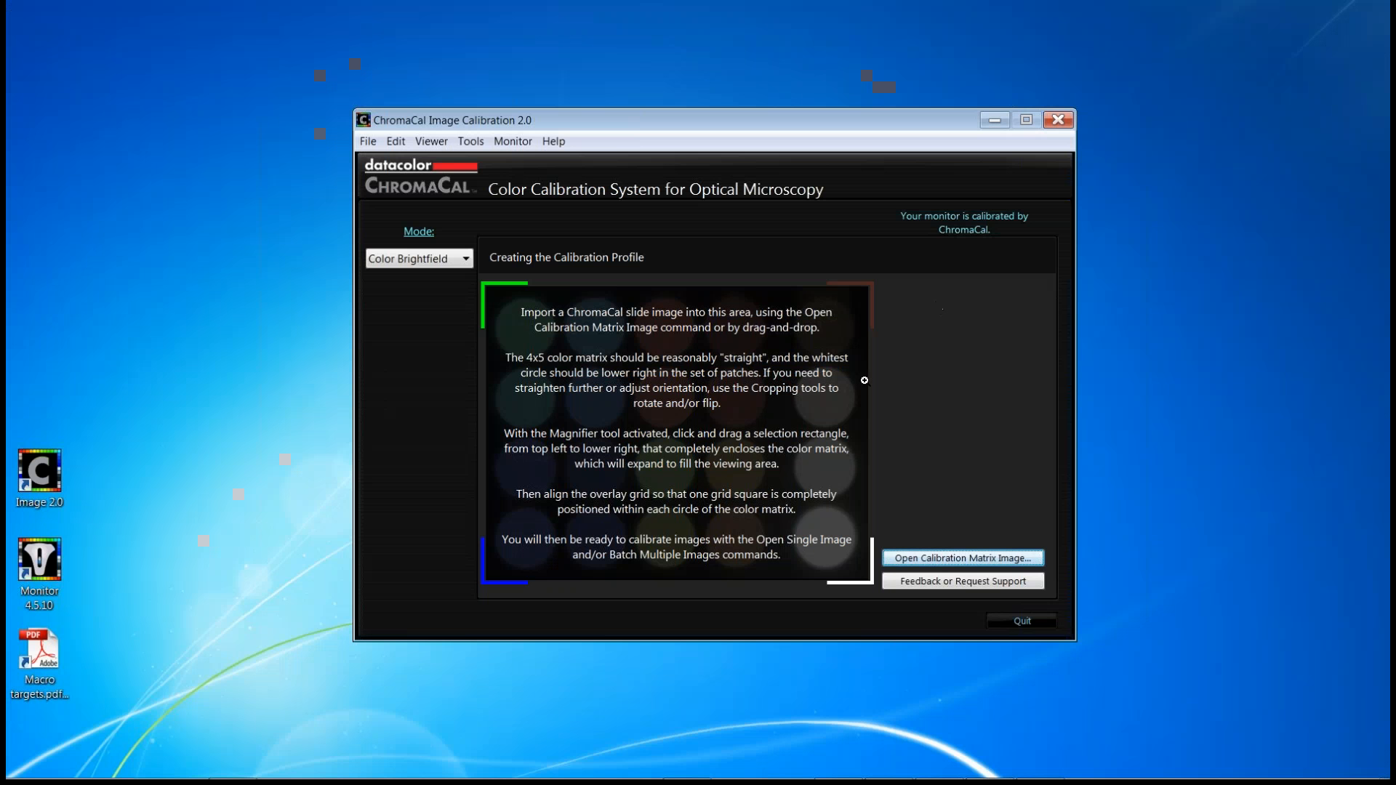
pyautogui.moveTo(1169, 448)
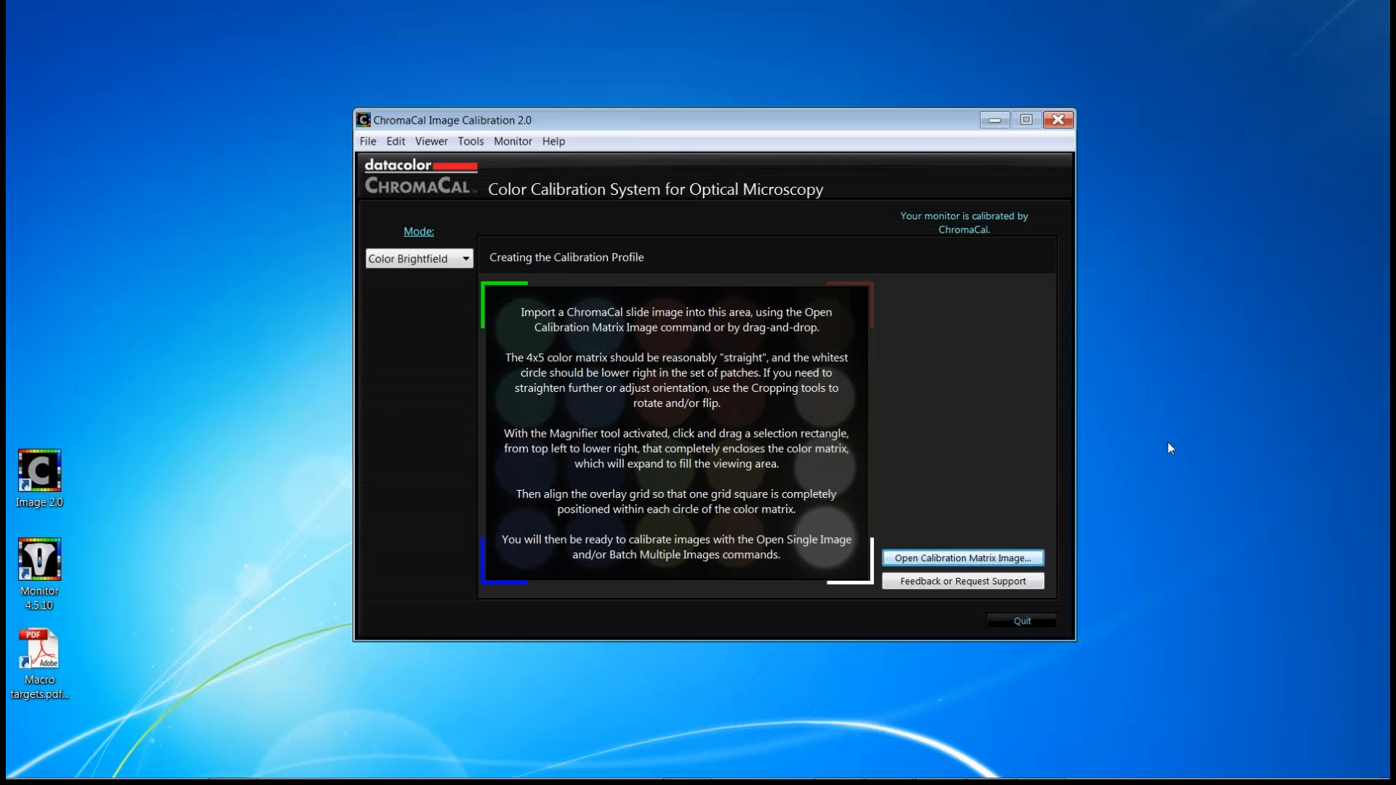
pyautogui.moveTo(1150, 452)
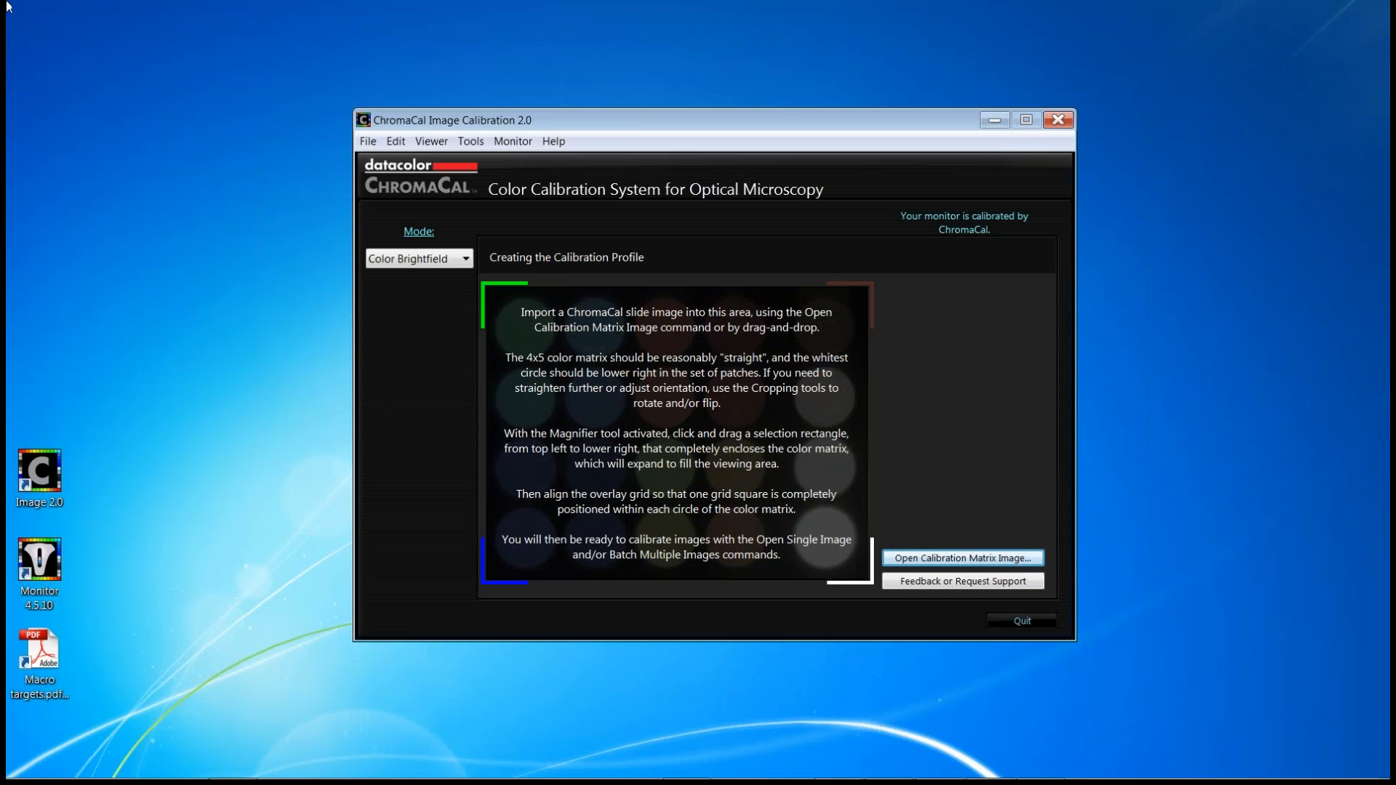
pyautogui.moveTo(463, 34)
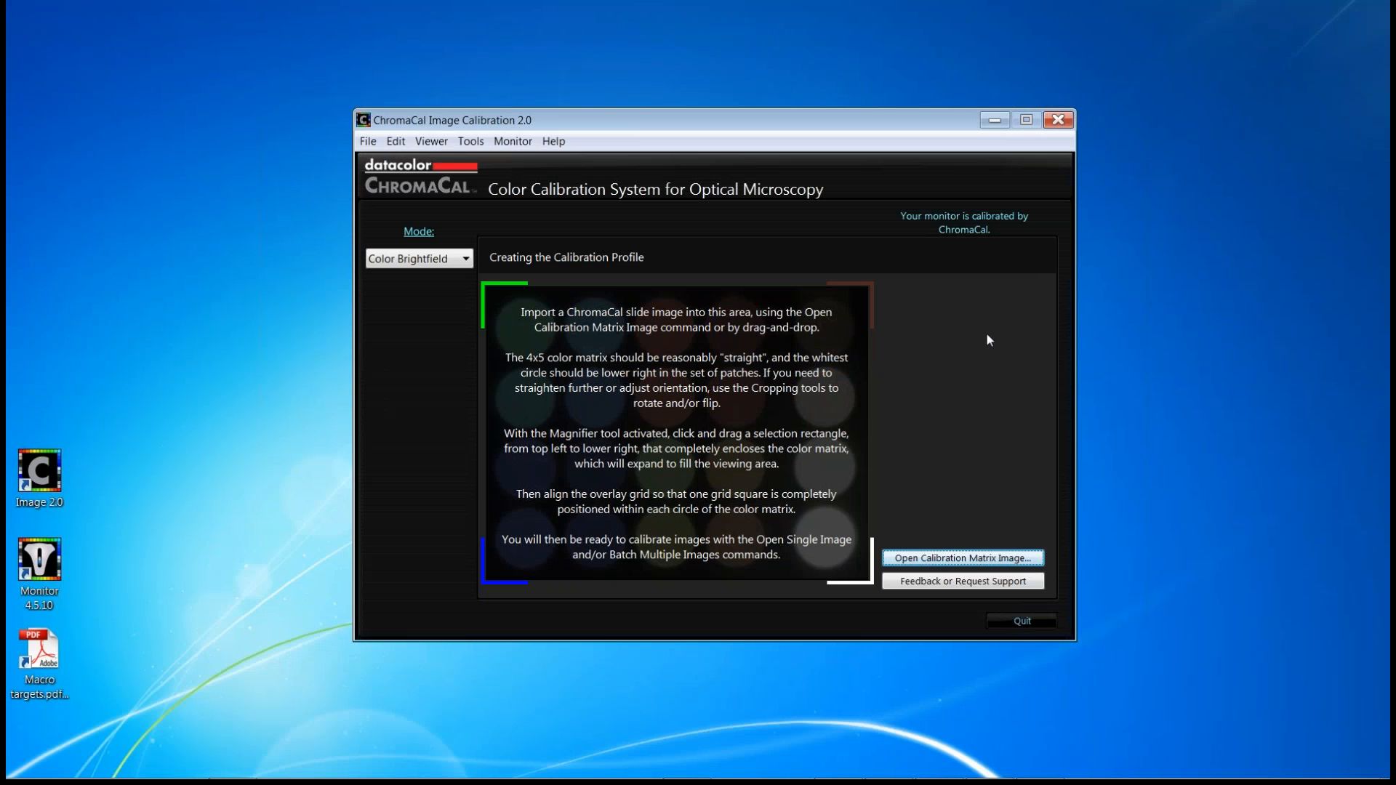
pyautogui.moveTo(941, 468)
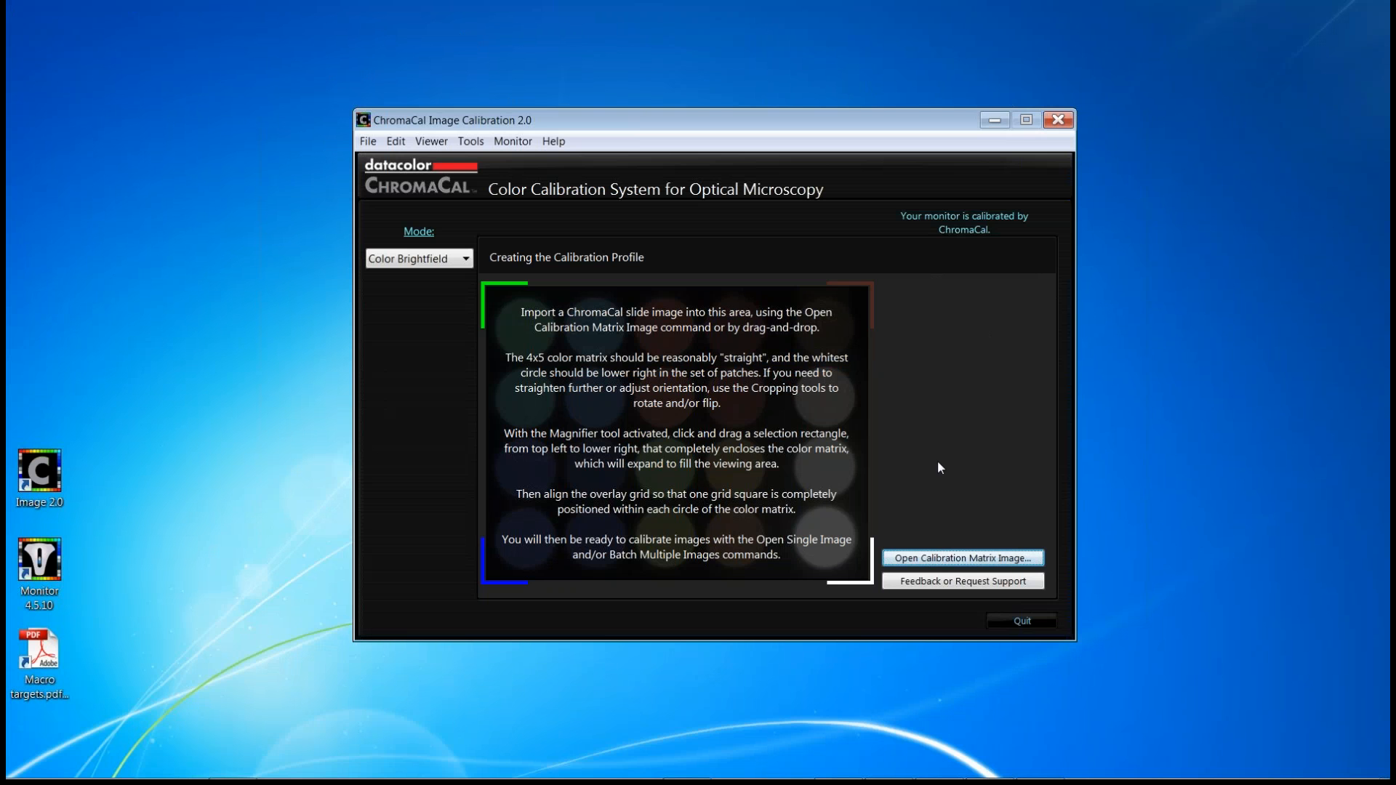
pyautogui.moveTo(1009, 278)
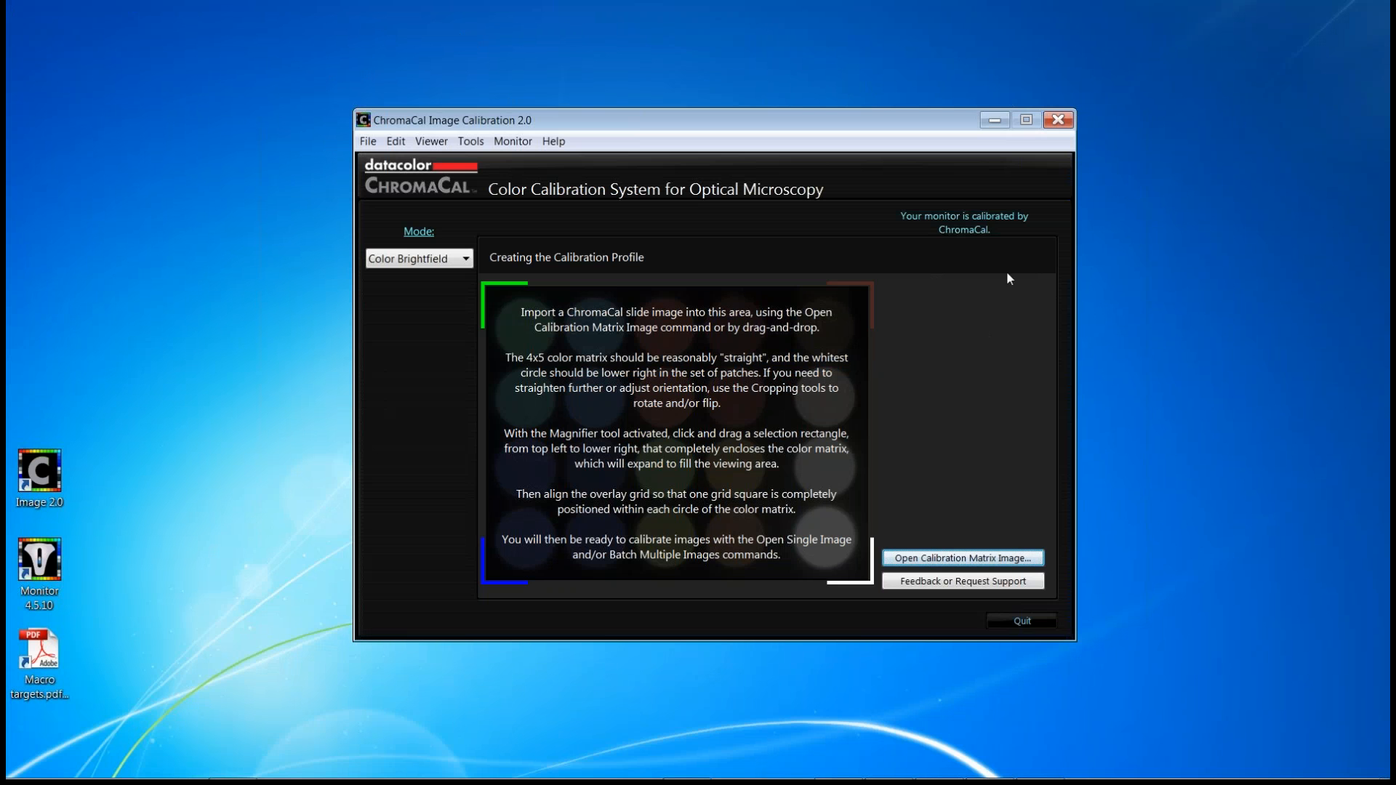
pyautogui.moveTo(945, 236)
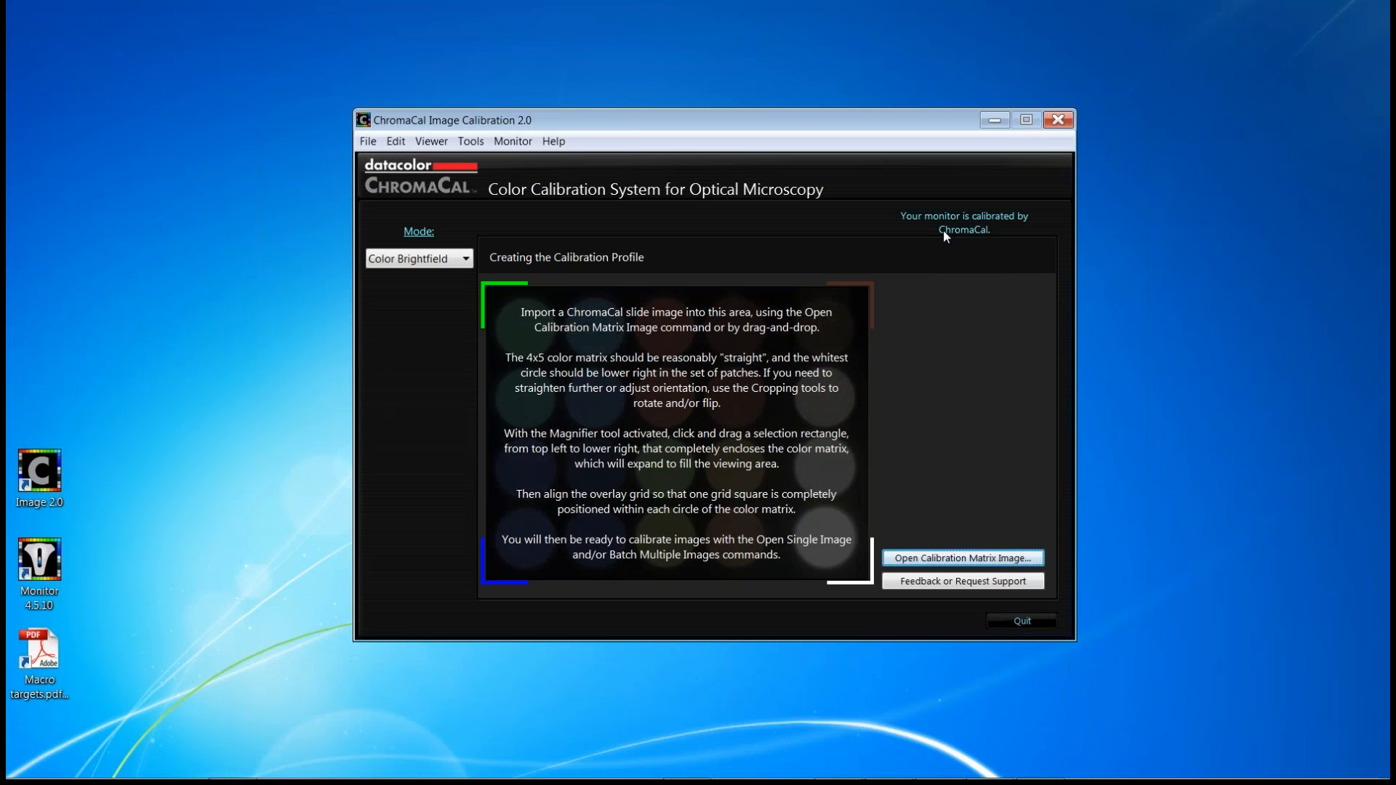
pyautogui.moveTo(986, 268)
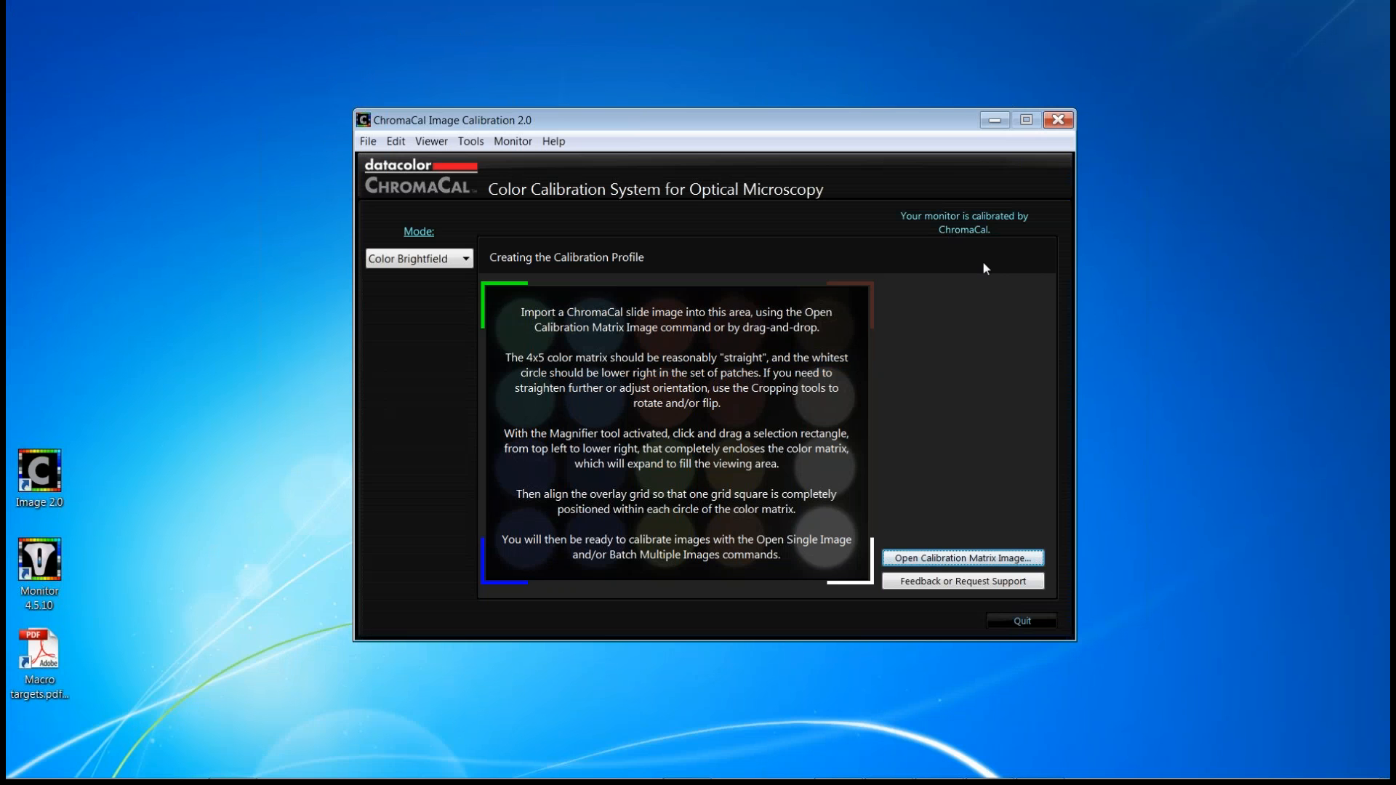
pyautogui.moveTo(960, 239)
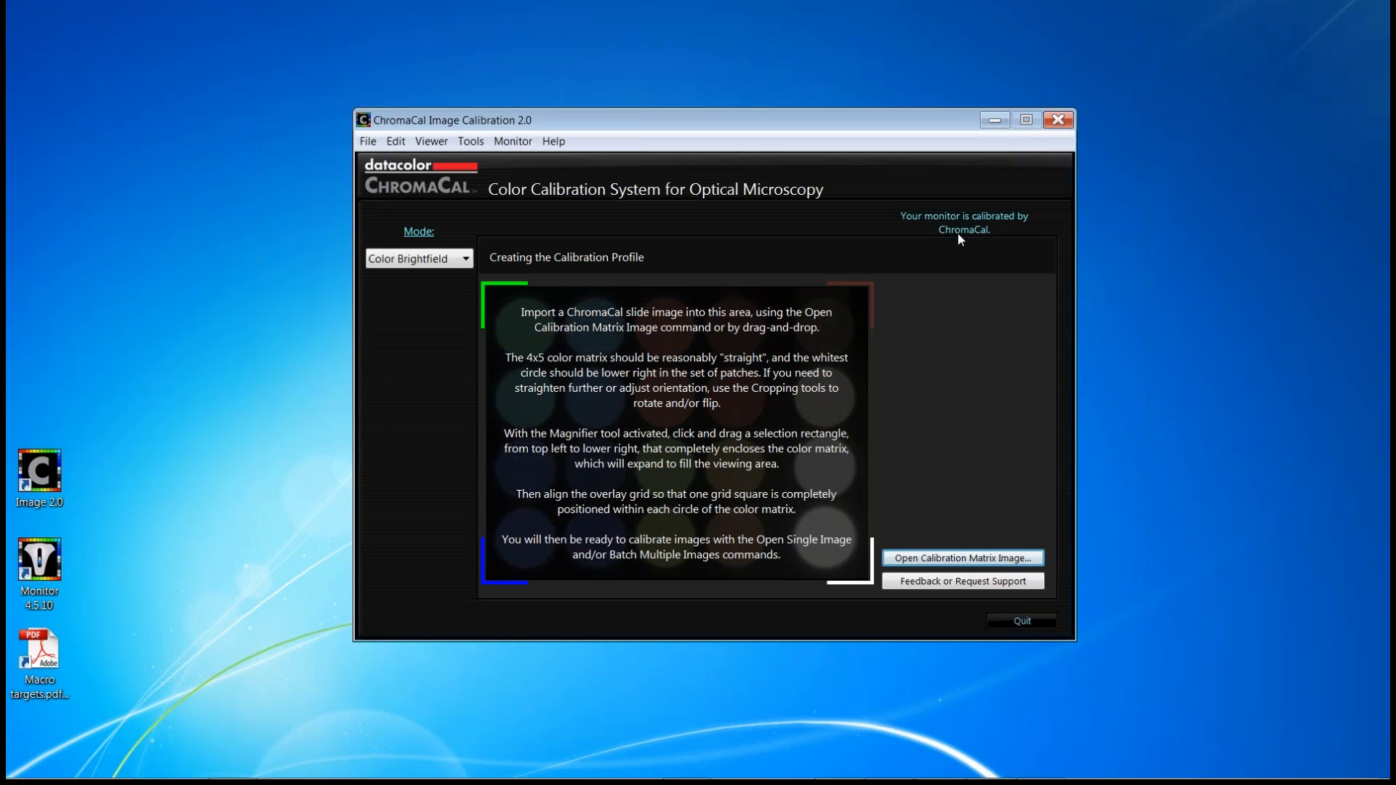
pyautogui.moveTo(830, 226)
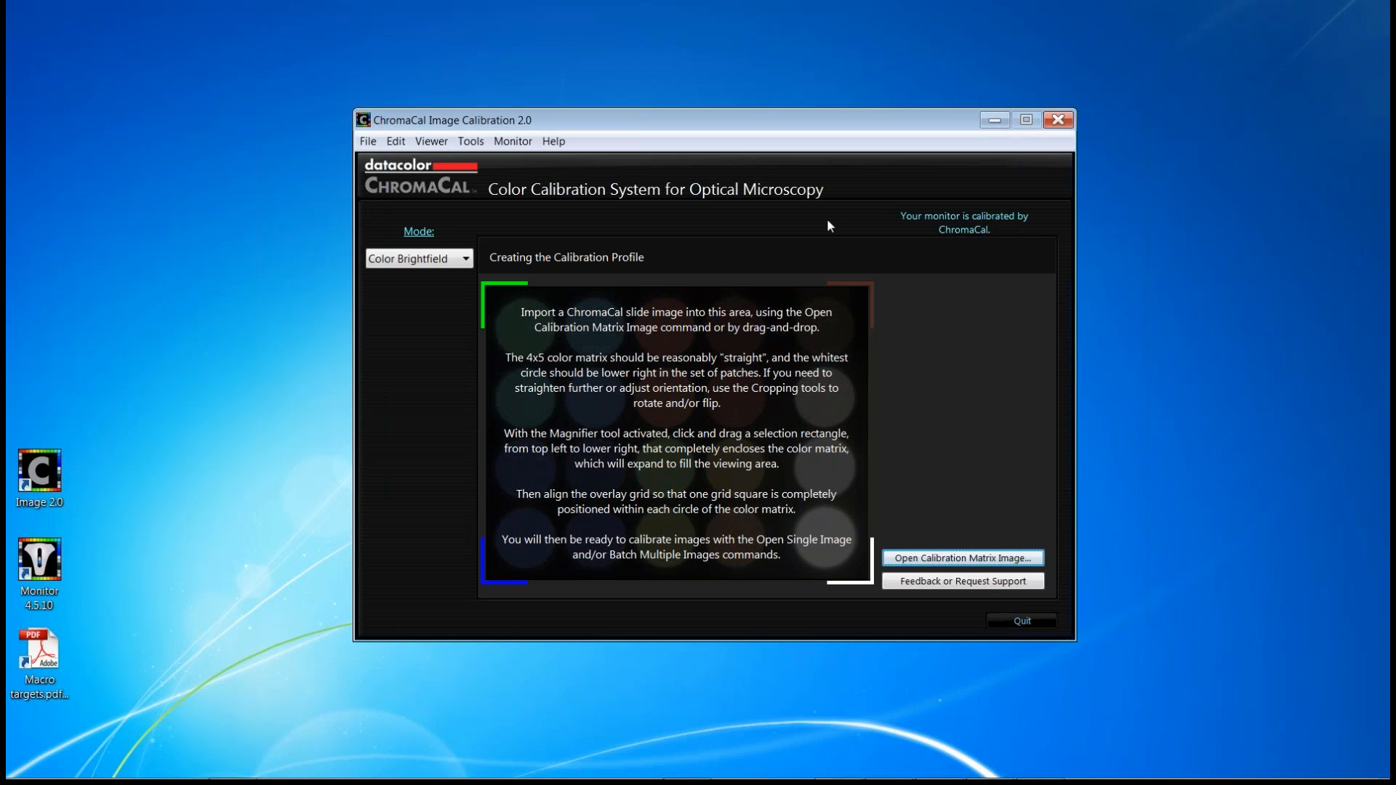
pyautogui.moveTo(846, 215)
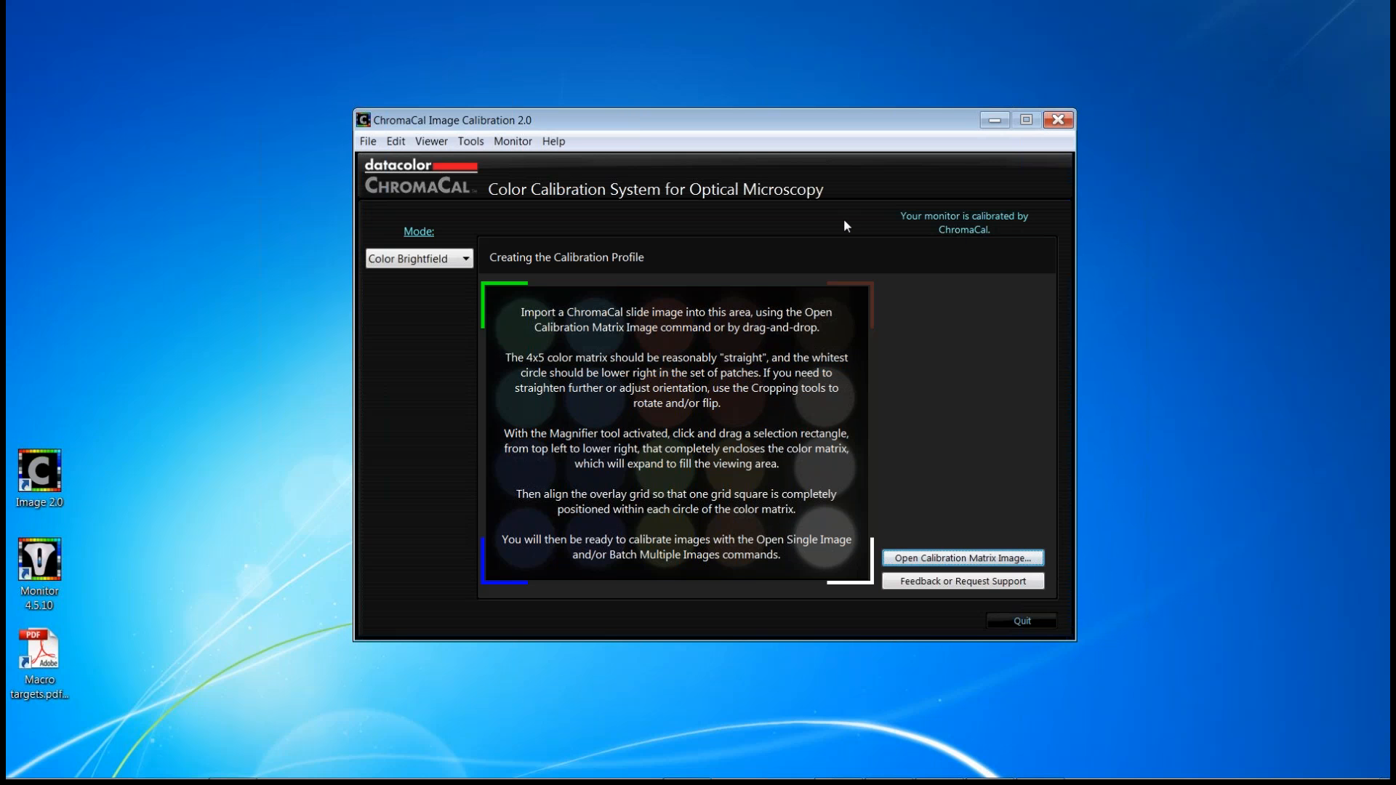
pyautogui.moveTo(826, 318)
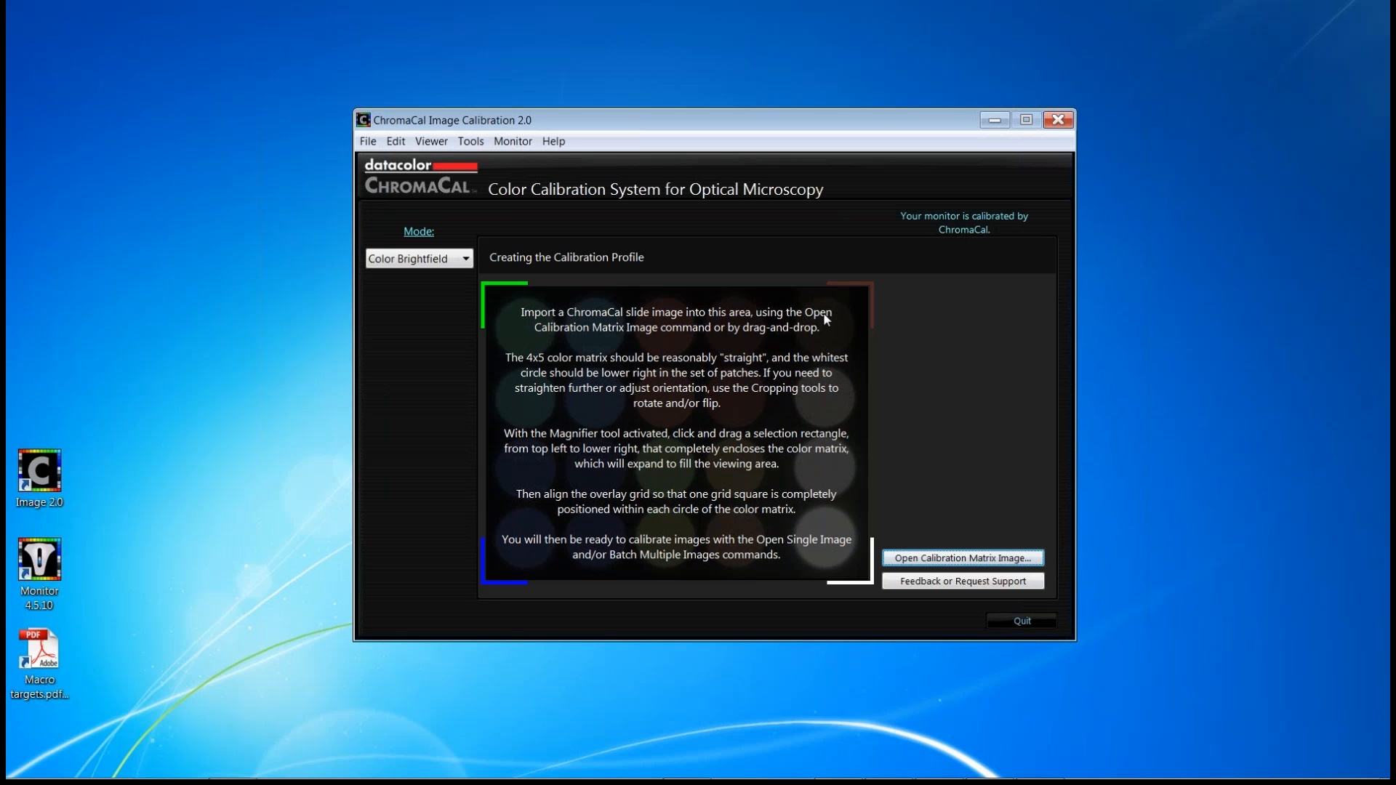
pyautogui.moveTo(656, 269)
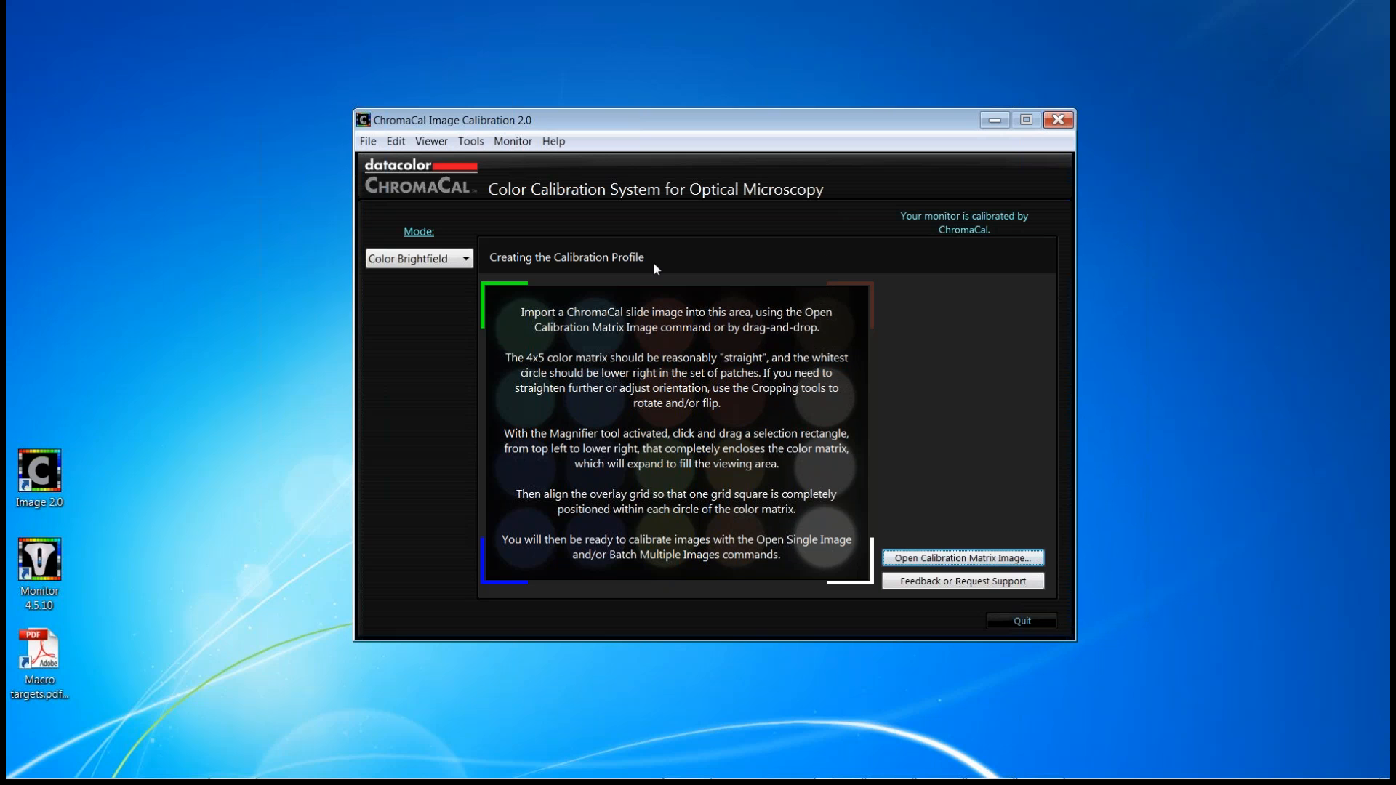
pyautogui.moveTo(672, 250)
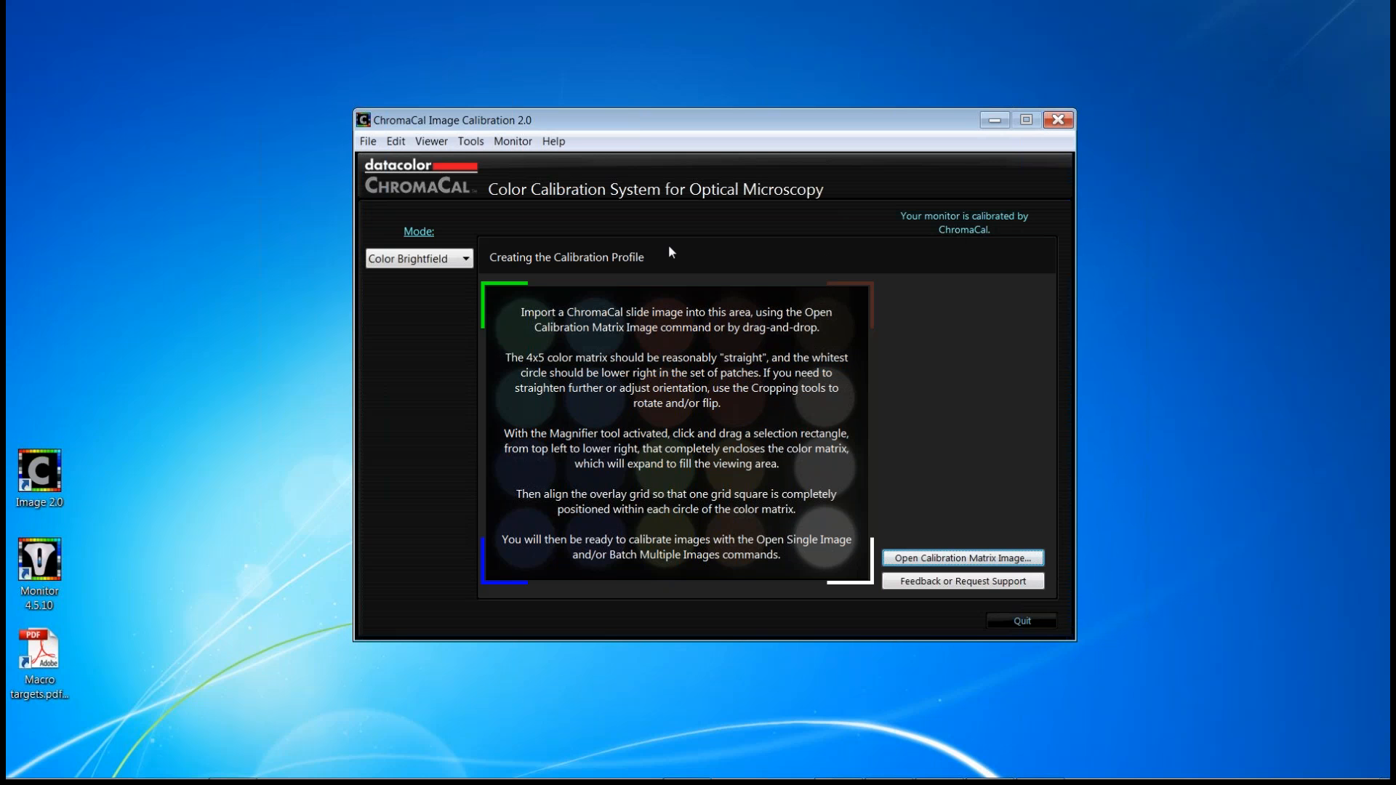
pyautogui.moveTo(928, 378)
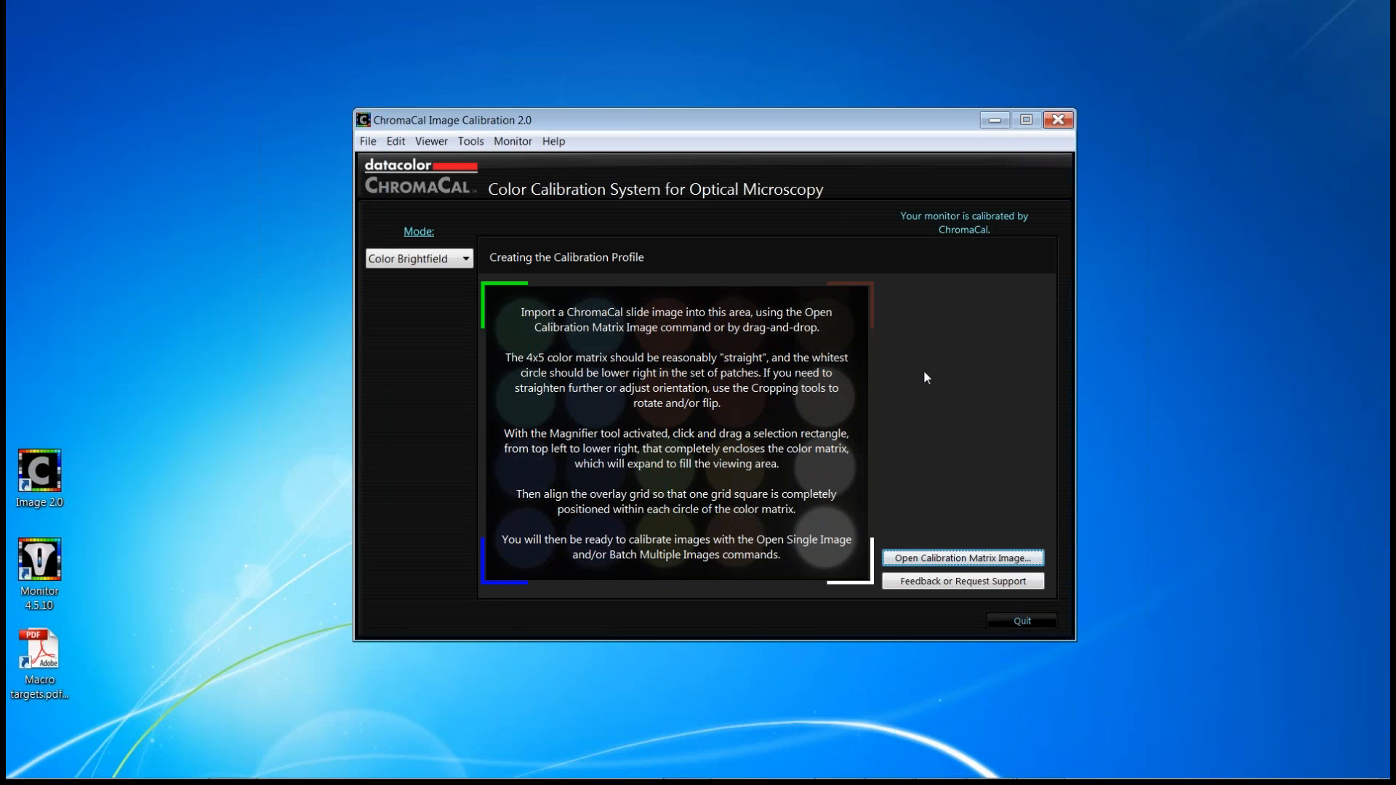
pyautogui.moveTo(950, 564)
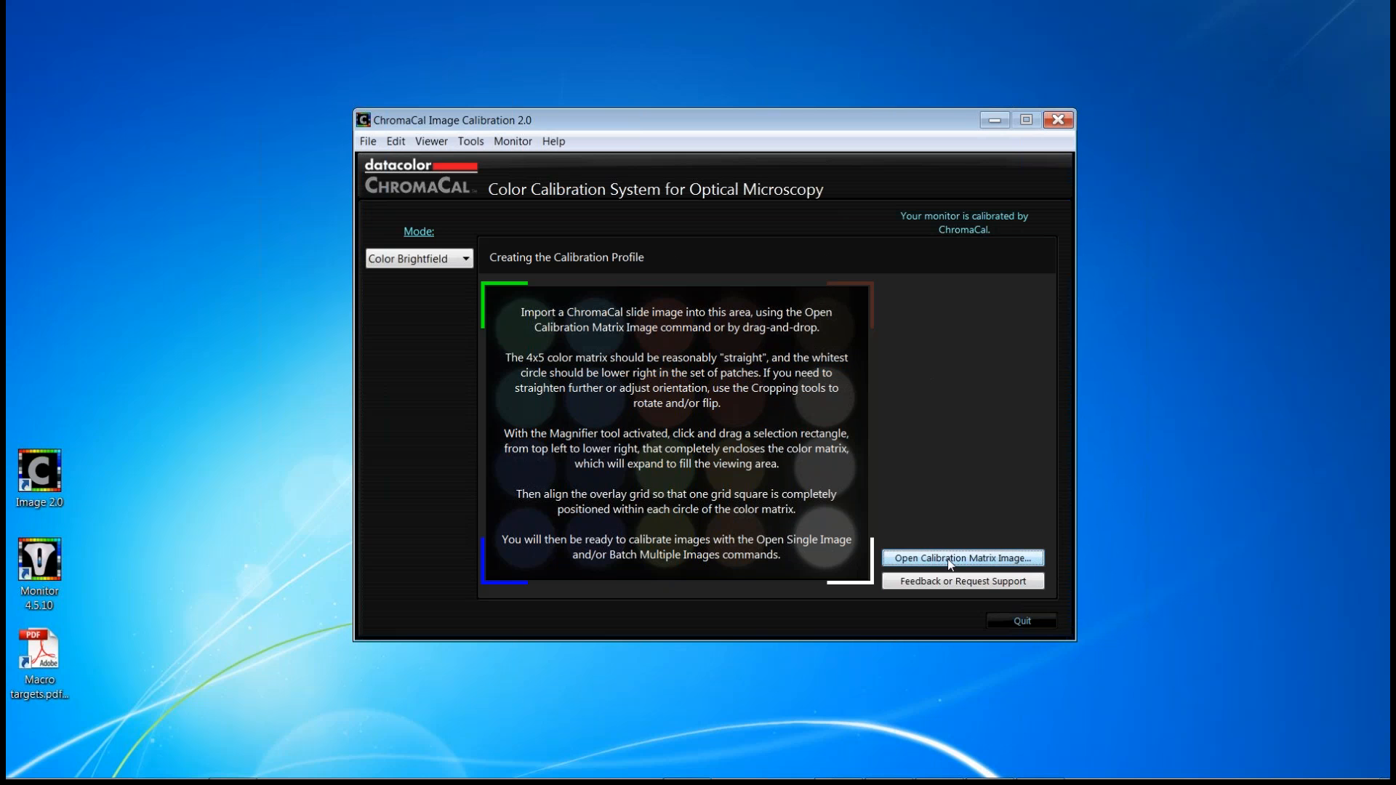
pyautogui.click(963, 558)
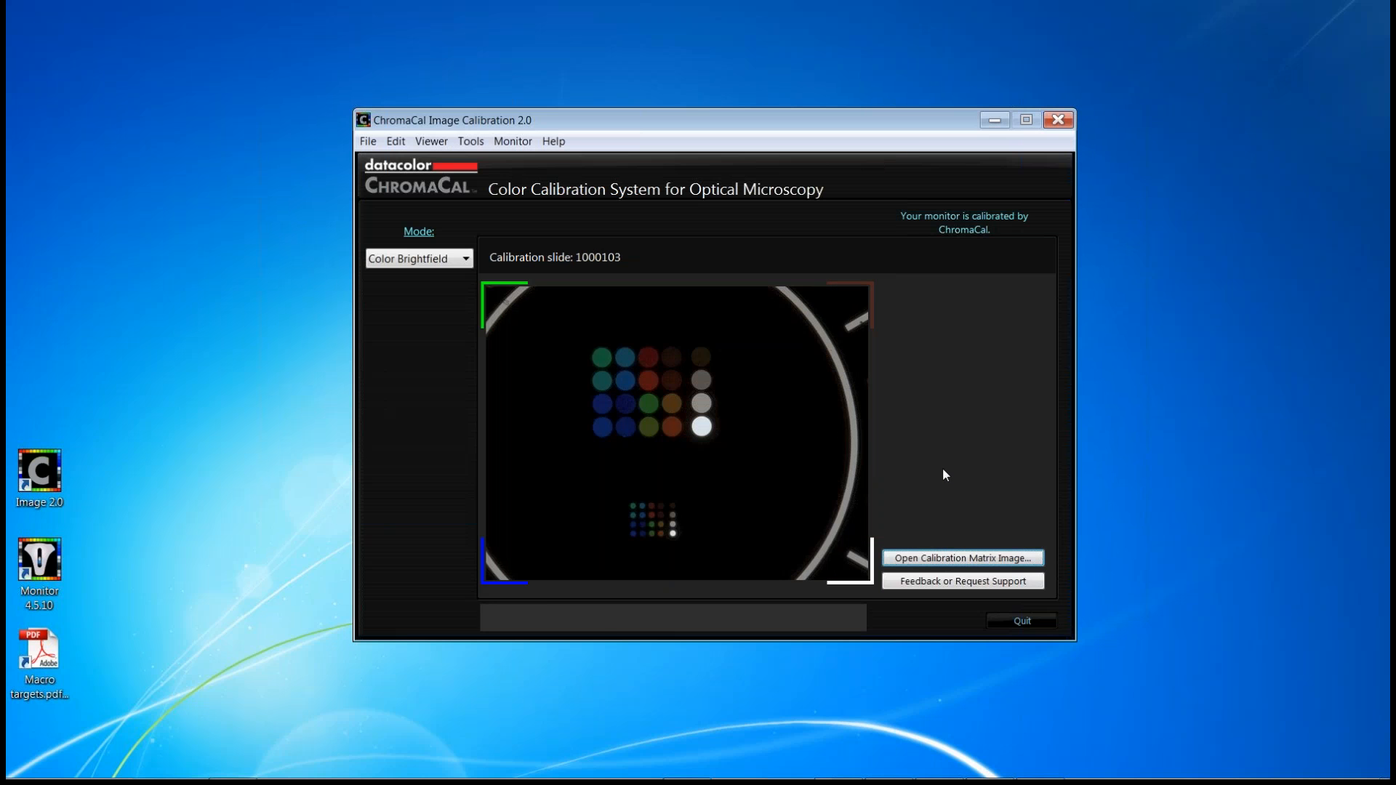
pyautogui.click(963, 558)
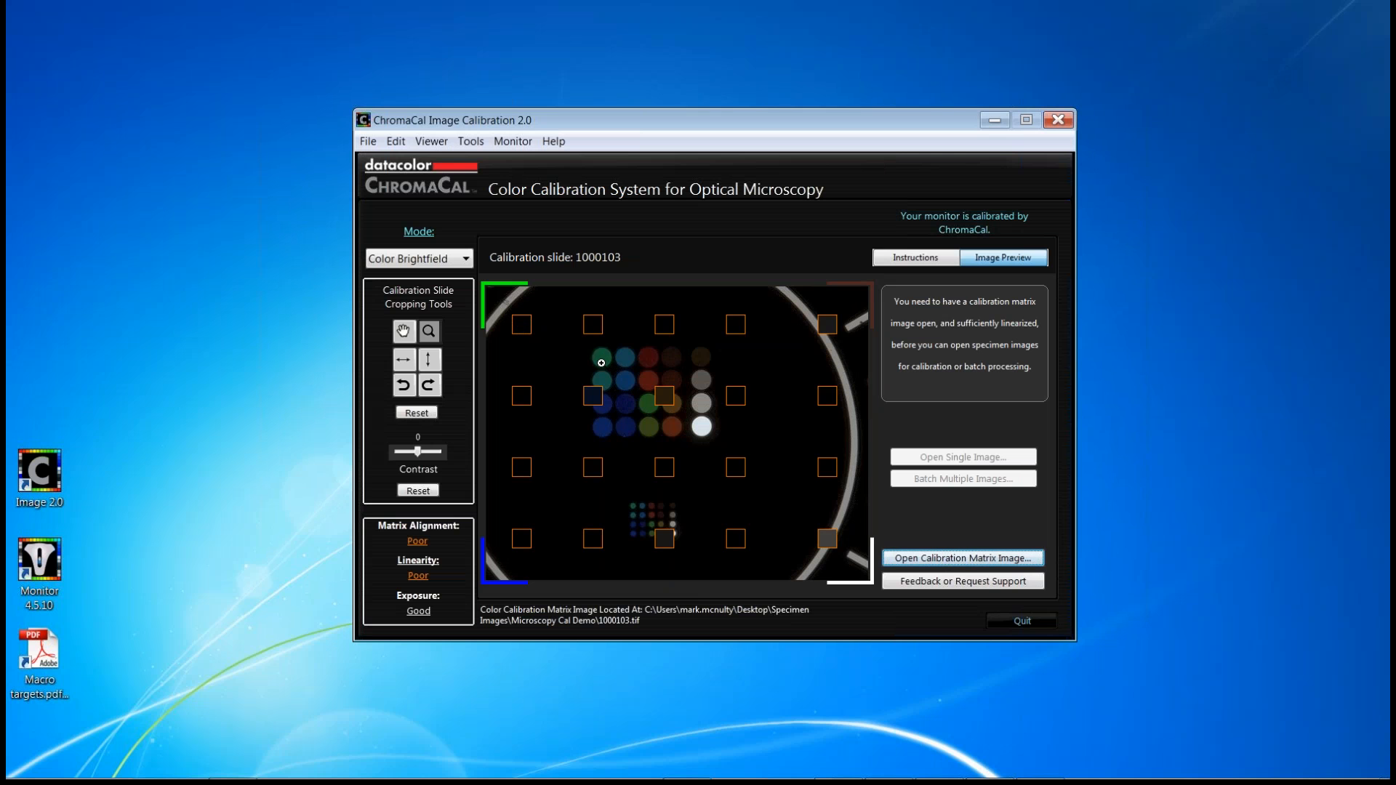
pyautogui.moveTo(602, 349)
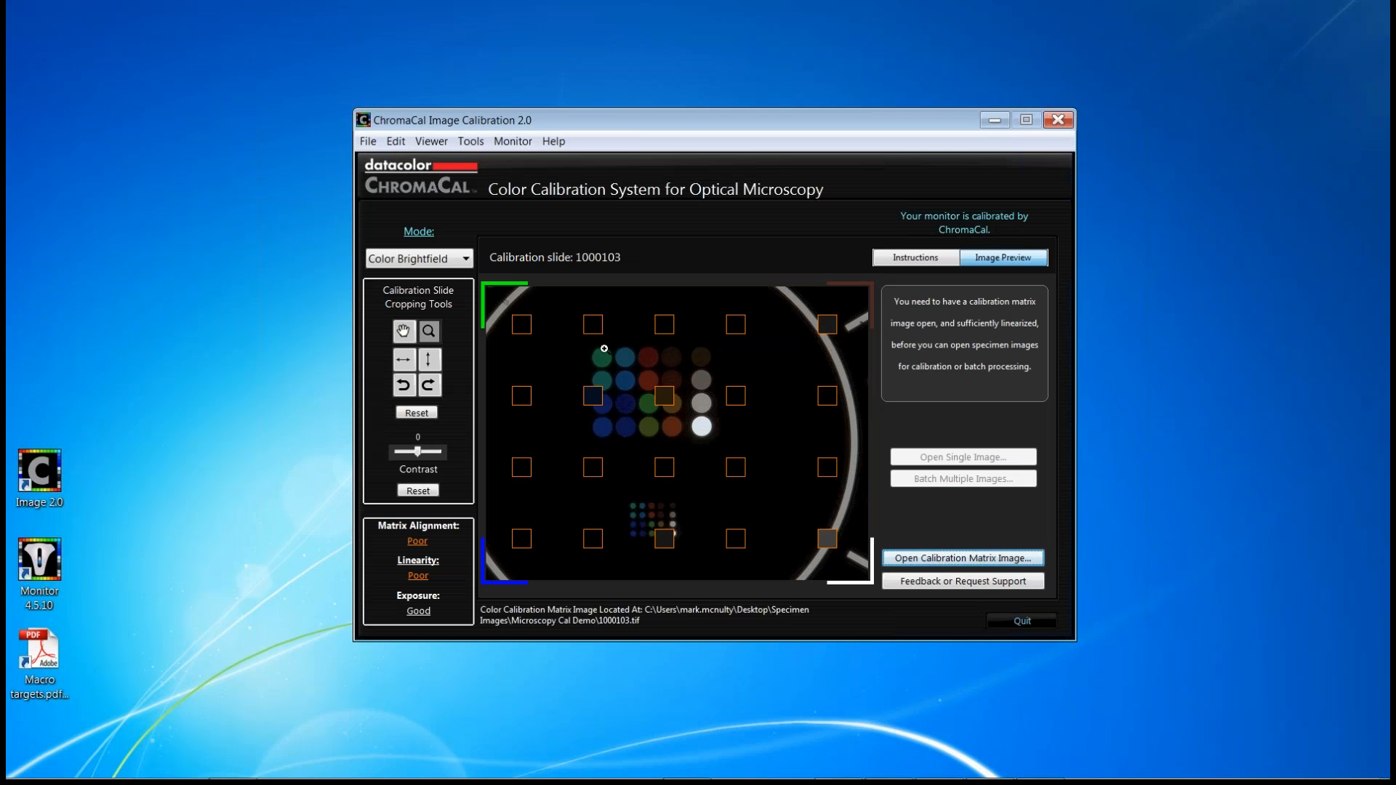
pyautogui.moveTo(646, 380)
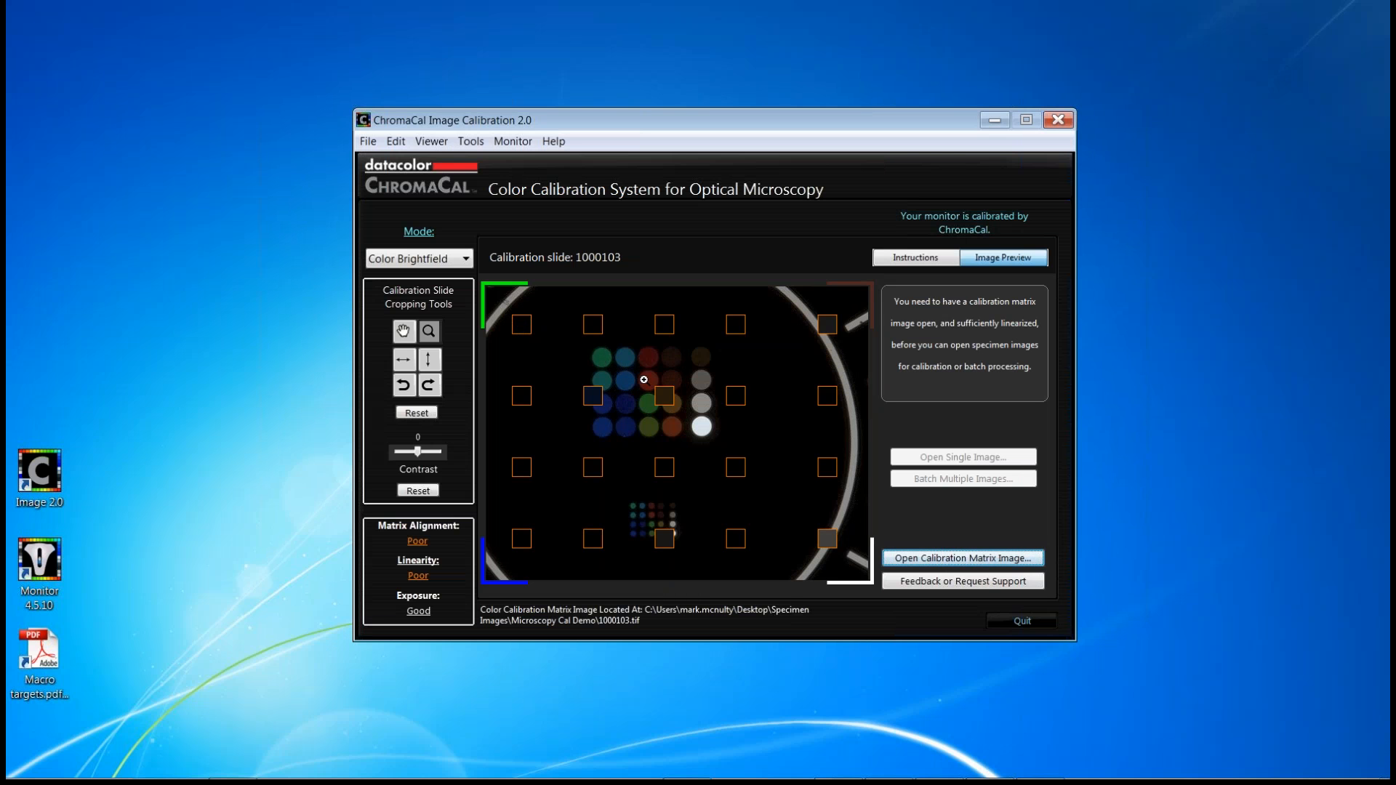
pyautogui.moveTo(653, 523)
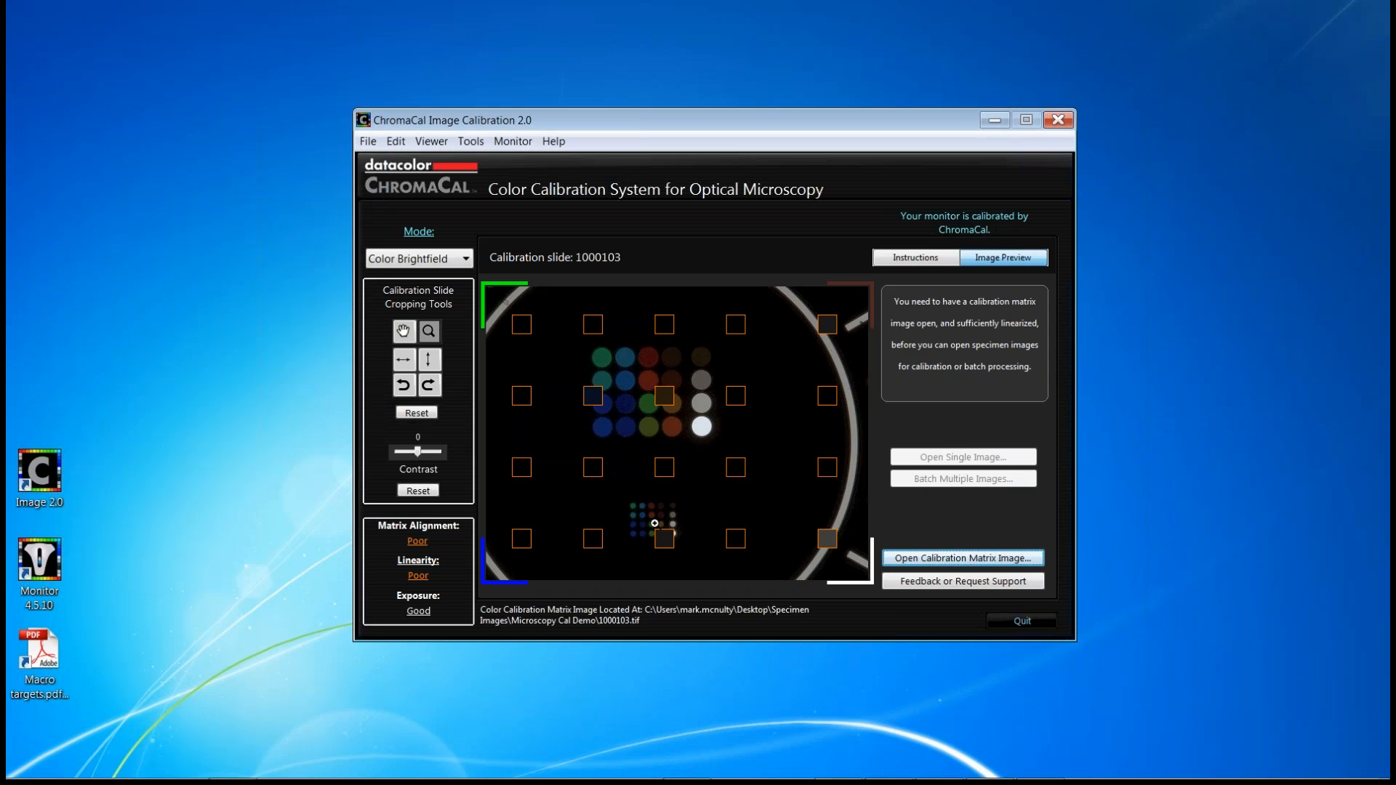
pyautogui.moveTo(719, 471)
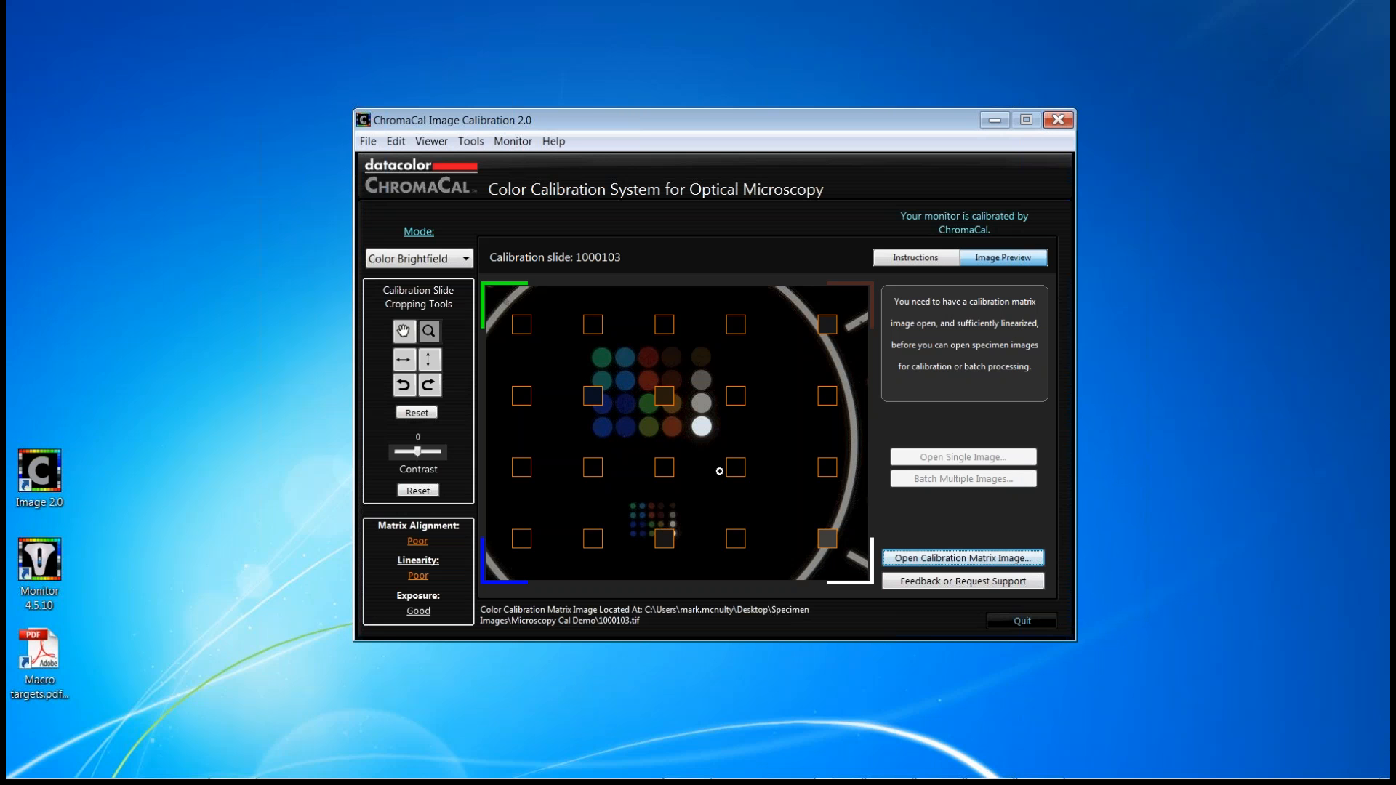
pyautogui.moveTo(726, 438)
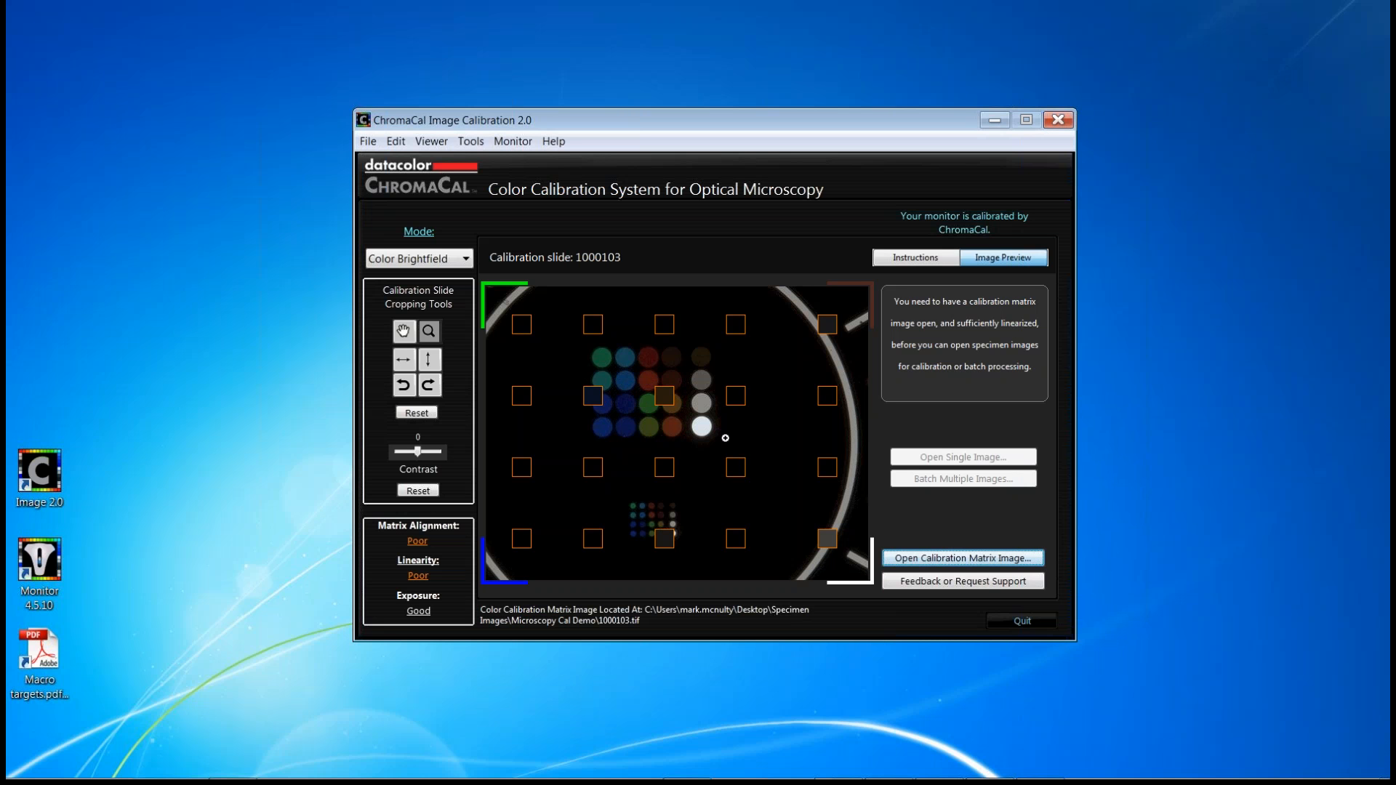
pyautogui.moveTo(732, 444)
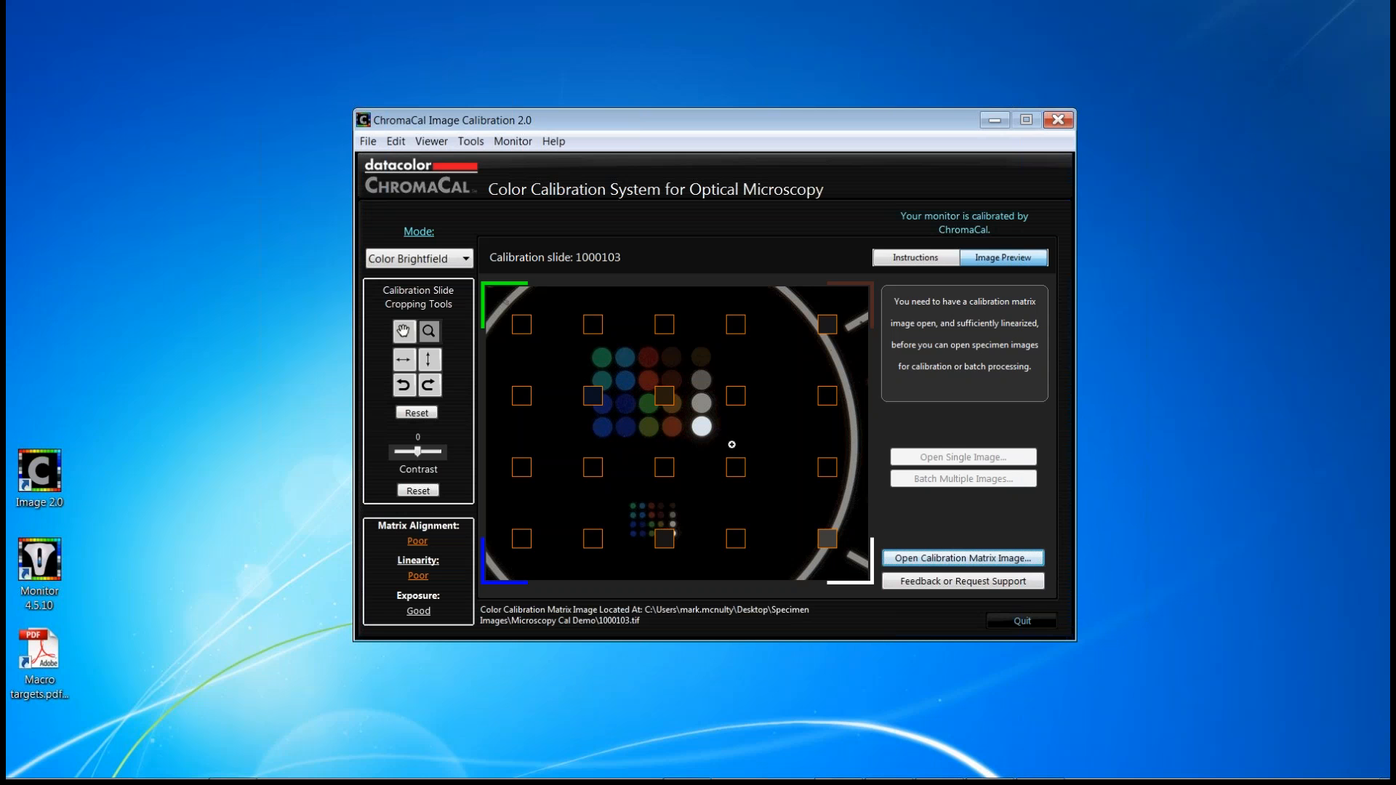
pyautogui.moveTo(748, 429)
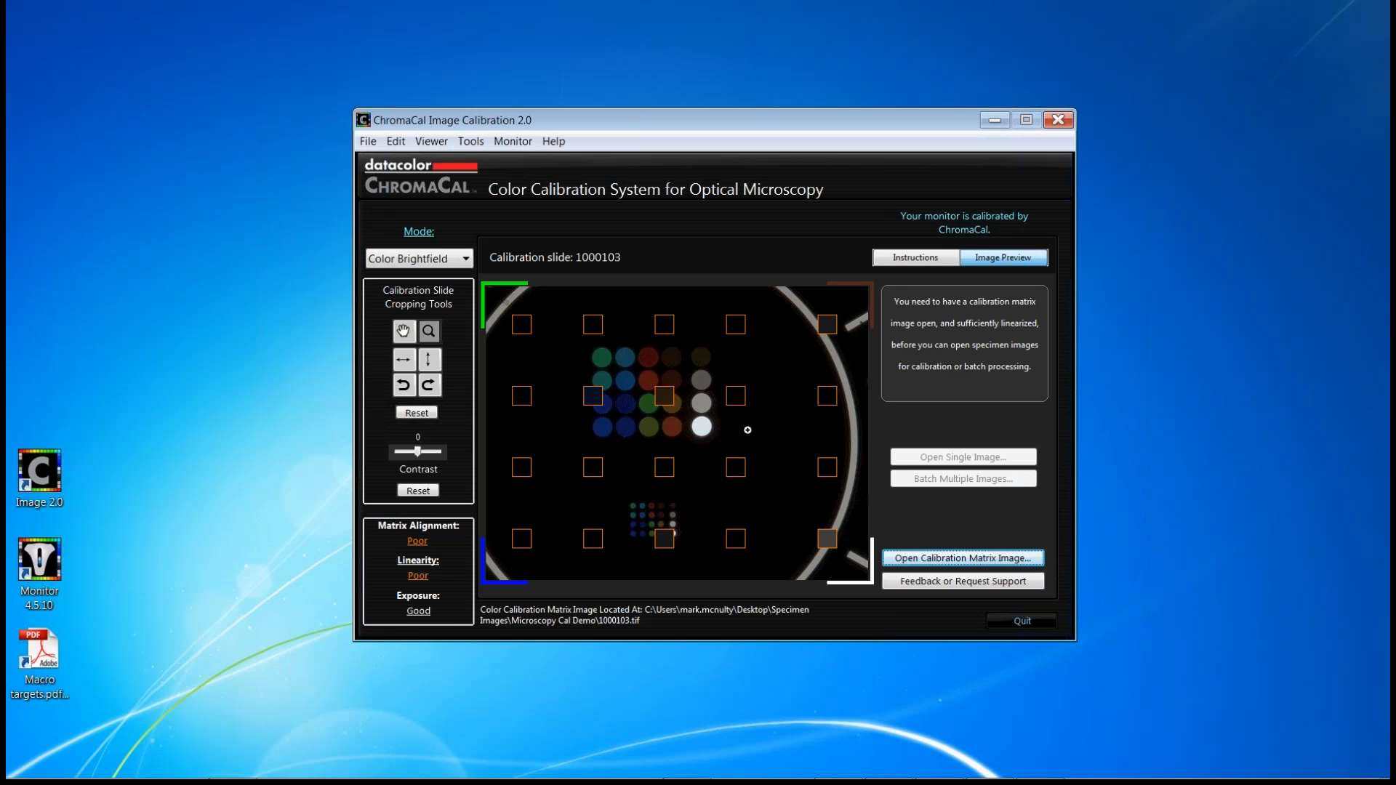
pyautogui.moveTo(695, 378)
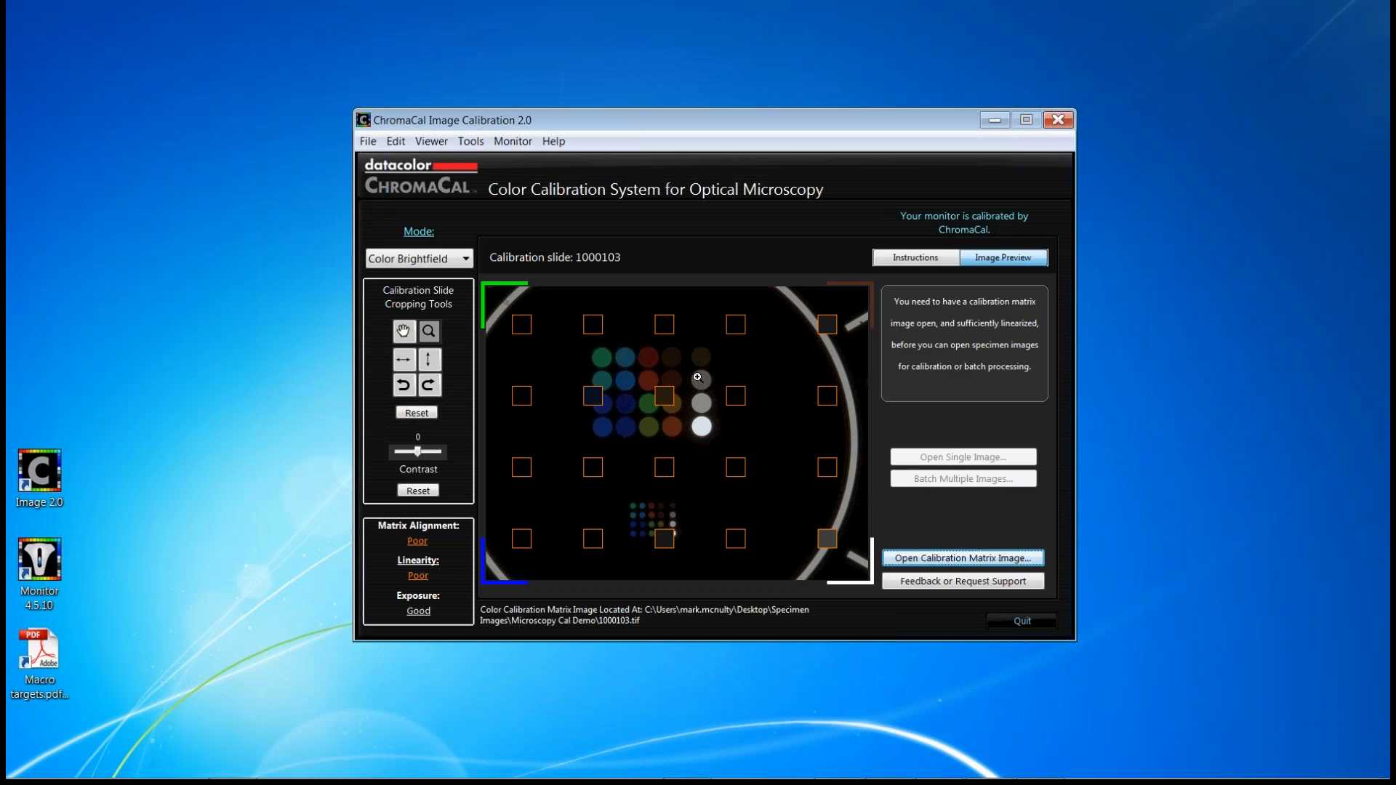
pyautogui.moveTo(691, 374)
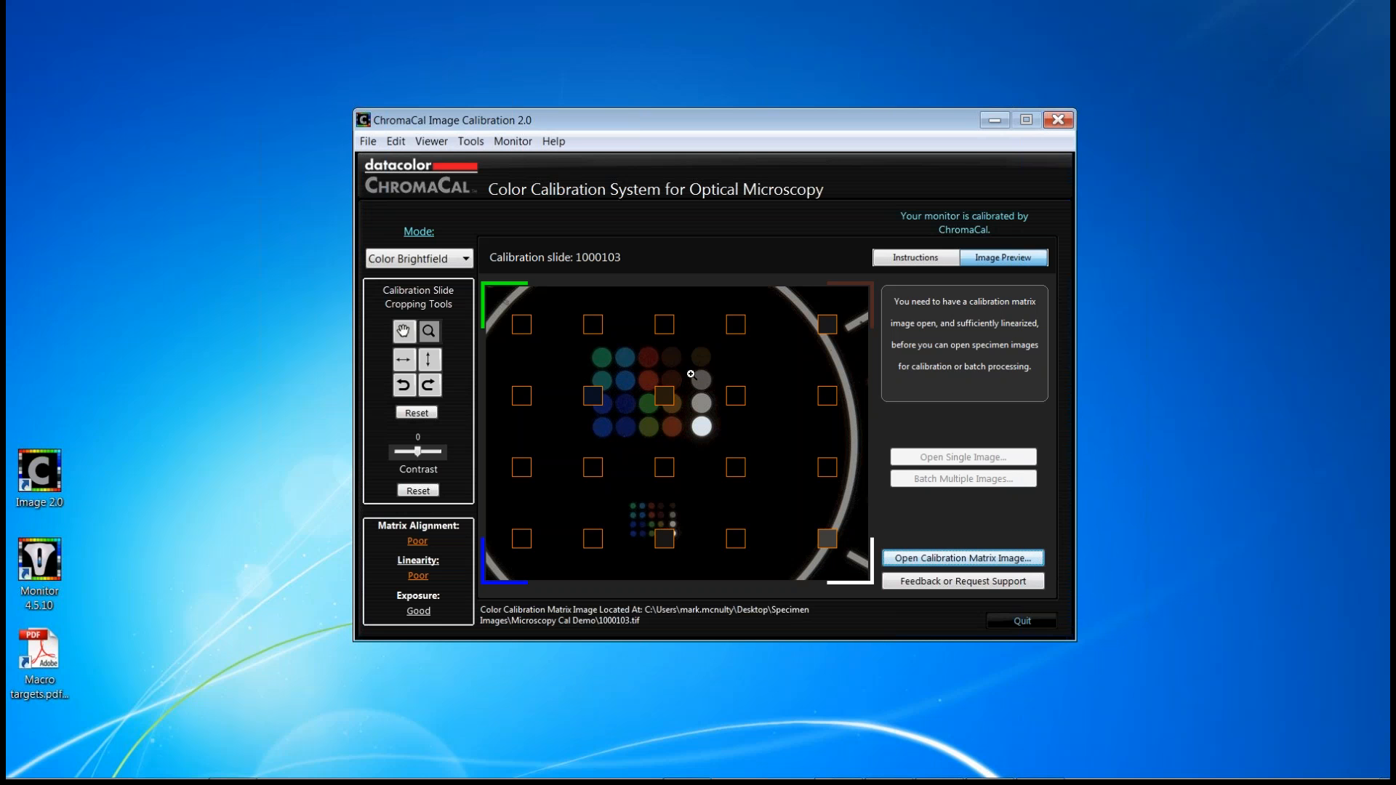
pyautogui.moveTo(593, 350)
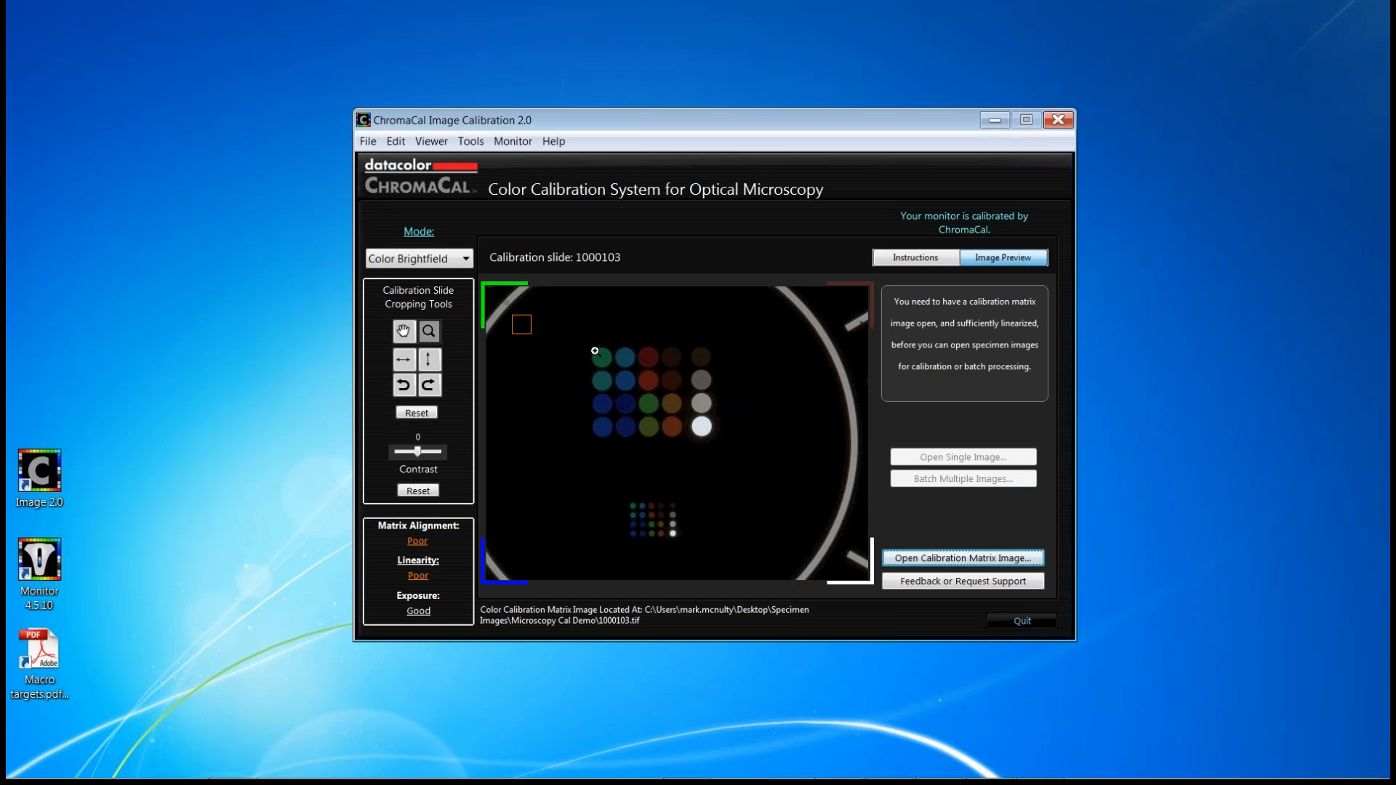
# - Crop the calibration image to the colour patch matrix so alignment and linearity read Good
pyautogui.moveTo(593, 350); pyautogui.dragTo(711, 431)
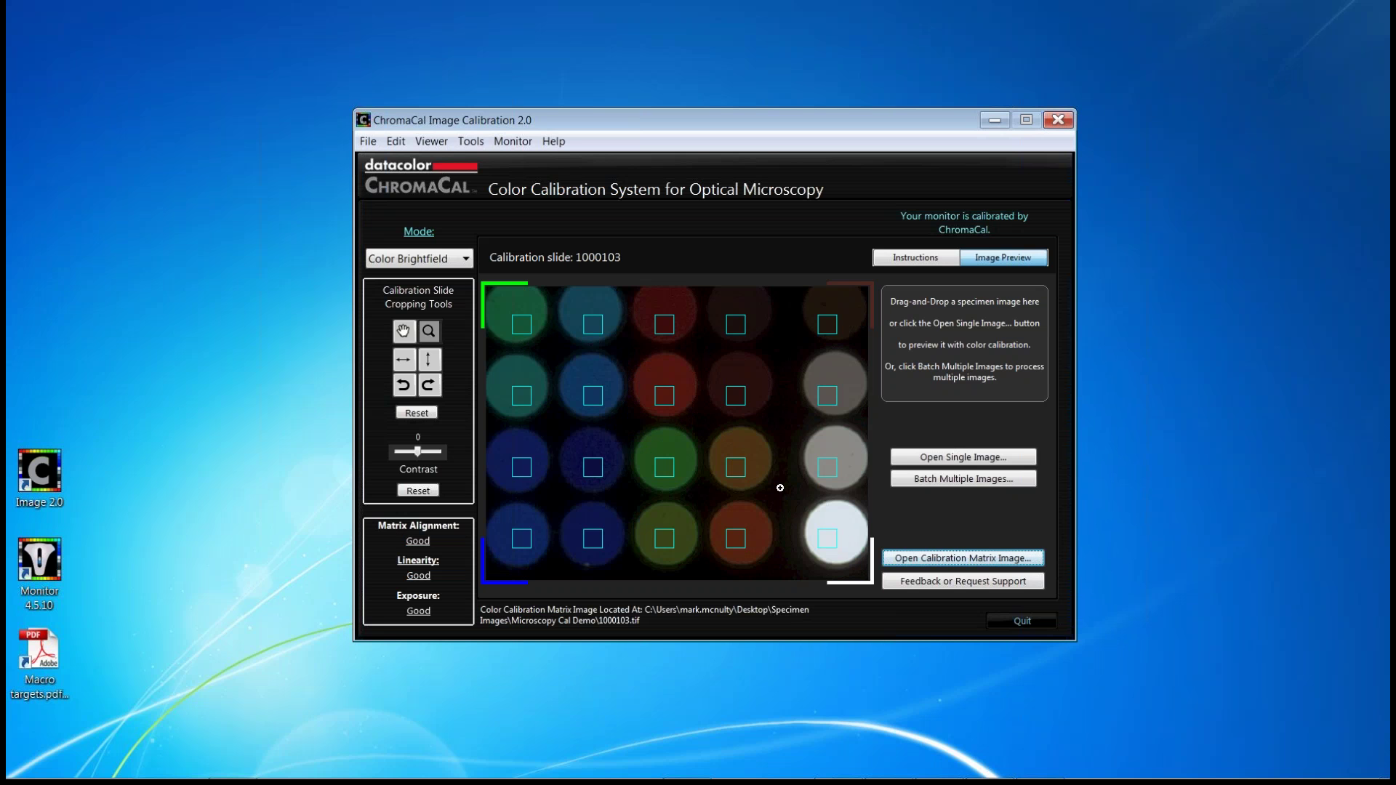
pyautogui.moveTo(440, 349)
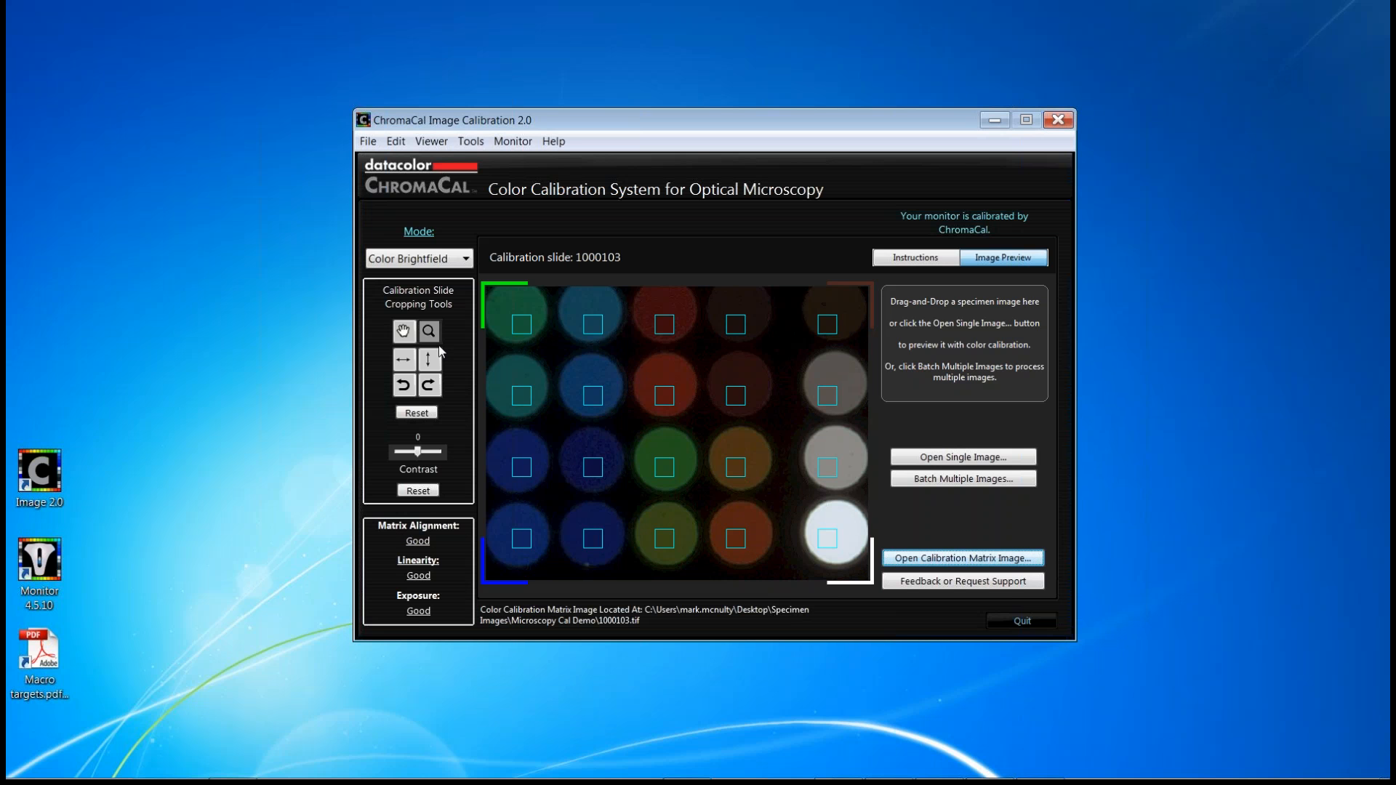
pyautogui.moveTo(405, 349)
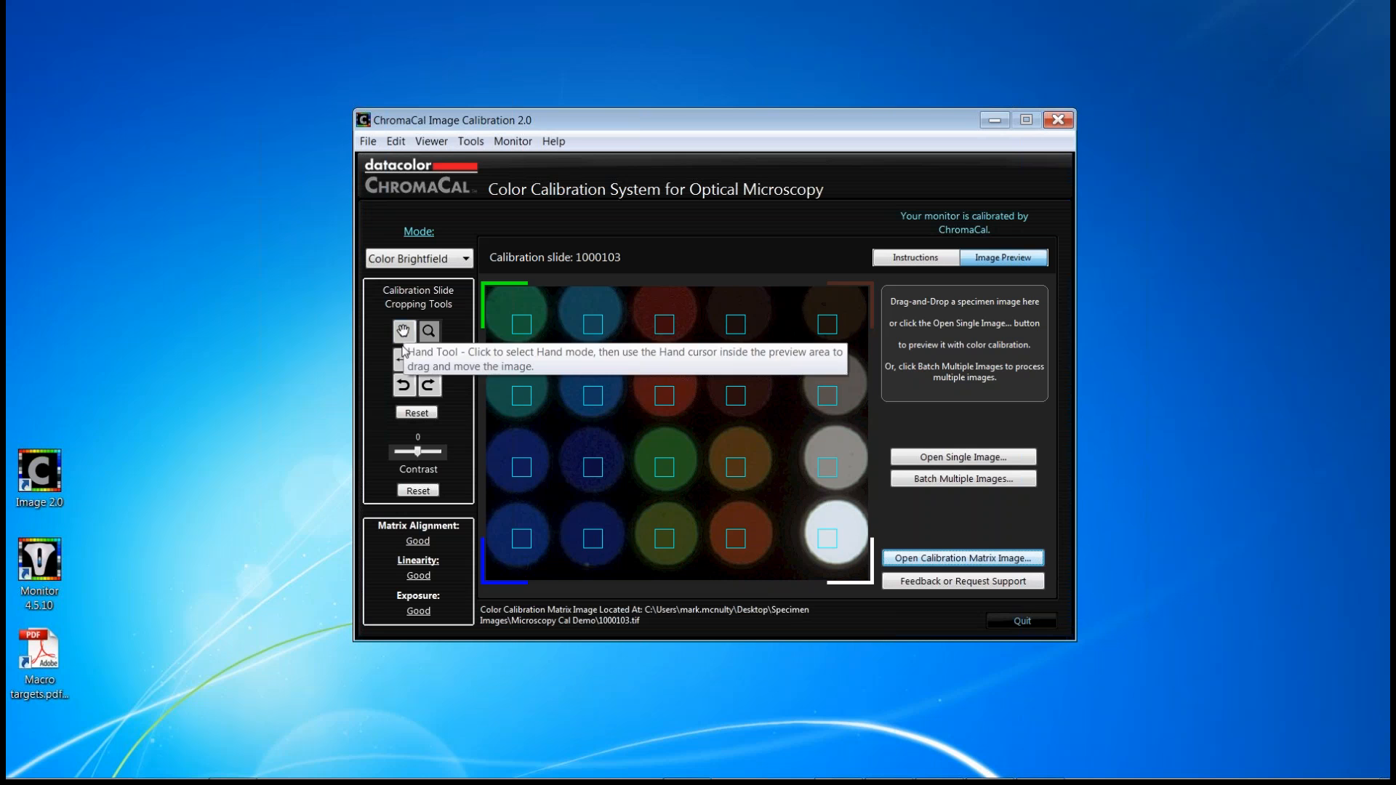
pyautogui.moveTo(404, 358)
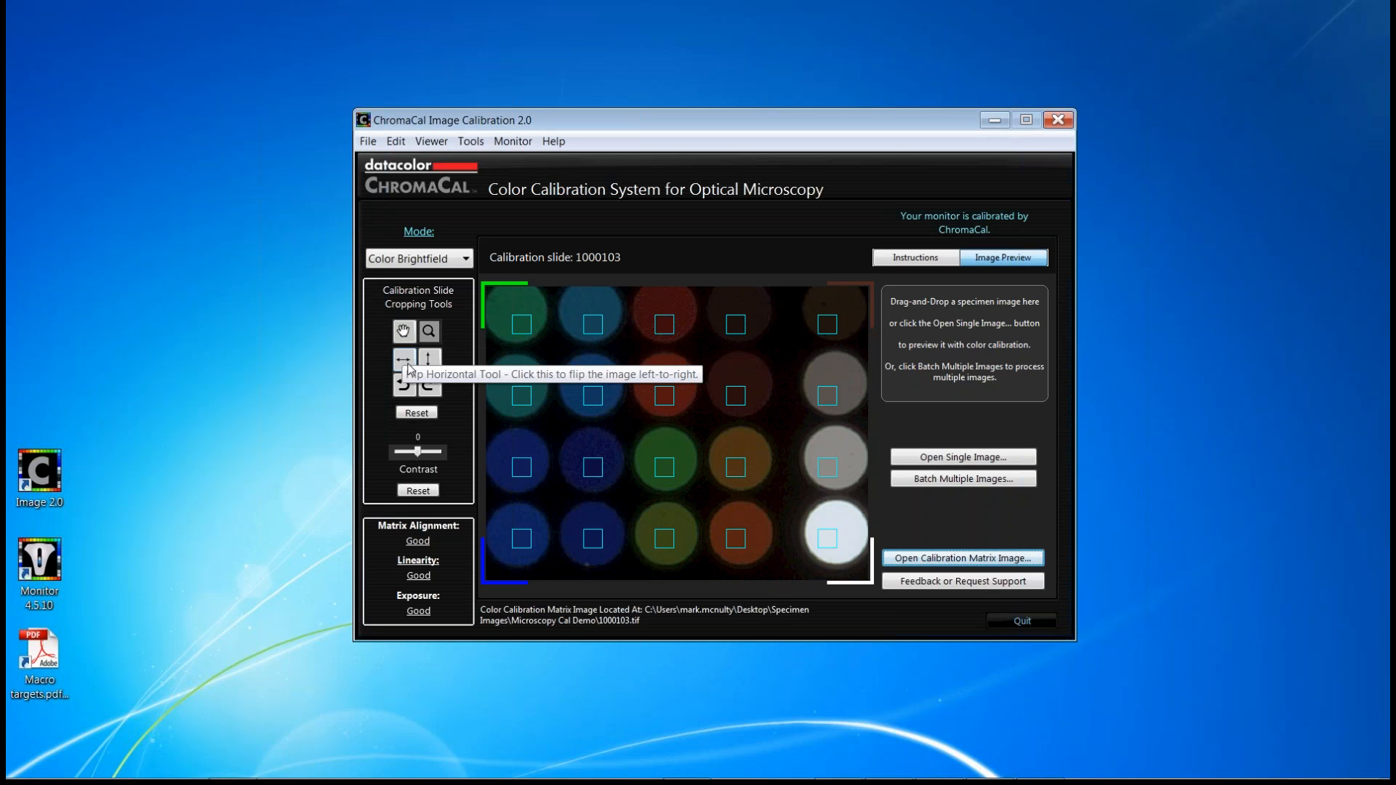
pyautogui.moveTo(404, 384)
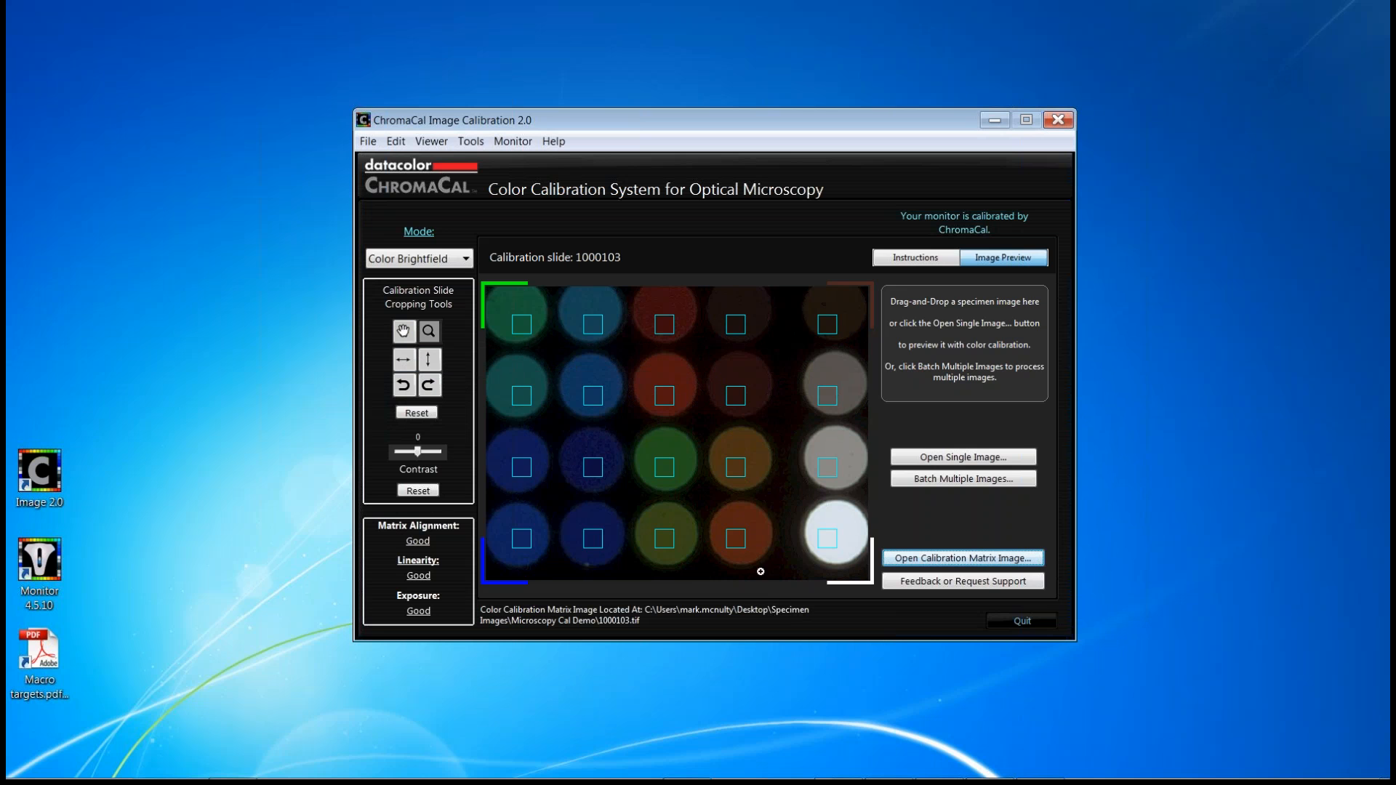
pyautogui.moveTo(896, 309)
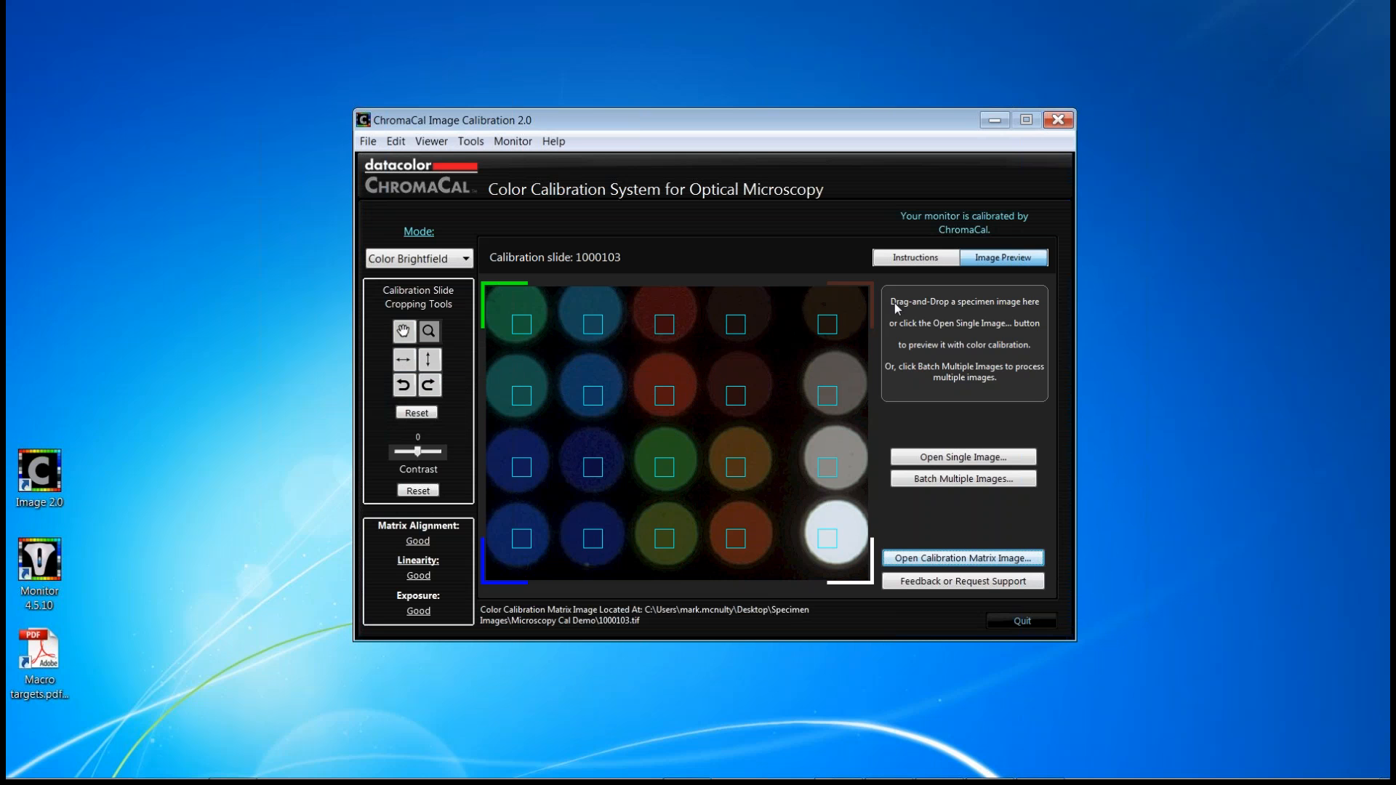
pyautogui.moveTo(504, 593)
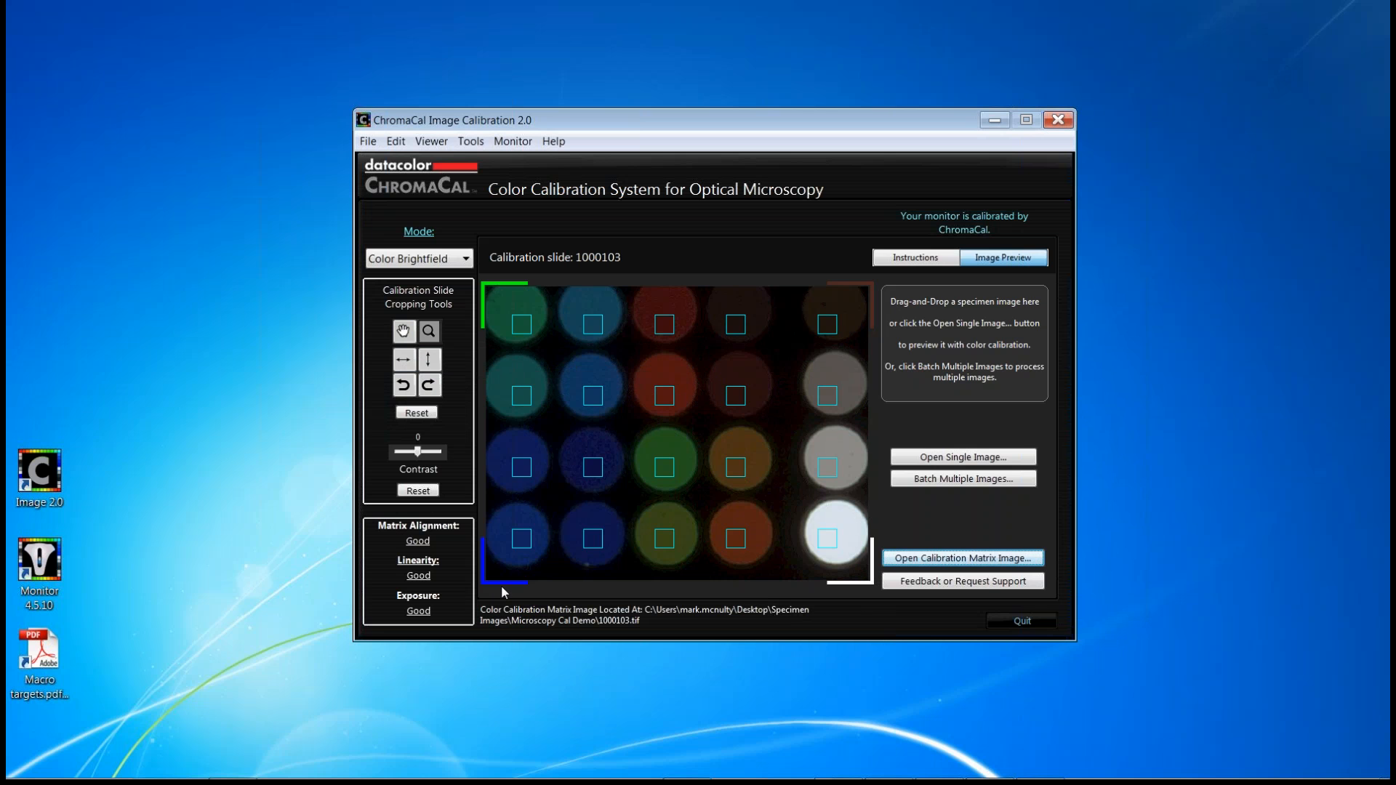
pyautogui.moveTo(823, 566)
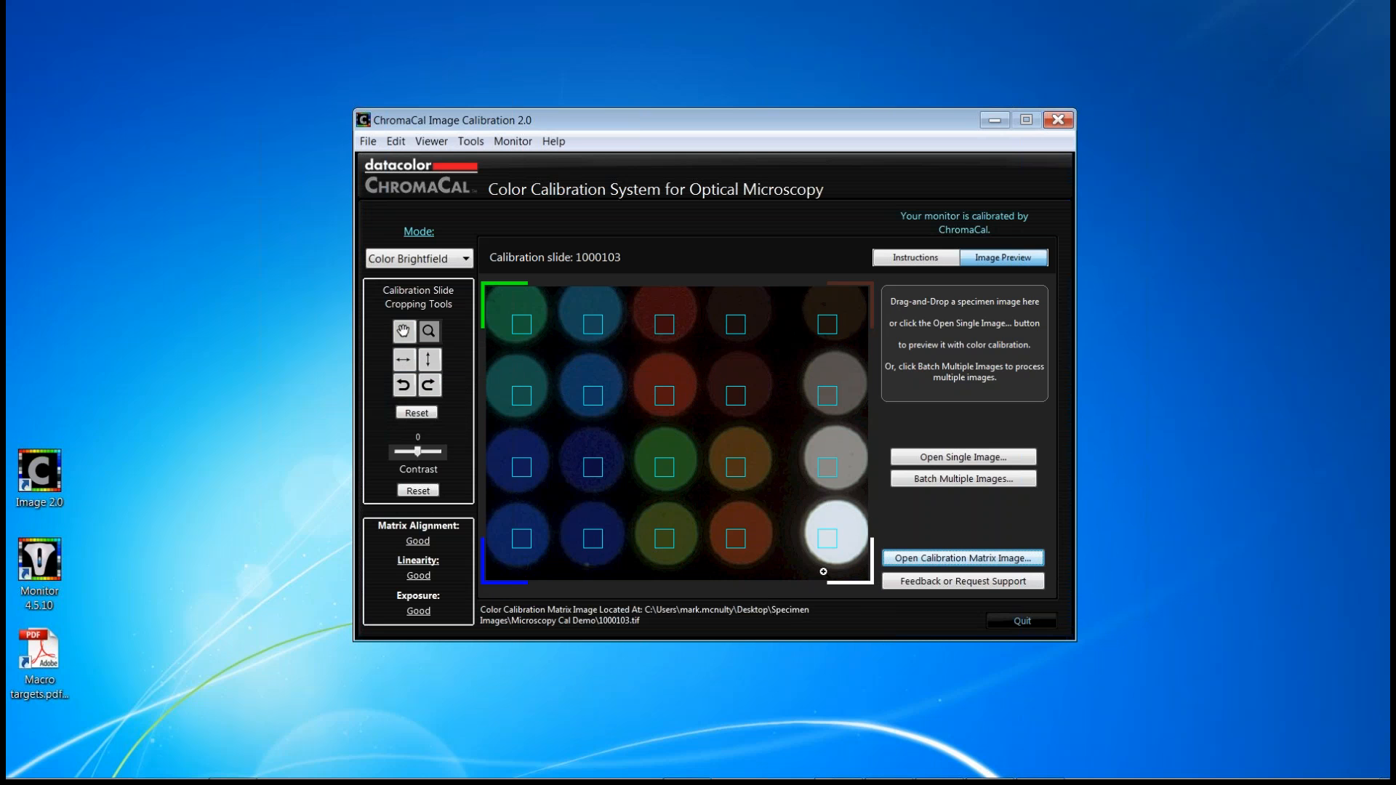
pyautogui.moveTo(878, 574)
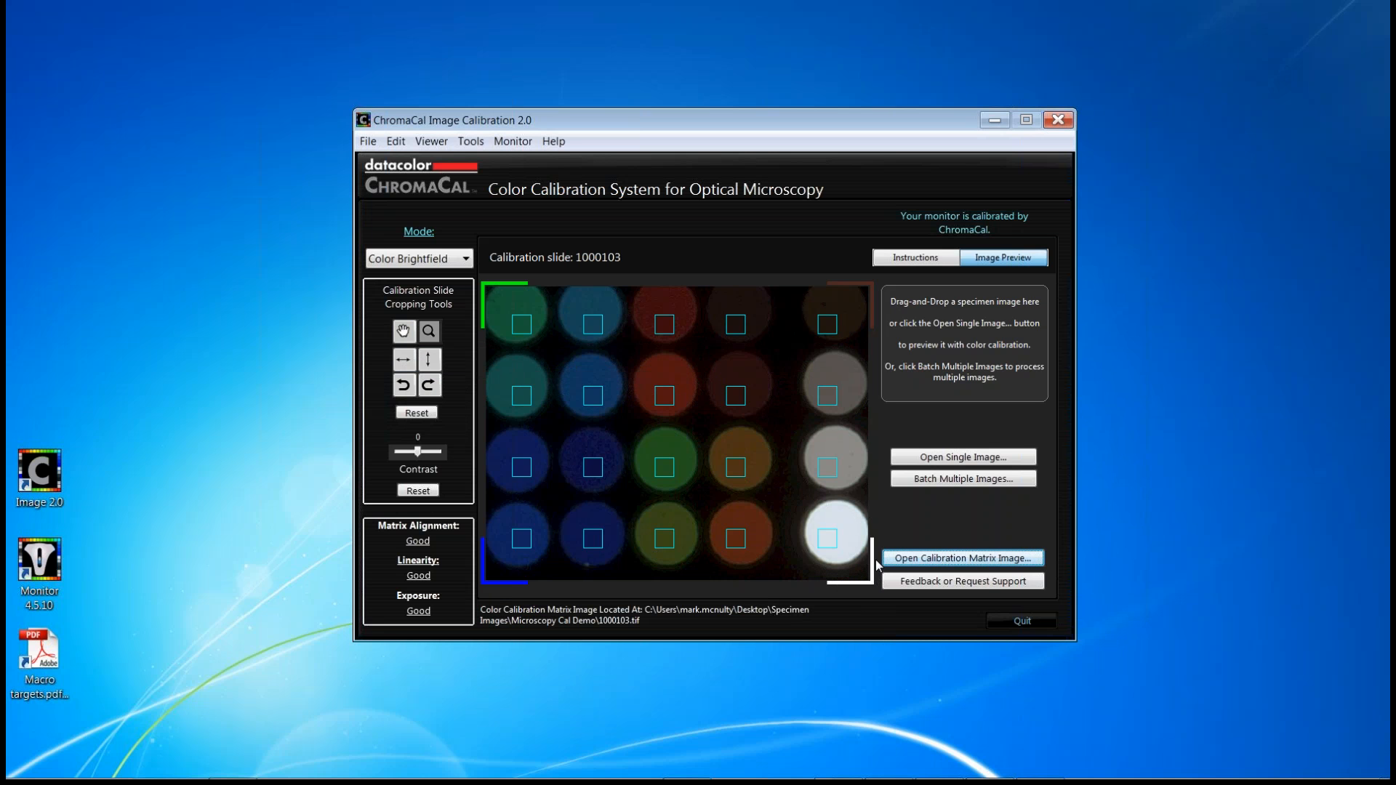
pyautogui.moveTo(878, 563)
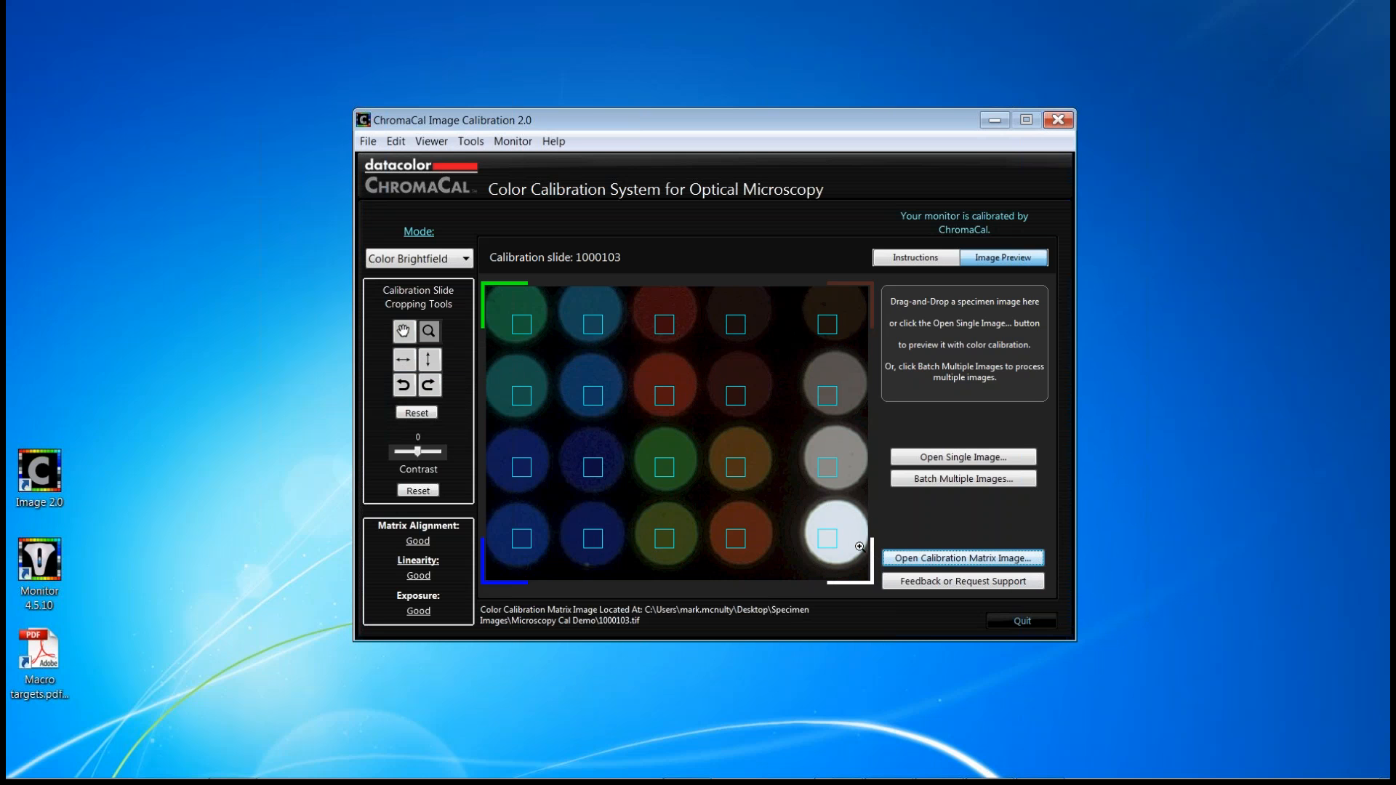
pyautogui.moveTo(743, 524)
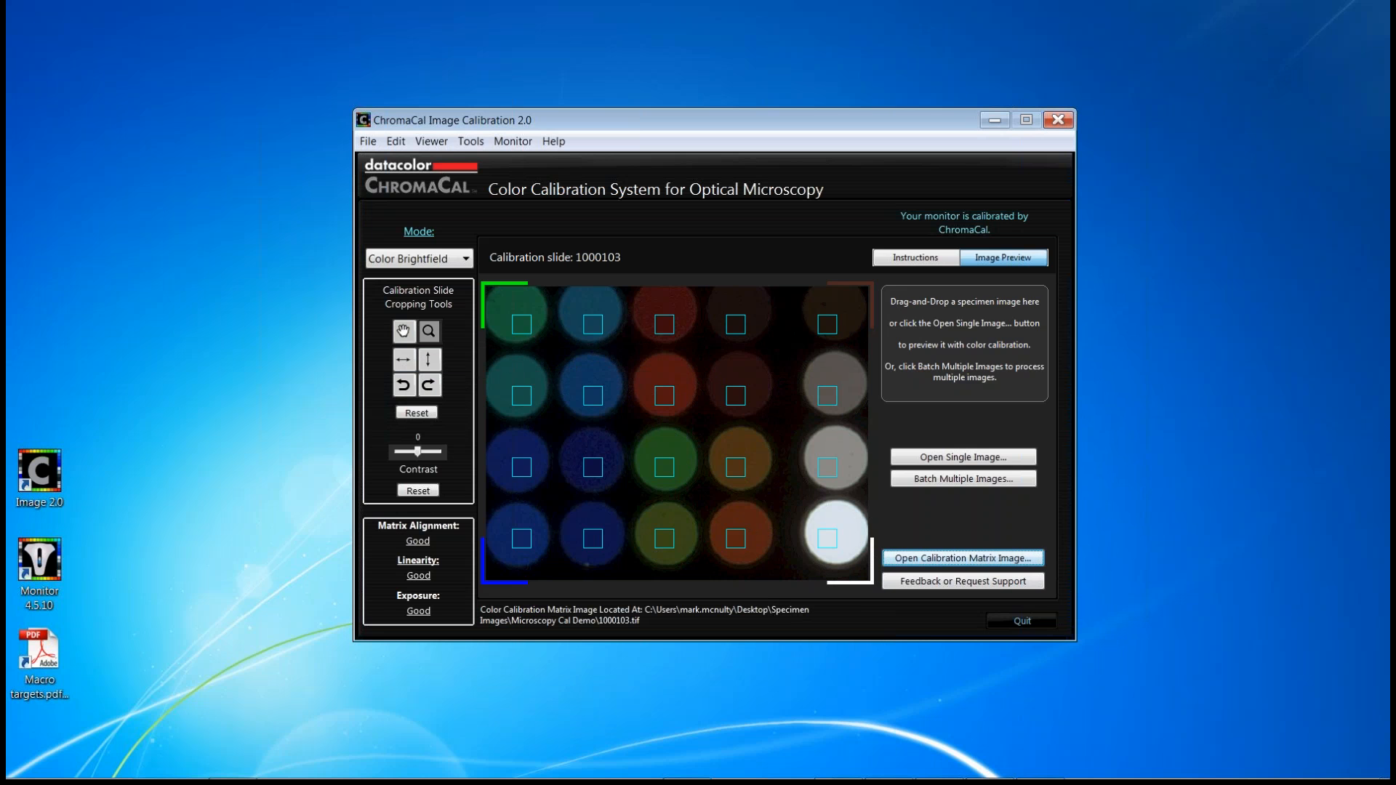
# - Adjust the crop on calibration slide 1000103, keeping alignment, linearity and exposure rated Good
pyautogui.click(1003, 258)
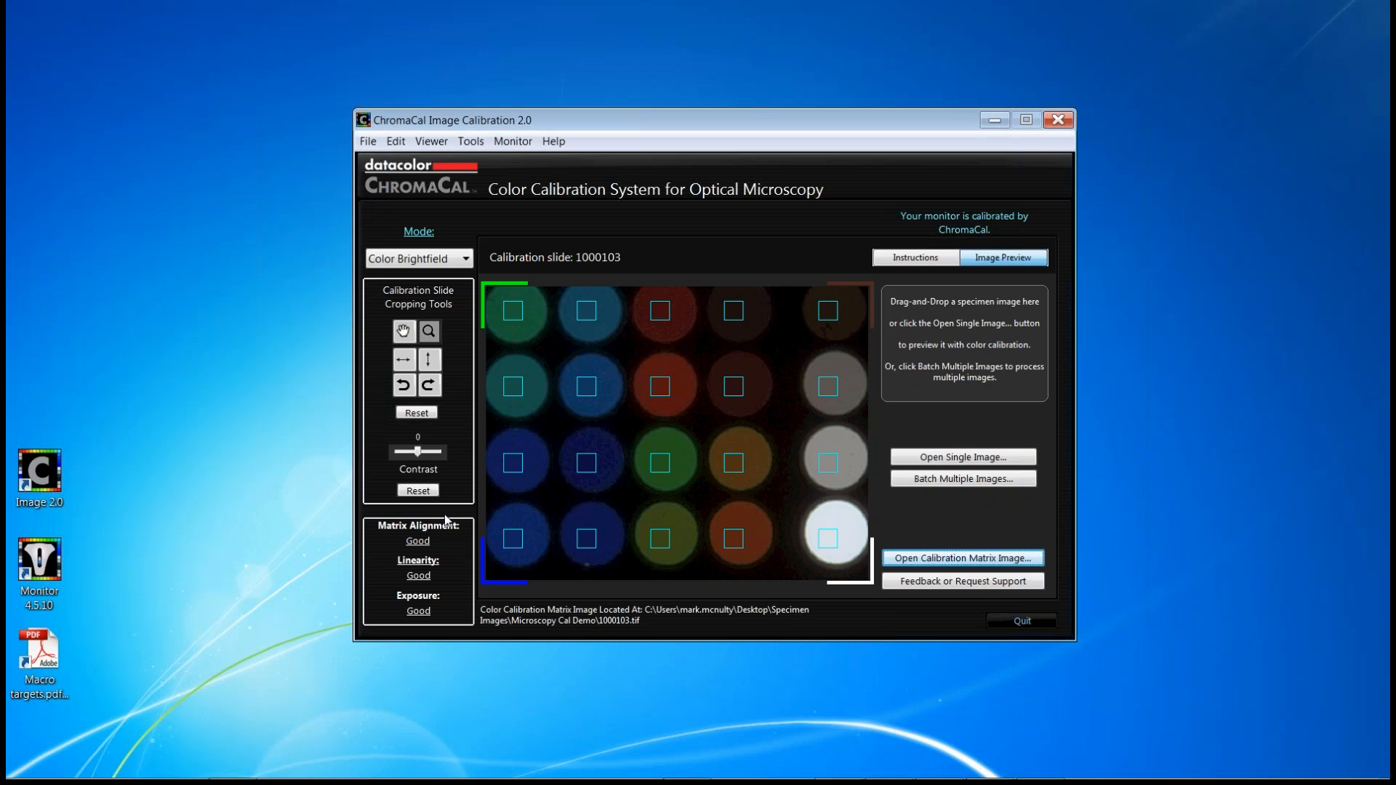
pyautogui.moveTo(445, 538)
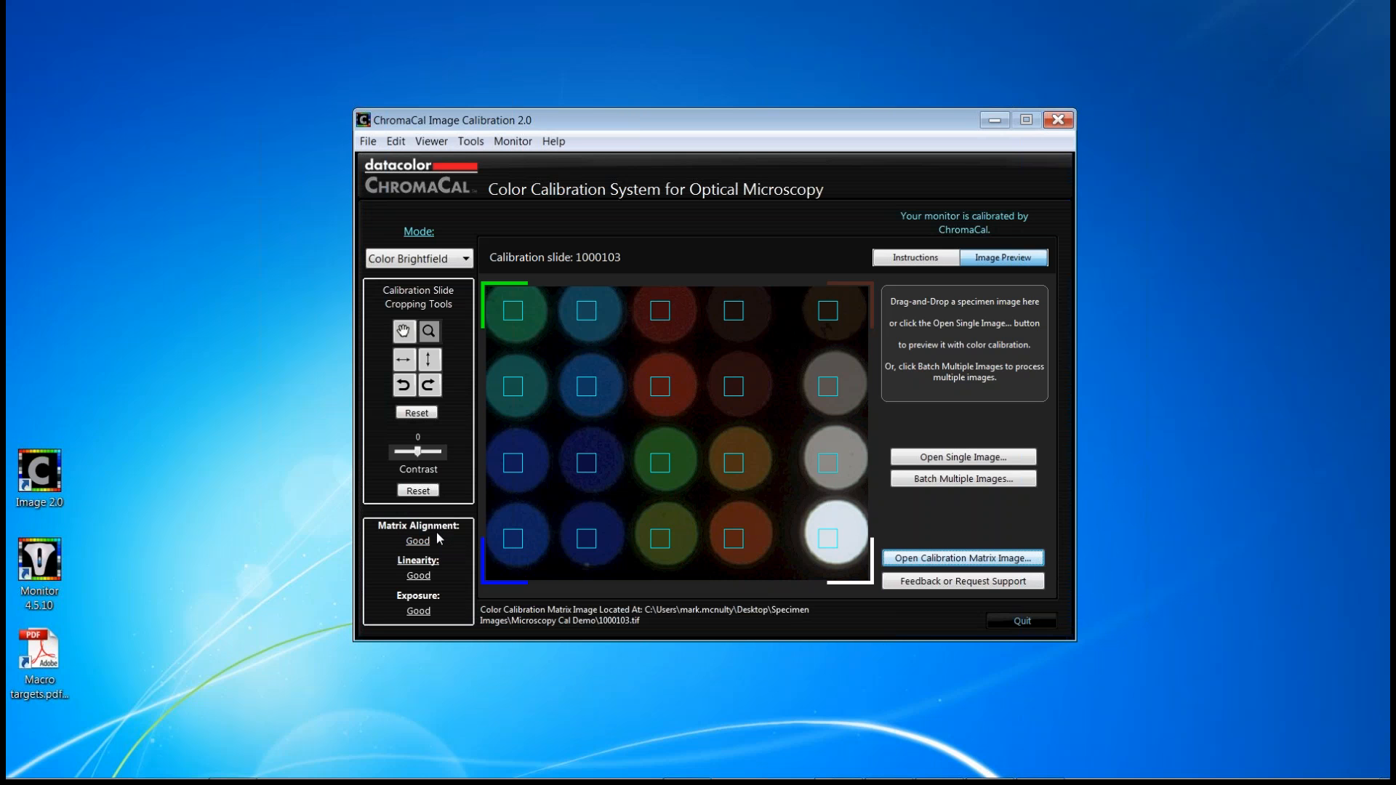
pyautogui.moveTo(443, 575)
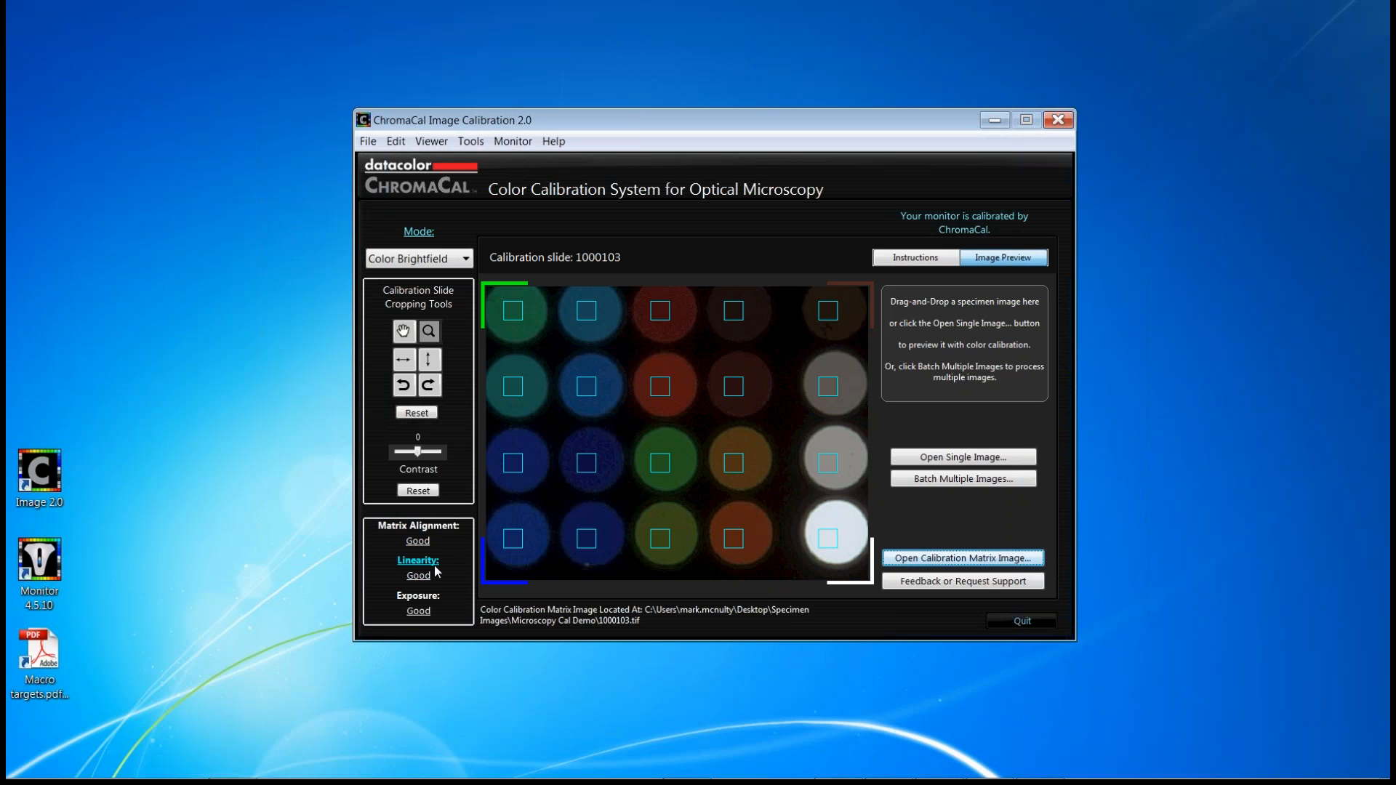
pyautogui.moveTo(445, 602)
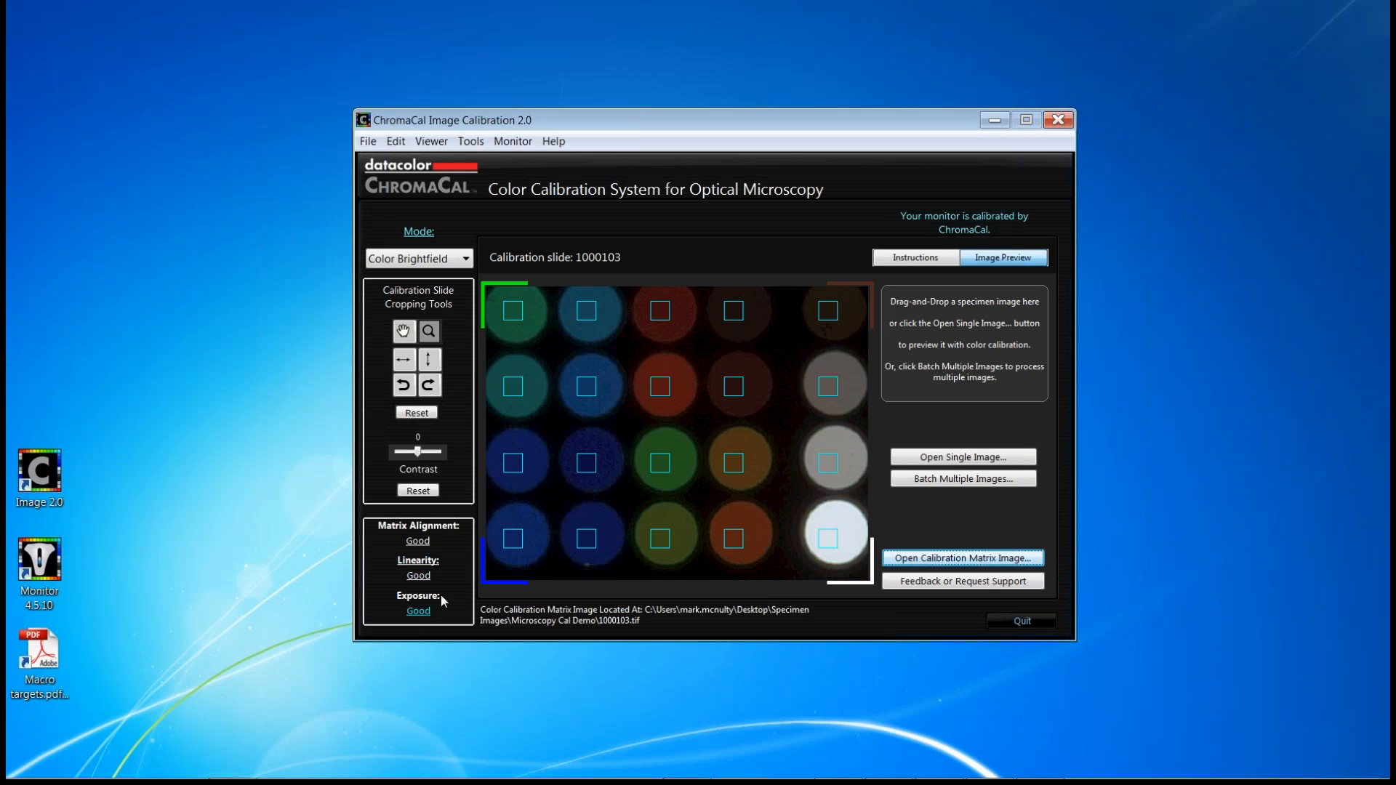
pyautogui.moveTo(455, 575)
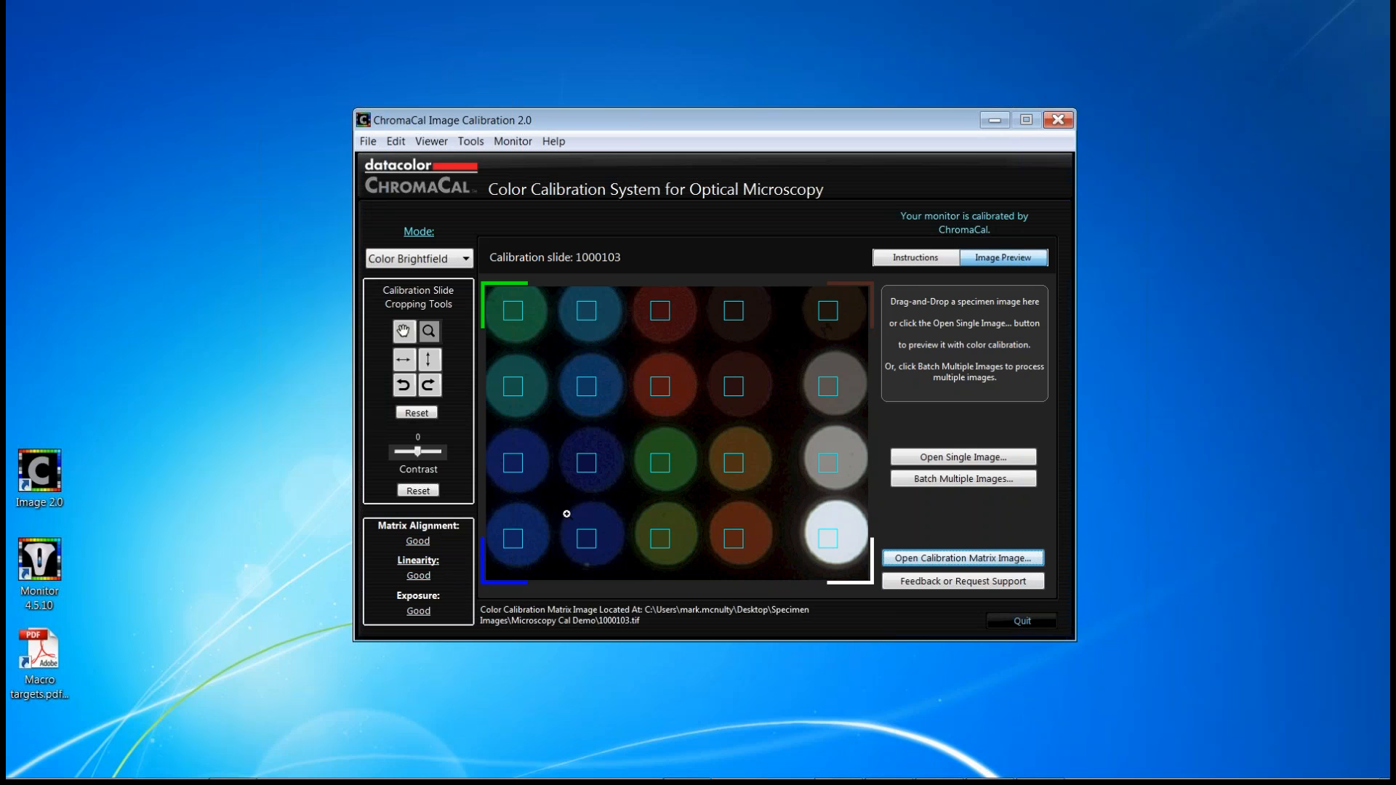
pyautogui.moveTo(468, 571)
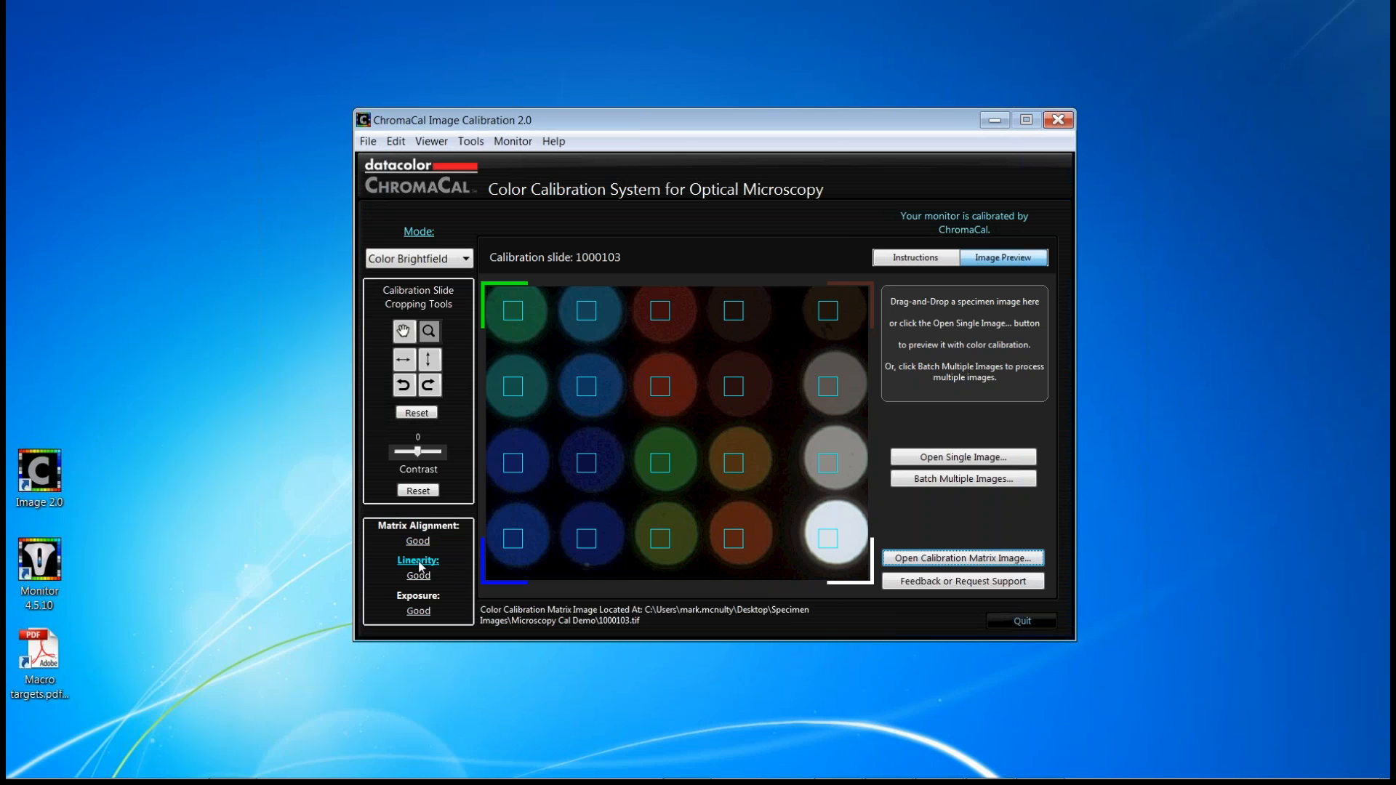
# - Show the Linearity Plot for slide 1000103 with RGB-versus-XYZ lines and fit statistics
pyautogui.click(417, 560)
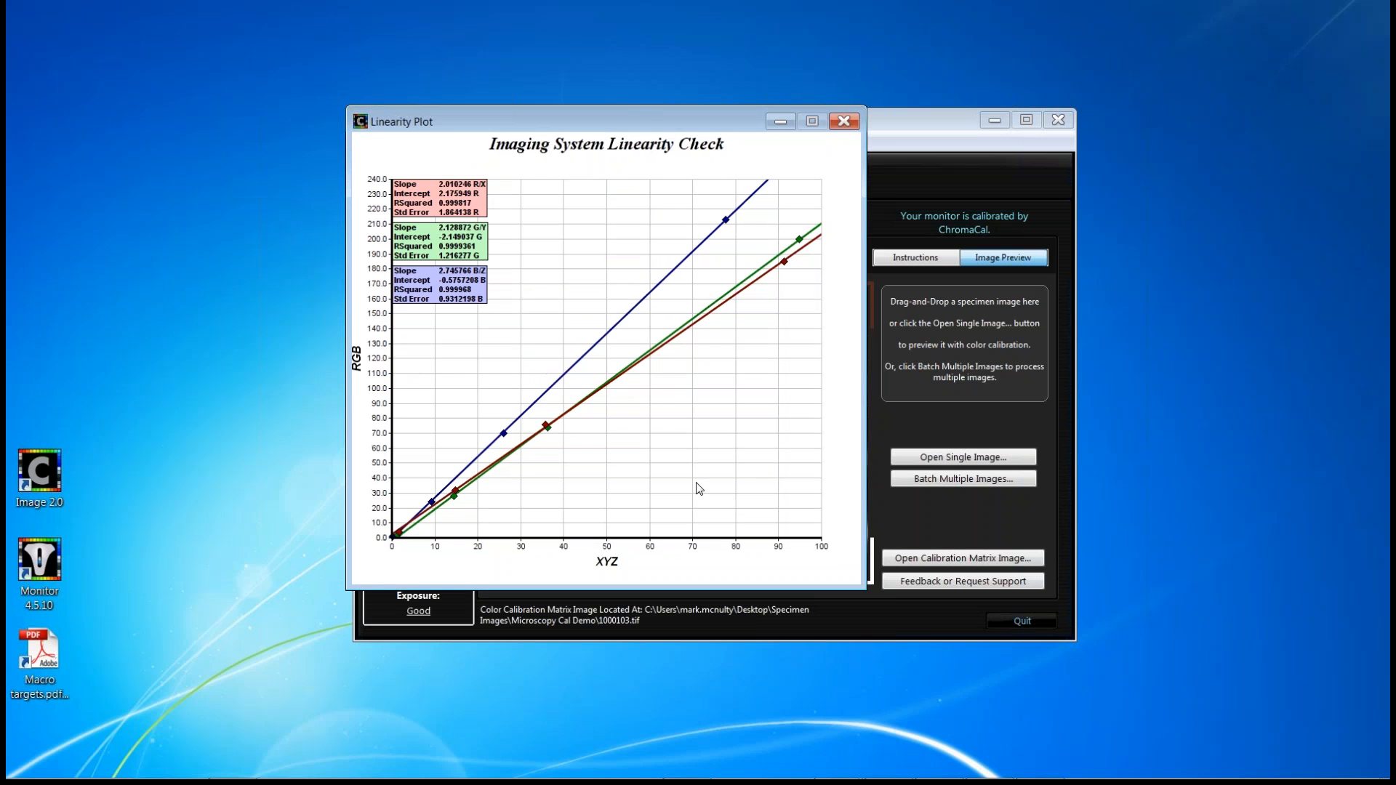
pyautogui.moveTo(730, 245)
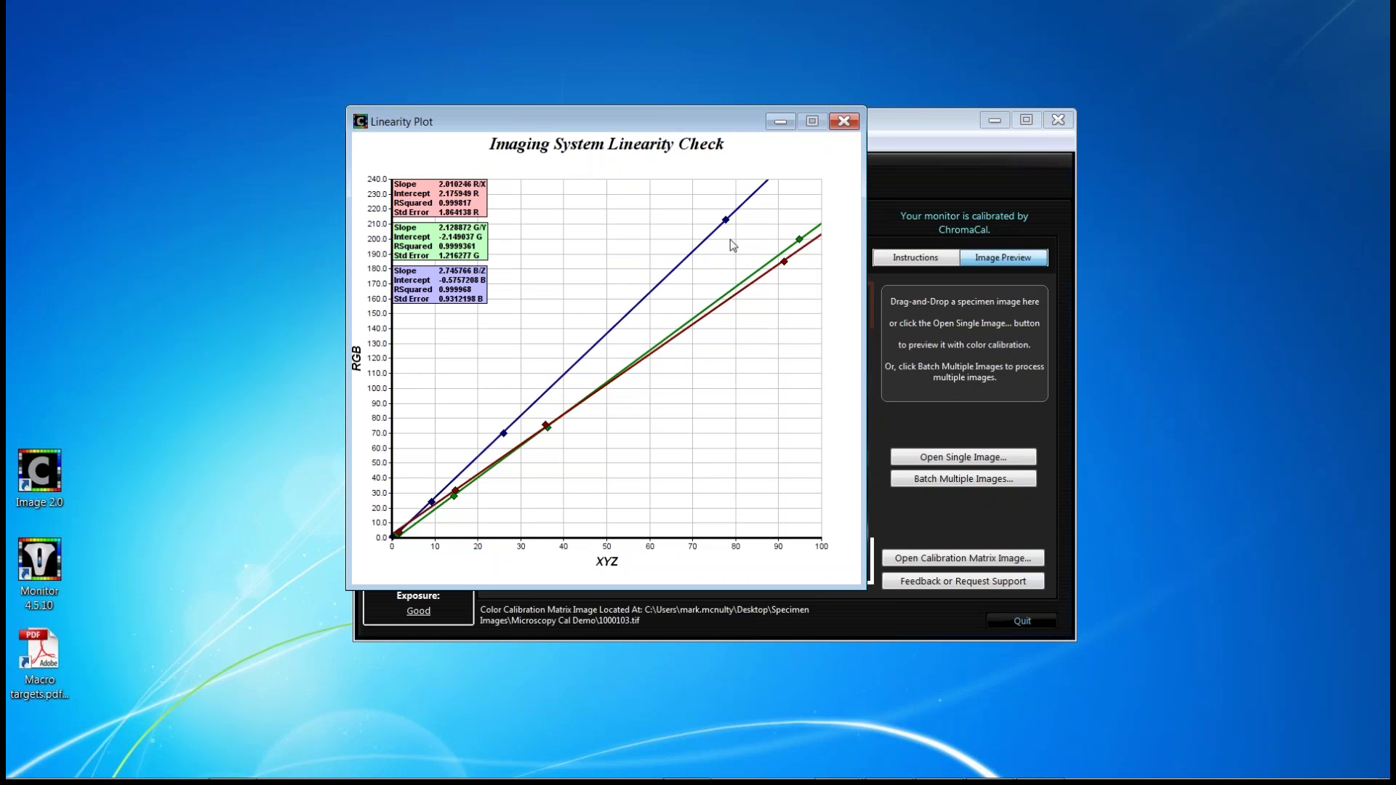
pyautogui.moveTo(404, 538)
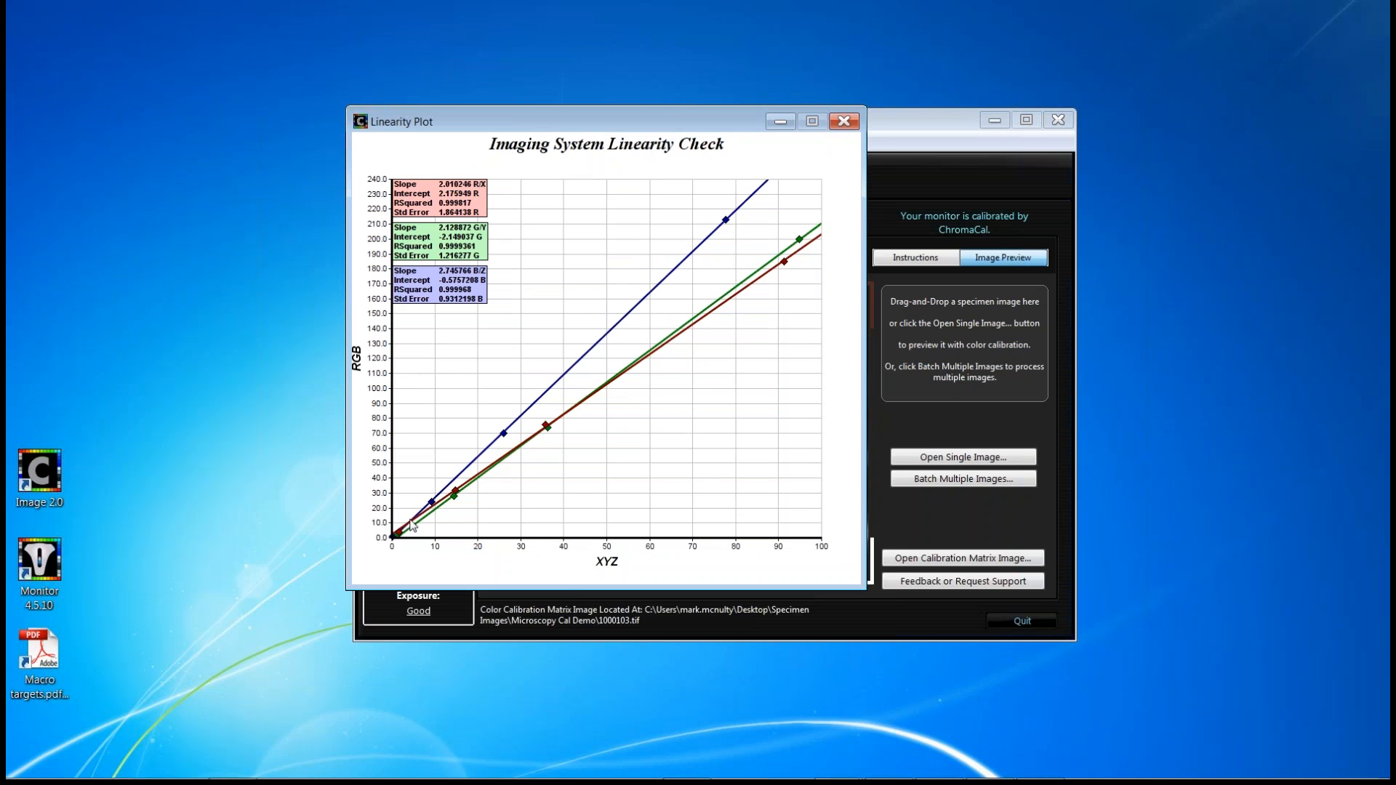
pyautogui.moveTo(684, 292)
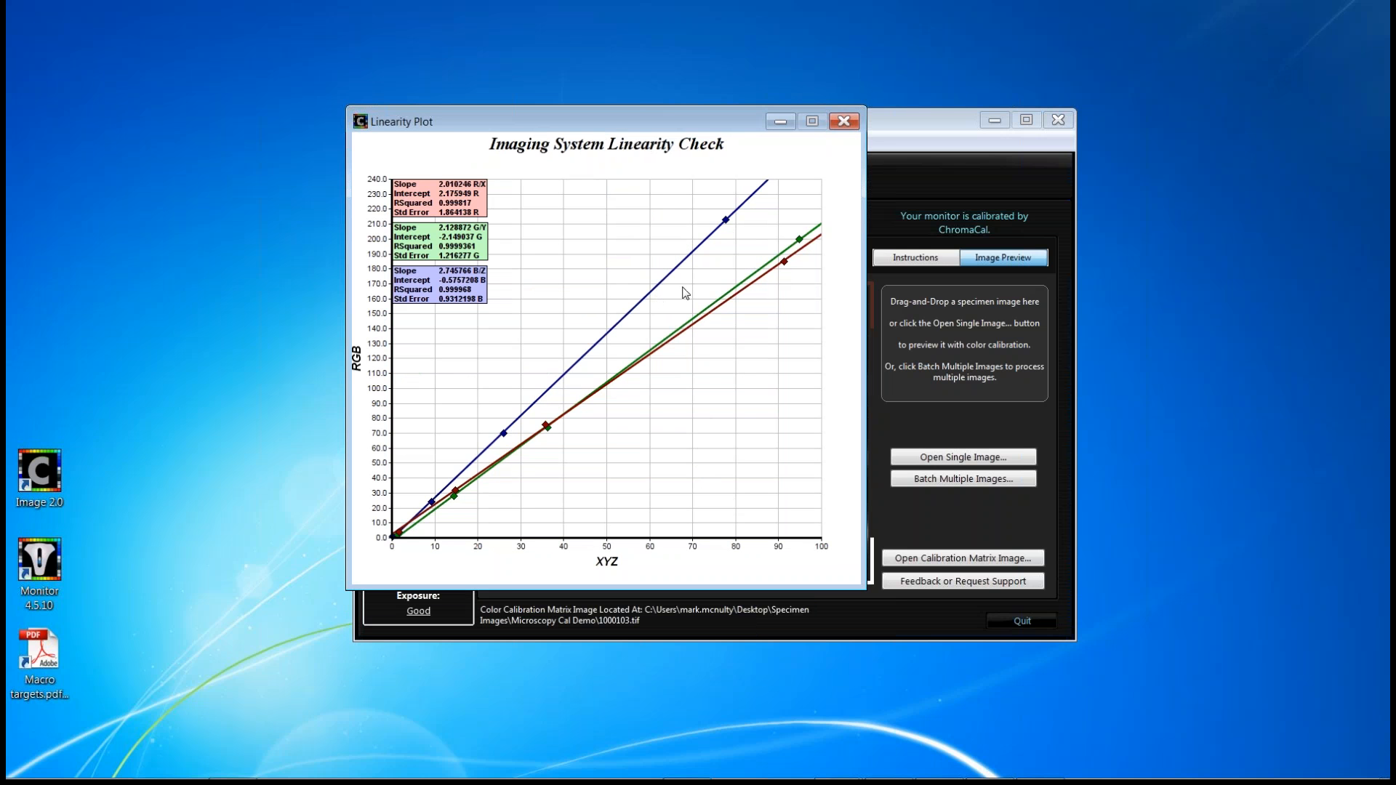
pyautogui.moveTo(706, 349)
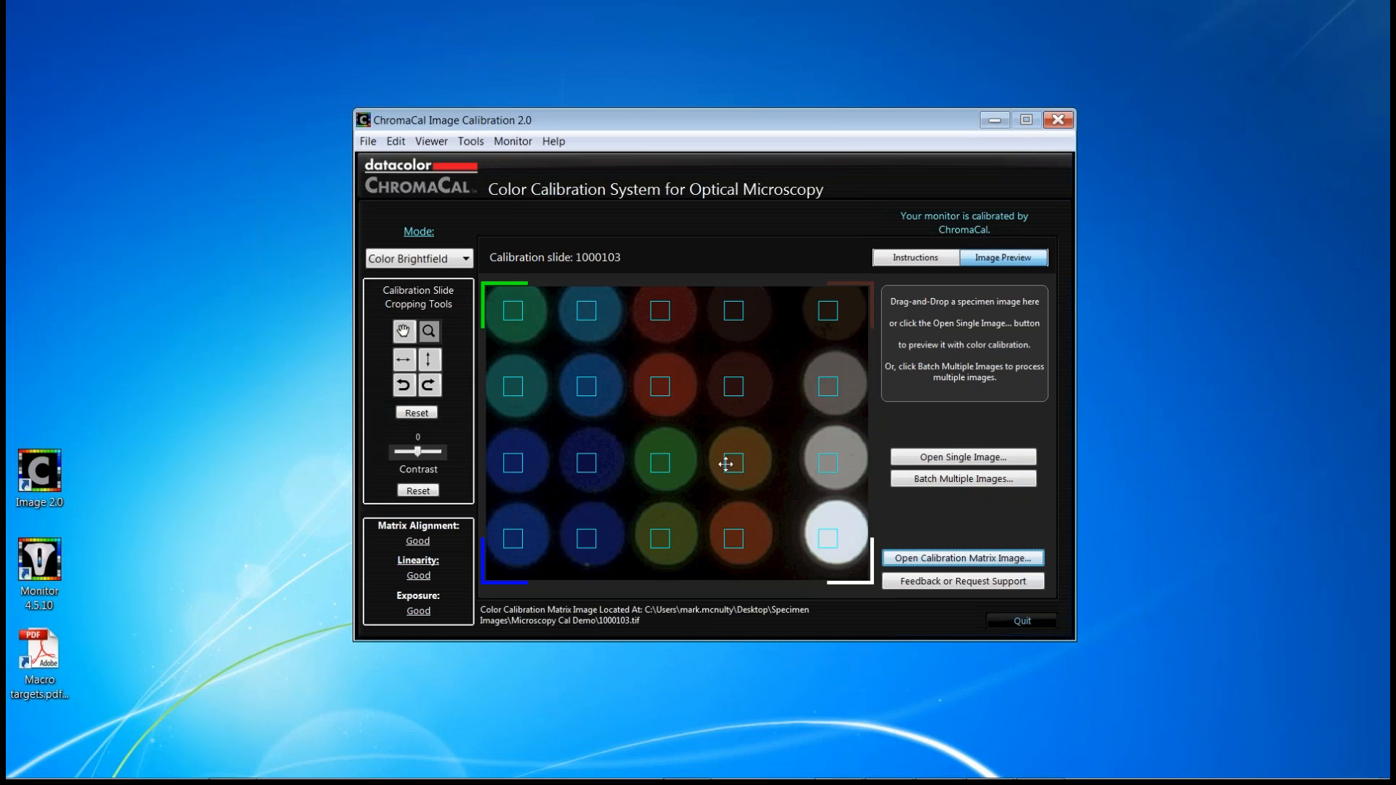
pyautogui.moveTo(791, 520)
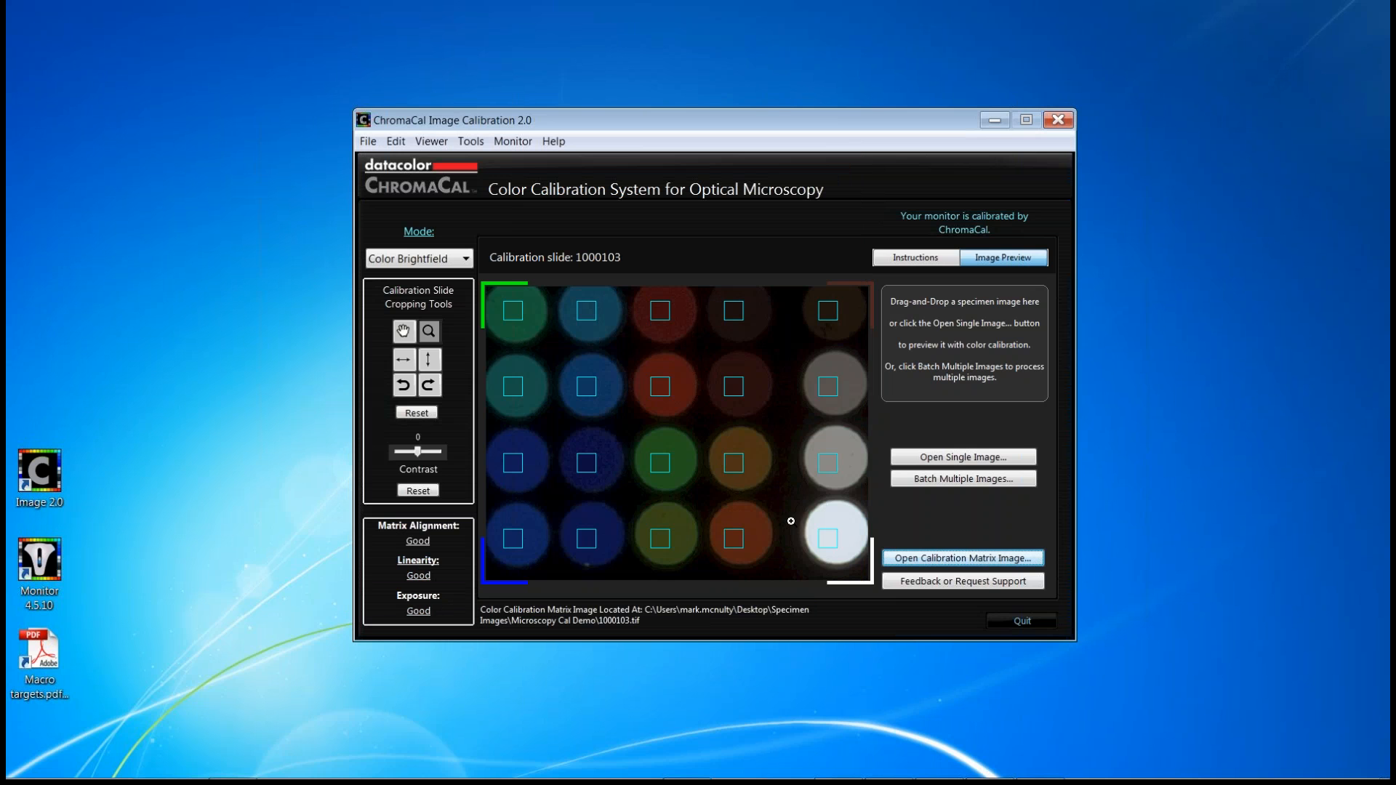
pyautogui.moveTo(790, 594)
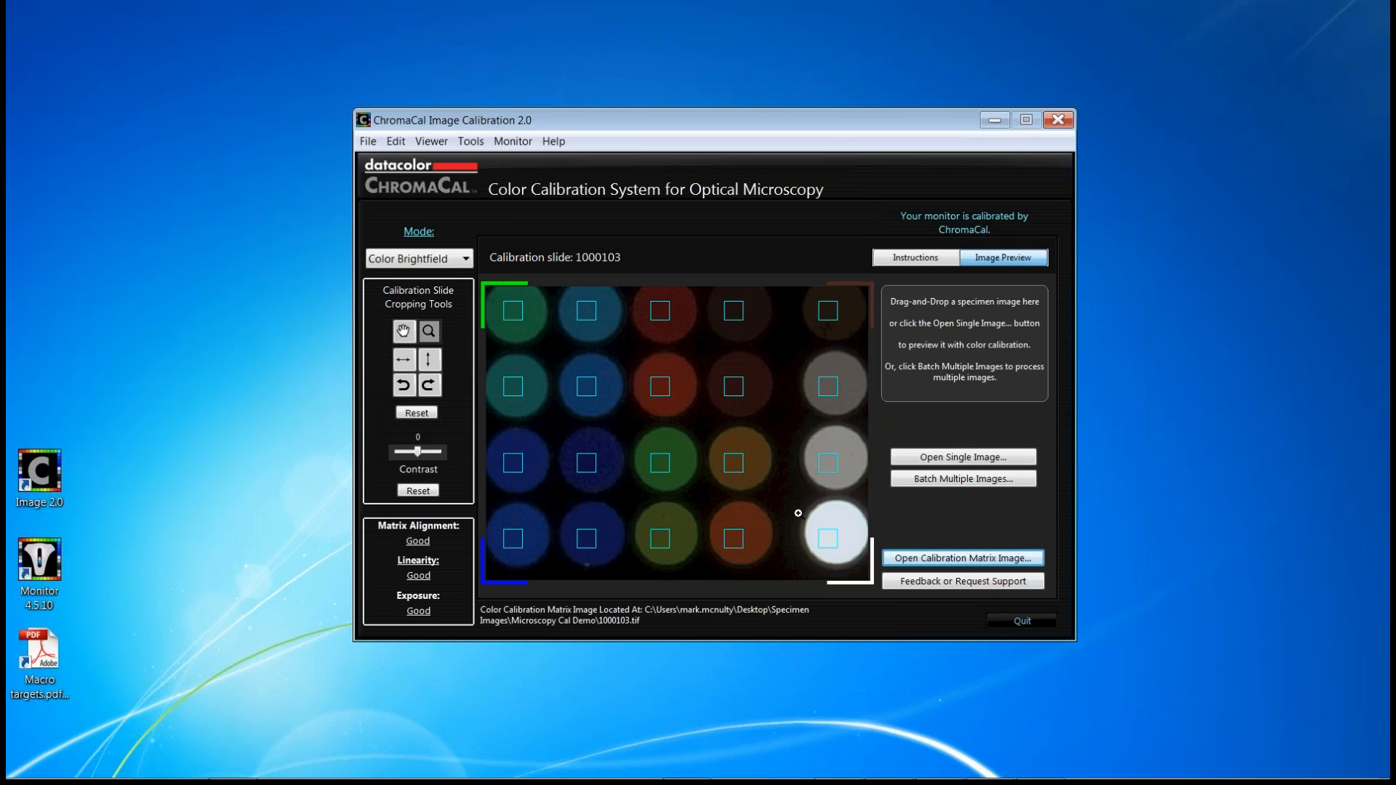
pyautogui.moveTo(829, 506)
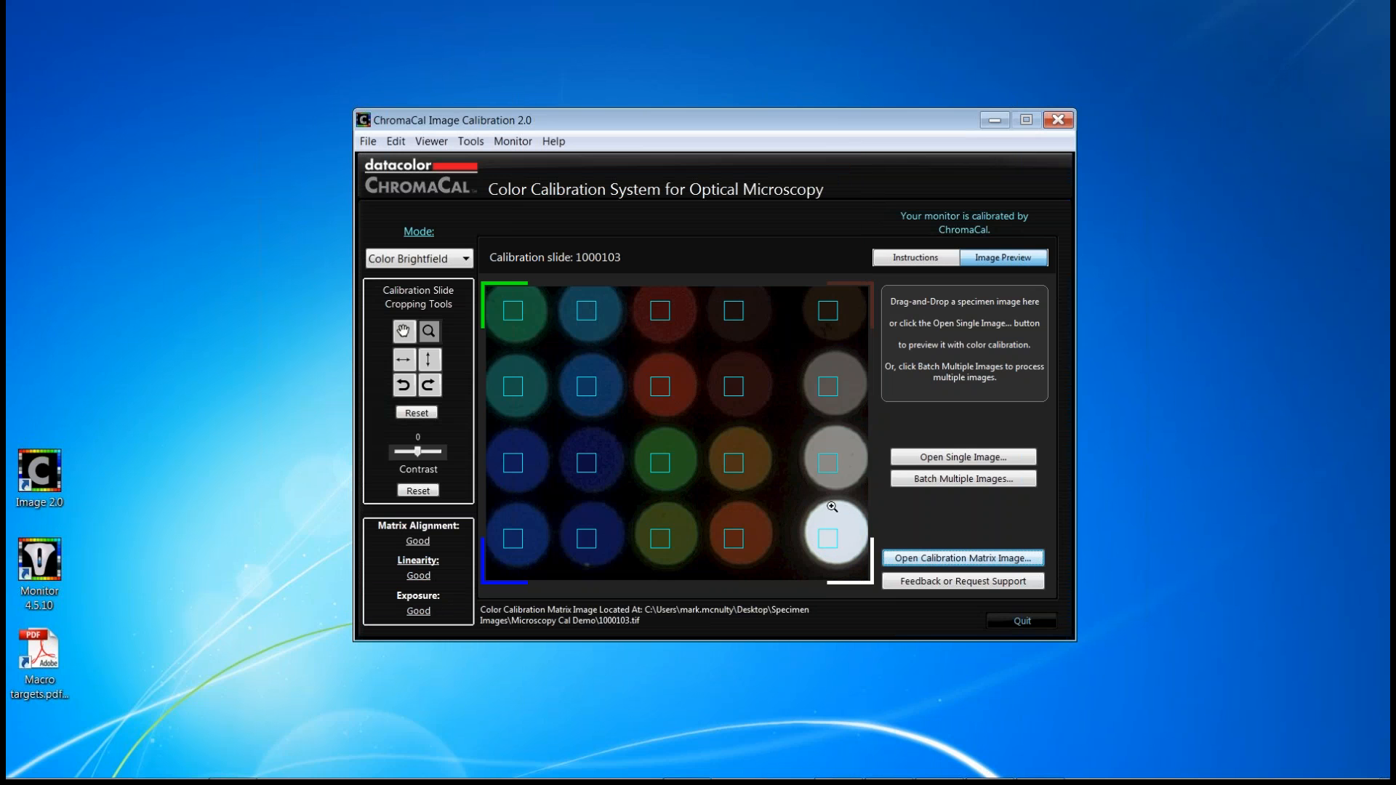
pyautogui.moveTo(805, 545)
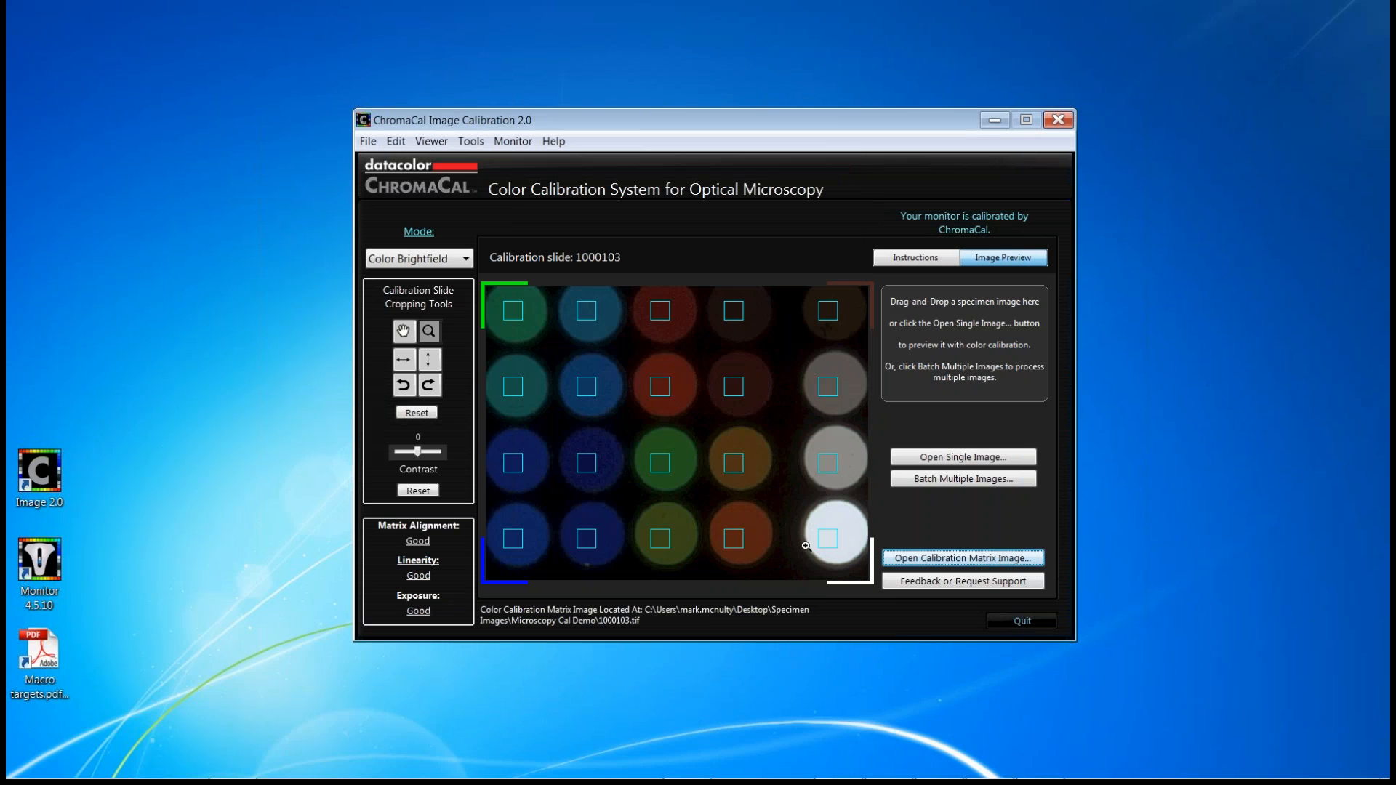
pyautogui.moveTo(853, 481)
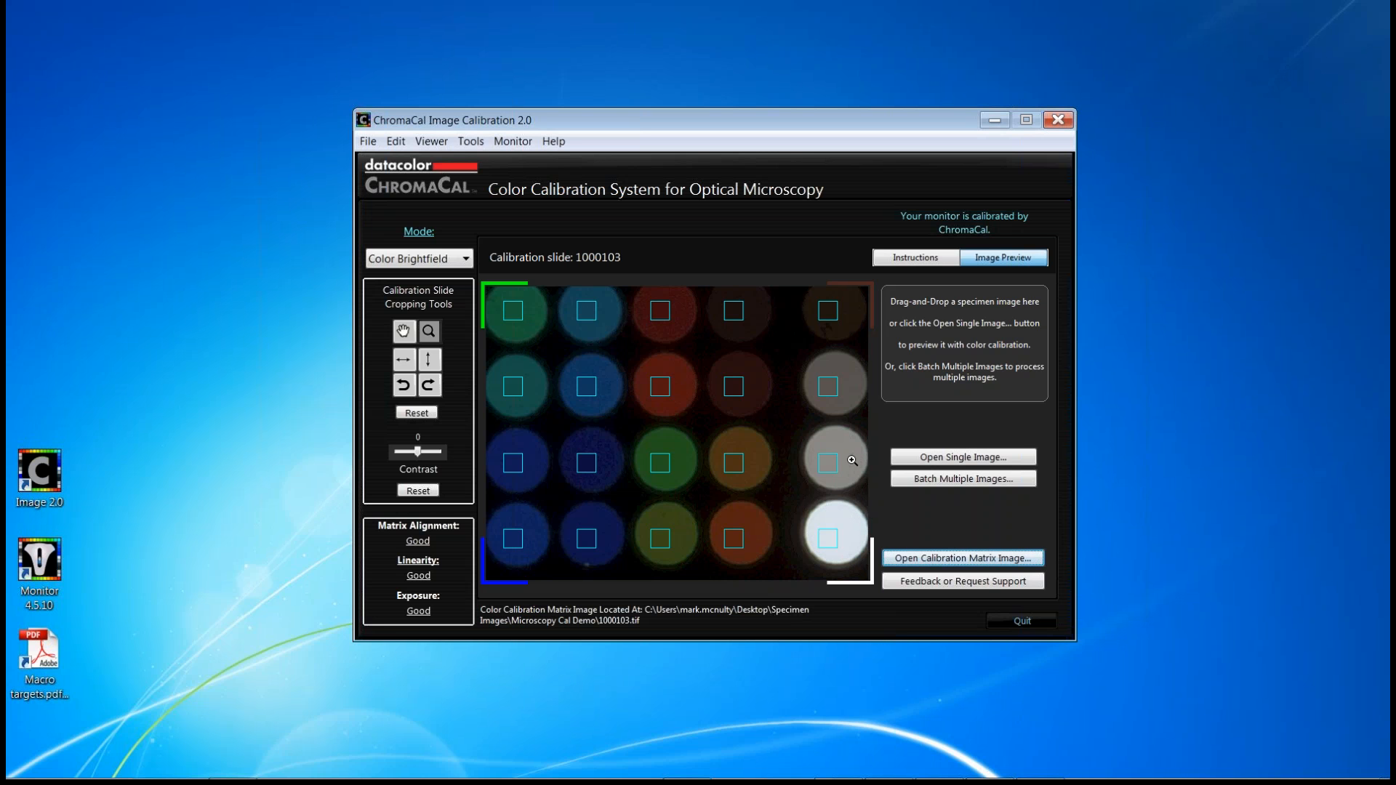
pyautogui.moveTo(910, 519)
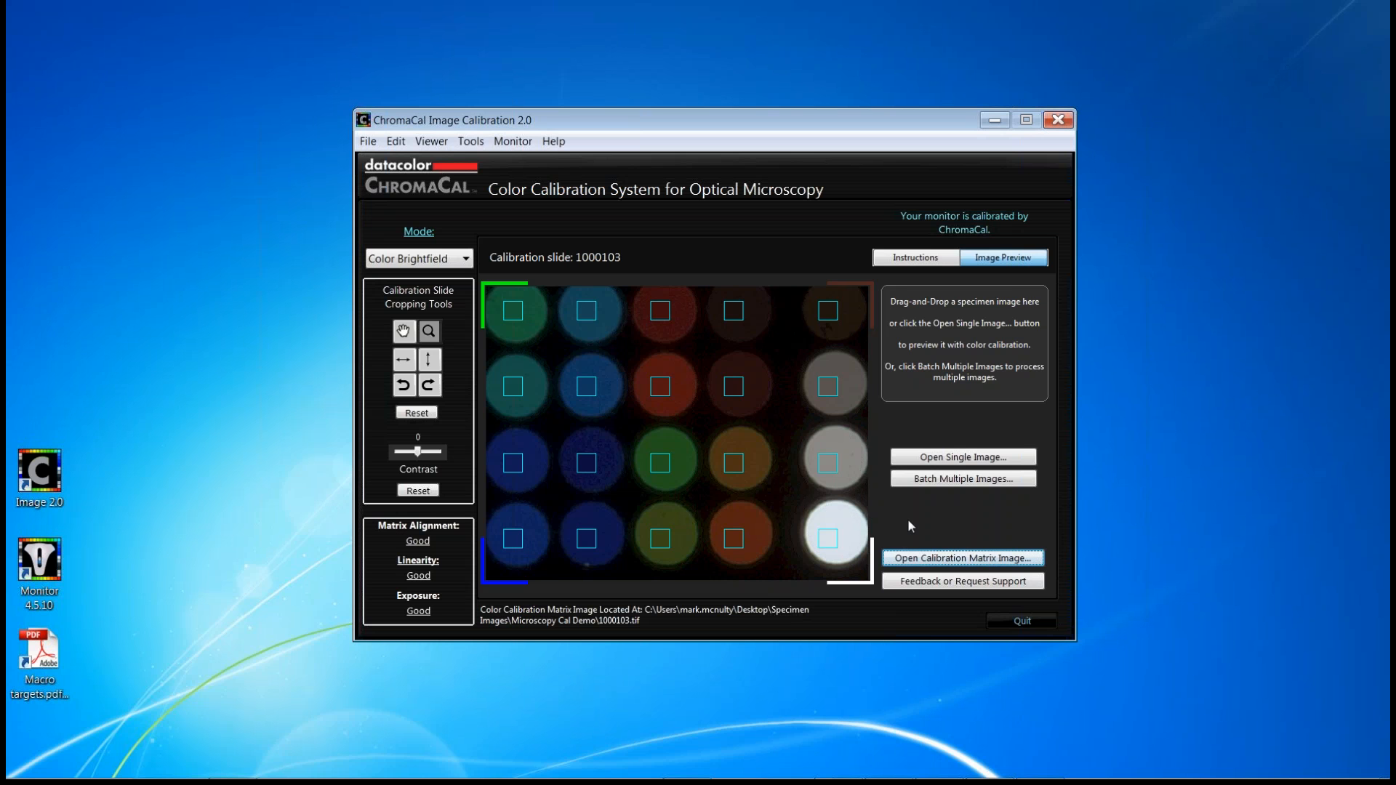
pyautogui.moveTo(915, 519)
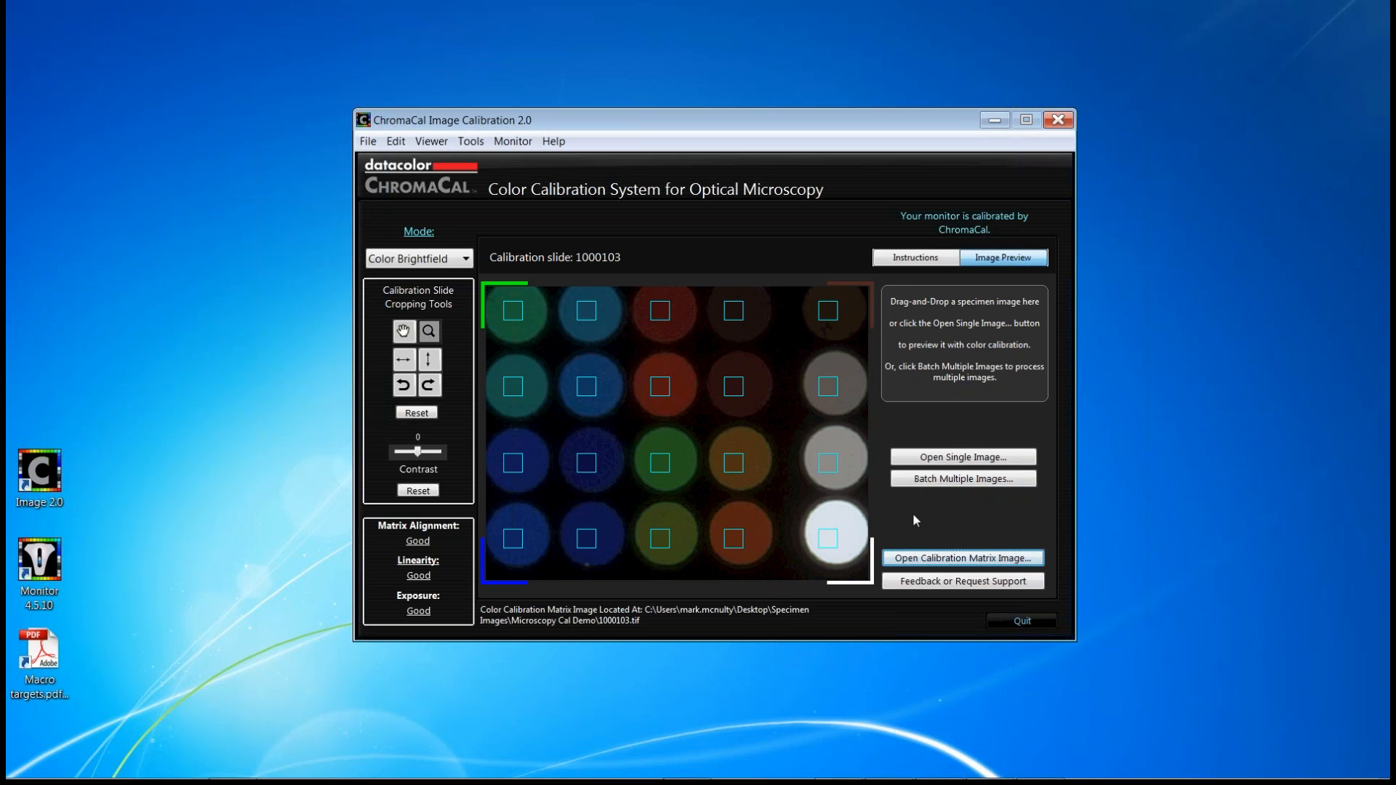
pyautogui.moveTo(962, 465)
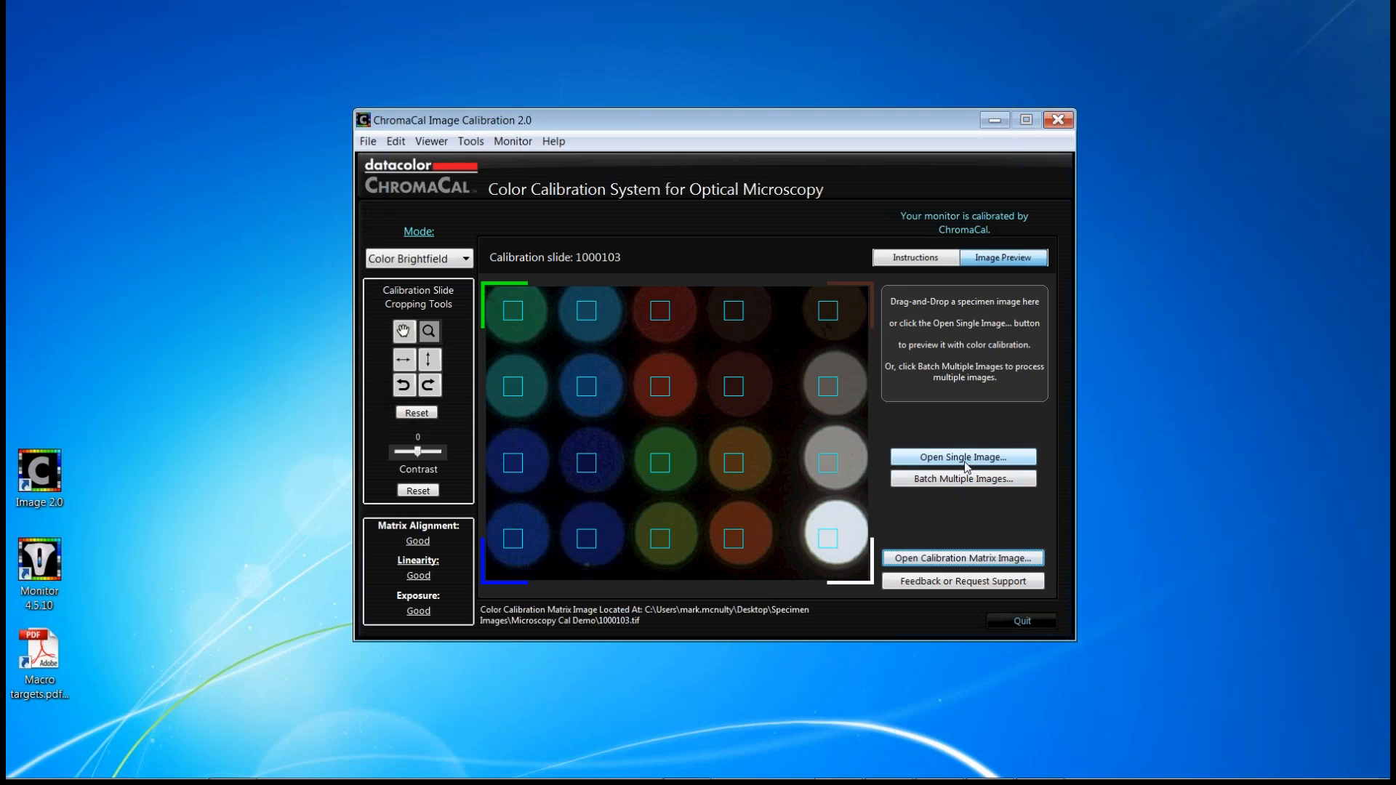
pyautogui.moveTo(970, 481)
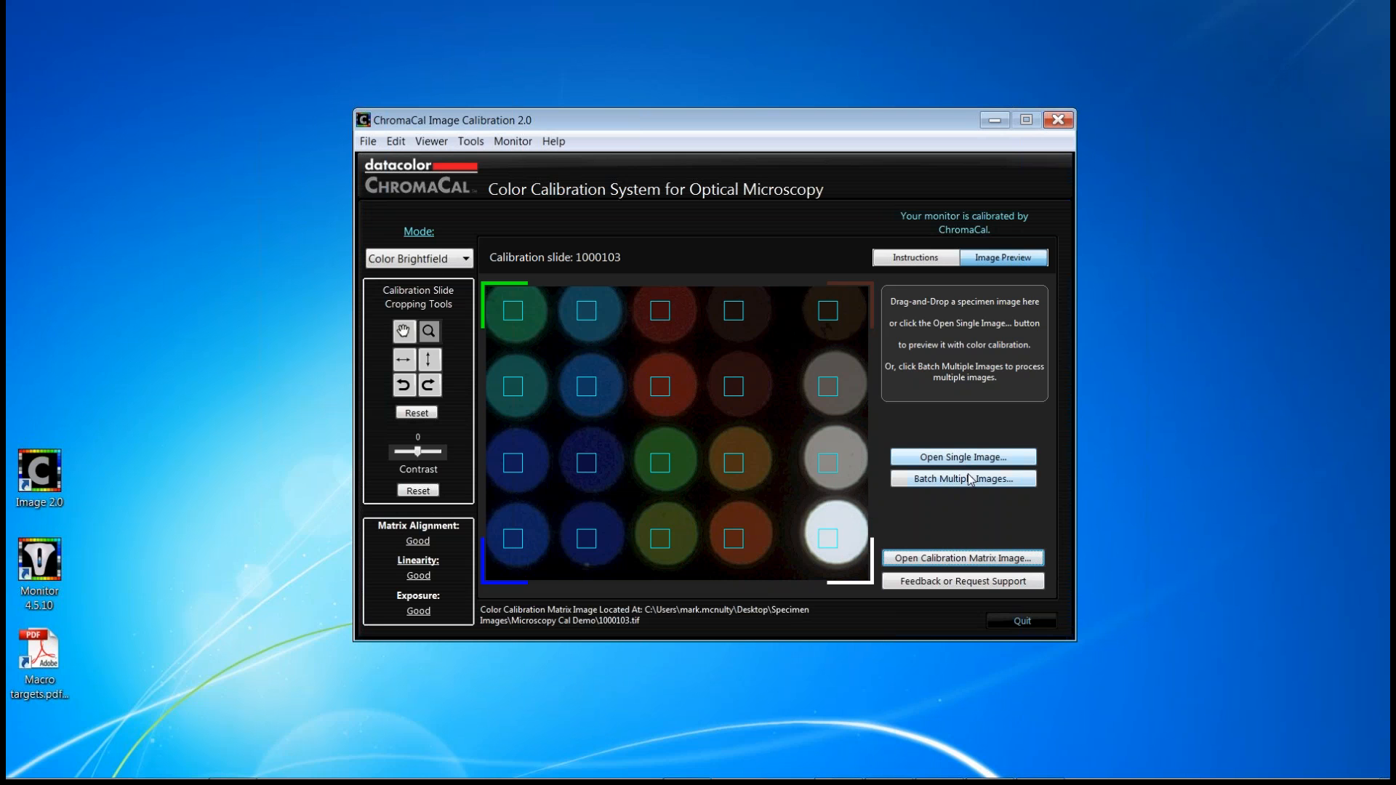
pyautogui.moveTo(979, 461)
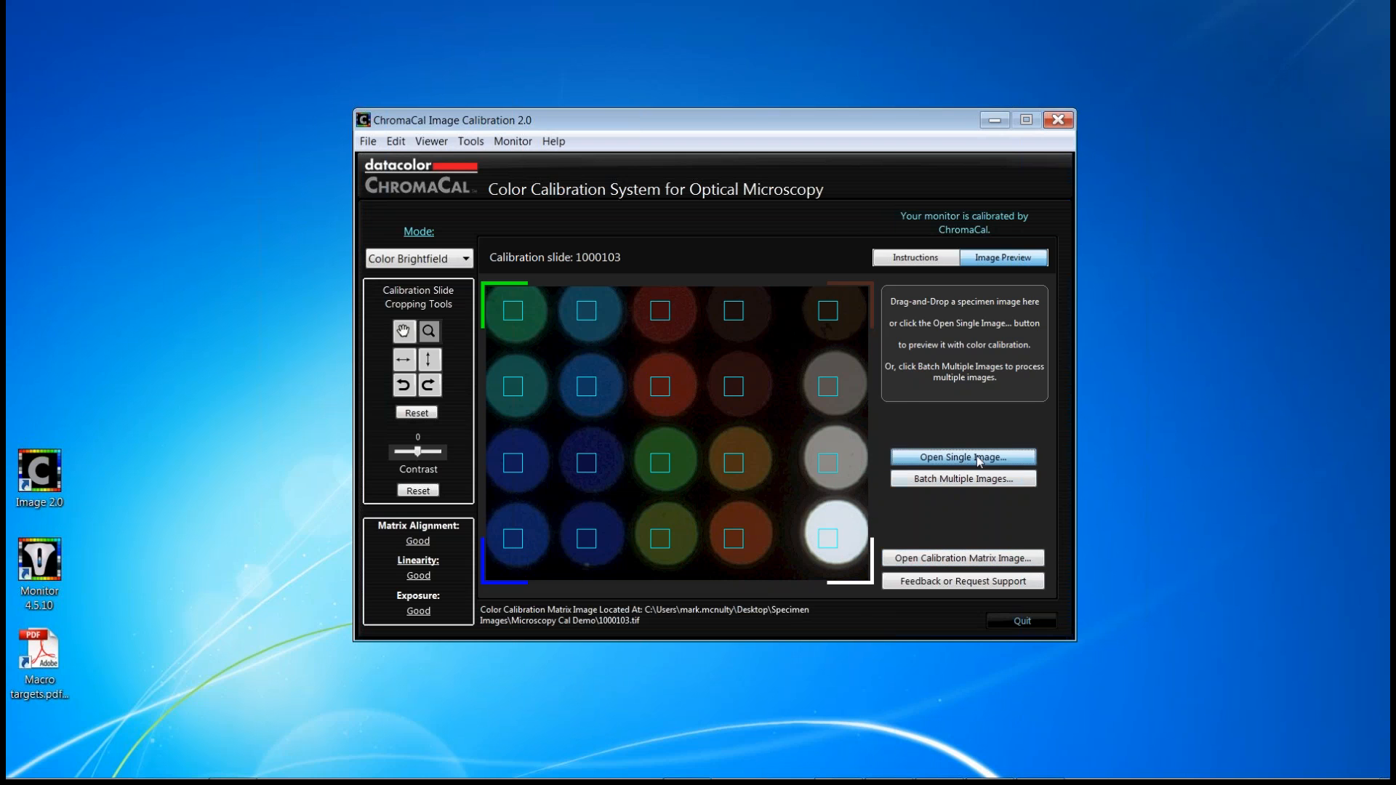
# - Load the specimen Image1.tif as a single image for calibration beside slide 1000103
pyautogui.click(962, 457)
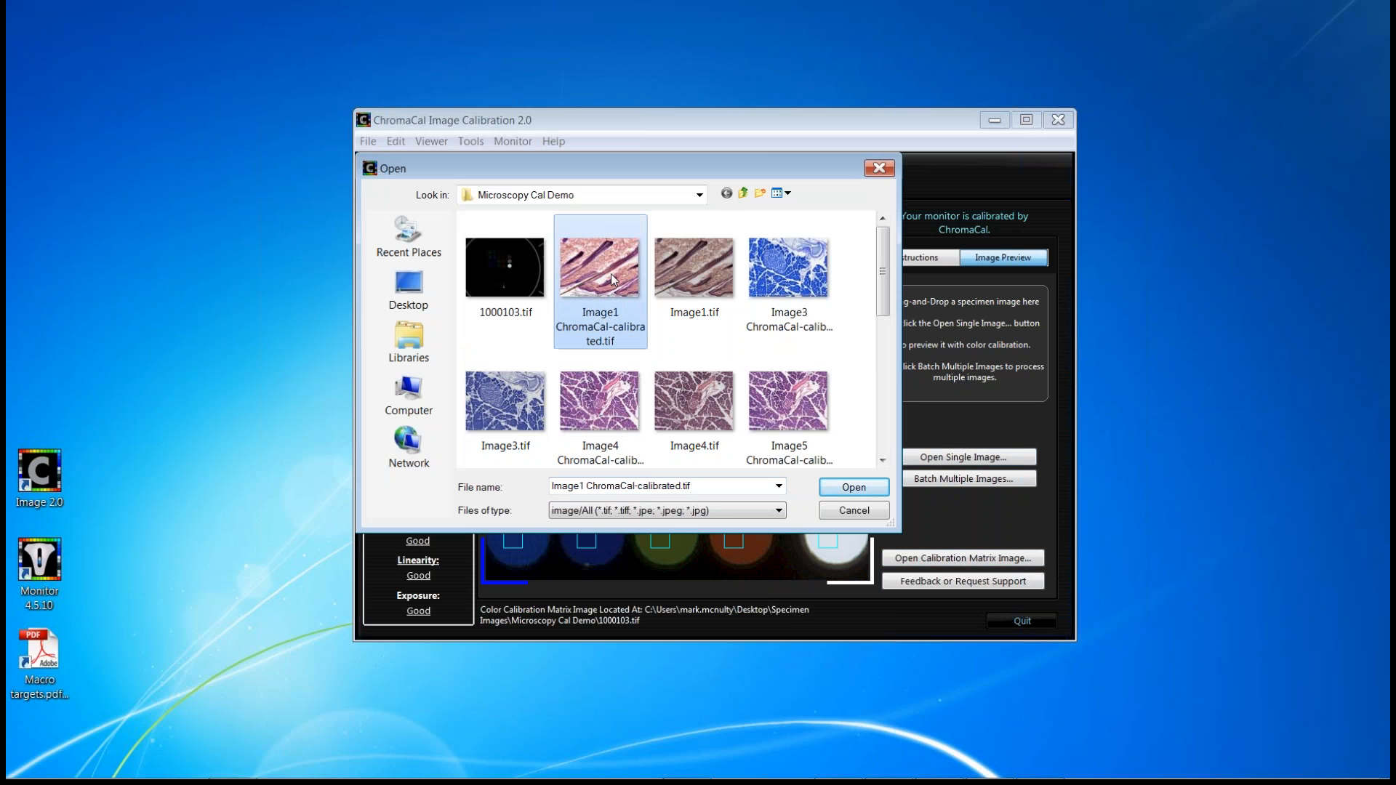
pyautogui.click(695, 268)
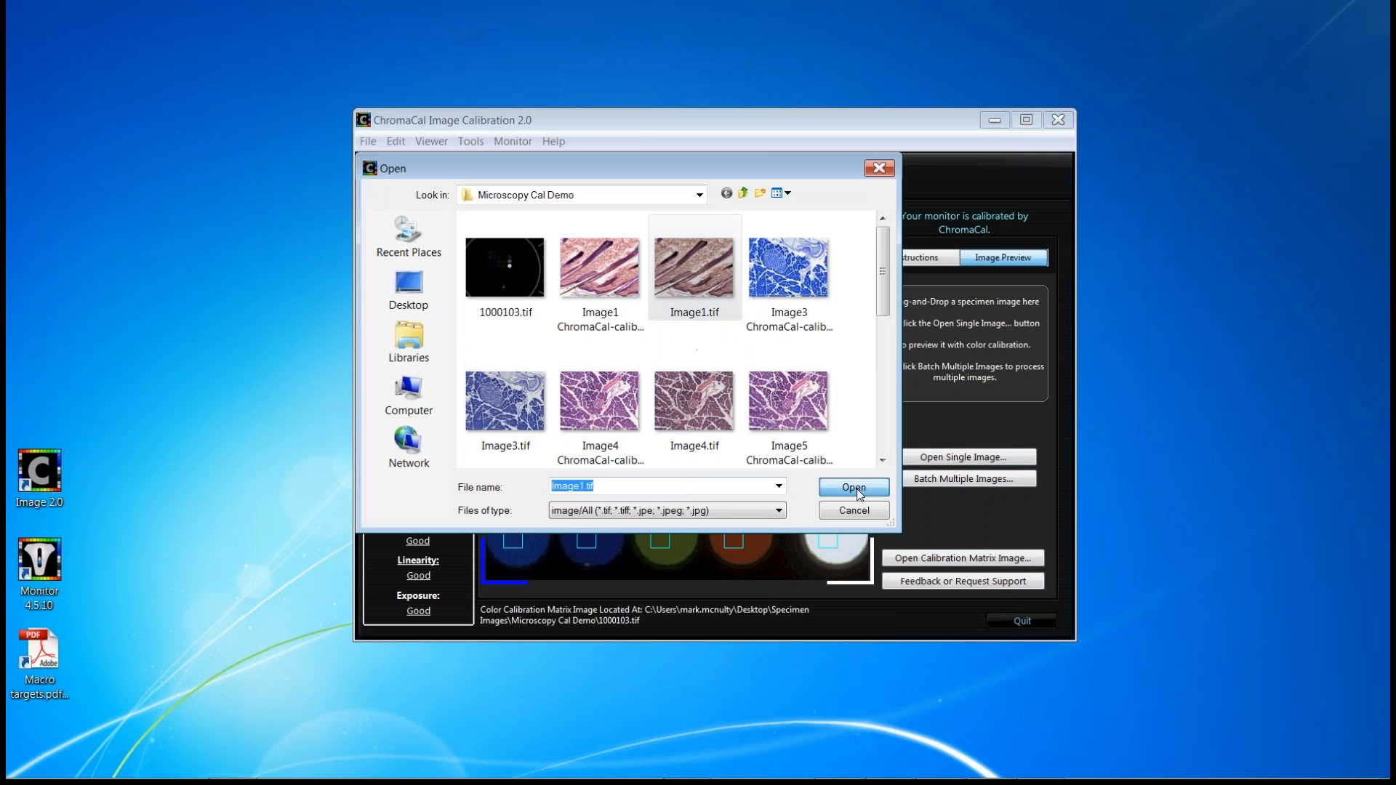
pyautogui.click(854, 487)
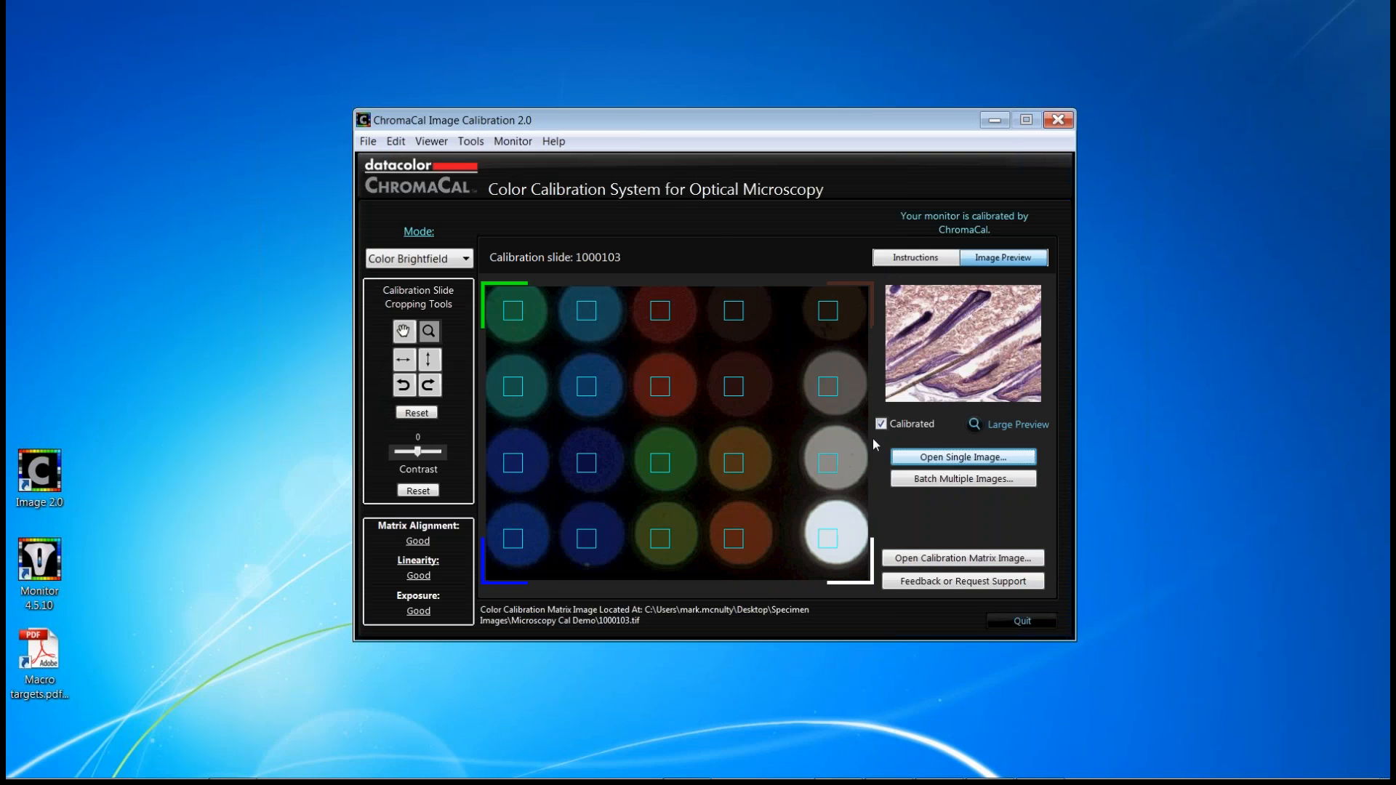
# - Compare uncalibrated and calibrated Image1.tif side by side in the large preview window
pyautogui.click(963, 456)
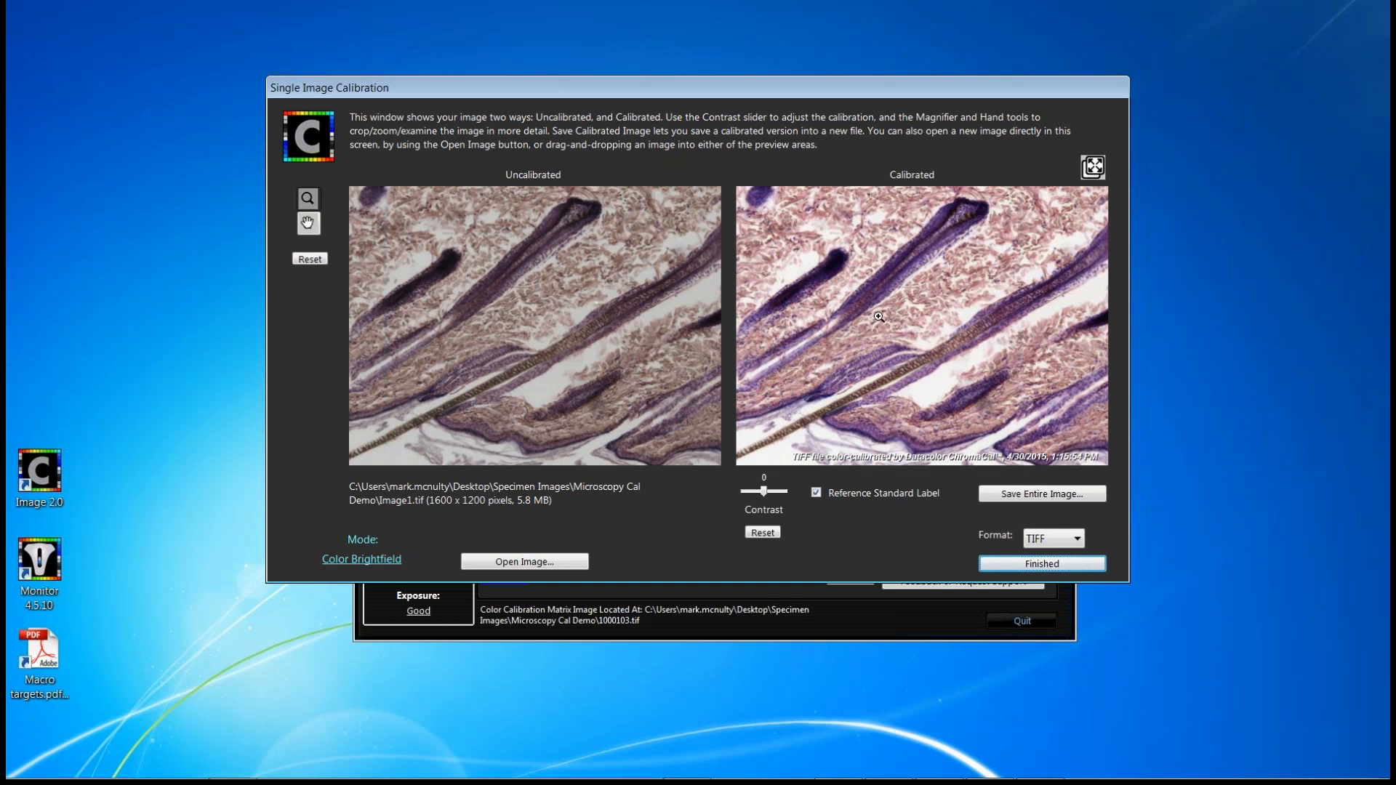
pyautogui.moveTo(818, 343)
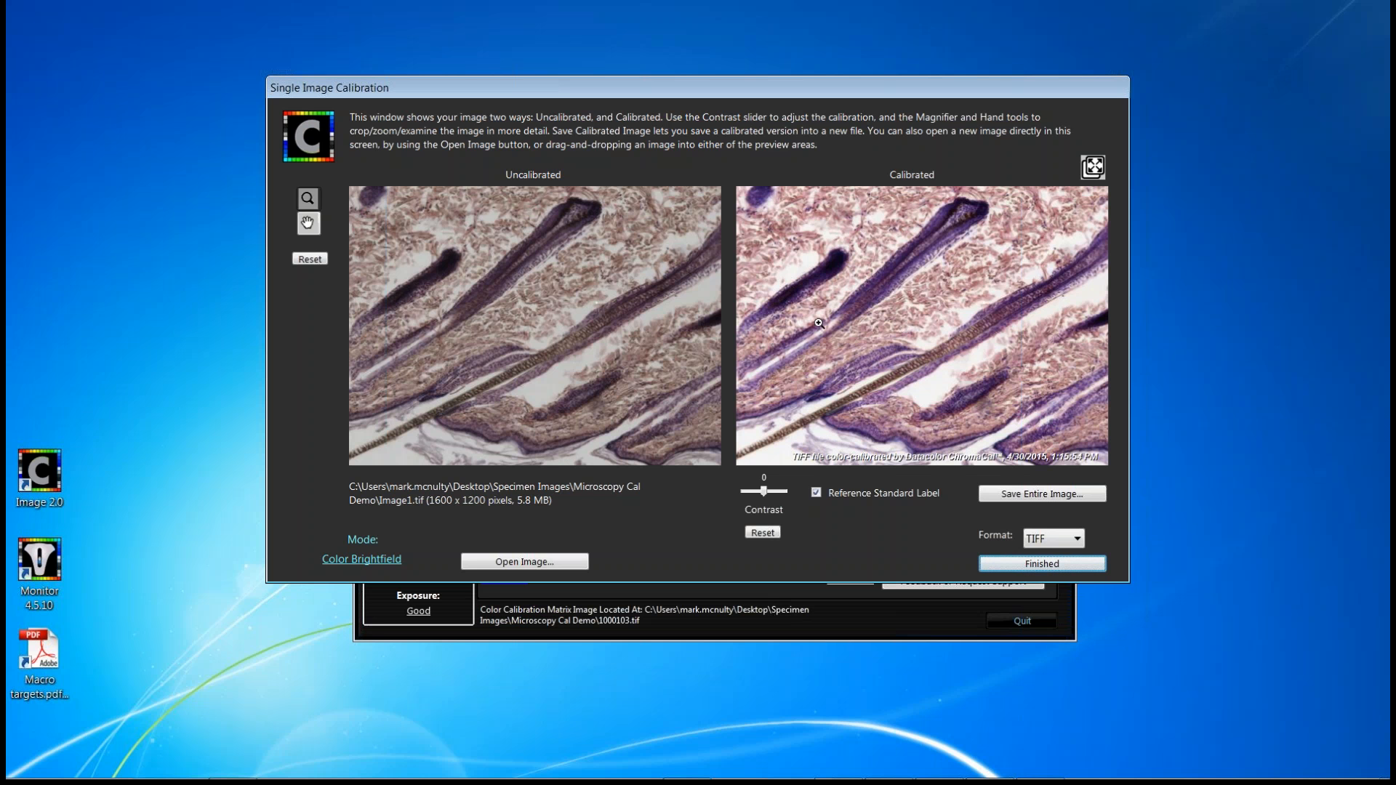
pyautogui.moveTo(853, 285)
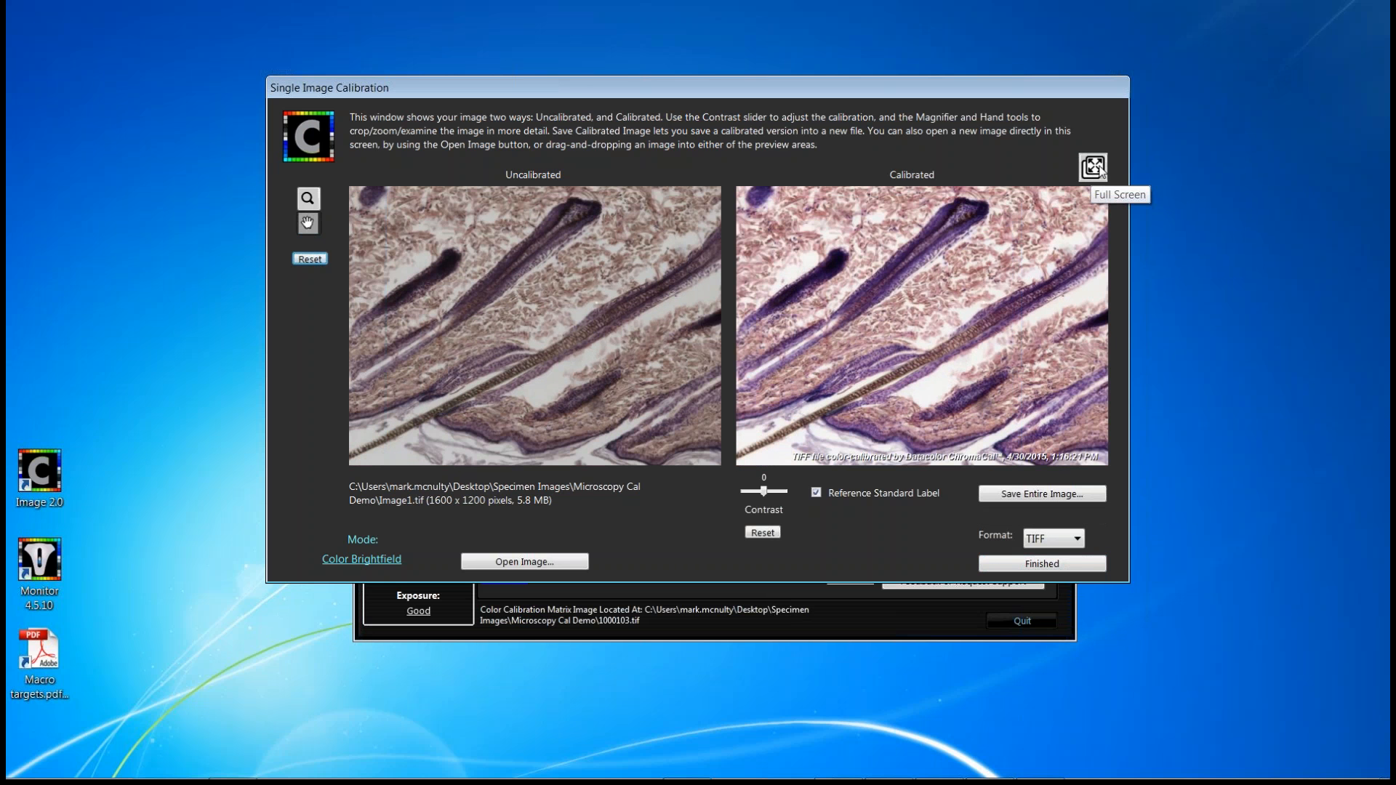
pyautogui.click(1092, 166)
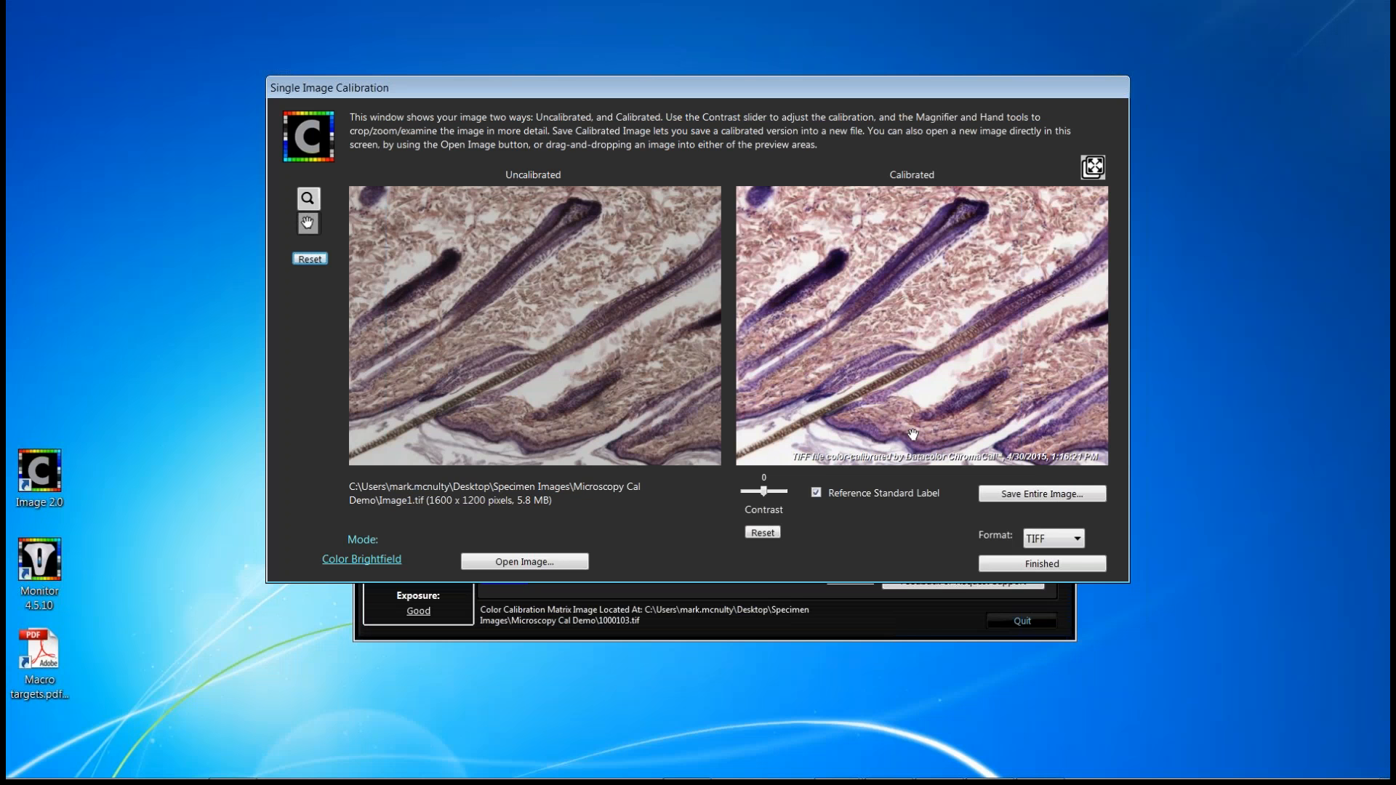
pyautogui.moveTo(829, 522)
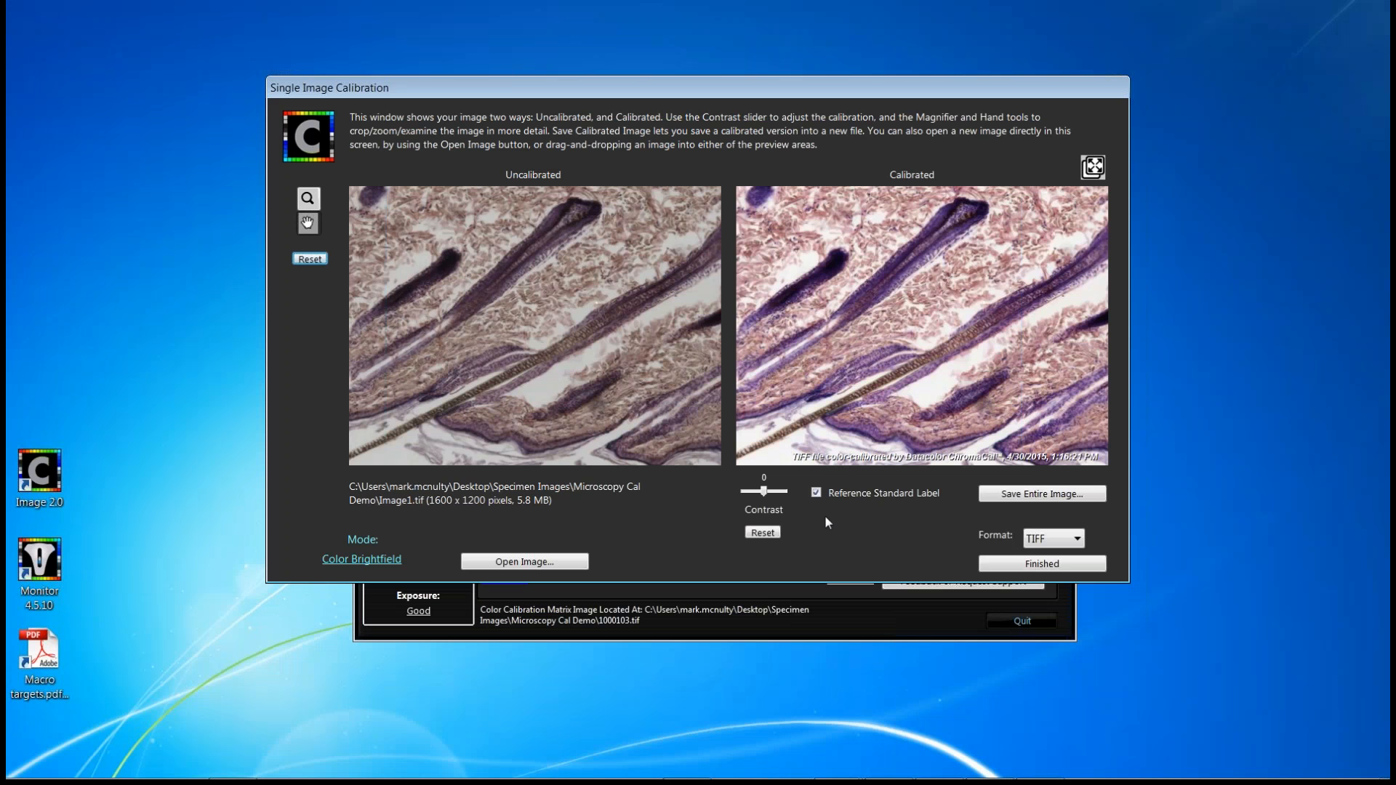
pyautogui.moveTo(762, 496)
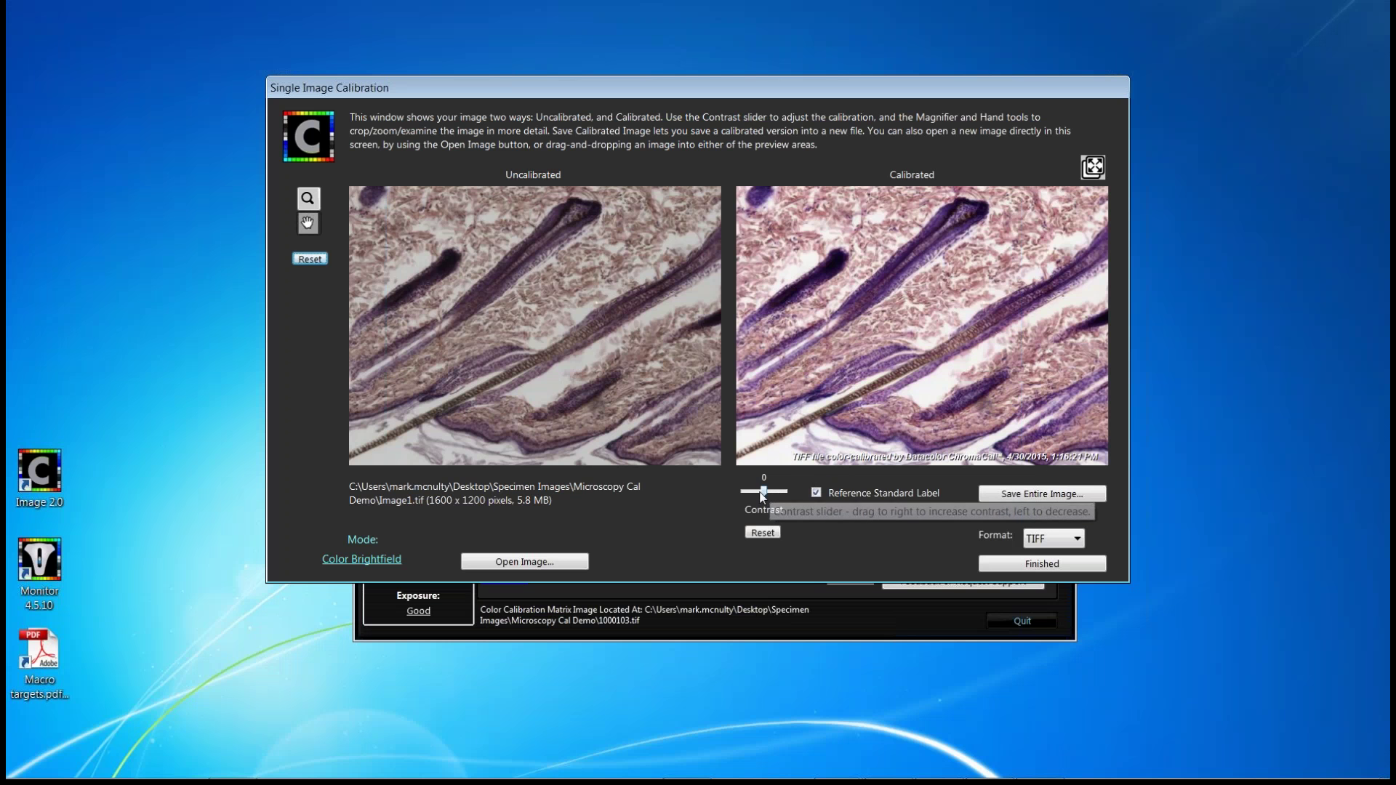
pyautogui.moveTo(764, 492); pyautogui.dragTo(773, 492)
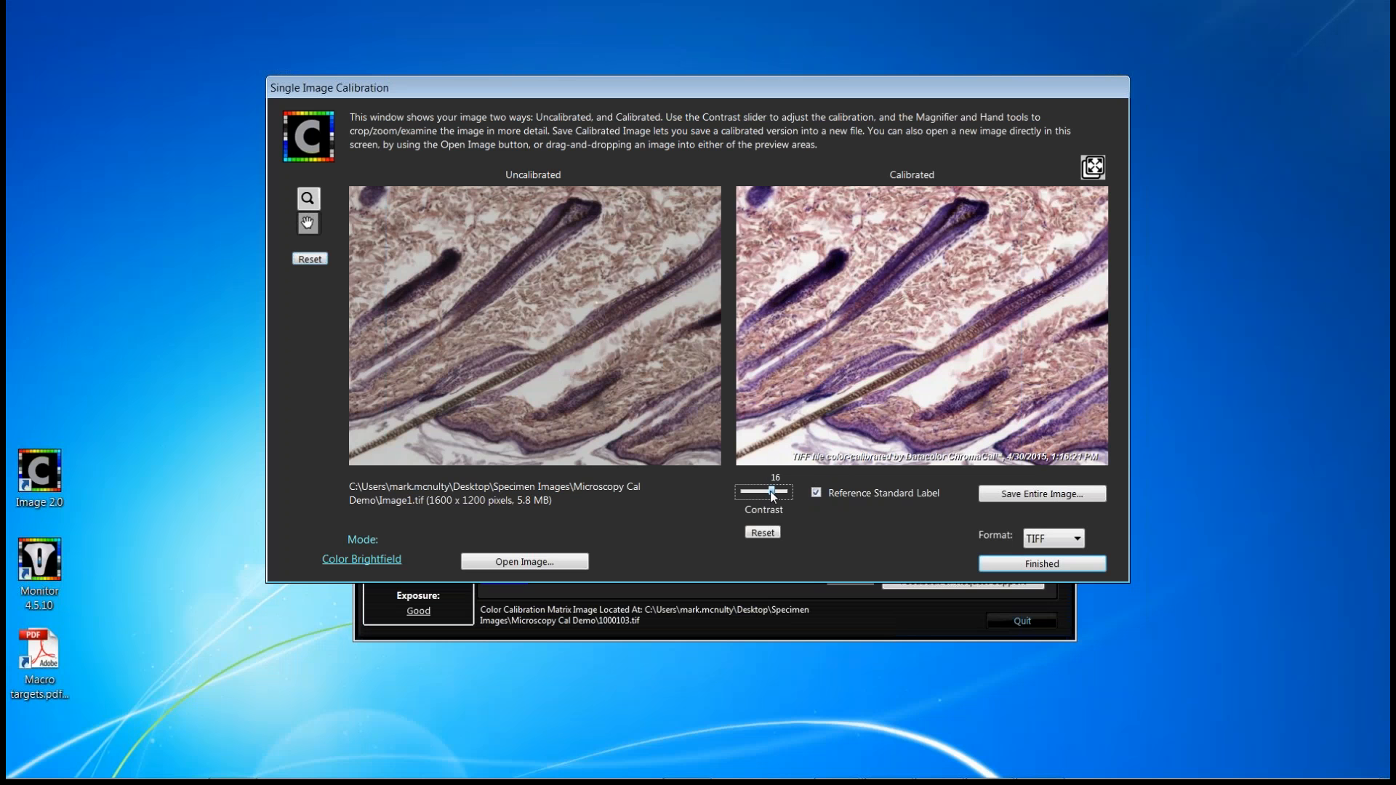
pyautogui.click(762, 532)
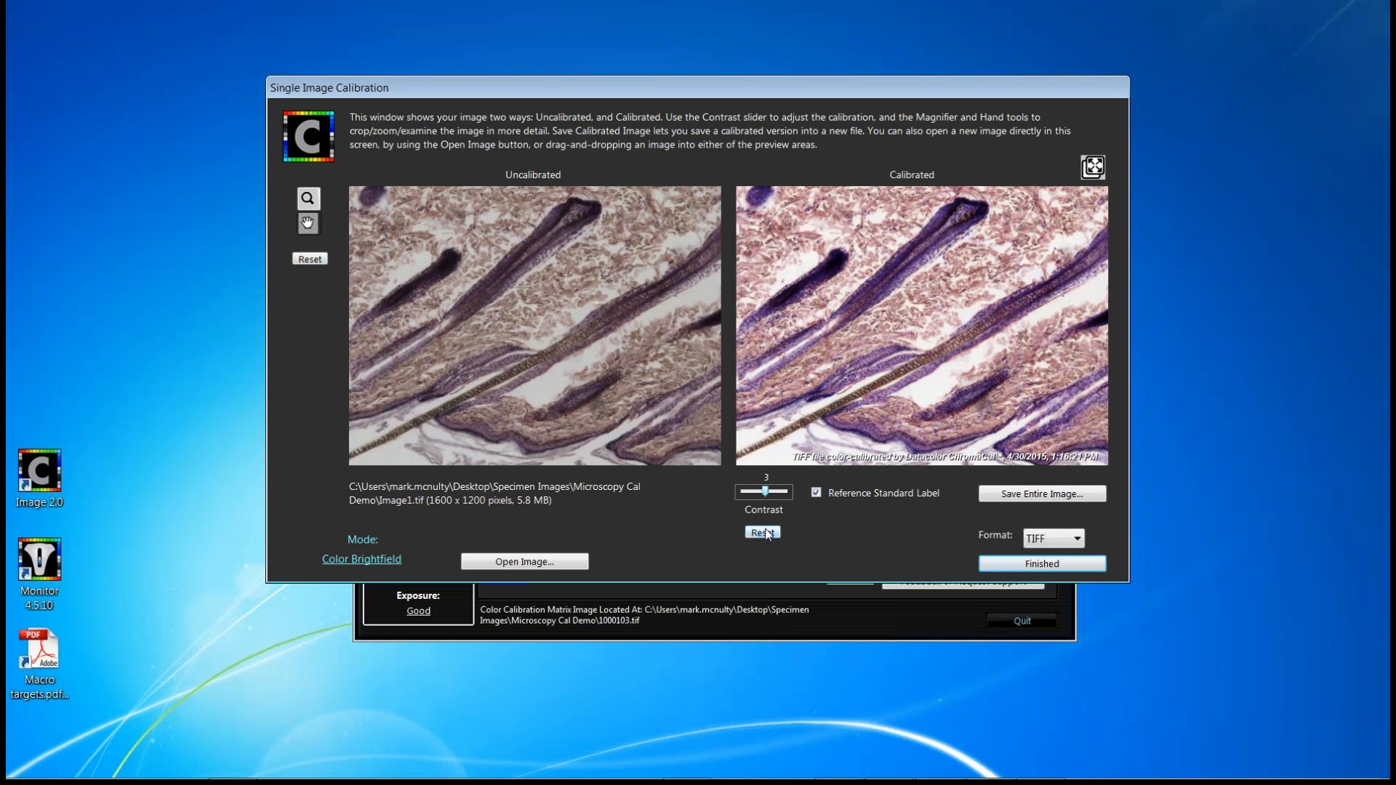
pyautogui.click(762, 532)
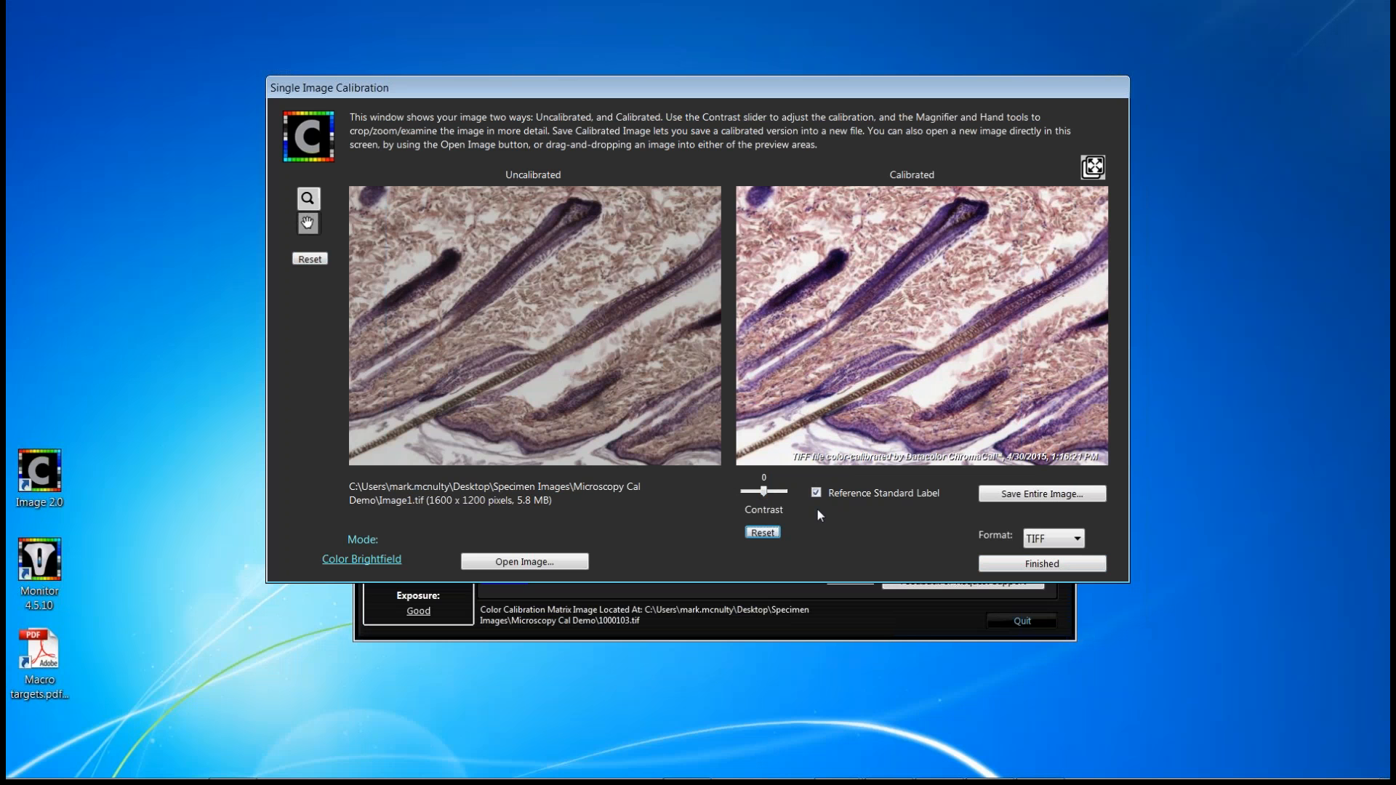
pyautogui.moveTo(897, 512)
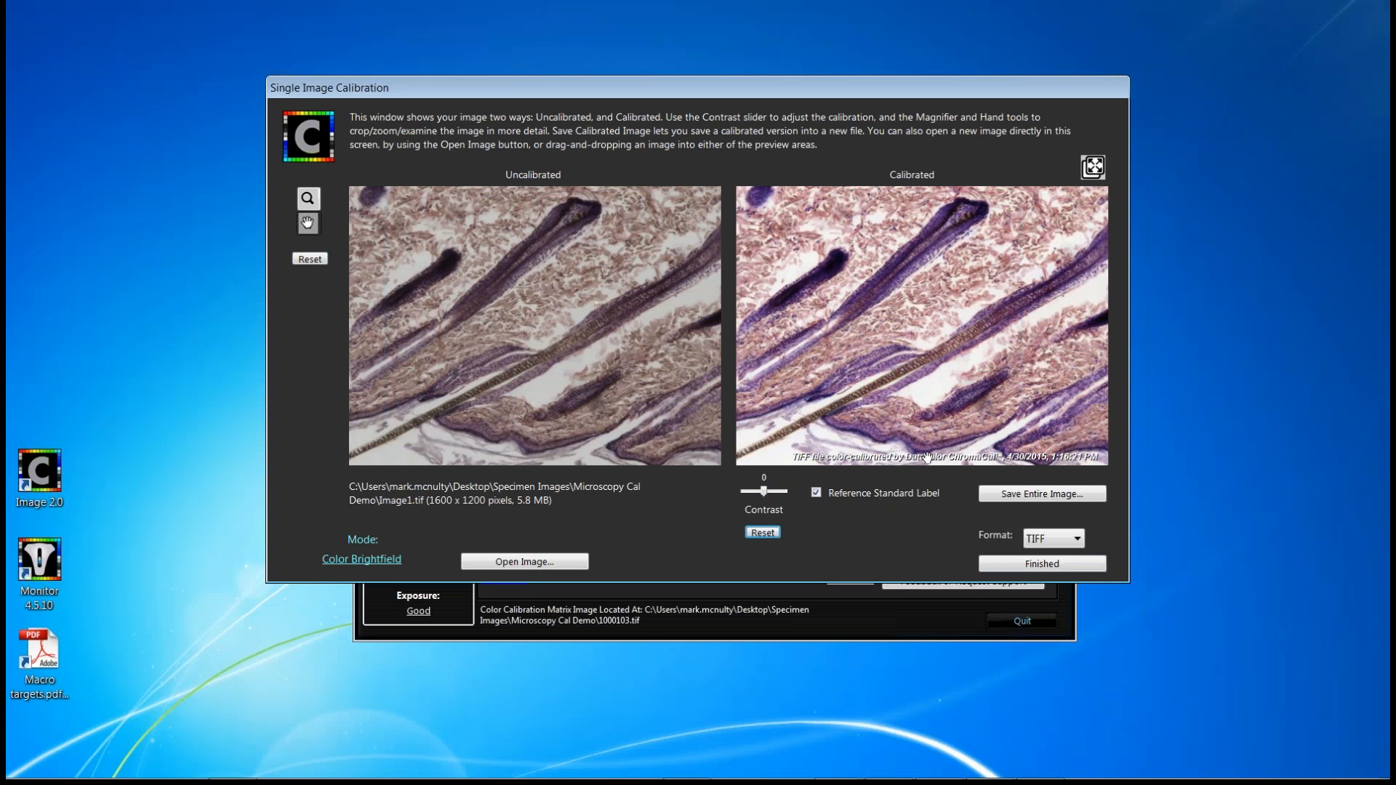
pyautogui.moveTo(808, 480)
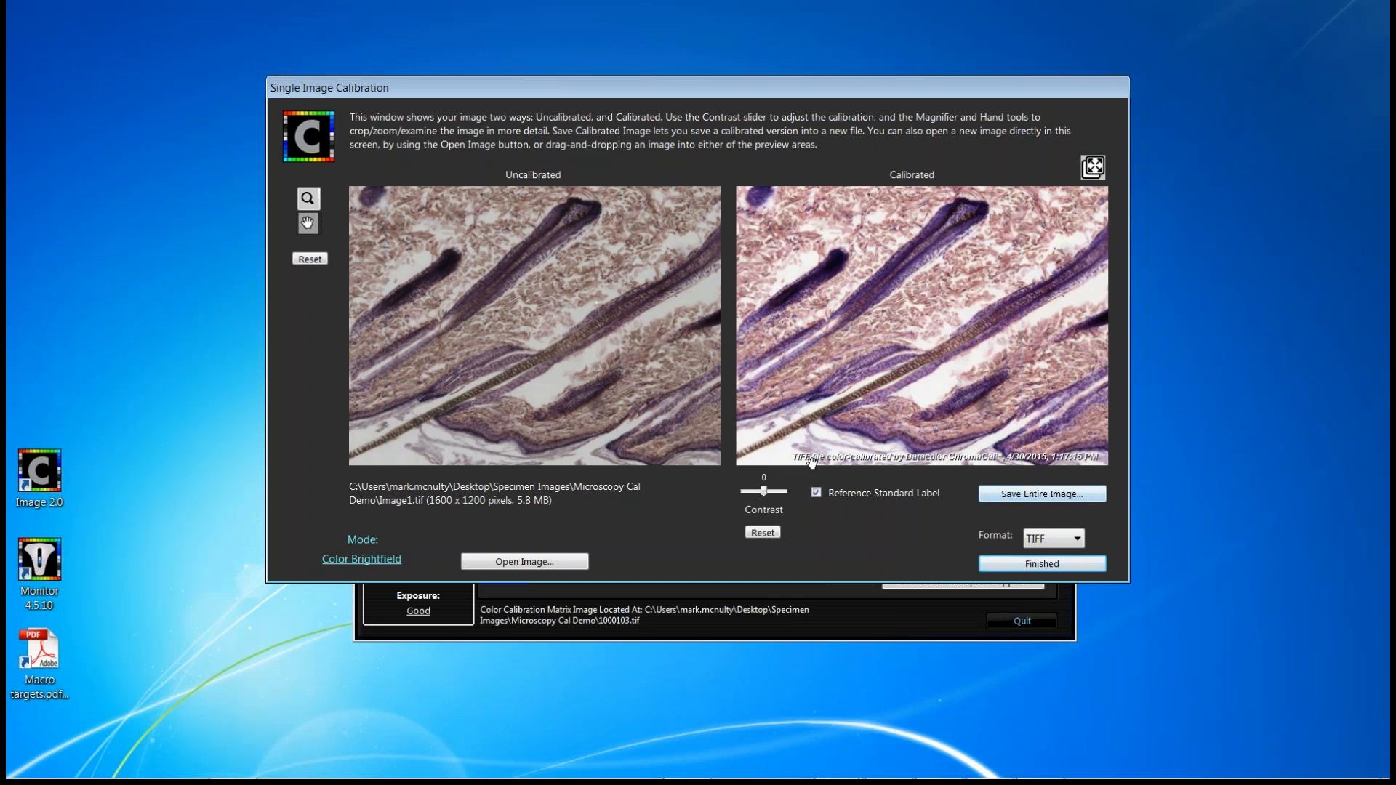
pyautogui.click(815, 492)
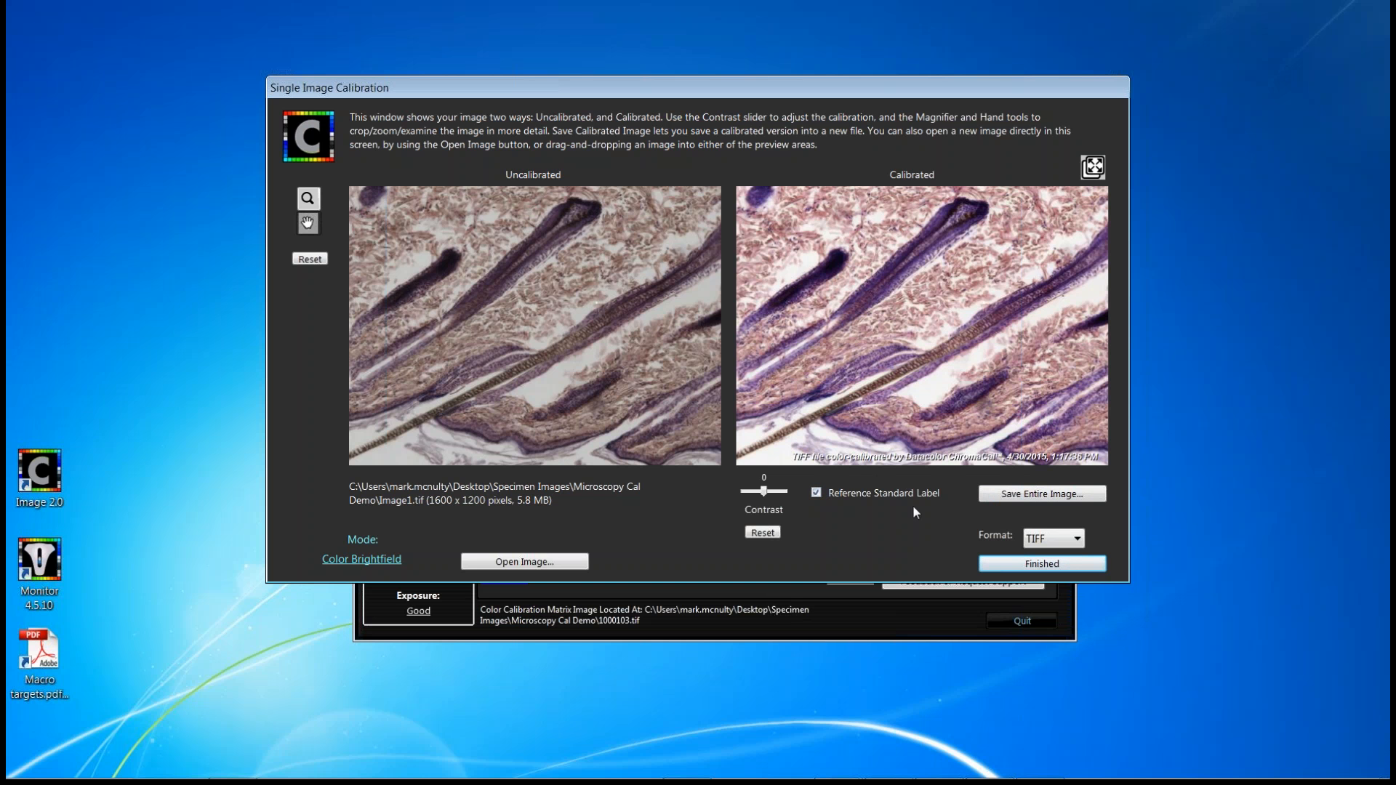
pyautogui.moveTo(1066, 494)
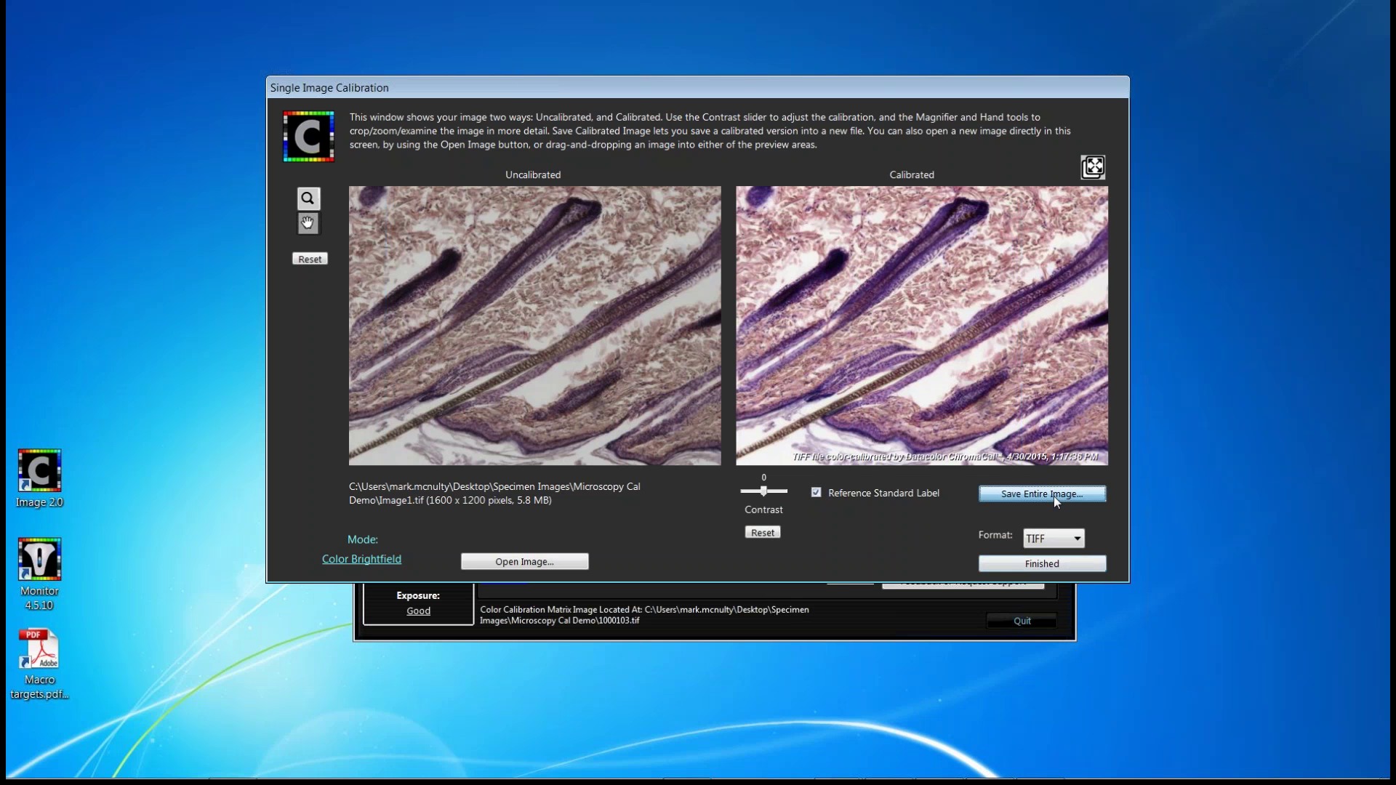
pyautogui.click(1041, 495)
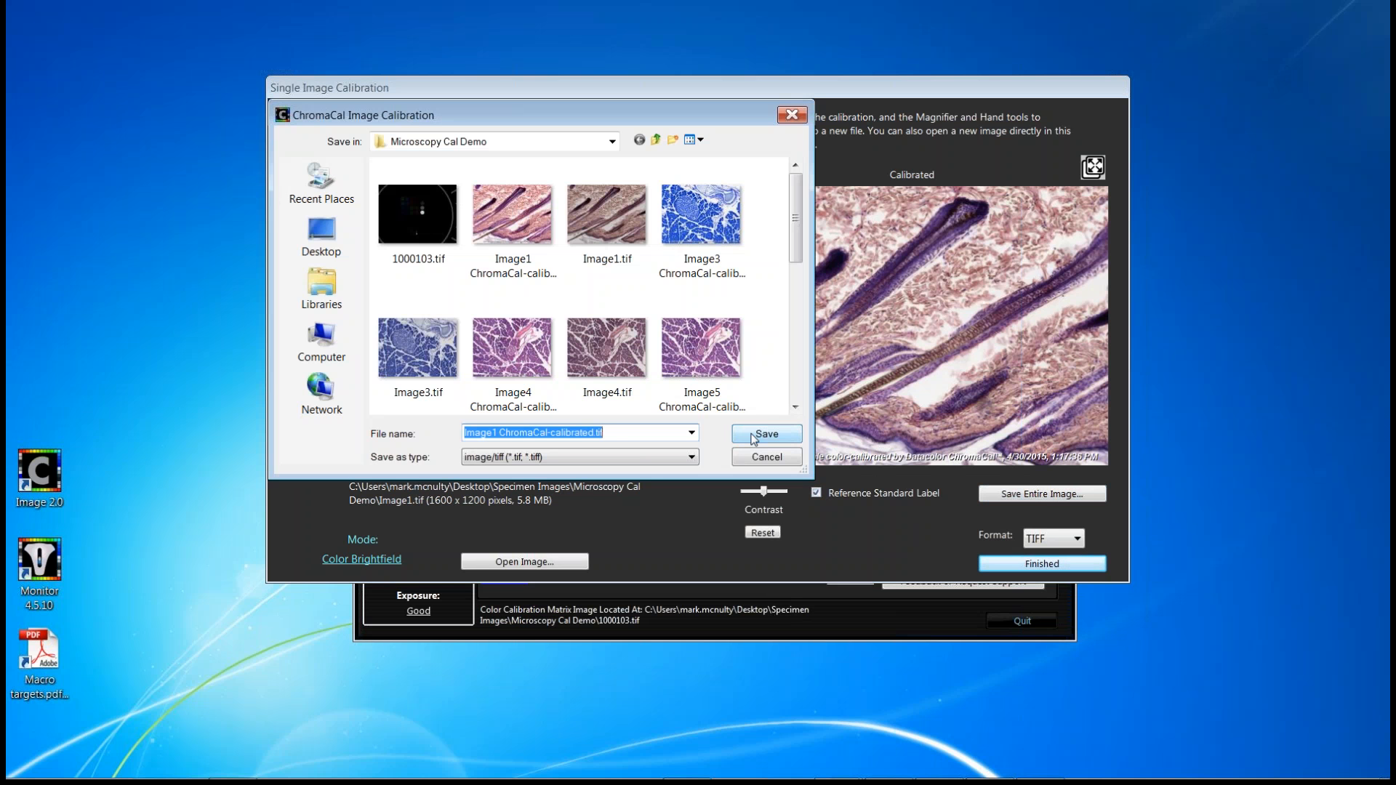
pyautogui.moveTo(643, 419)
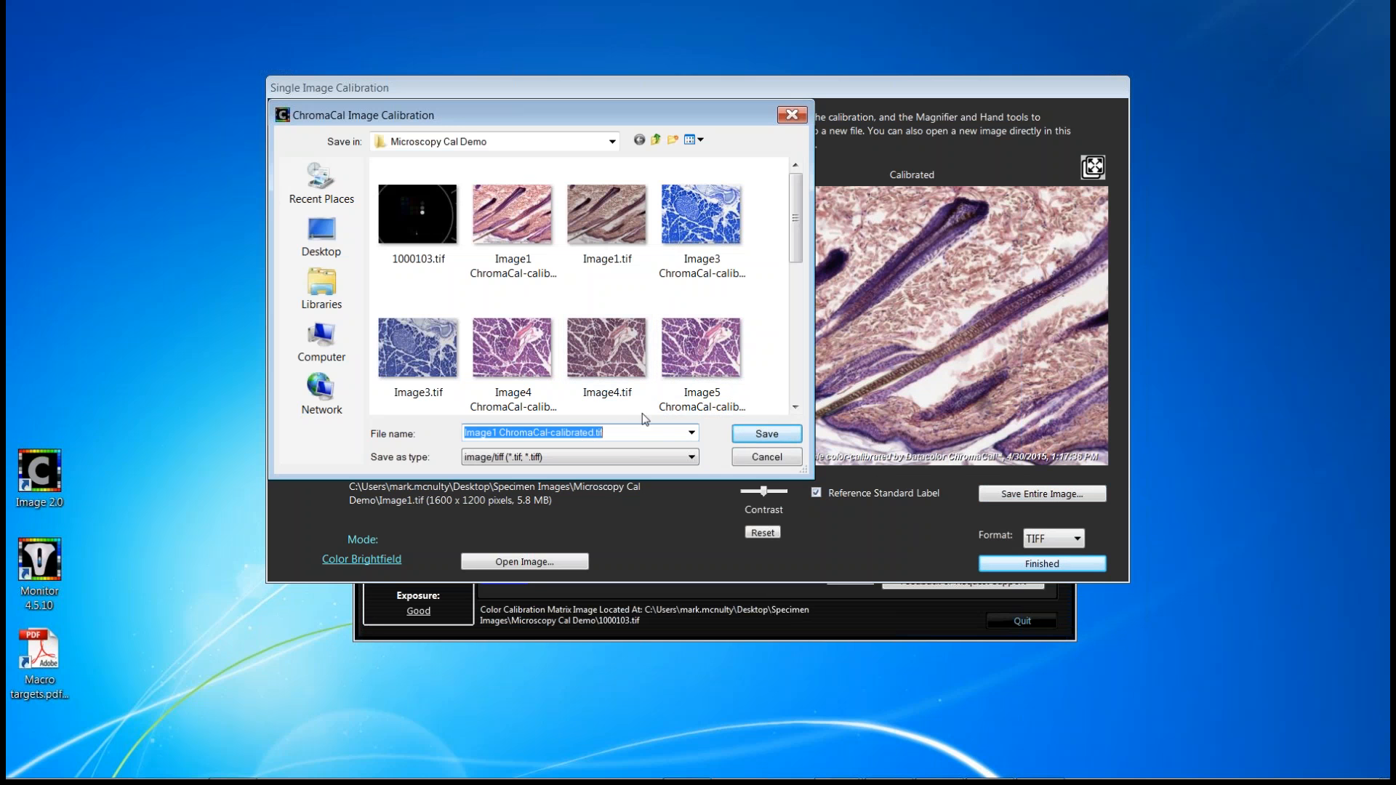
pyautogui.moveTo(627, 431)
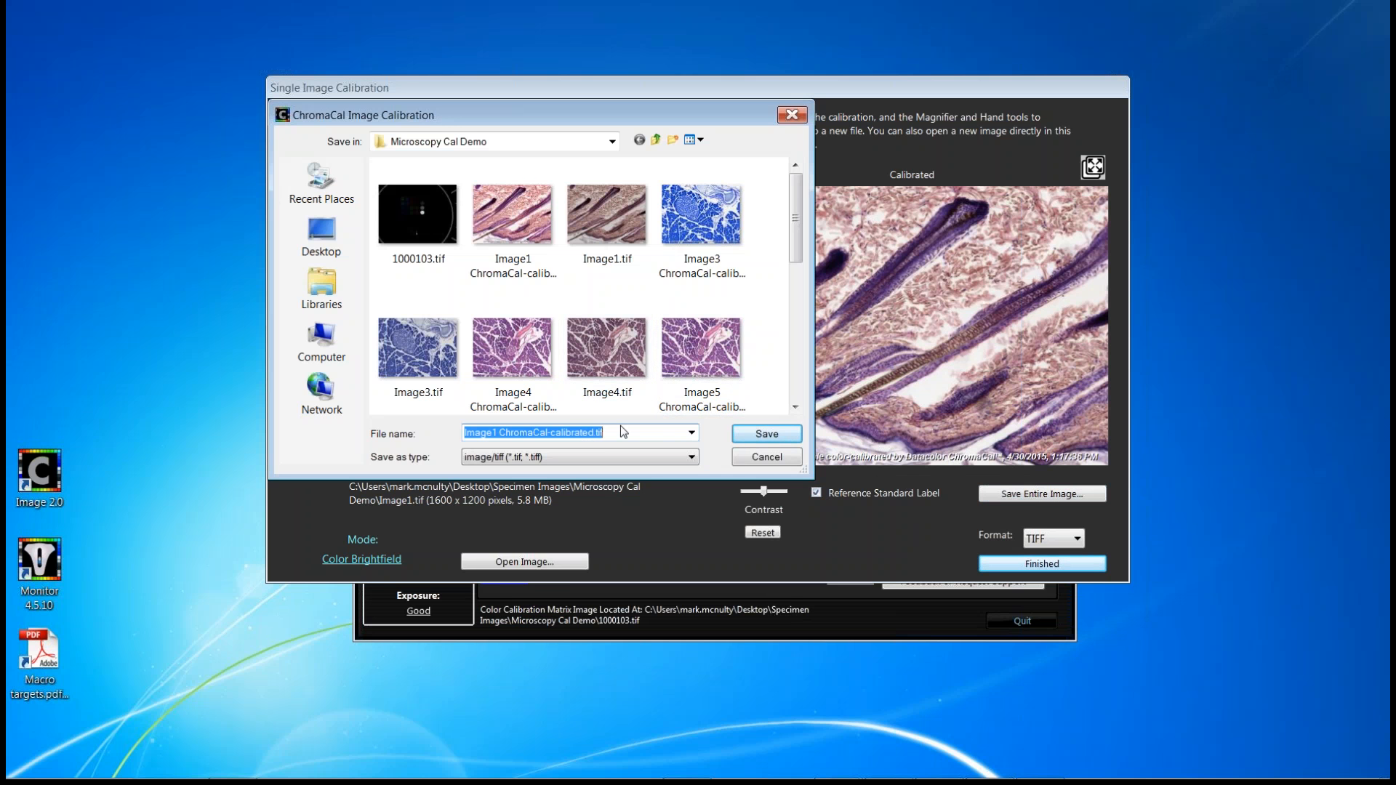
pyautogui.moveTo(524, 439)
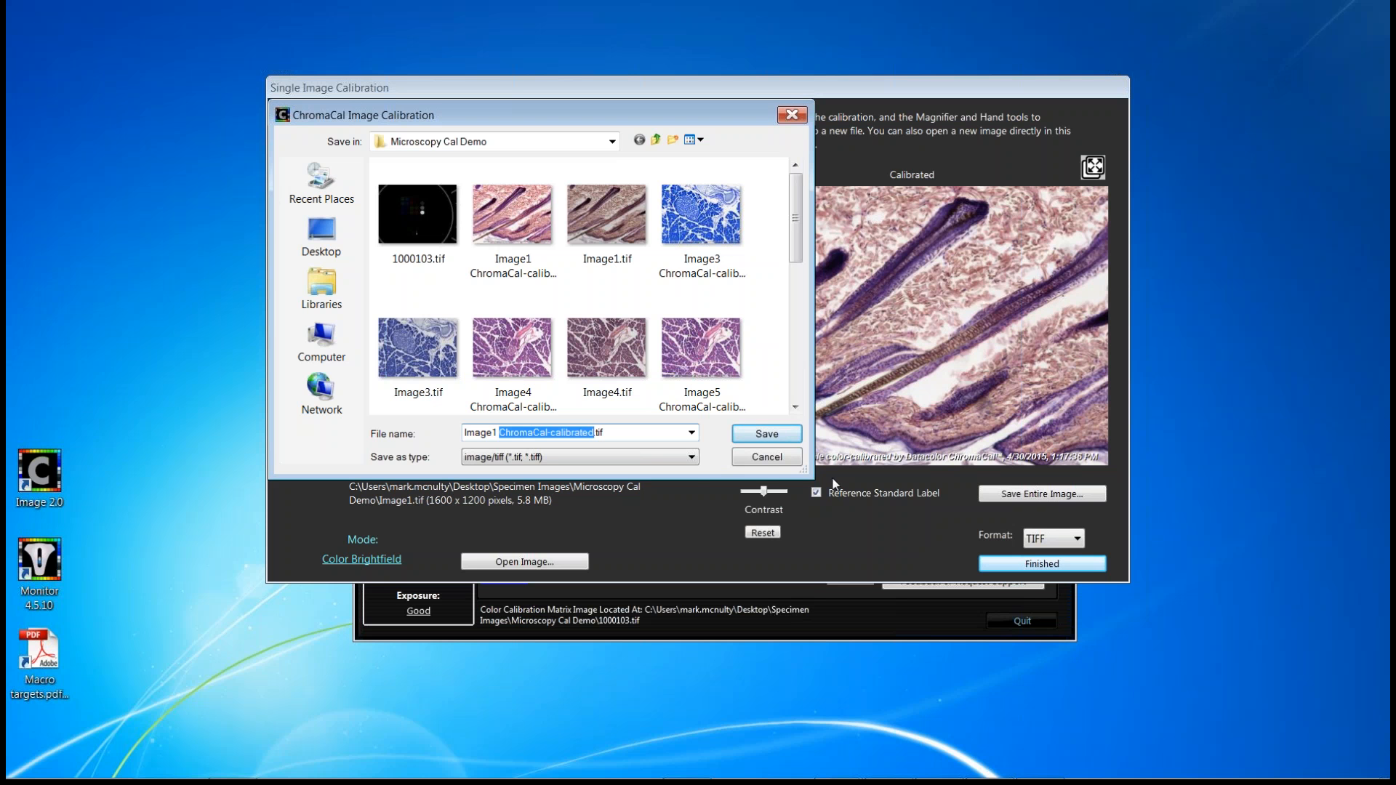
pyautogui.moveTo(699, 463)
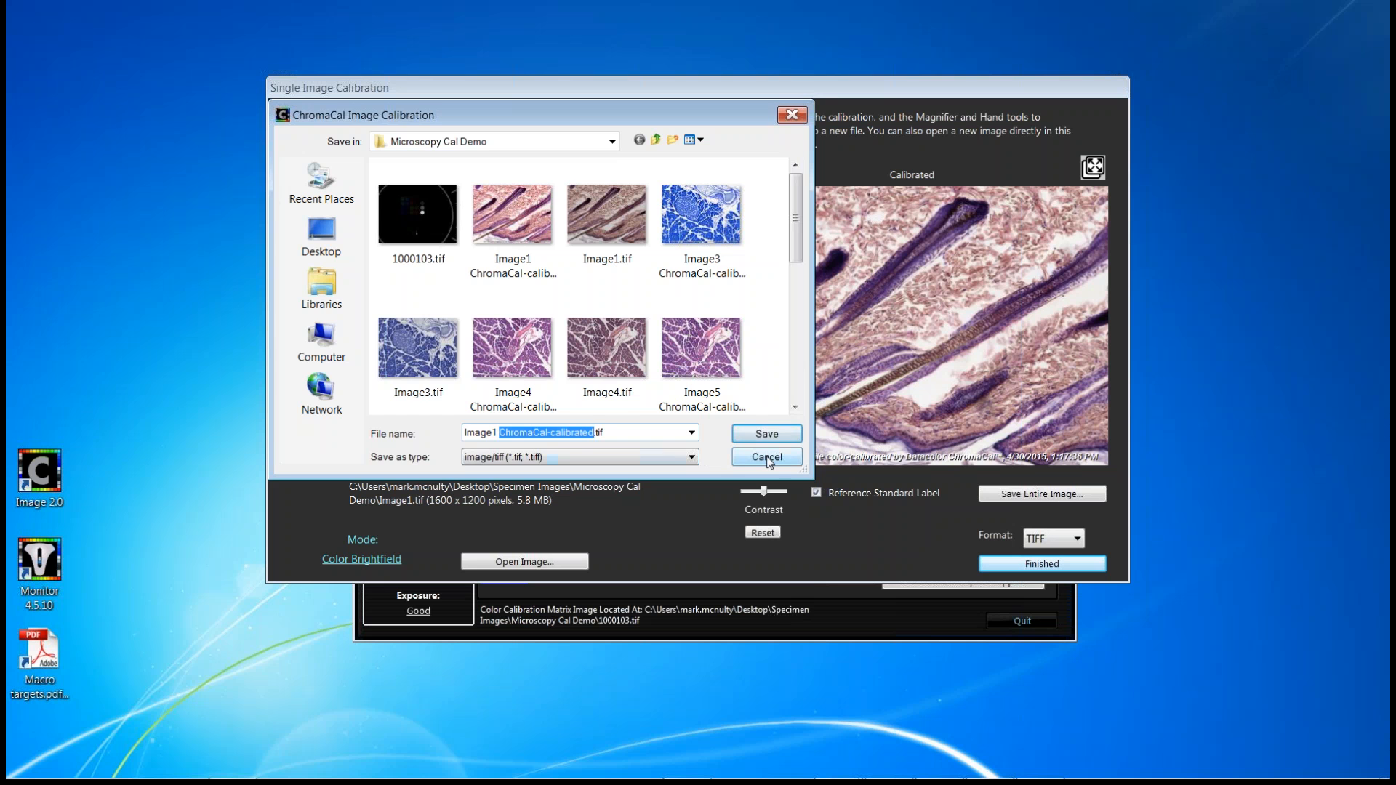
pyautogui.click(765, 457)
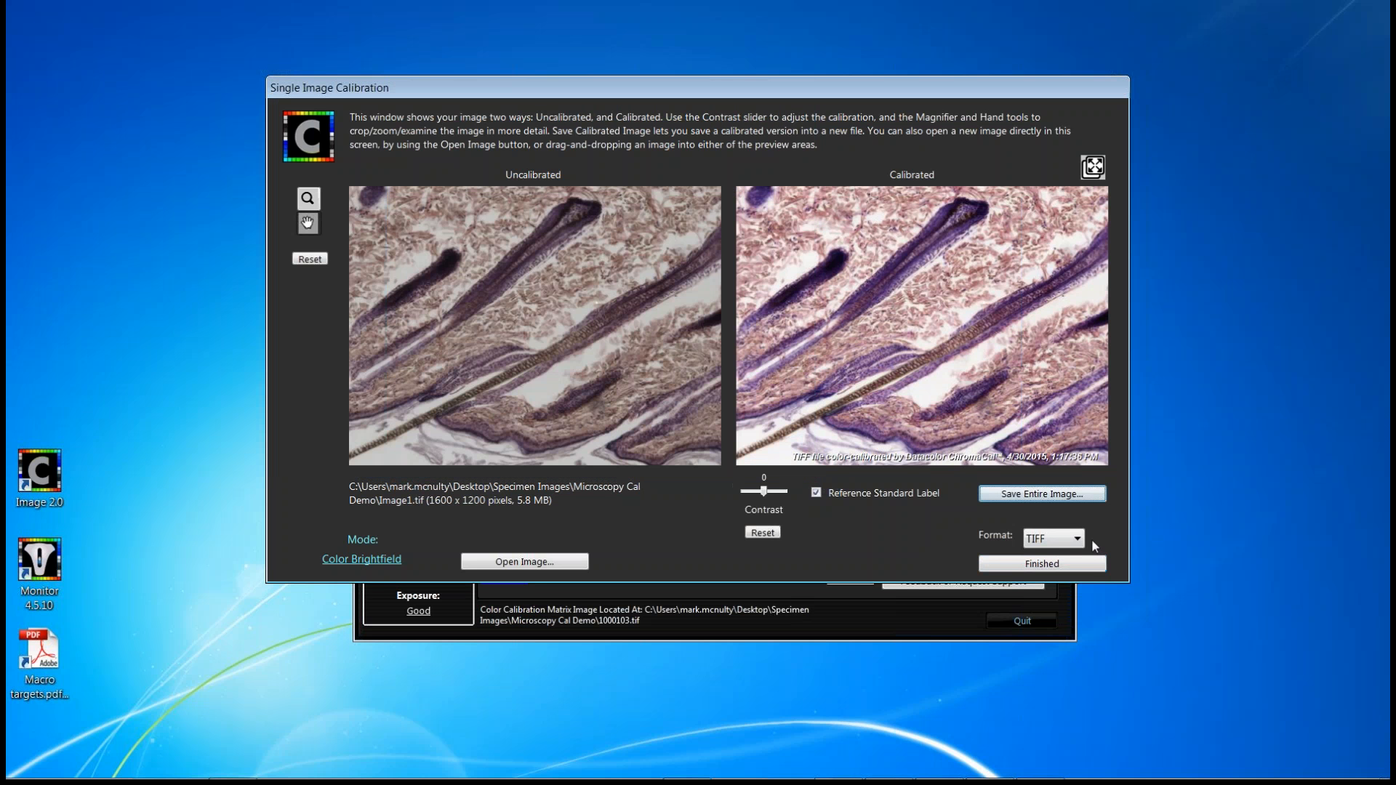
pyautogui.click(1075, 538)
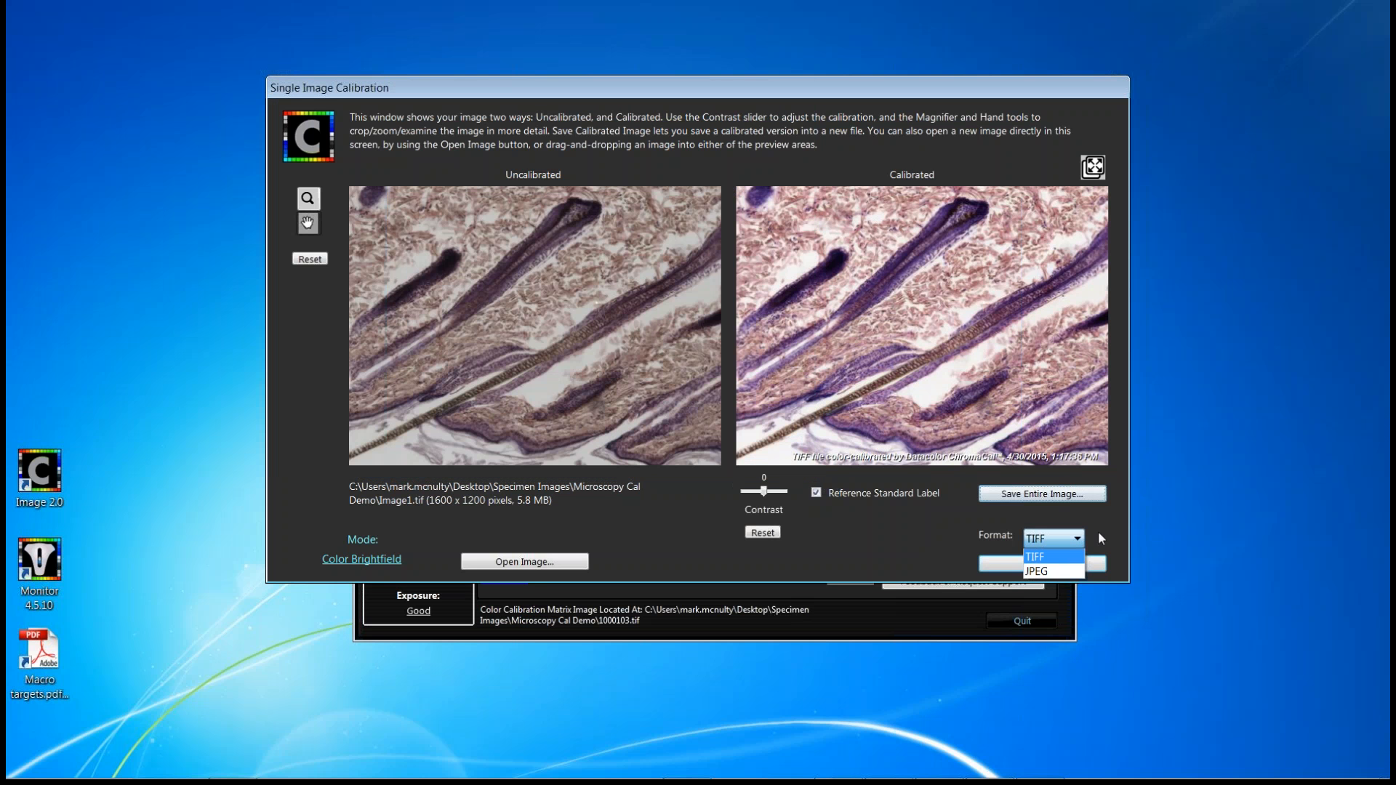
pyautogui.moveTo(1046, 570)
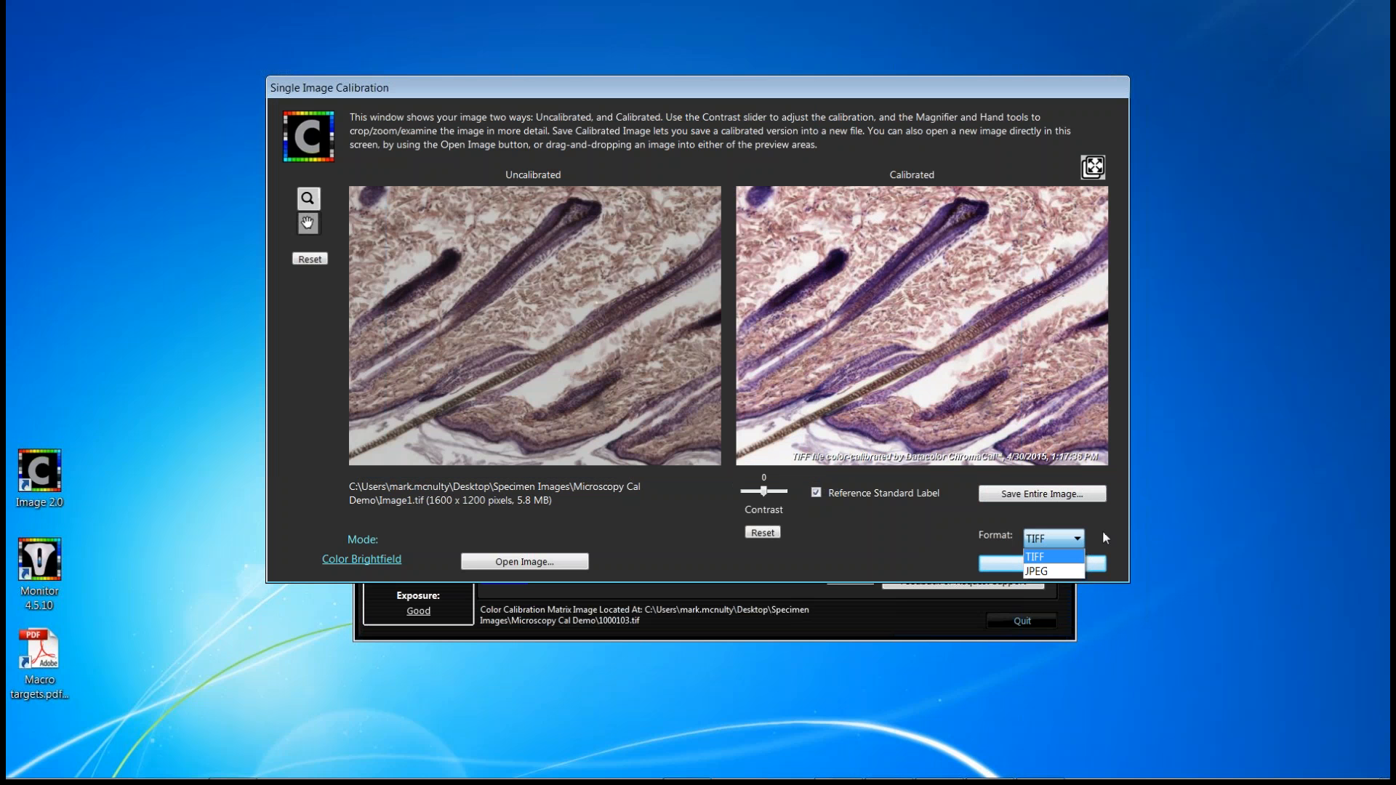
pyautogui.click(1041, 551)
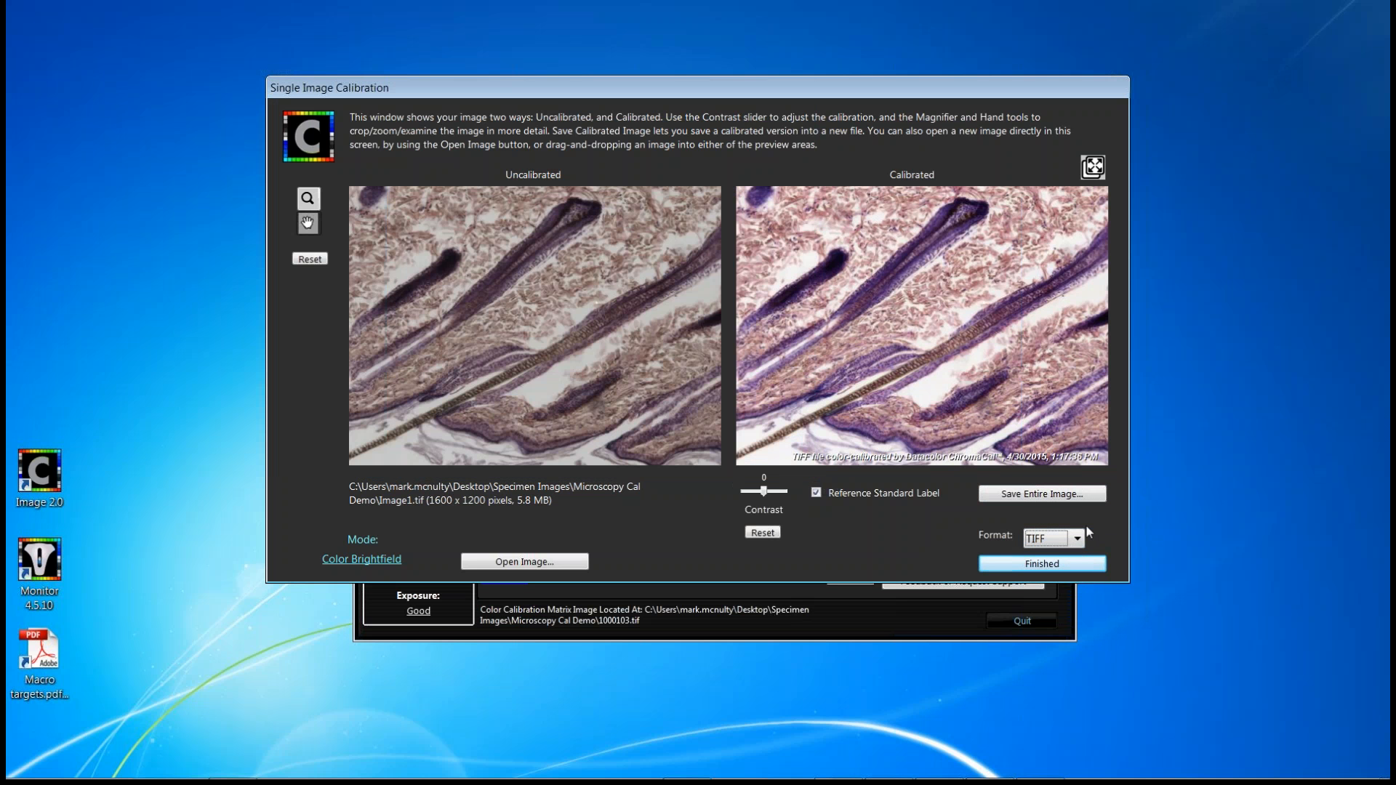
pyautogui.moveTo(898, 488)
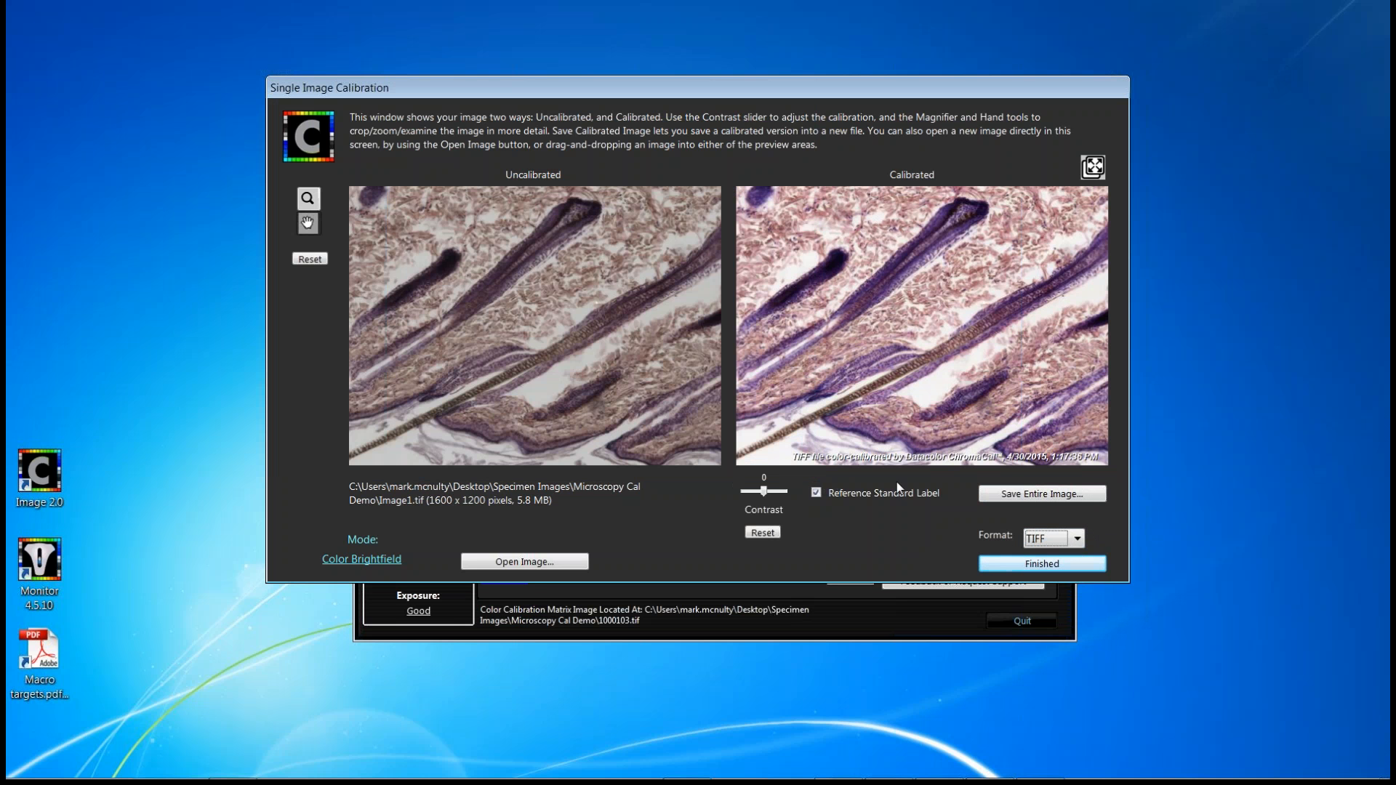
pyautogui.moveTo(937, 523)
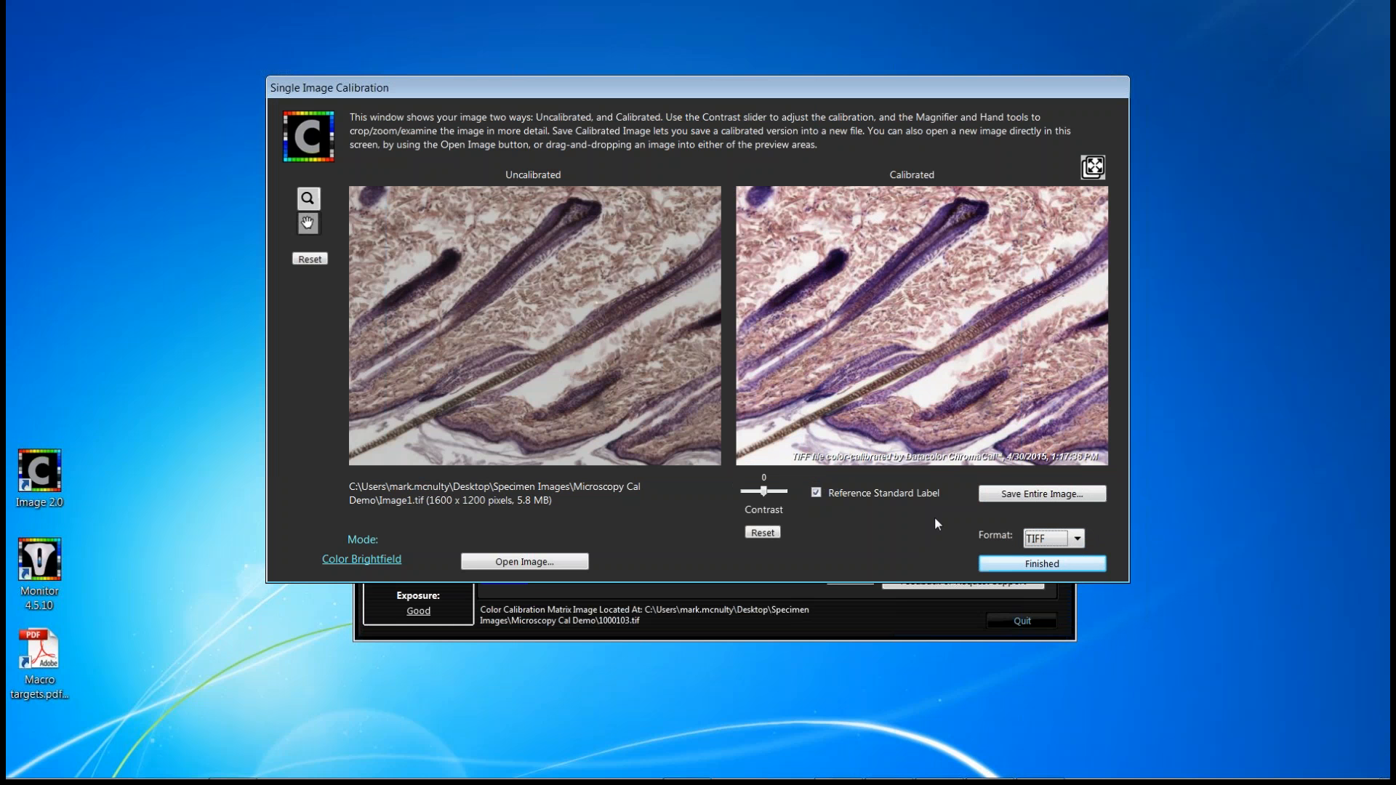
pyautogui.moveTo(695, 281)
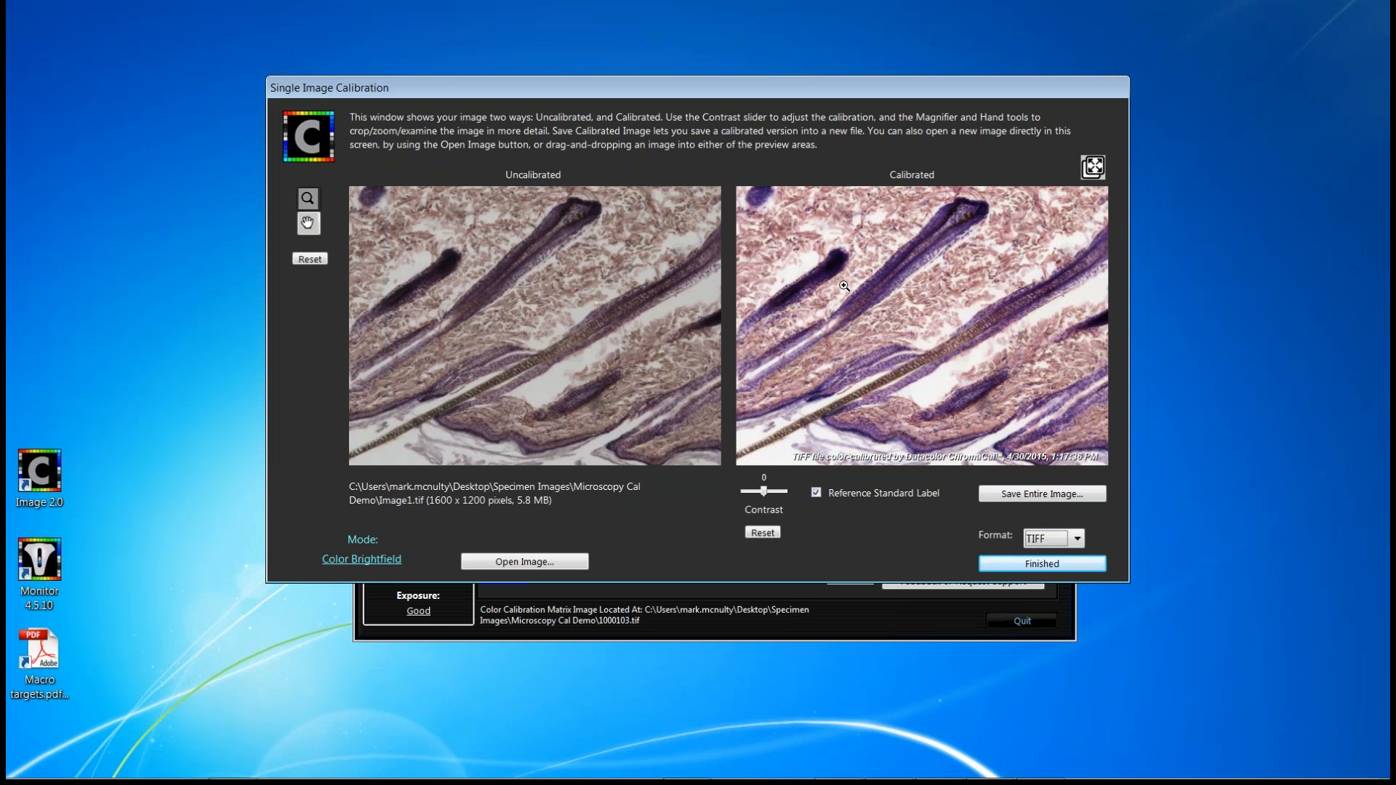
pyautogui.moveTo(830, 311)
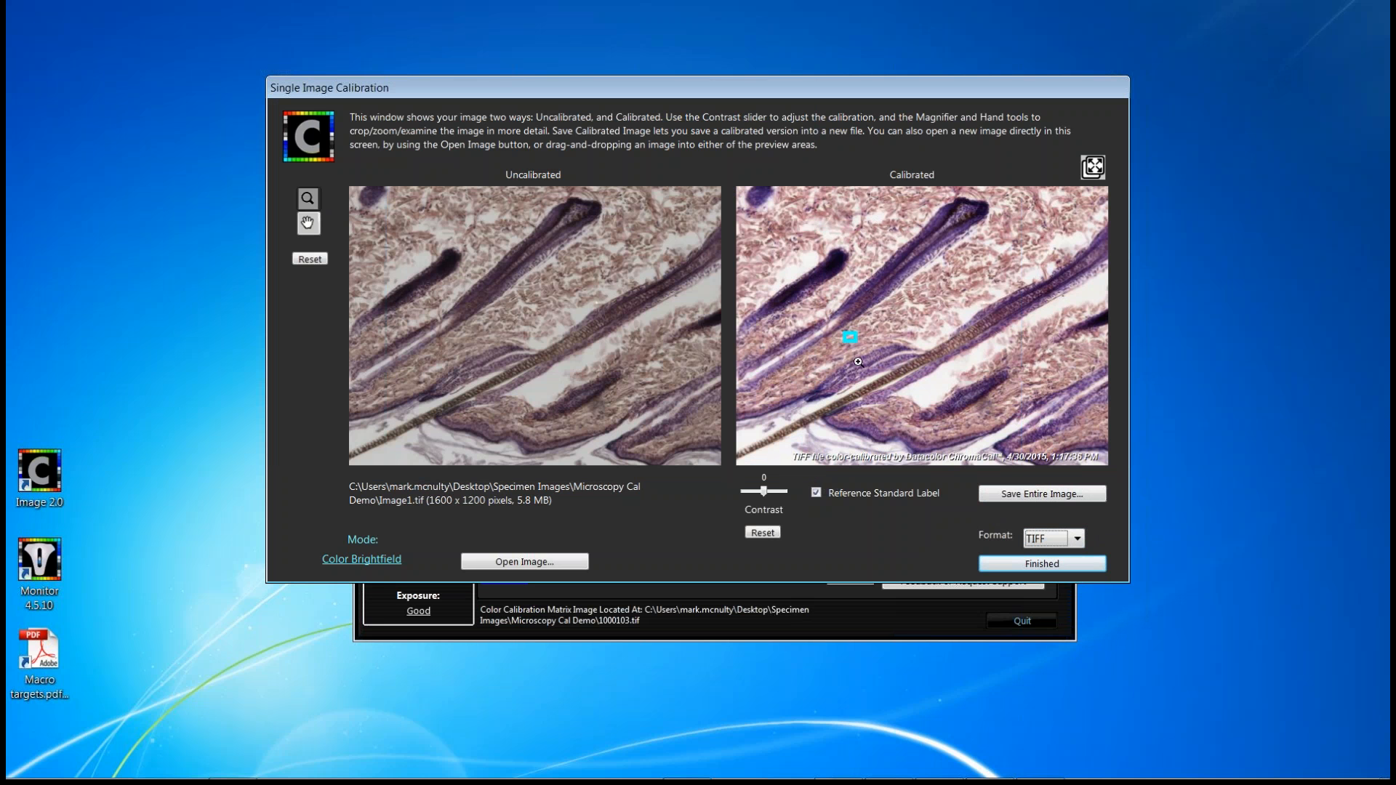
# - Zoom both previews into the follicle shafts and dismiss the cropped-image save dialog
pyautogui.moveTo(850, 336); pyautogui.dragTo(986, 437)
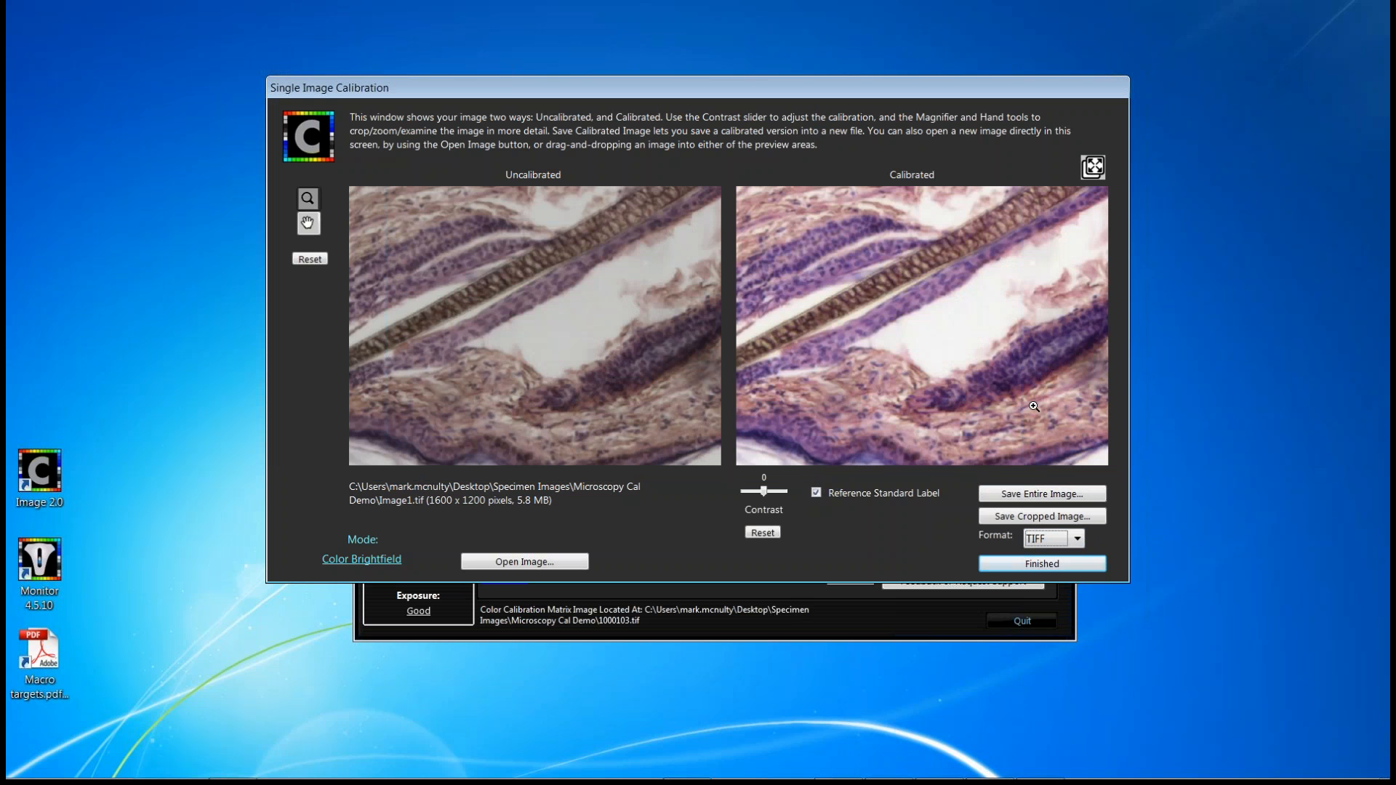
pyautogui.moveTo(1038, 370)
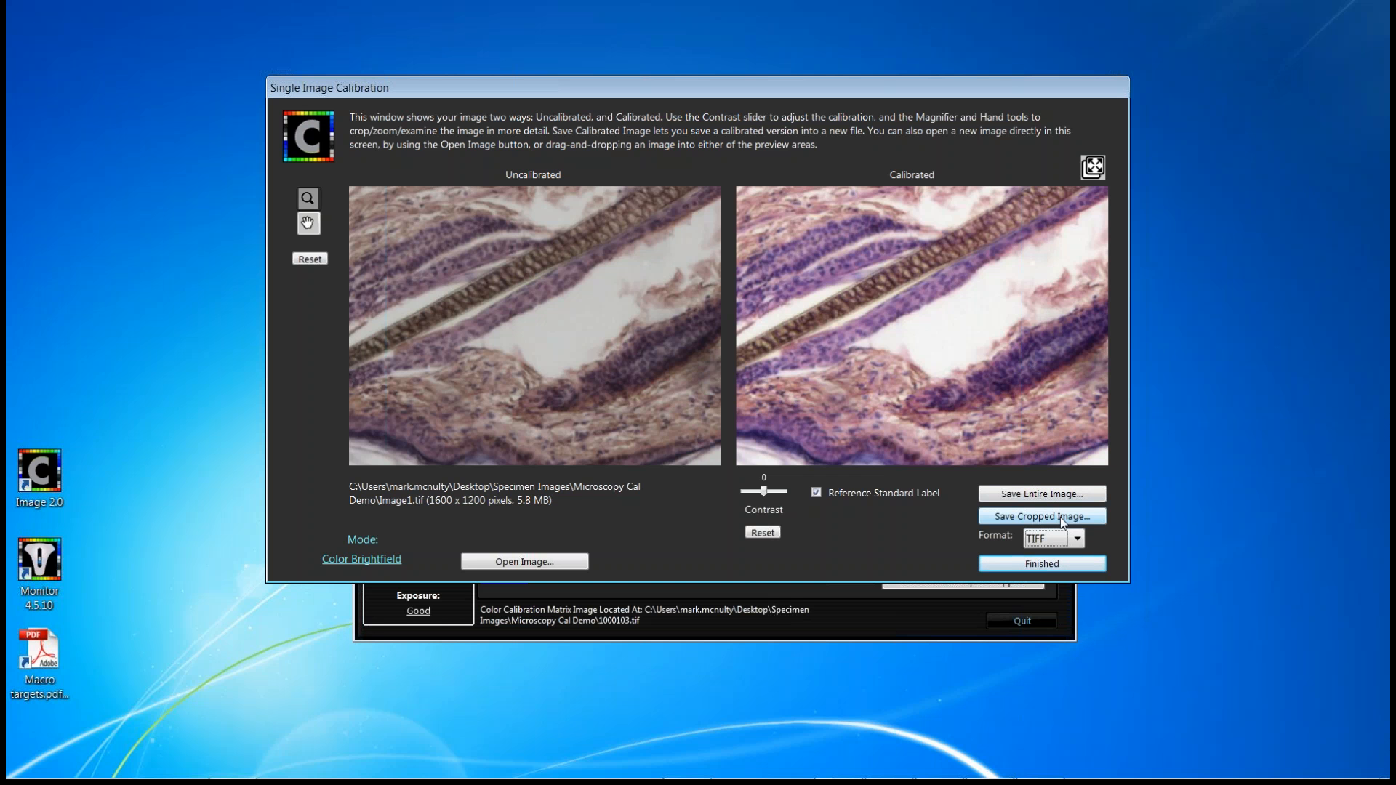
pyautogui.moveTo(1037, 495)
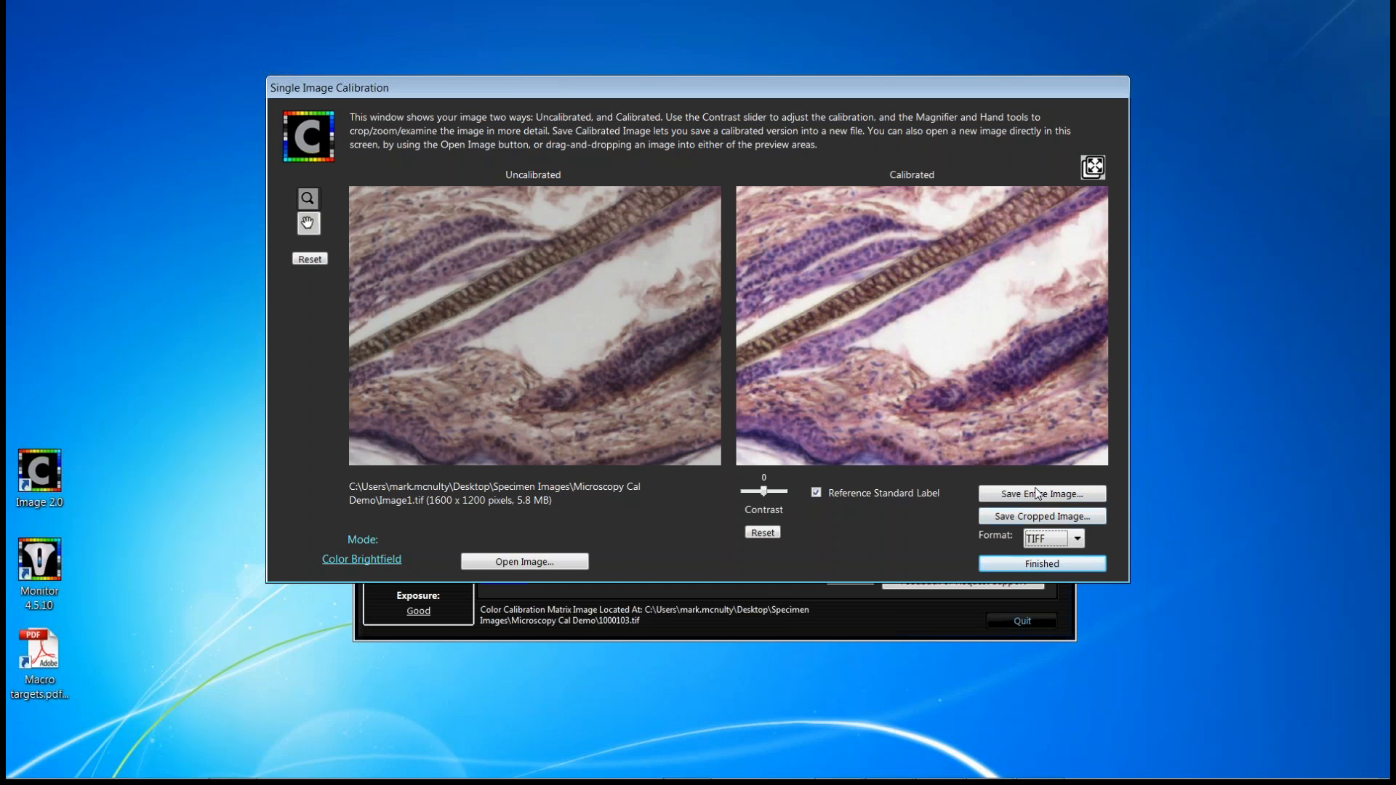
pyautogui.click(1041, 516)
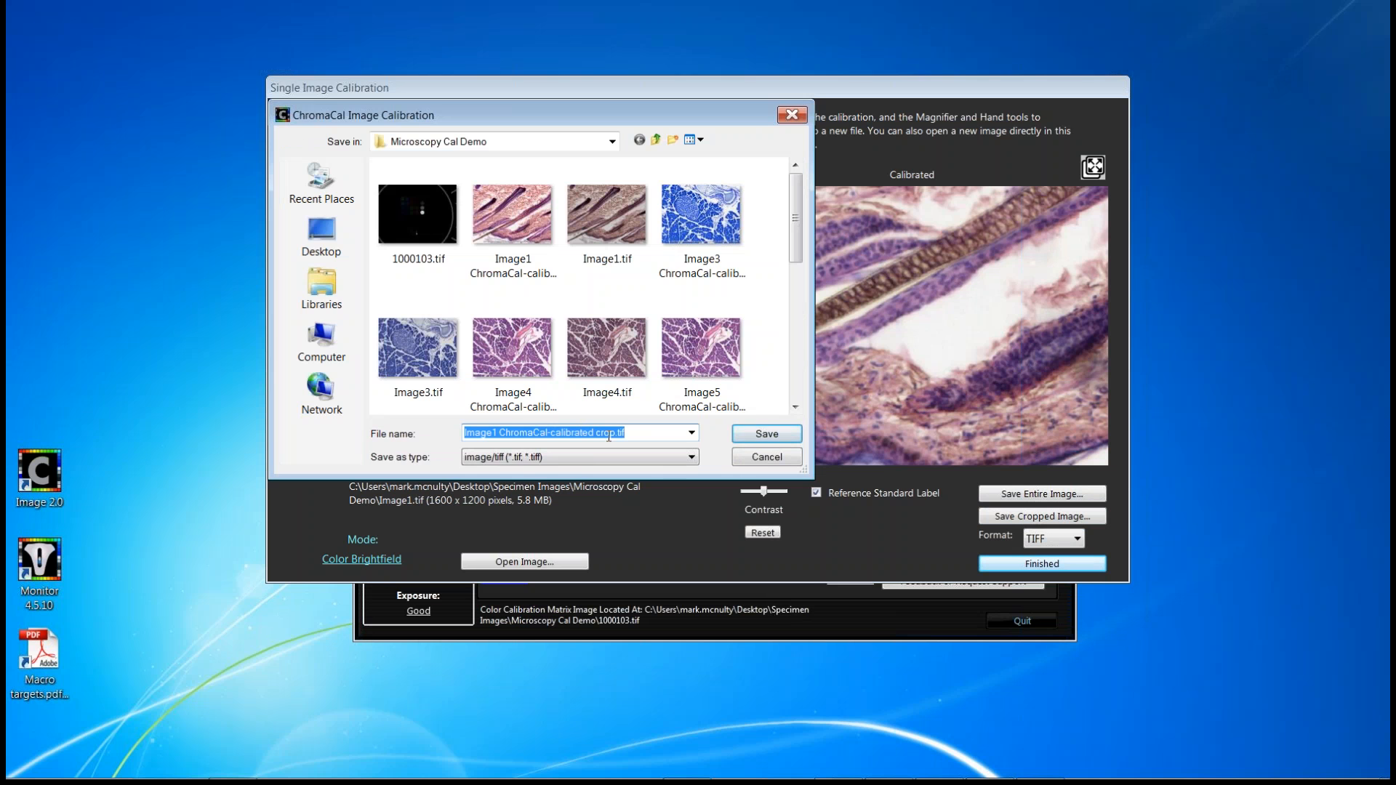
pyautogui.click(766, 433)
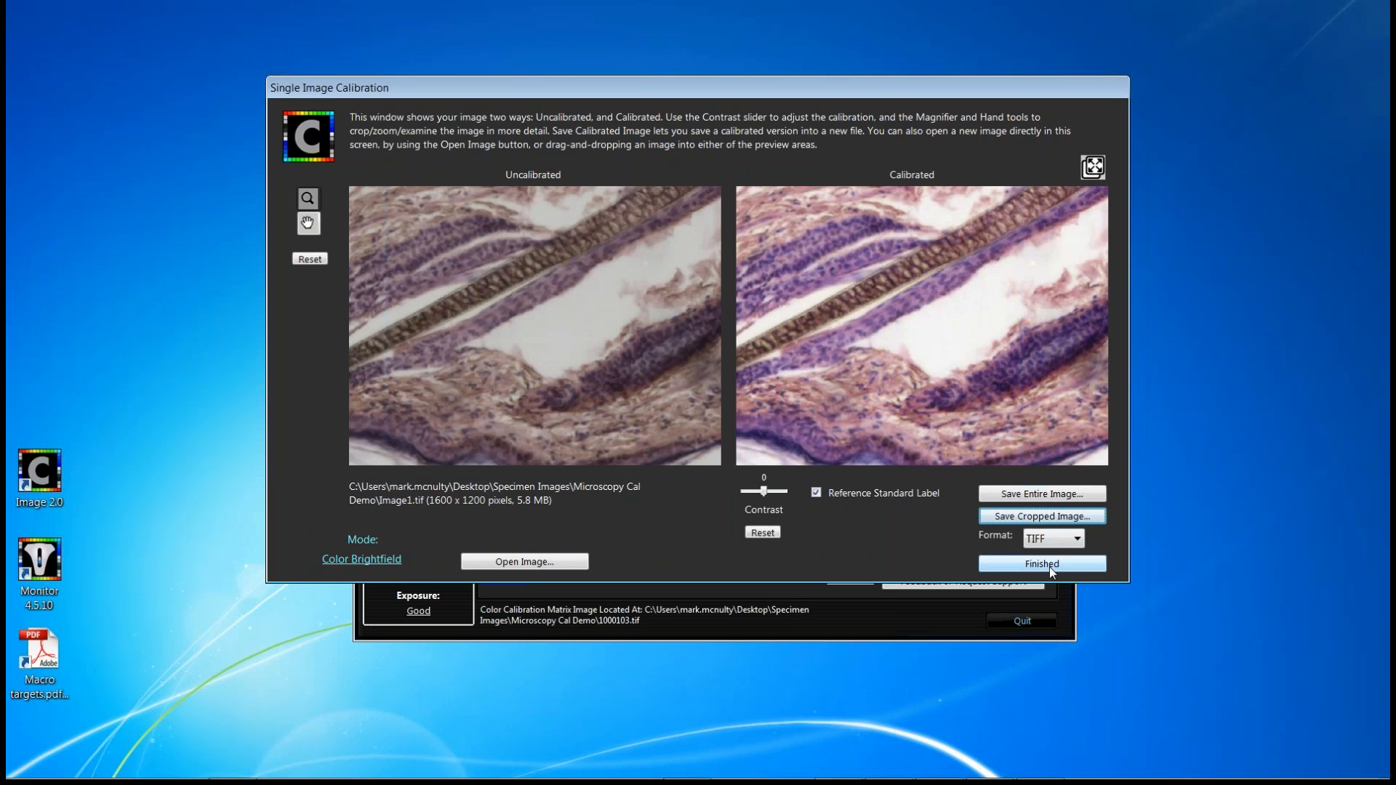
# - Finish the single-image comparison and return to the main ChromaCal window
pyautogui.click(1041, 564)
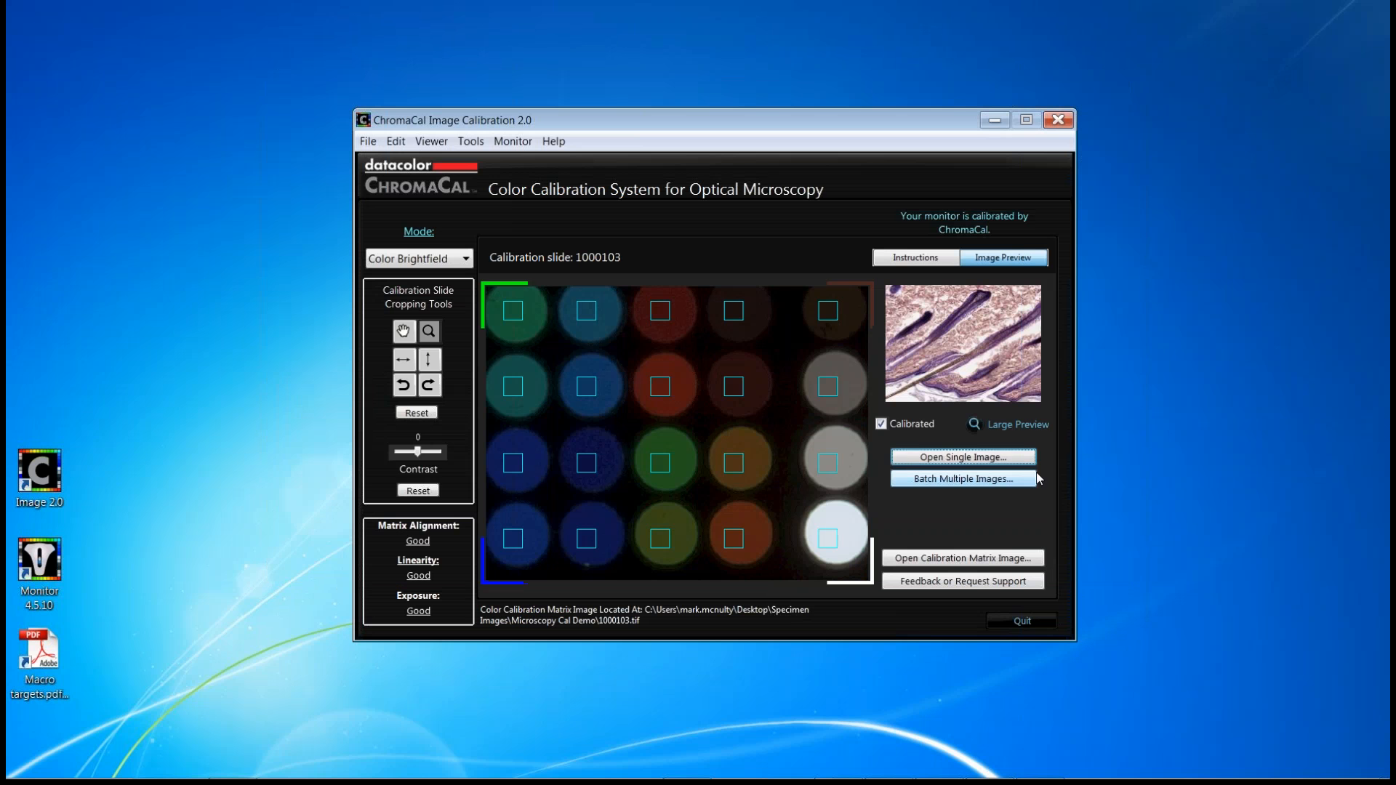
pyautogui.moveTo(957, 454)
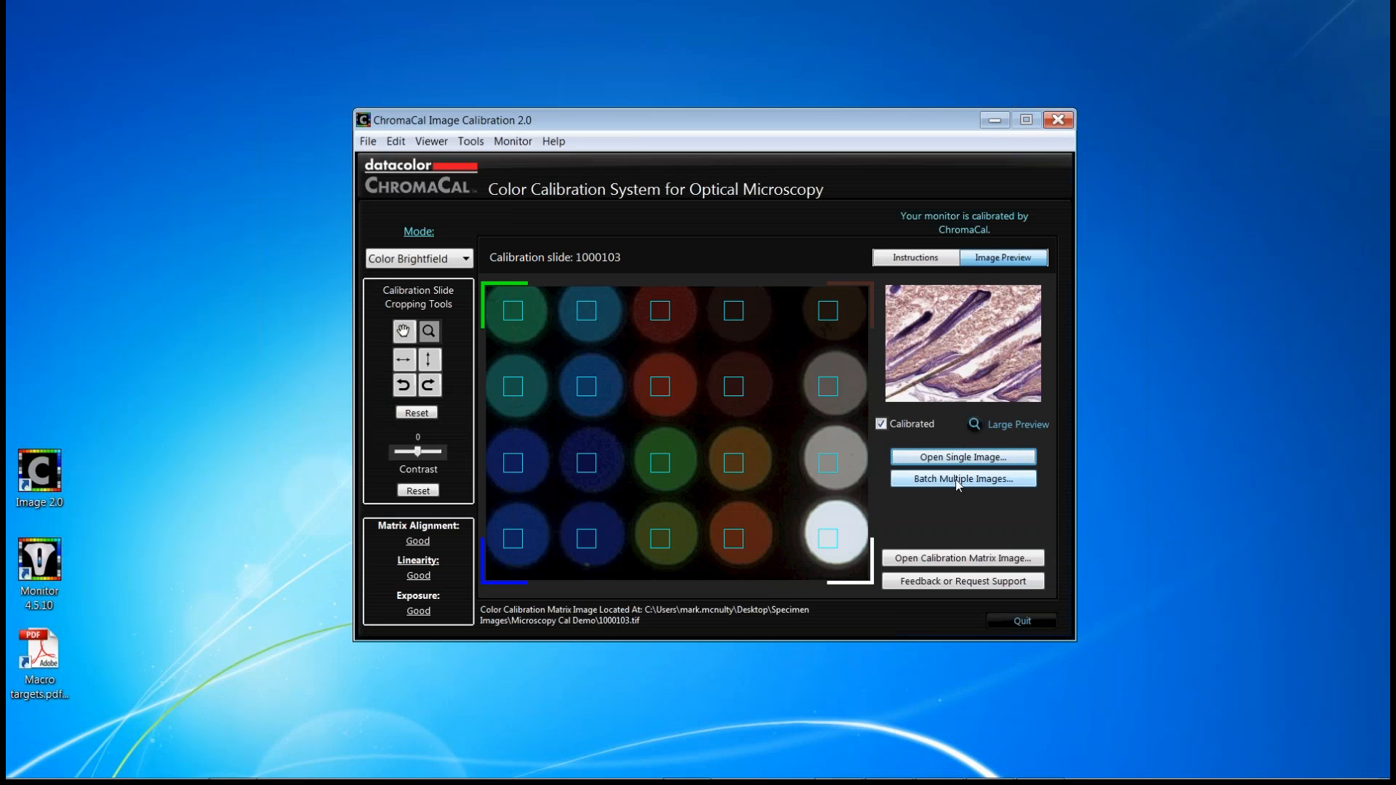
pyautogui.moveTo(960, 485)
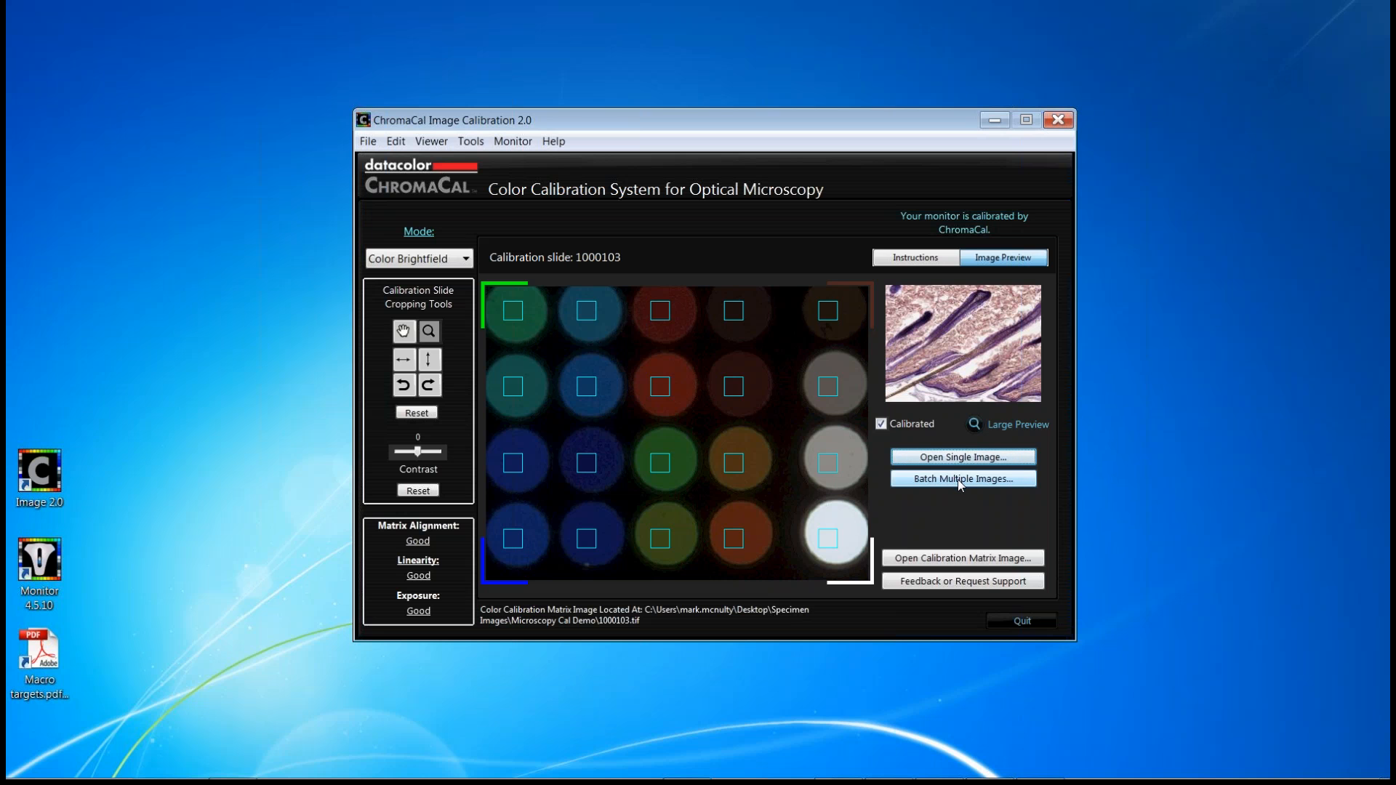
# - Start batch processing with Microscopy Cal Demo as the source images folder
pyautogui.click(962, 478)
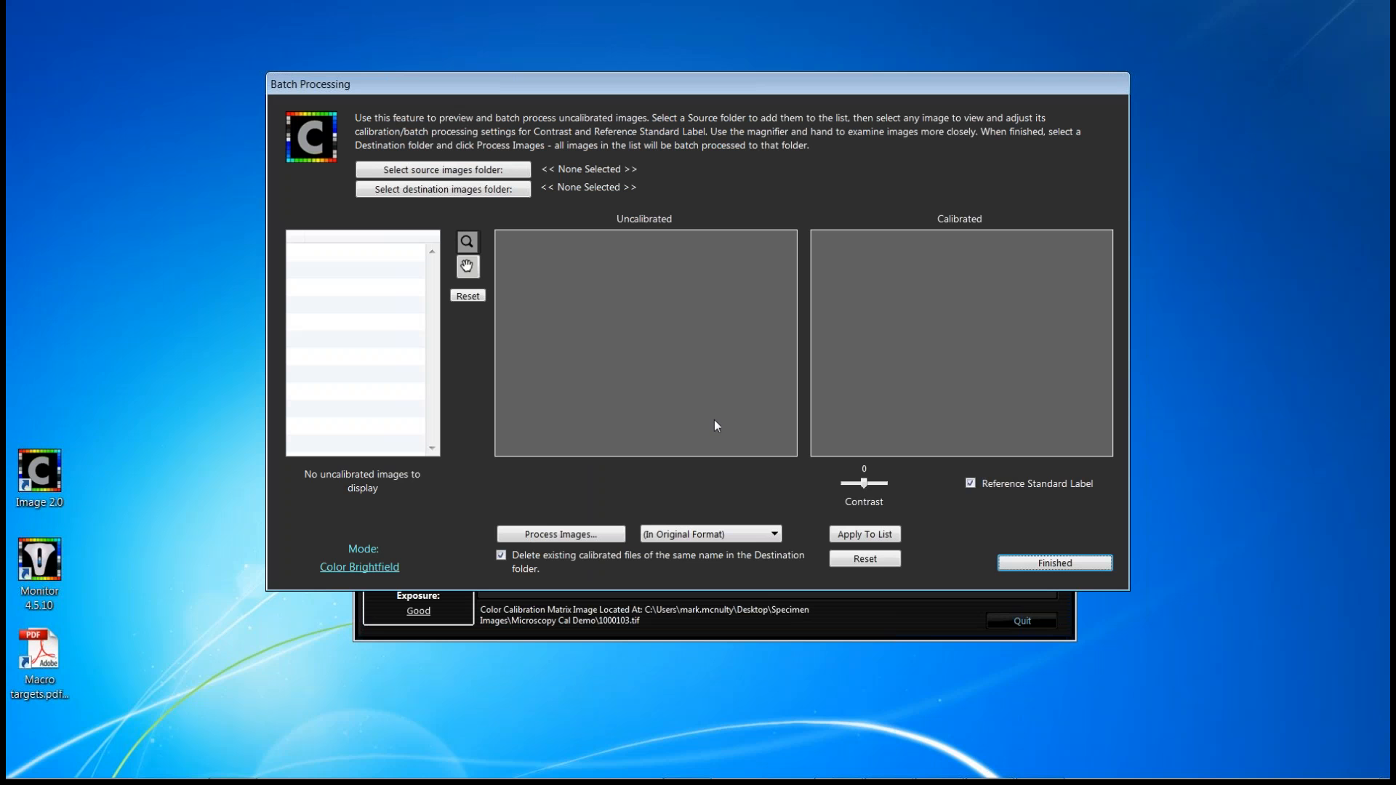
pyautogui.moveTo(637, 154)
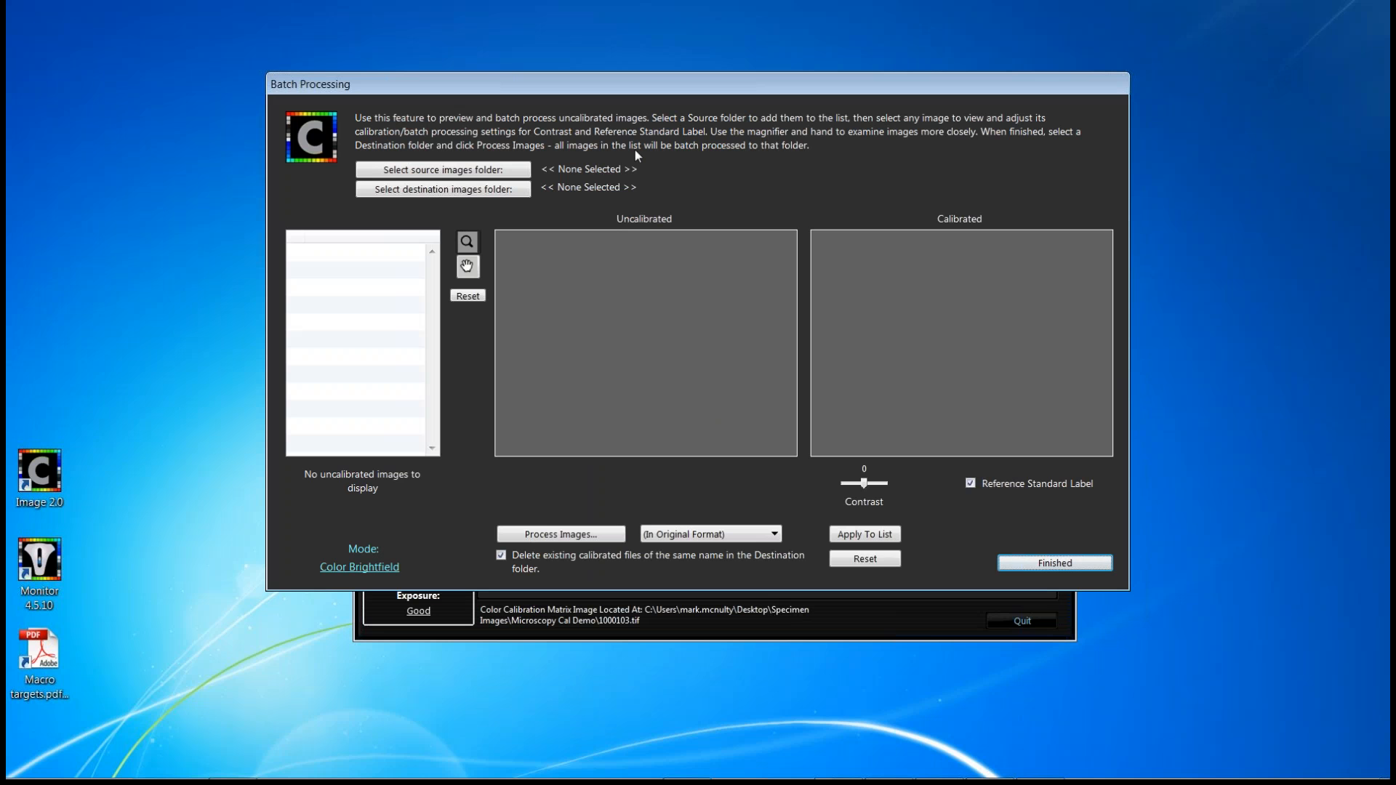
pyautogui.moveTo(643, 158)
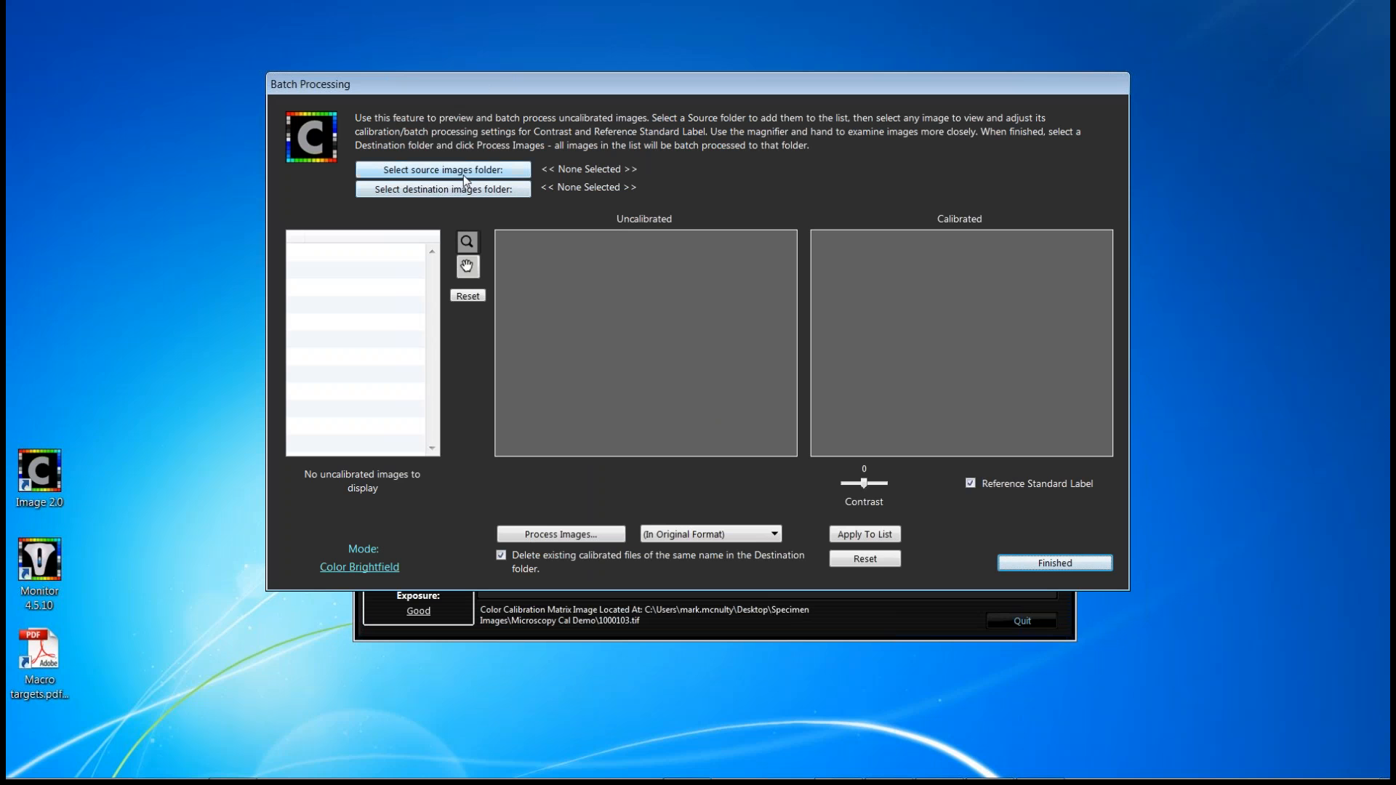
pyautogui.click(442, 169)
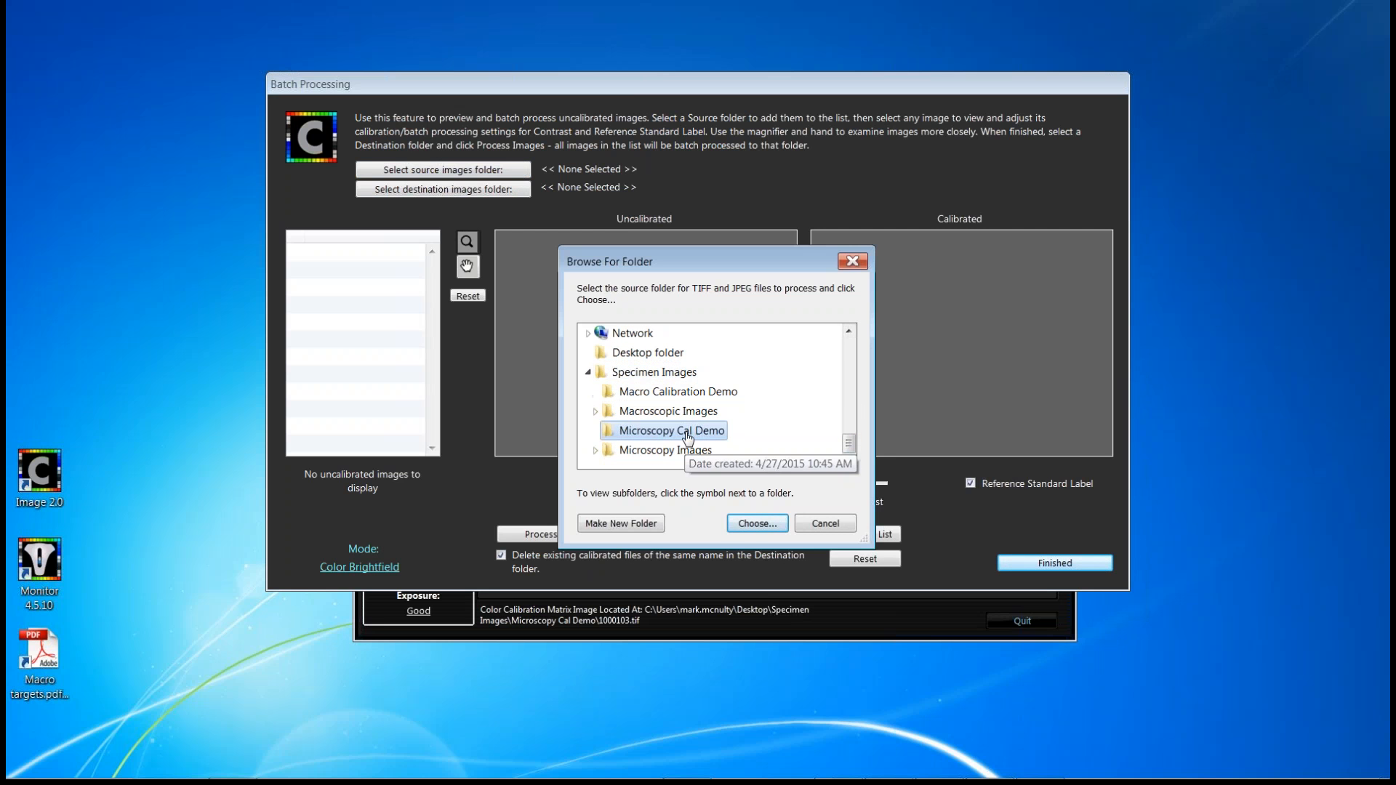
pyautogui.click(756, 522)
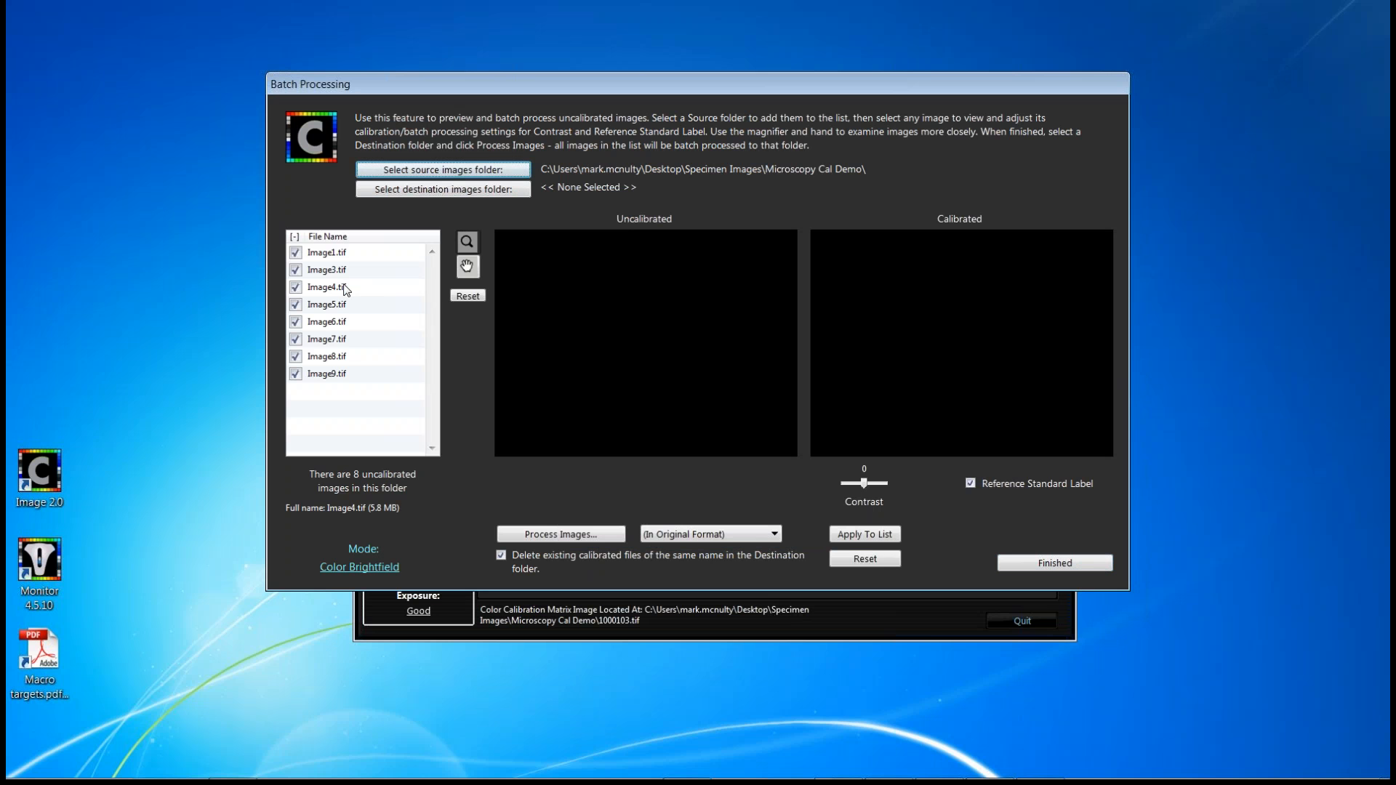
# - Preview Image1, Image4 and Image5 before/after calibration, then begin choosing the destination folder
pyautogui.click(326, 270)
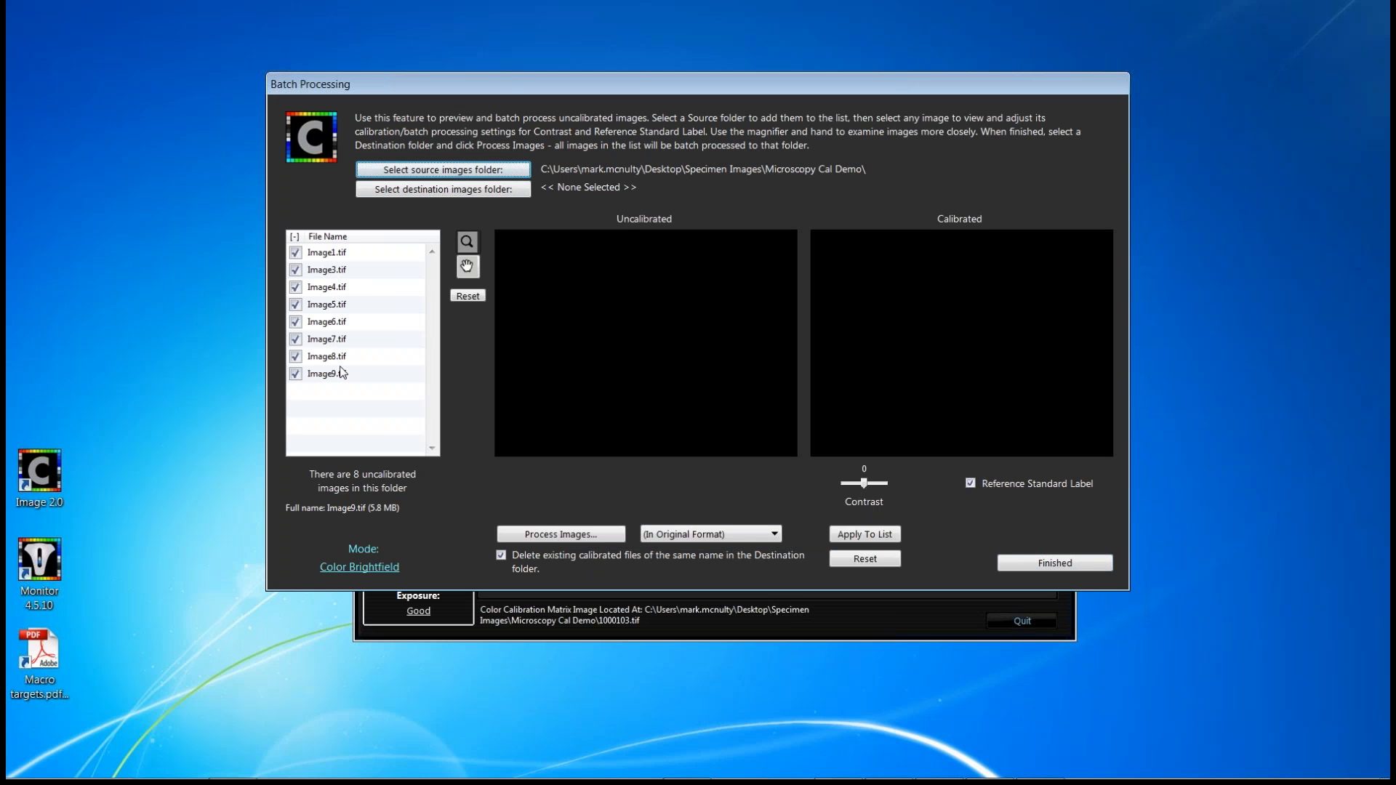
pyautogui.click(326, 253)
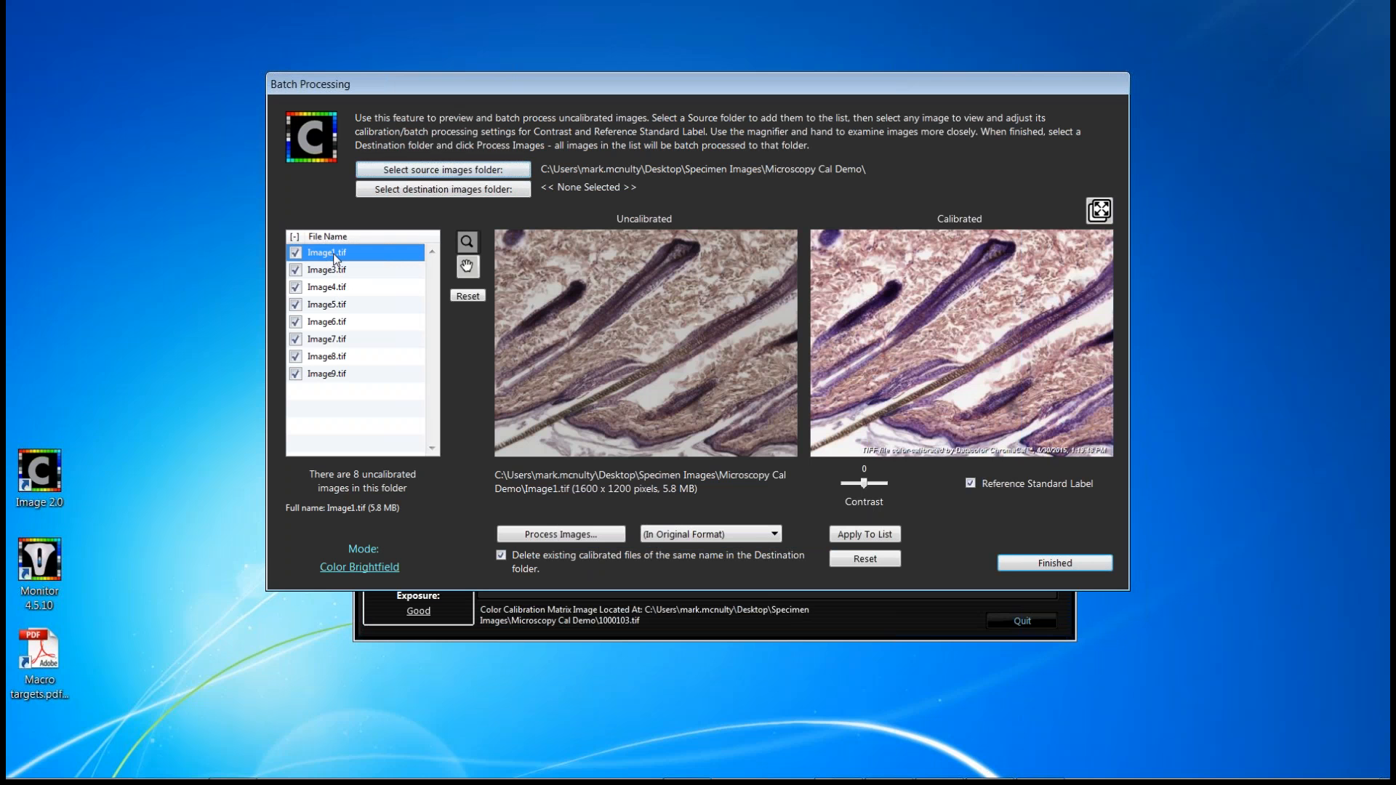
pyautogui.click(326, 286)
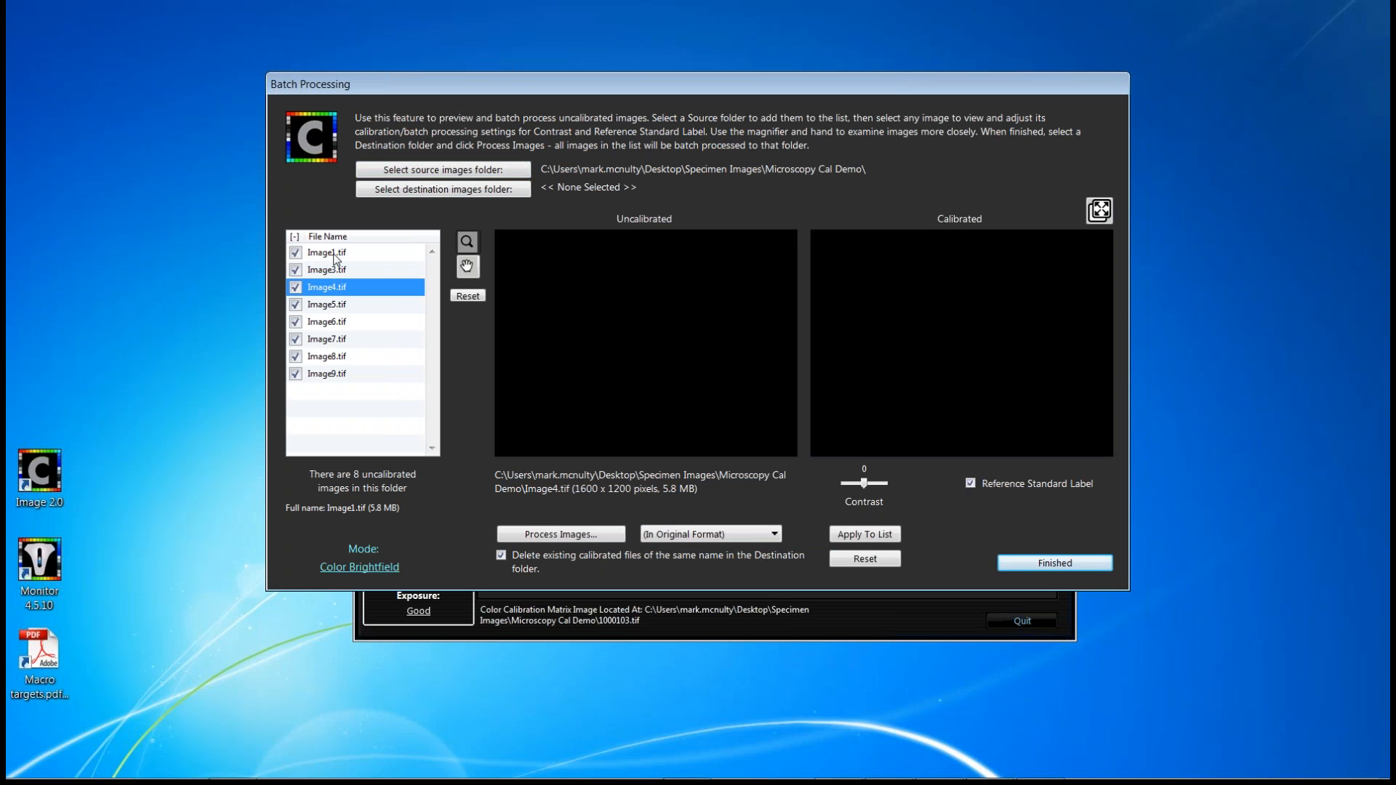
pyautogui.click(325, 304)
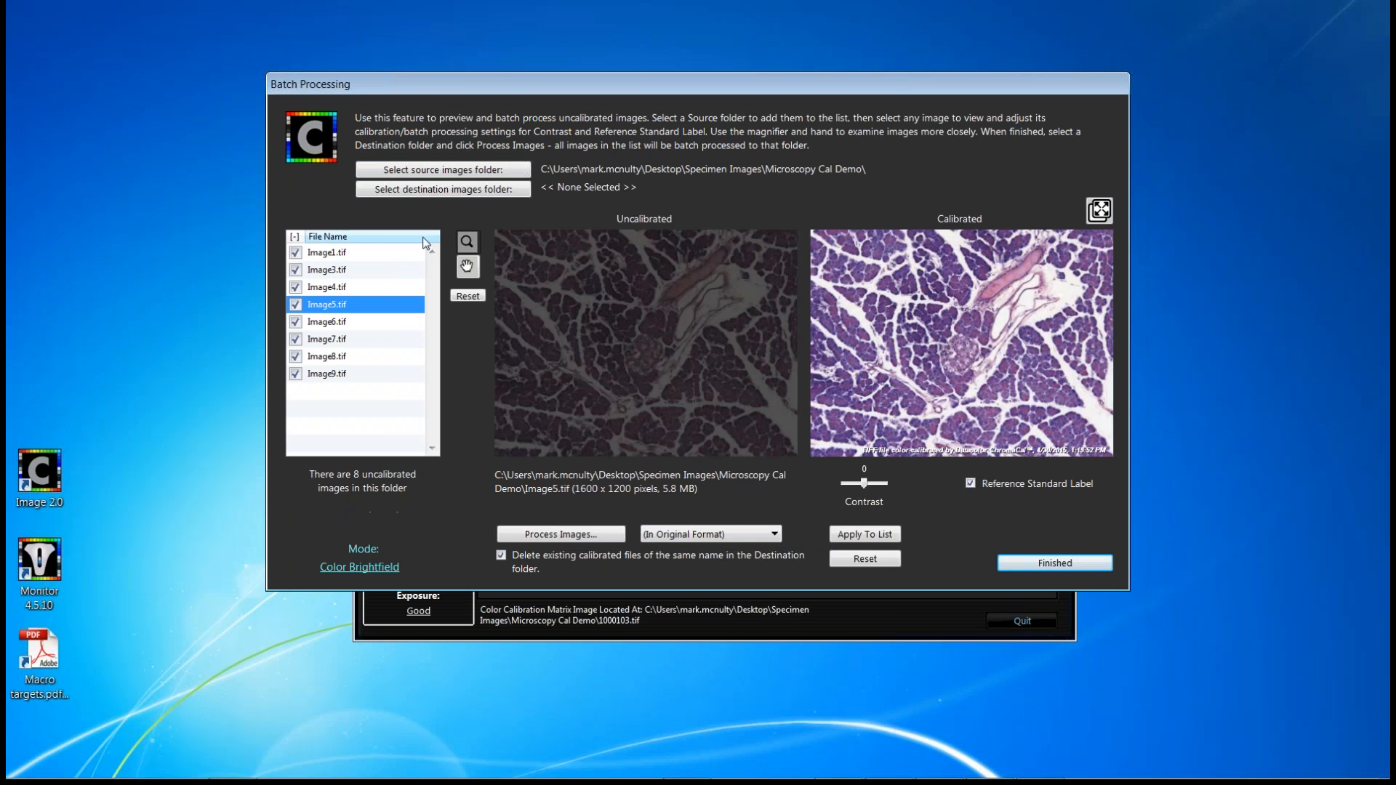
pyautogui.click(441, 189)
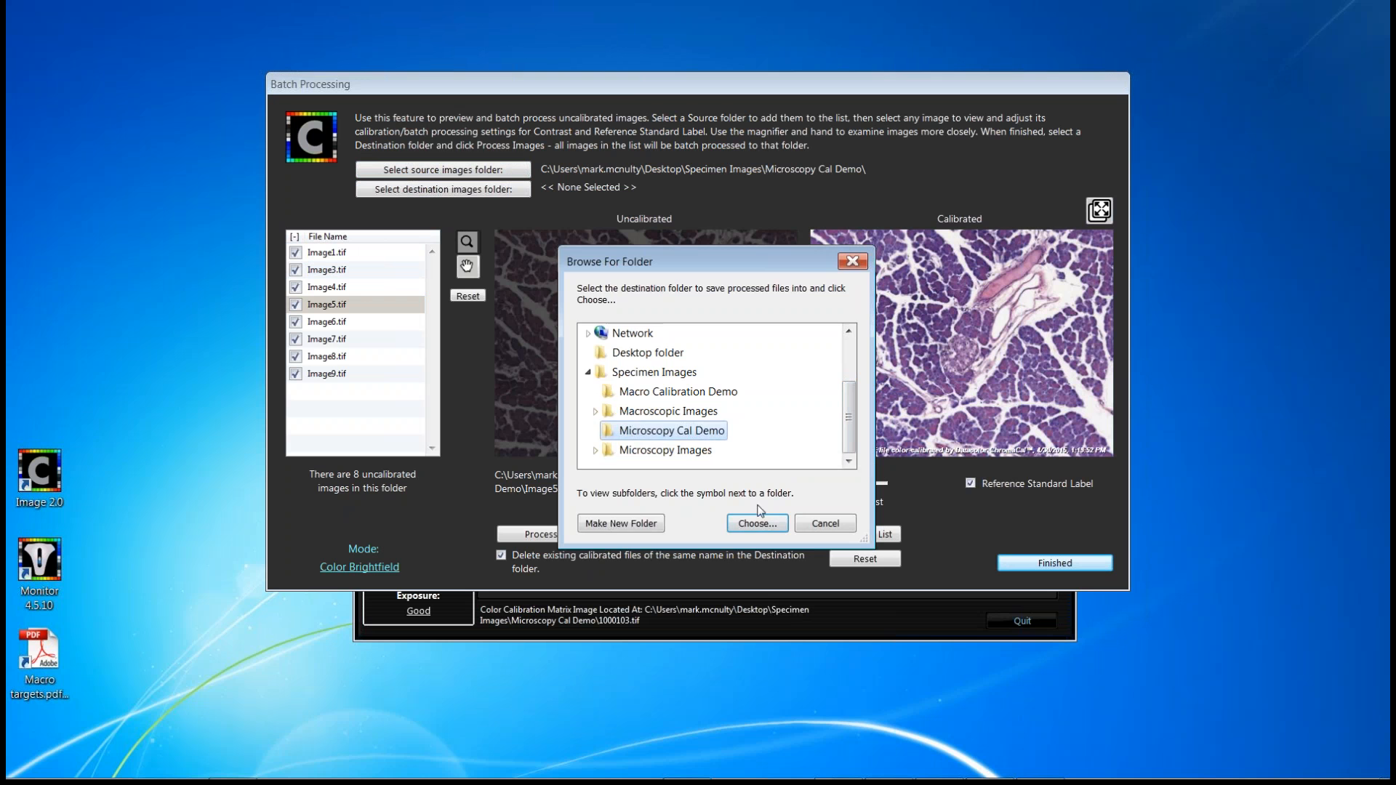
# - Set Microscopy Cal Demo as destination and batch calibrate all eight listed images
pyautogui.click(756, 522)
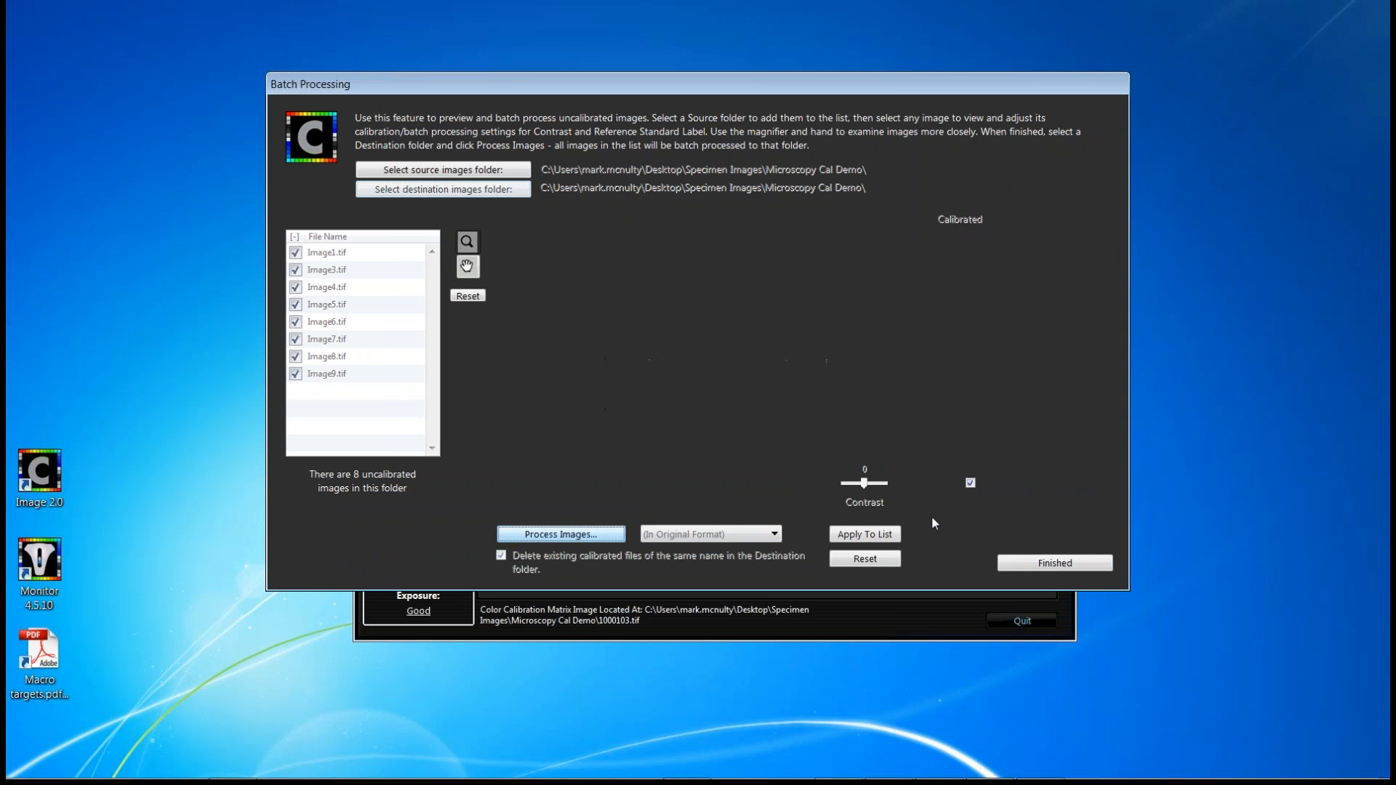
pyautogui.click(561, 533)
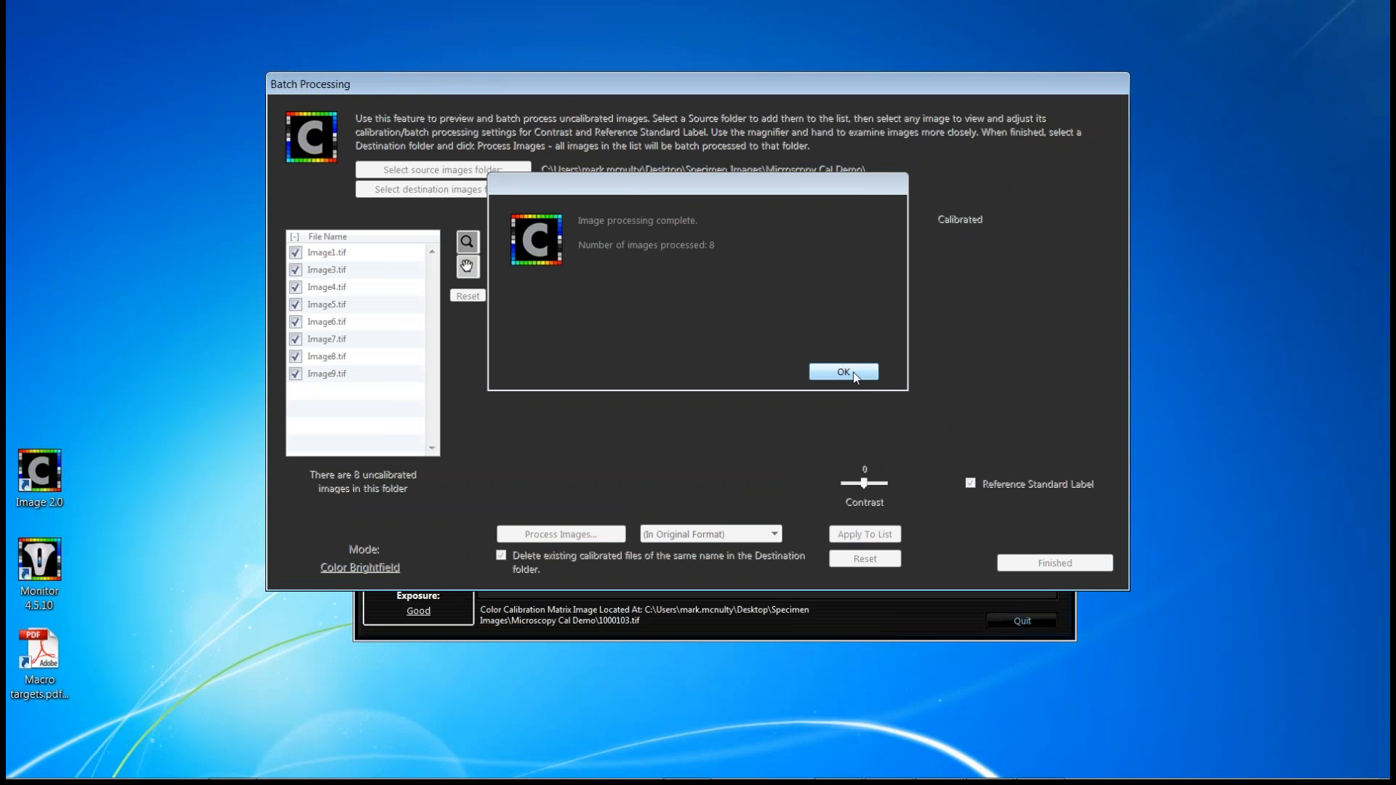
pyautogui.click(843, 372)
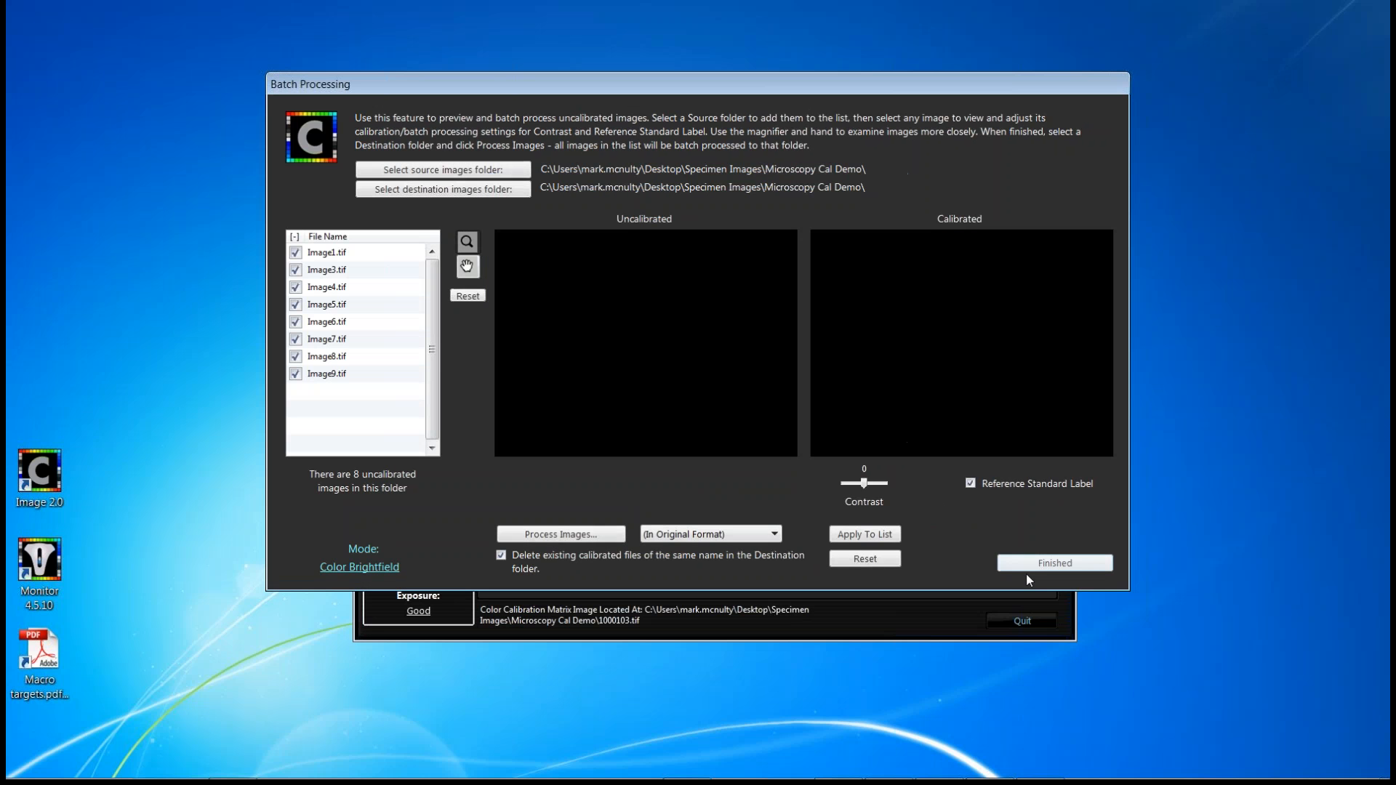
# - Finish batch processing, launch ChromaCal Viewer and start adding images from a folder
pyautogui.click(1054, 561)
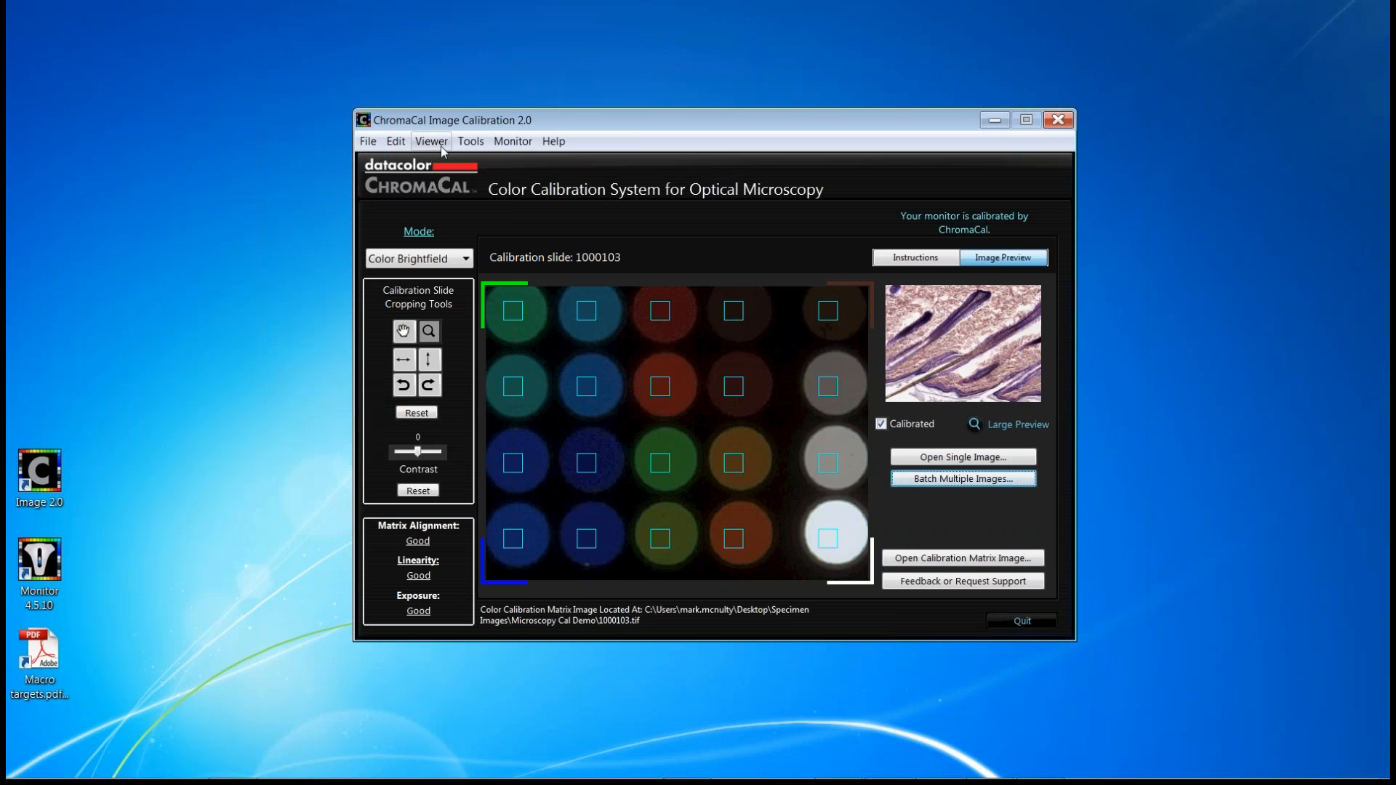
pyautogui.click(430, 141)
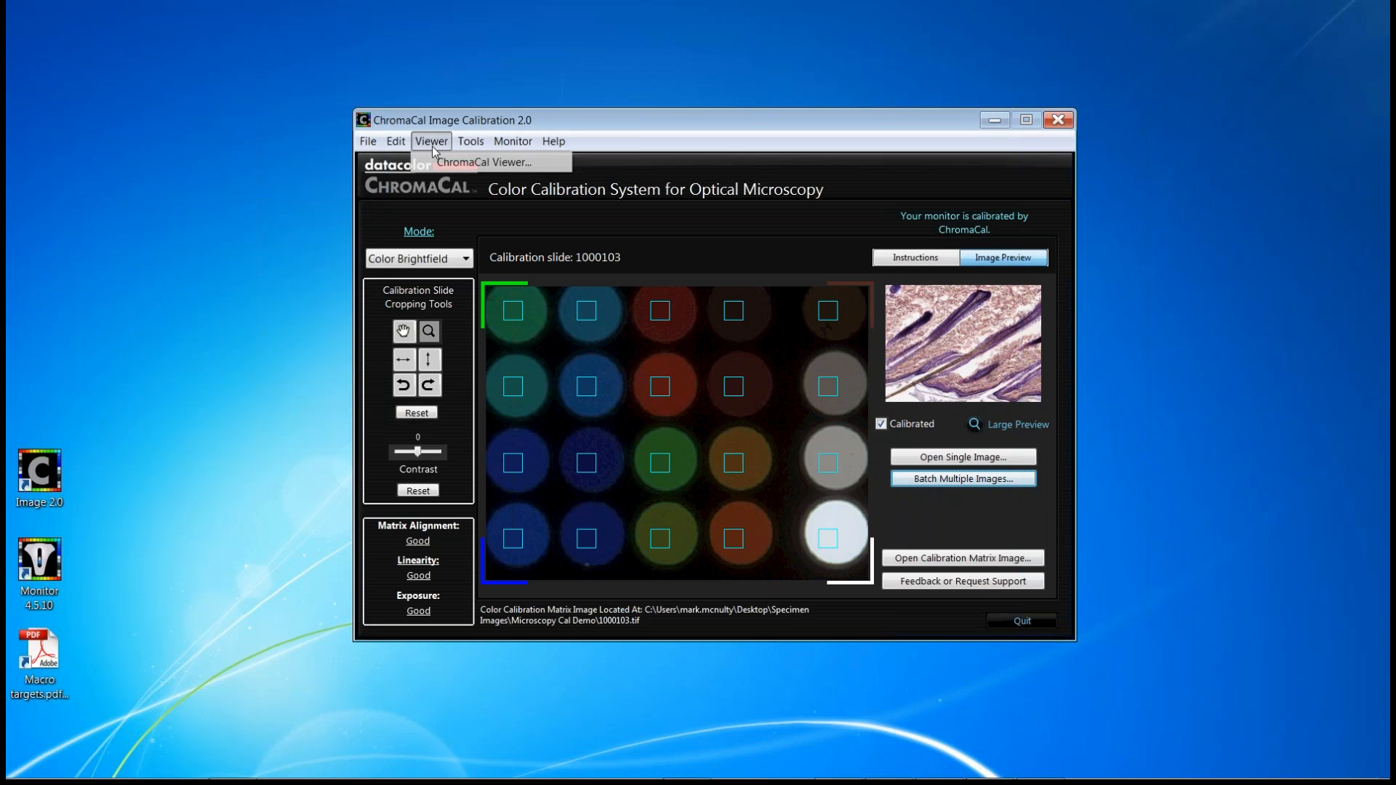
pyautogui.moveTo(463, 174)
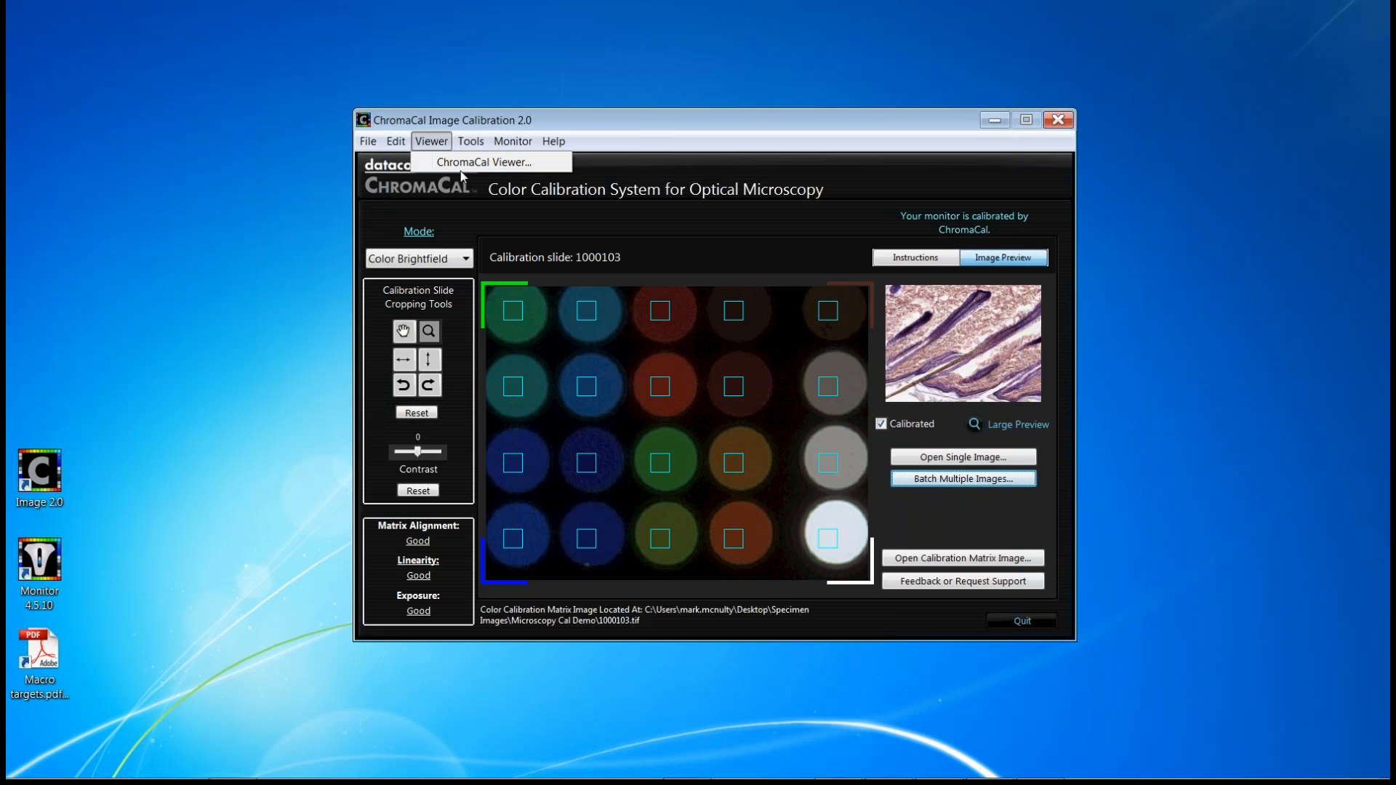
pyautogui.click(485, 162)
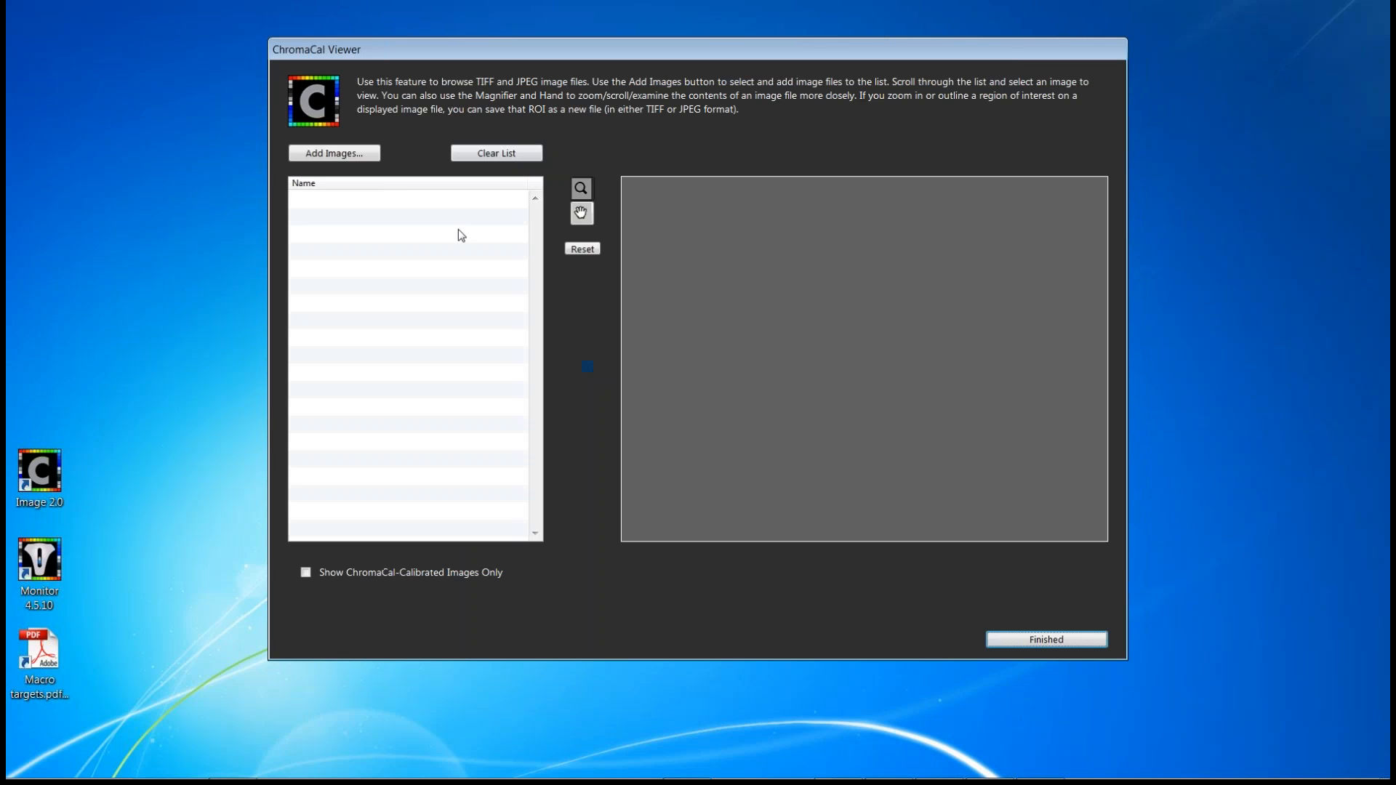
pyautogui.click(334, 153)
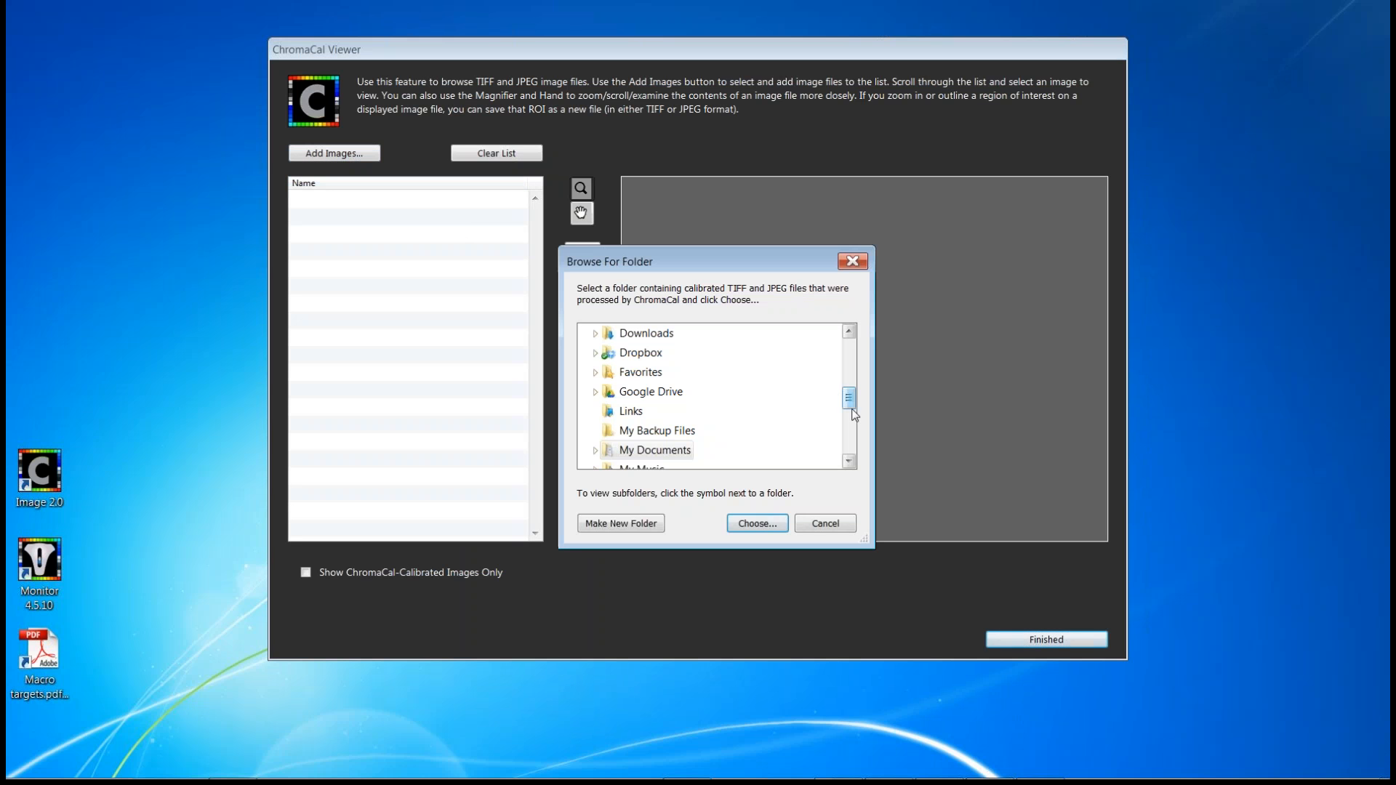
# - Load the Microscopy Cal Demo folder into the viewer and view uncalibrated Image3.tif and Image4.tif
pyautogui.scroll(-3)
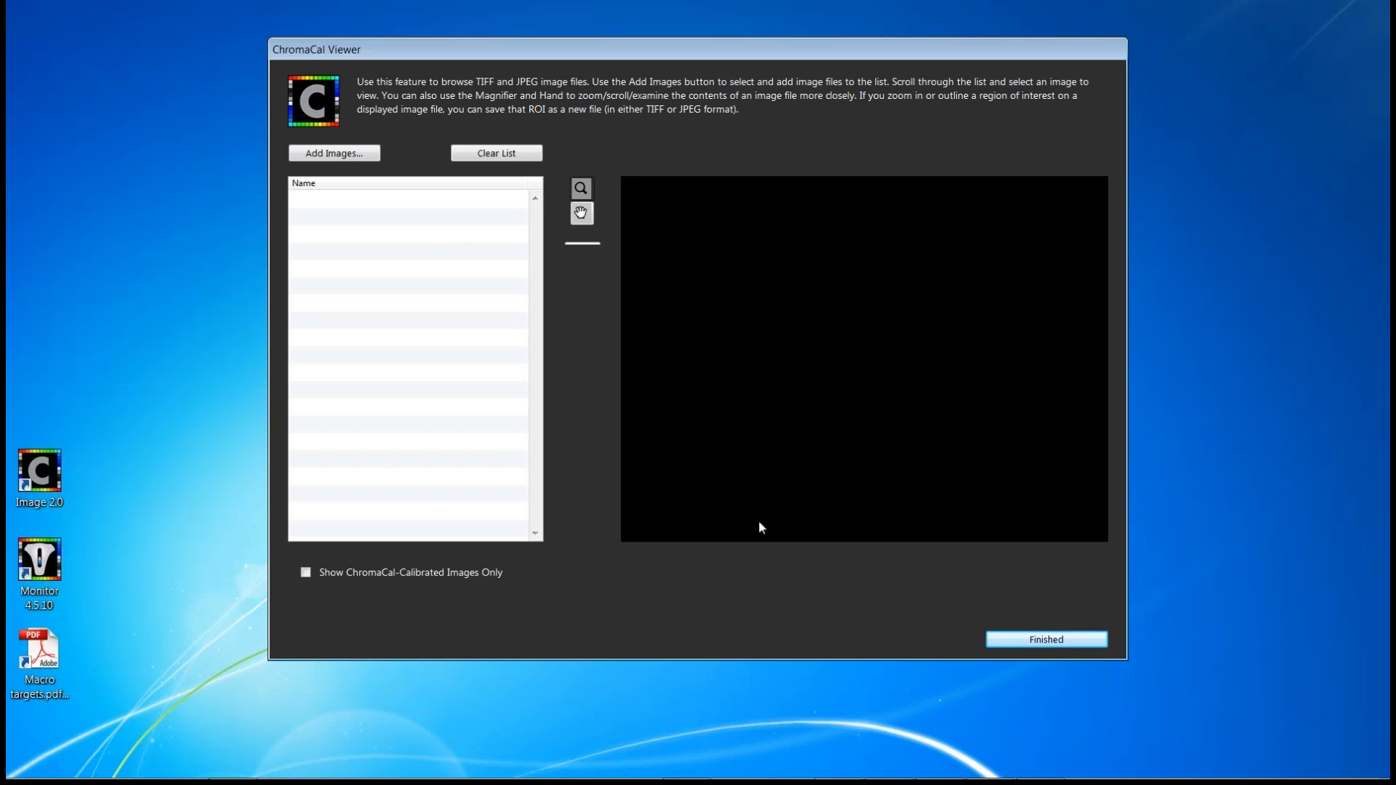
pyautogui.click(333, 153)
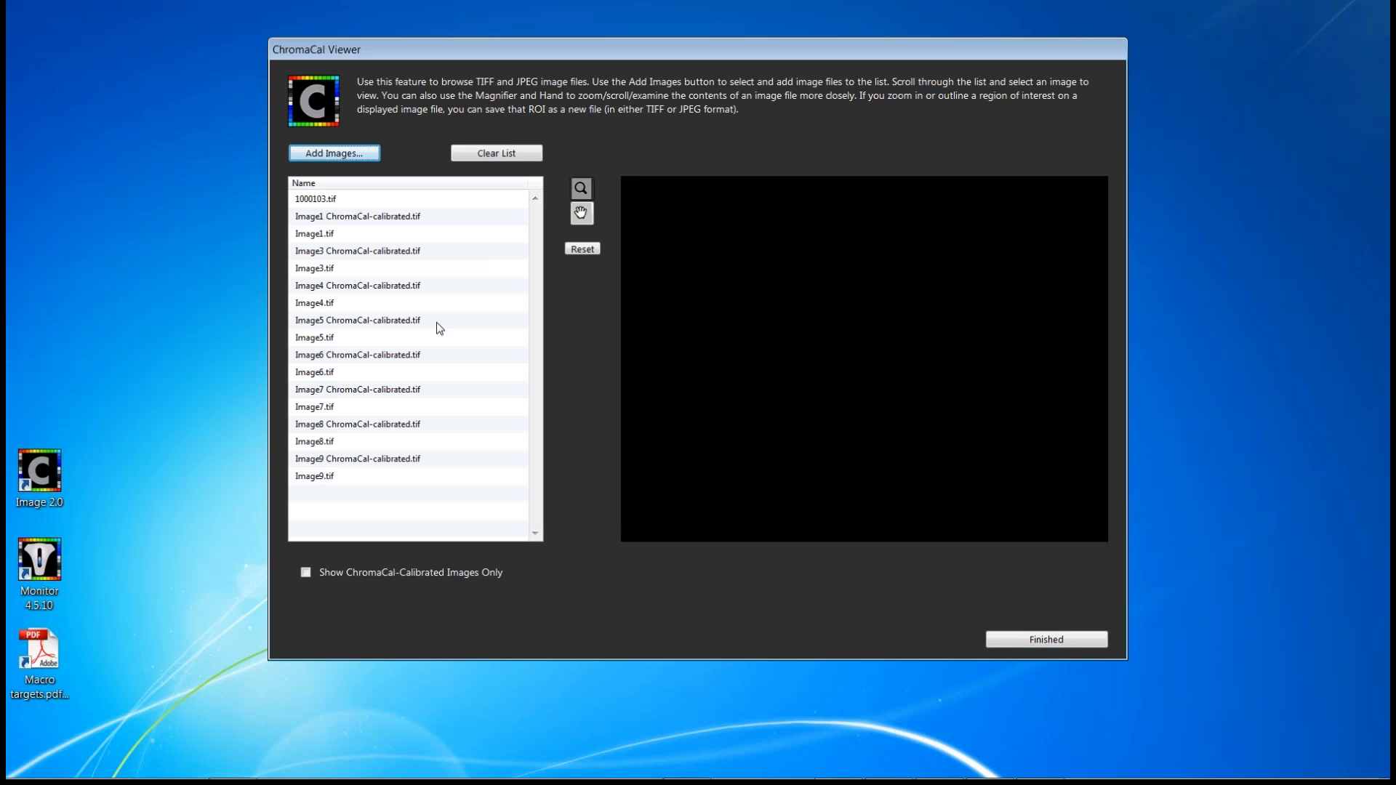
pyautogui.moveTo(360, 257)
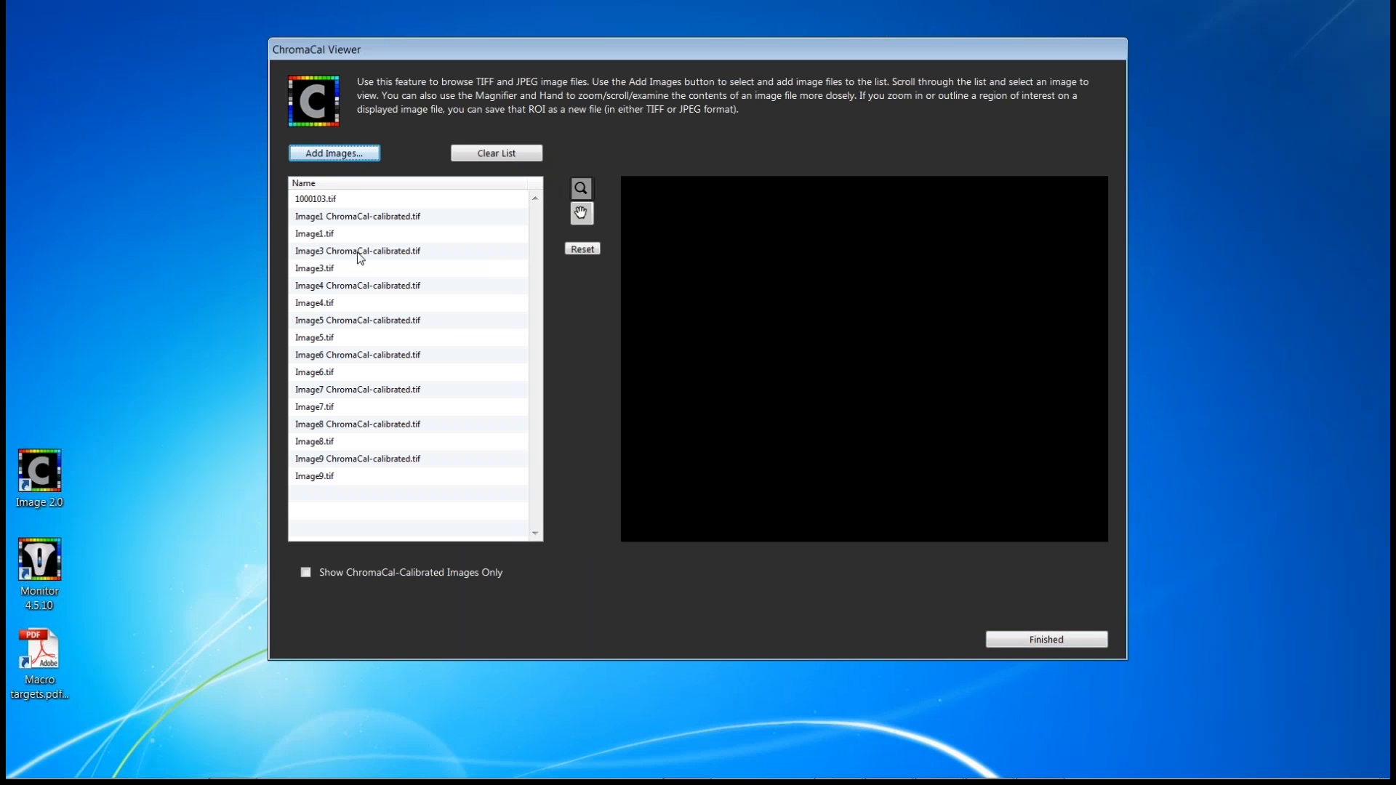
pyautogui.moveTo(407, 256)
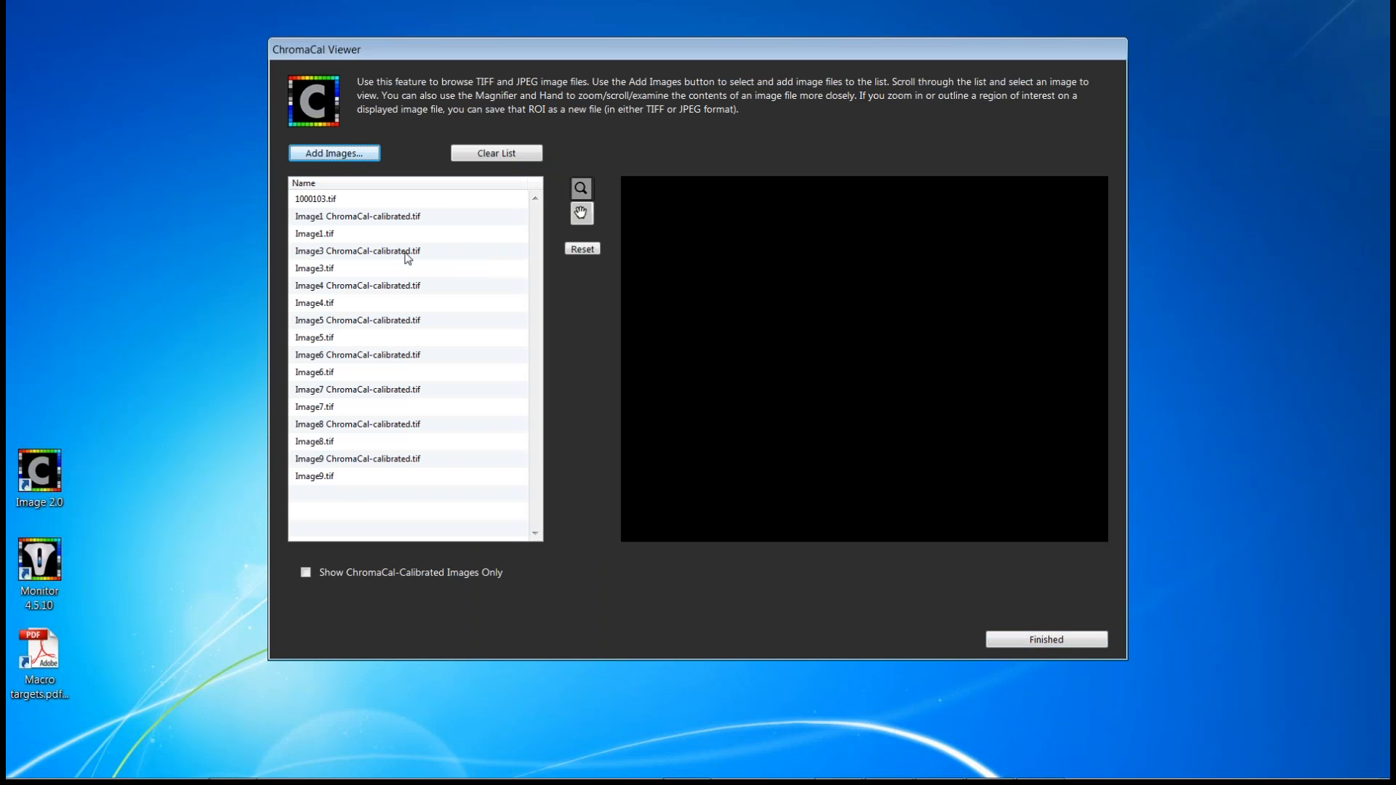
pyautogui.click(343, 267)
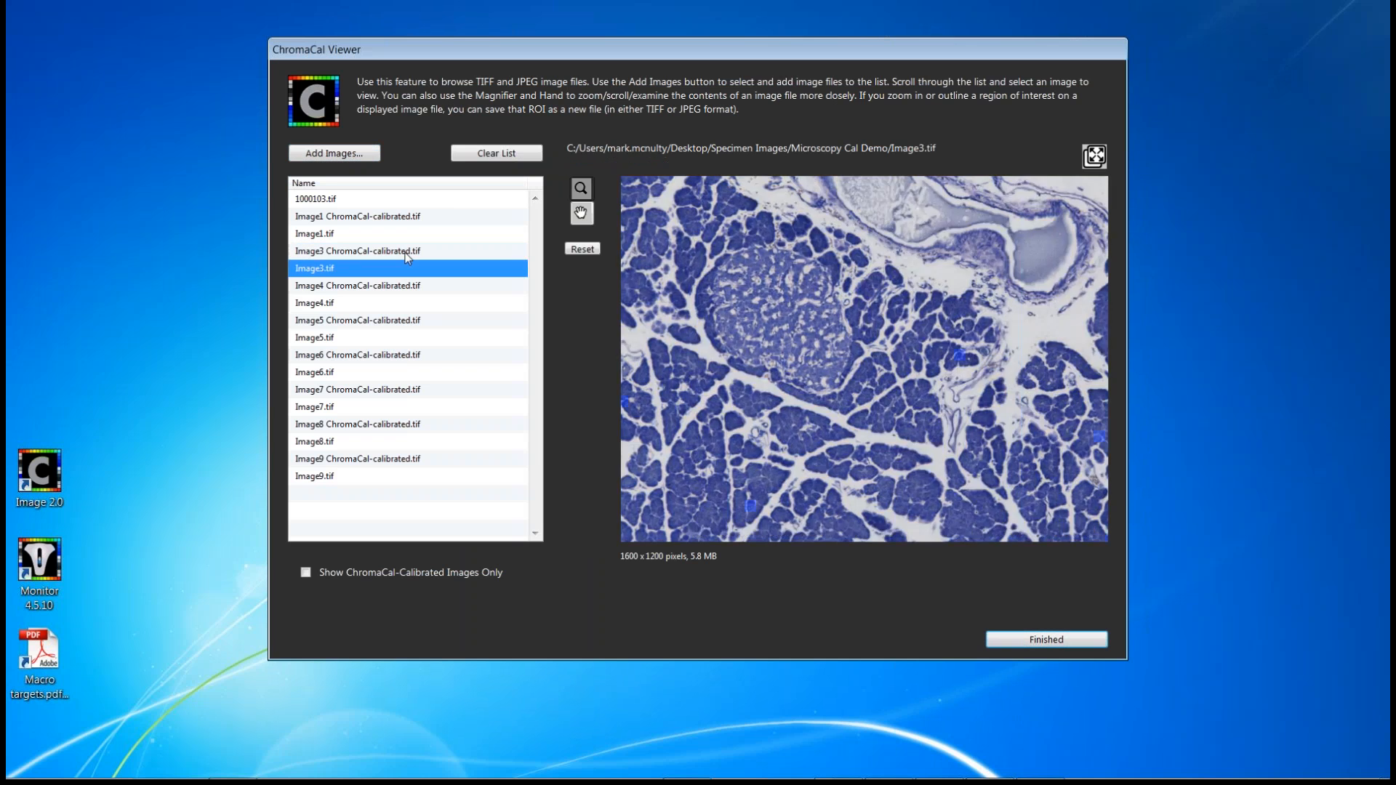
pyautogui.click(314, 303)
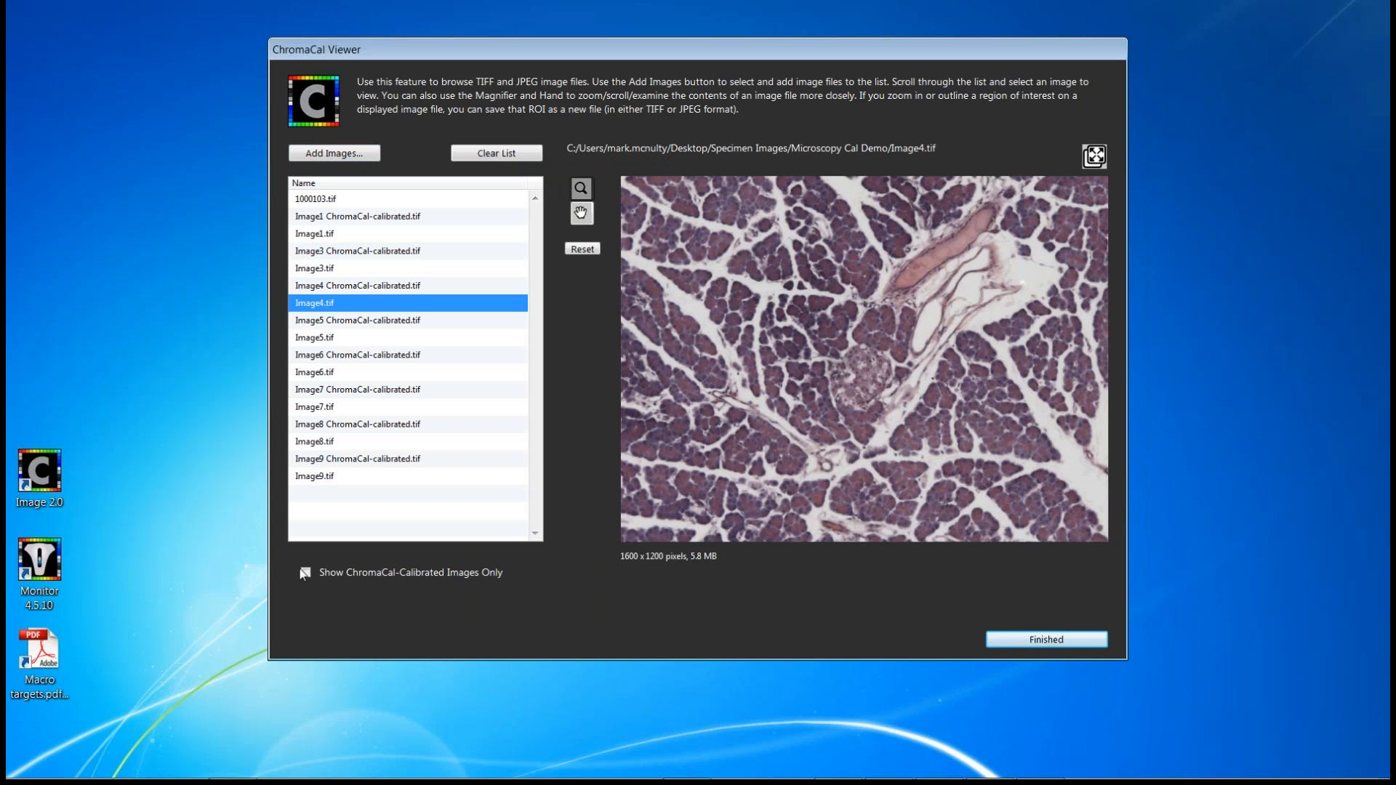
# - List only ChromaCal-calibrated images and view calibrated Image5 then Image1 with their calibration details
pyautogui.click(304, 572)
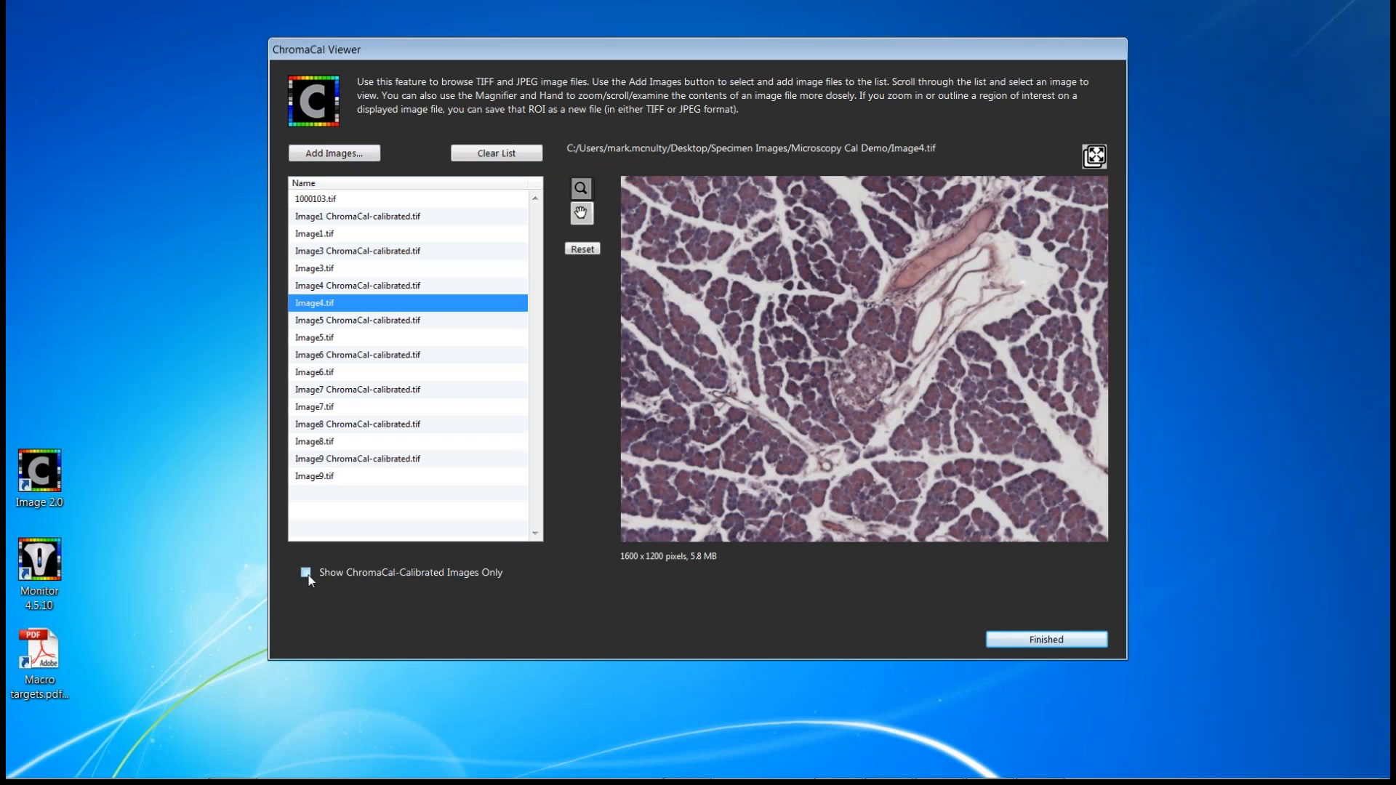
pyautogui.click(305, 572)
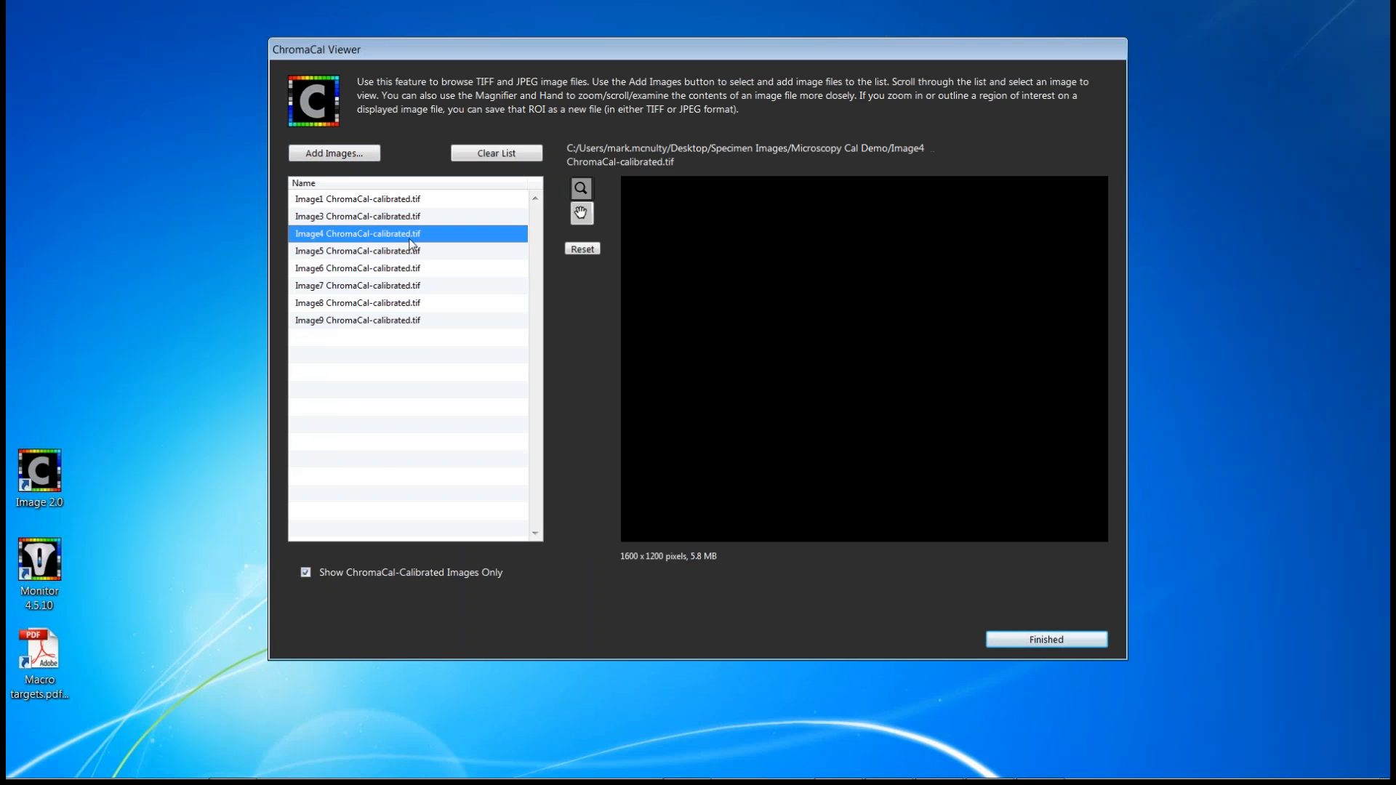
pyautogui.click(358, 250)
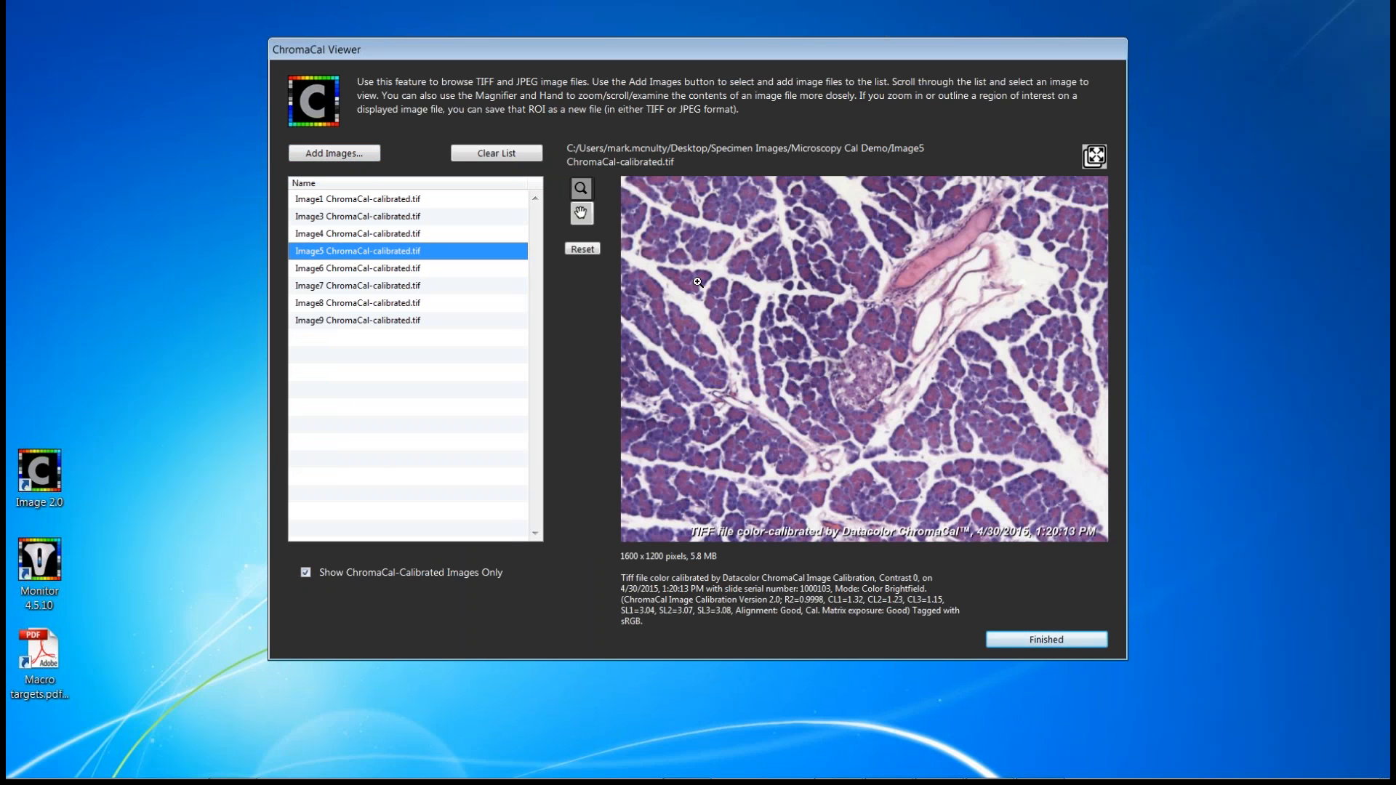
pyautogui.click(387, 197)
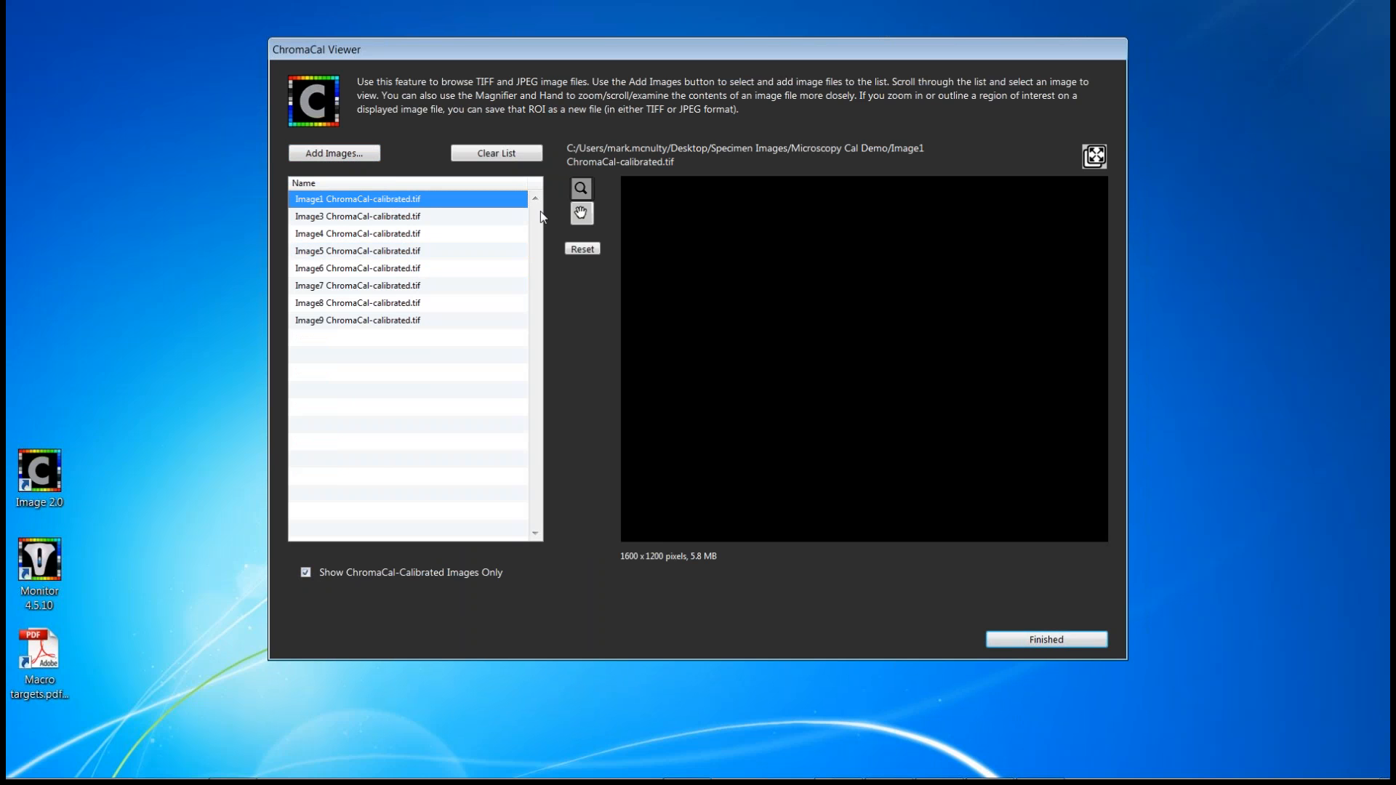
pyautogui.click(387, 197)
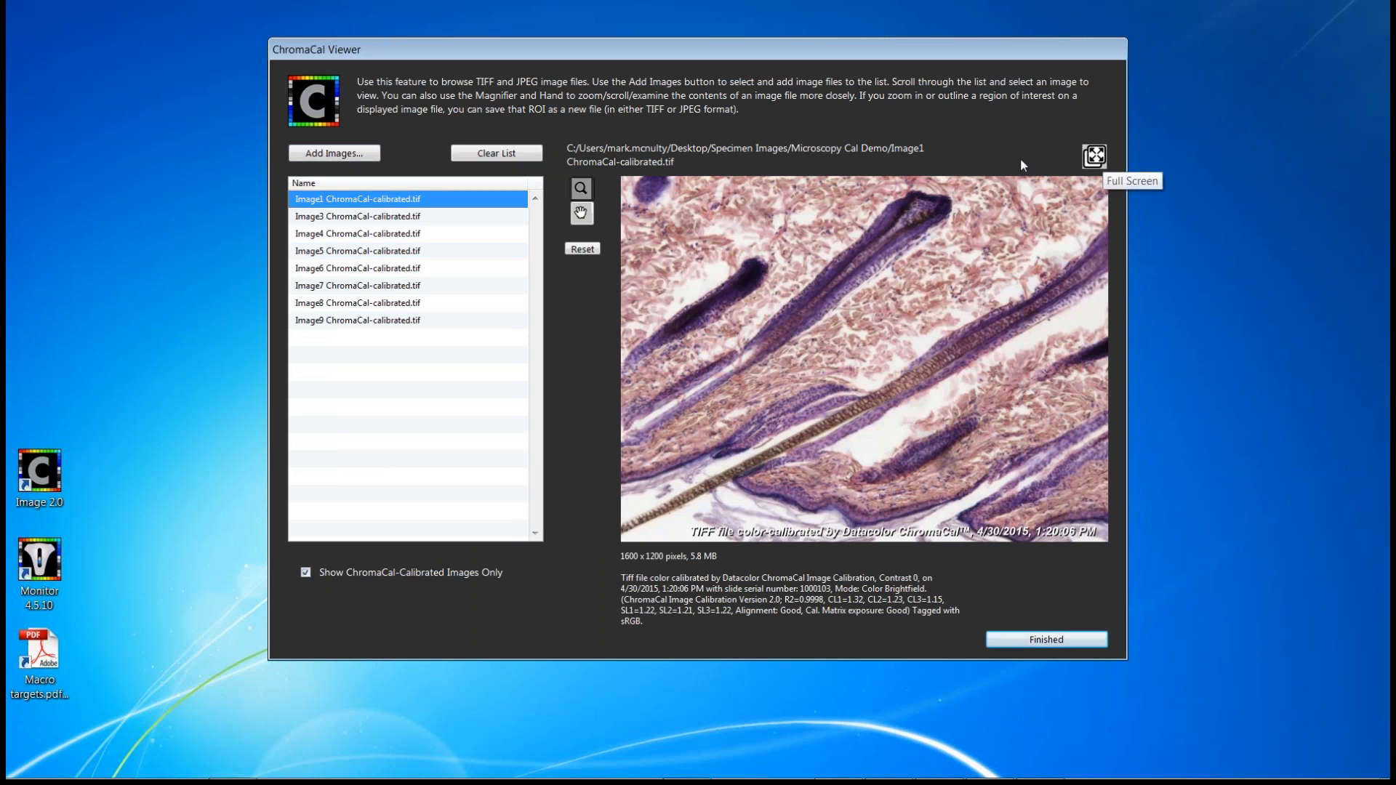
pyautogui.moveTo(843, 355)
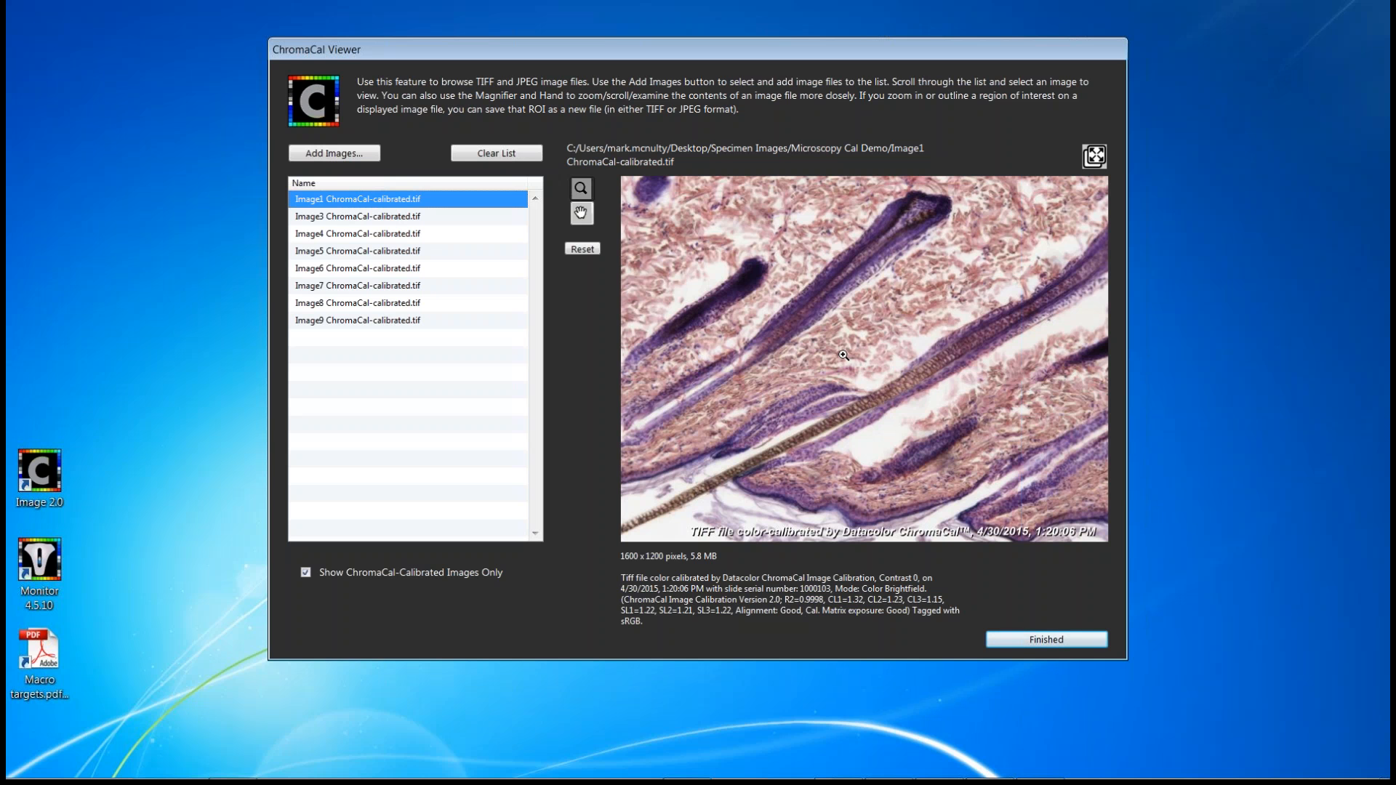
pyautogui.moveTo(776, 302)
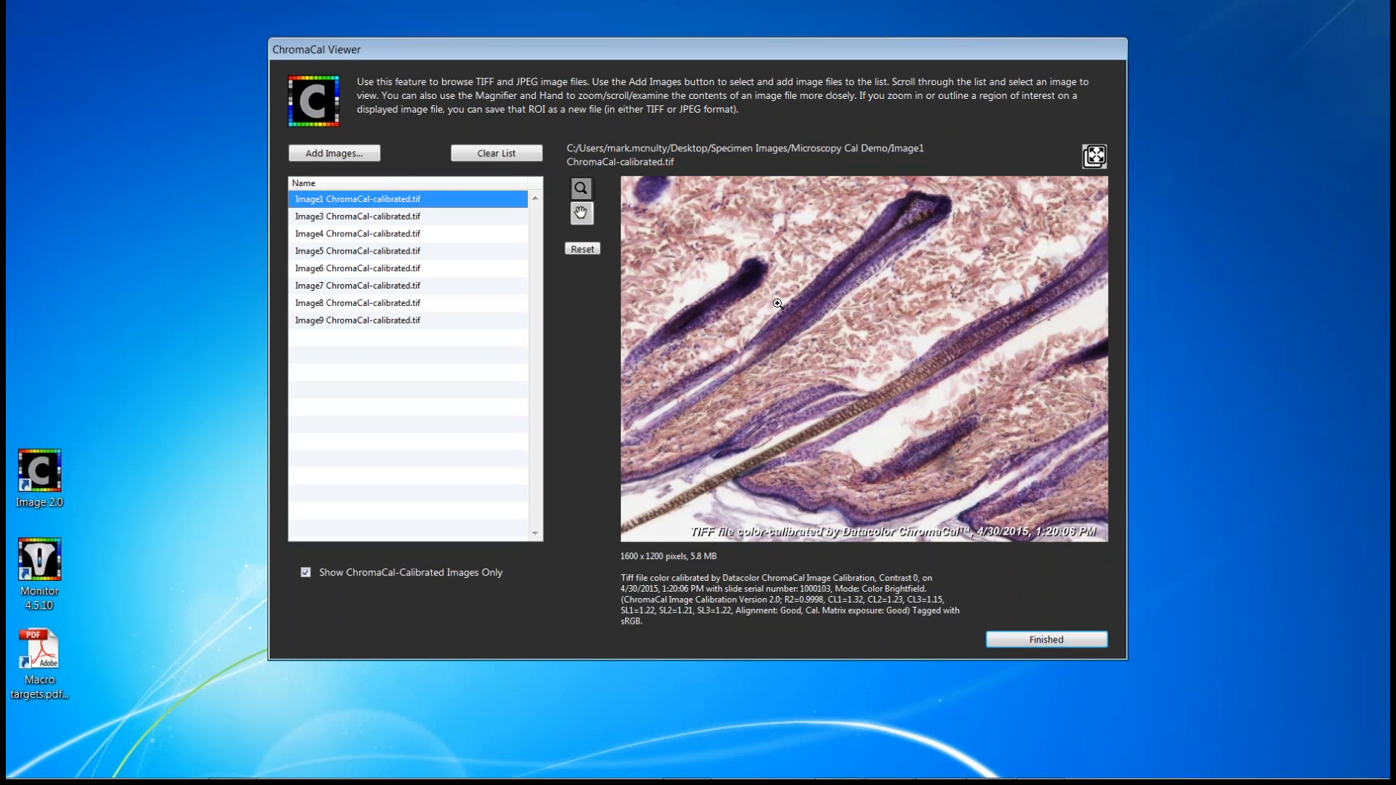
# - Magnify a small region along the hair shaft in Image1, start Save Cropped Image and cancel it
pyautogui.moveTo(766, 296); pyautogui.dragTo(807, 329)
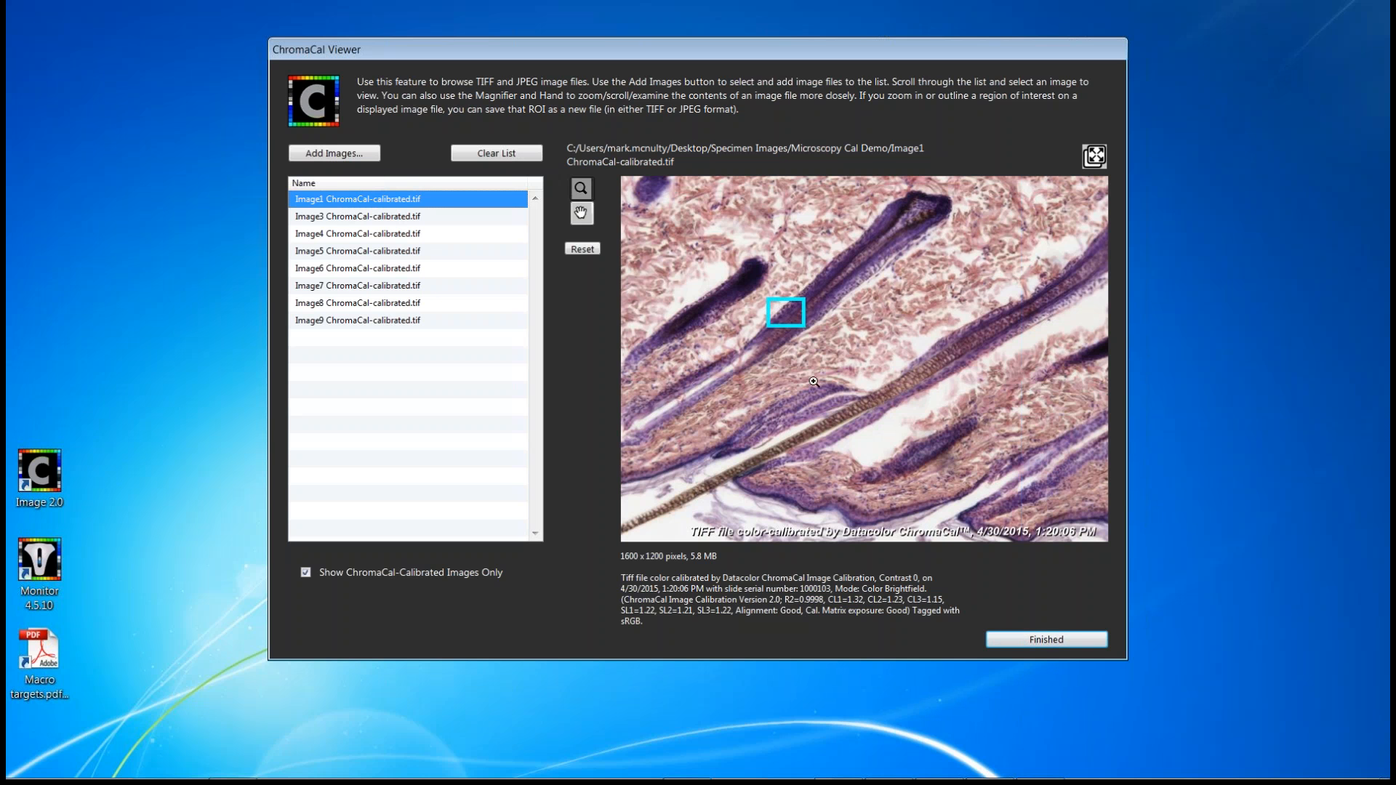
pyautogui.click(786, 312)
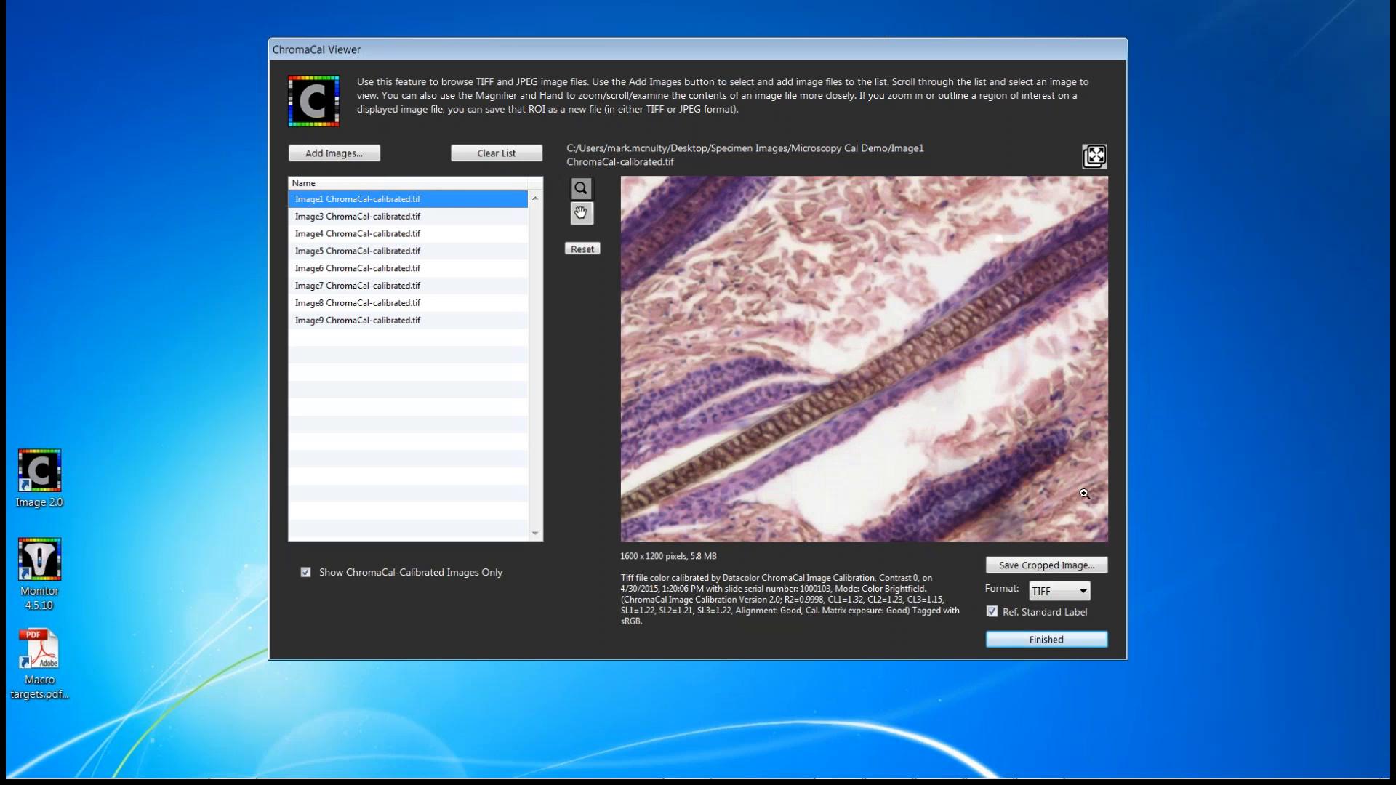
pyautogui.moveTo(1044, 552)
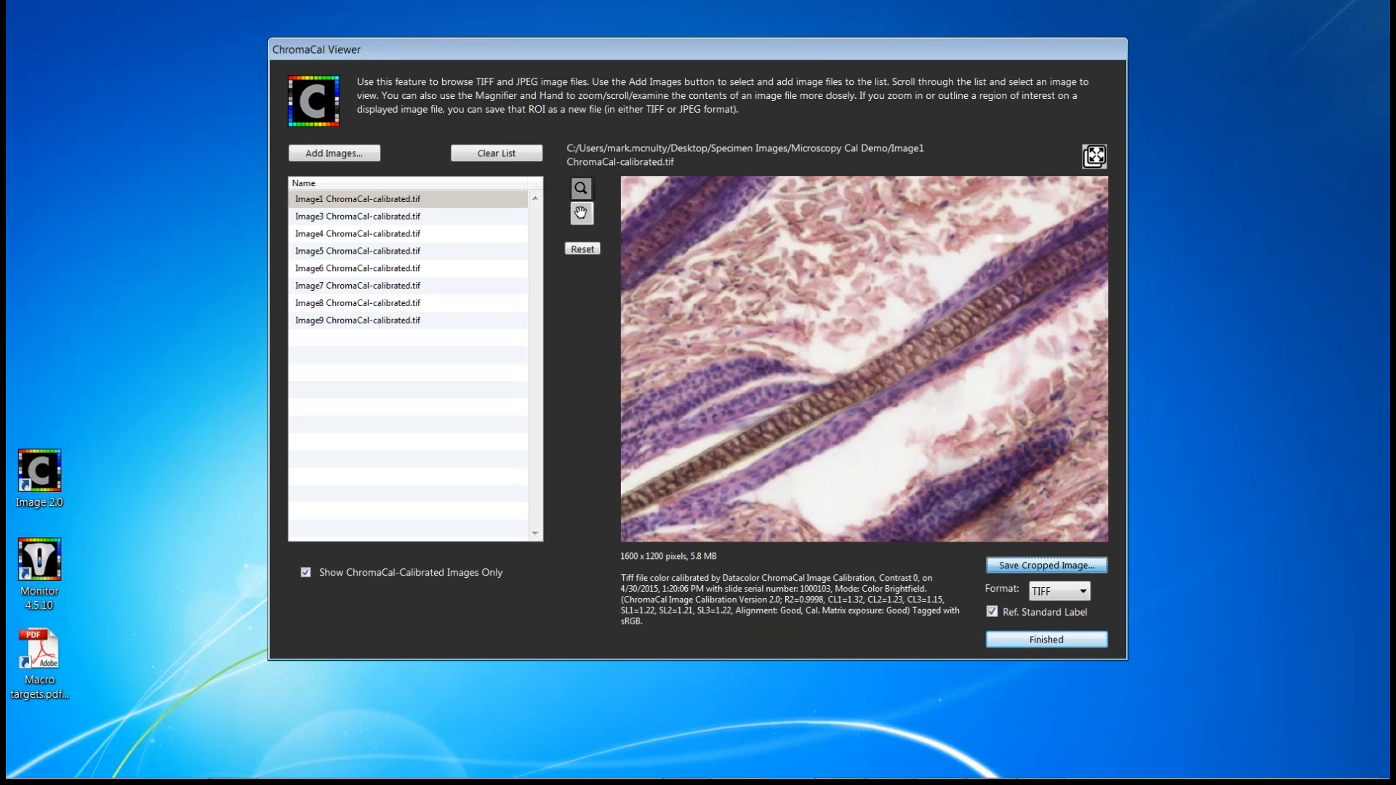
pyautogui.click(1047, 564)
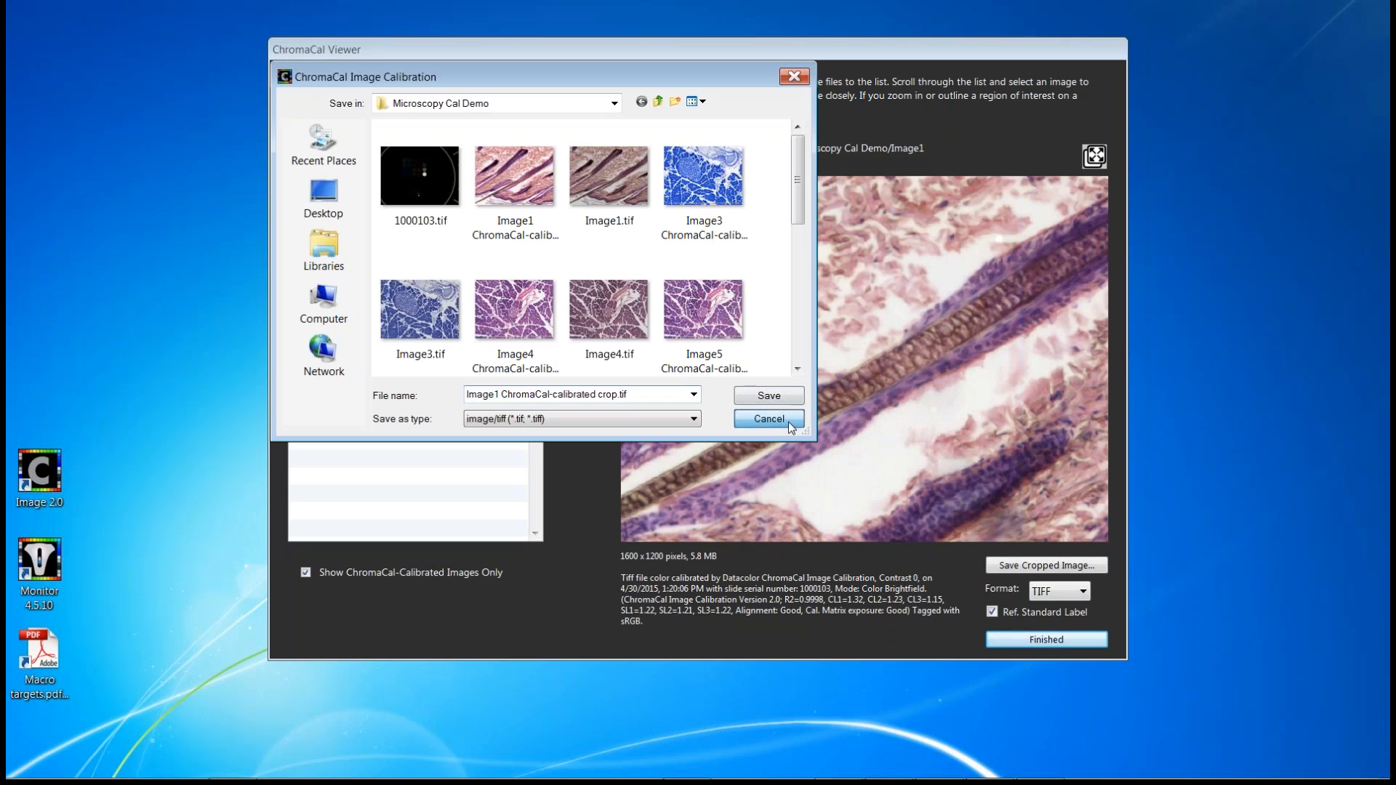
pyautogui.click(768, 418)
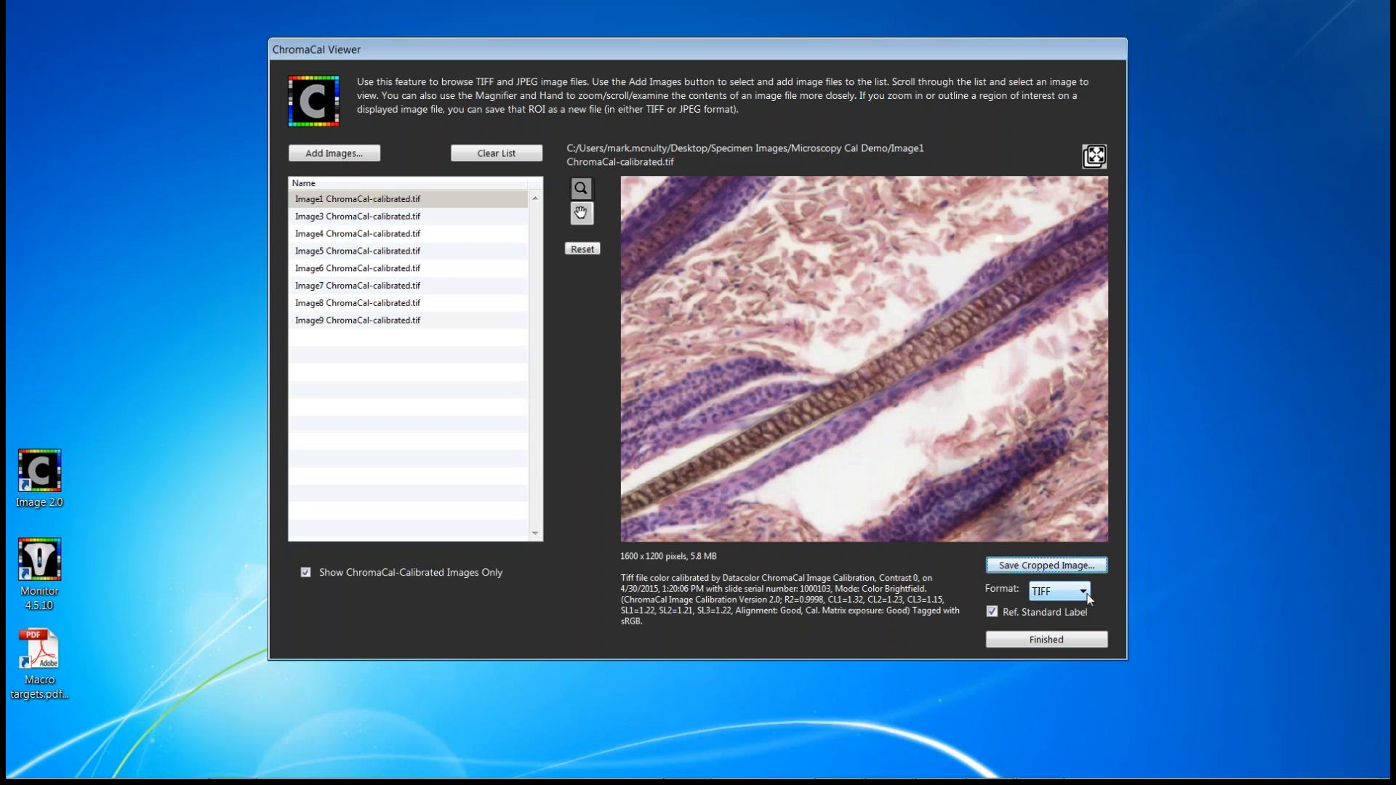
pyautogui.moveTo(1076, 626)
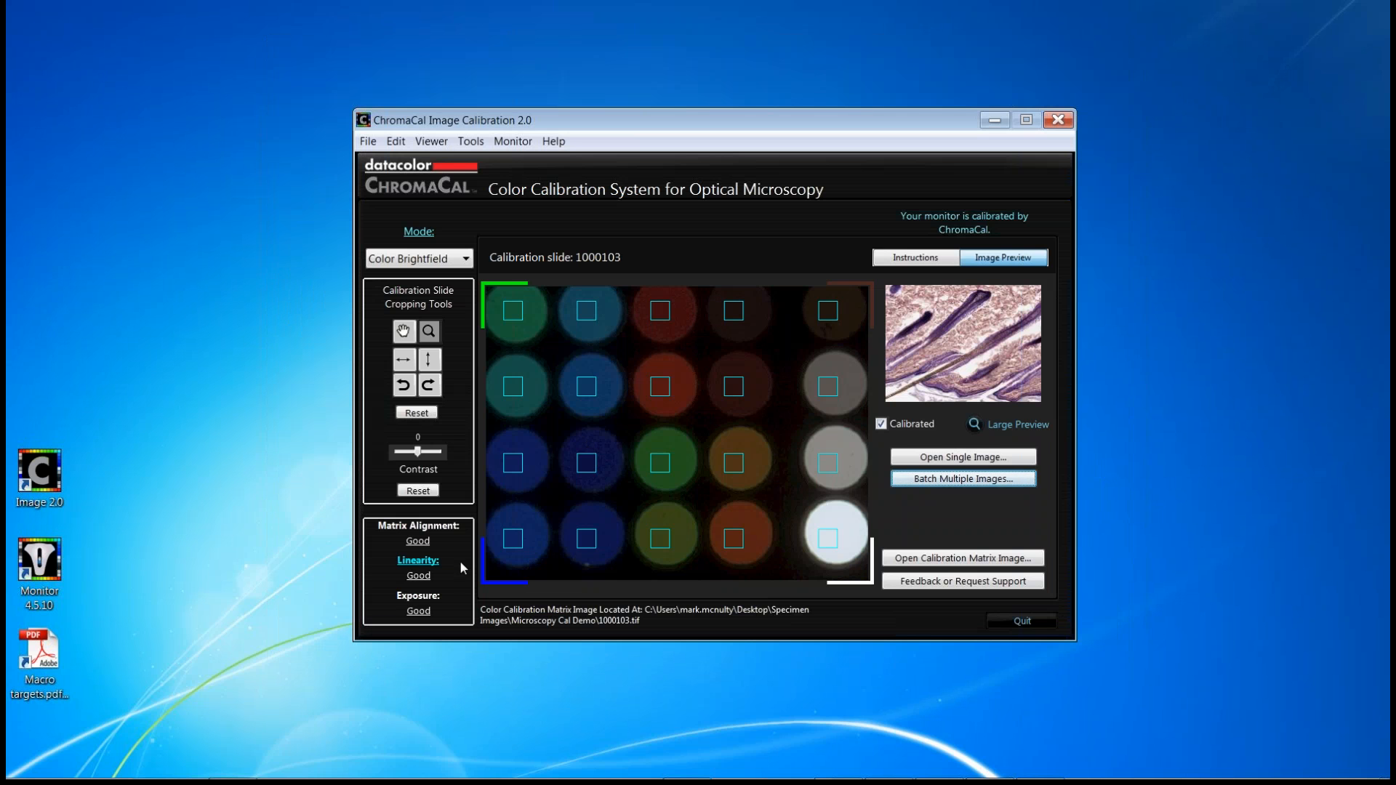
pyautogui.moveTo(417, 564)
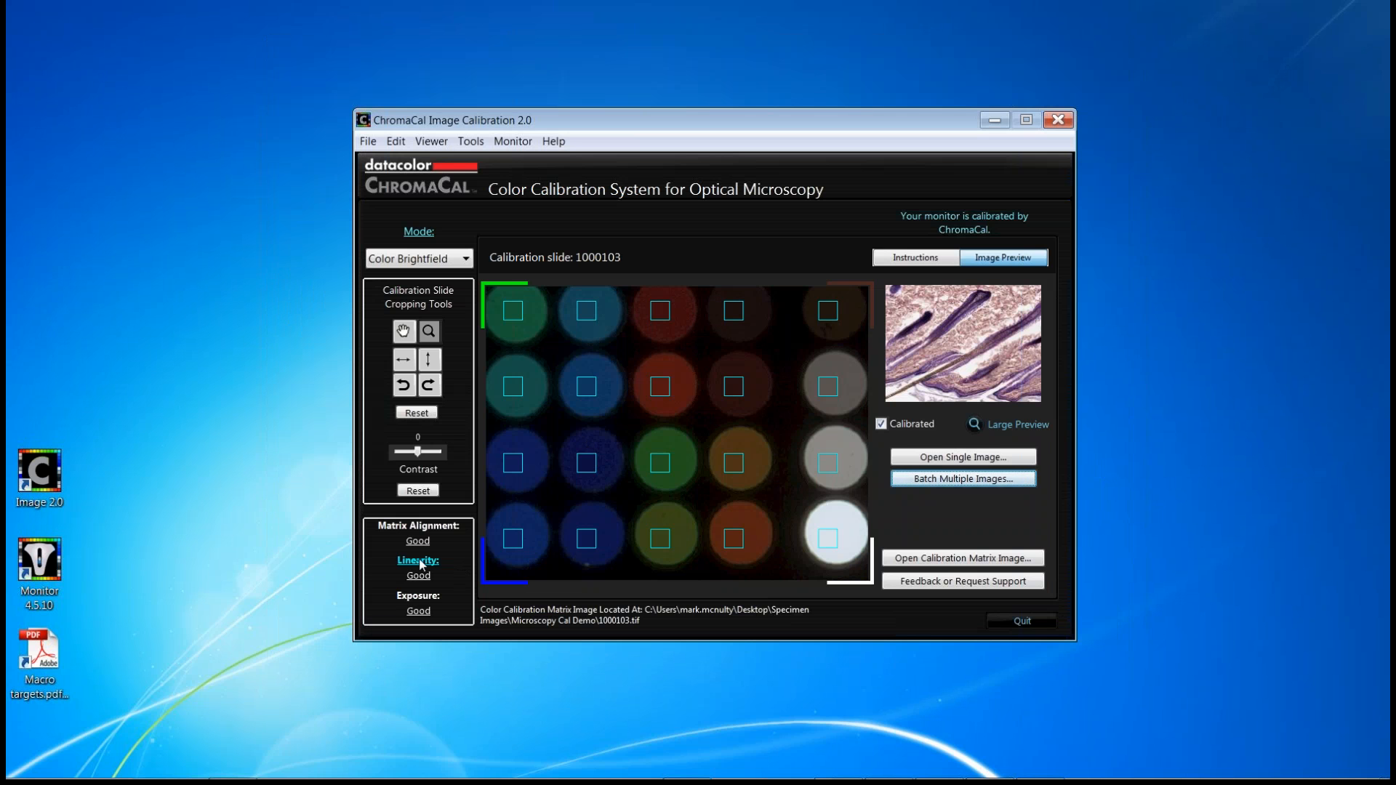
pyautogui.click(417, 559)
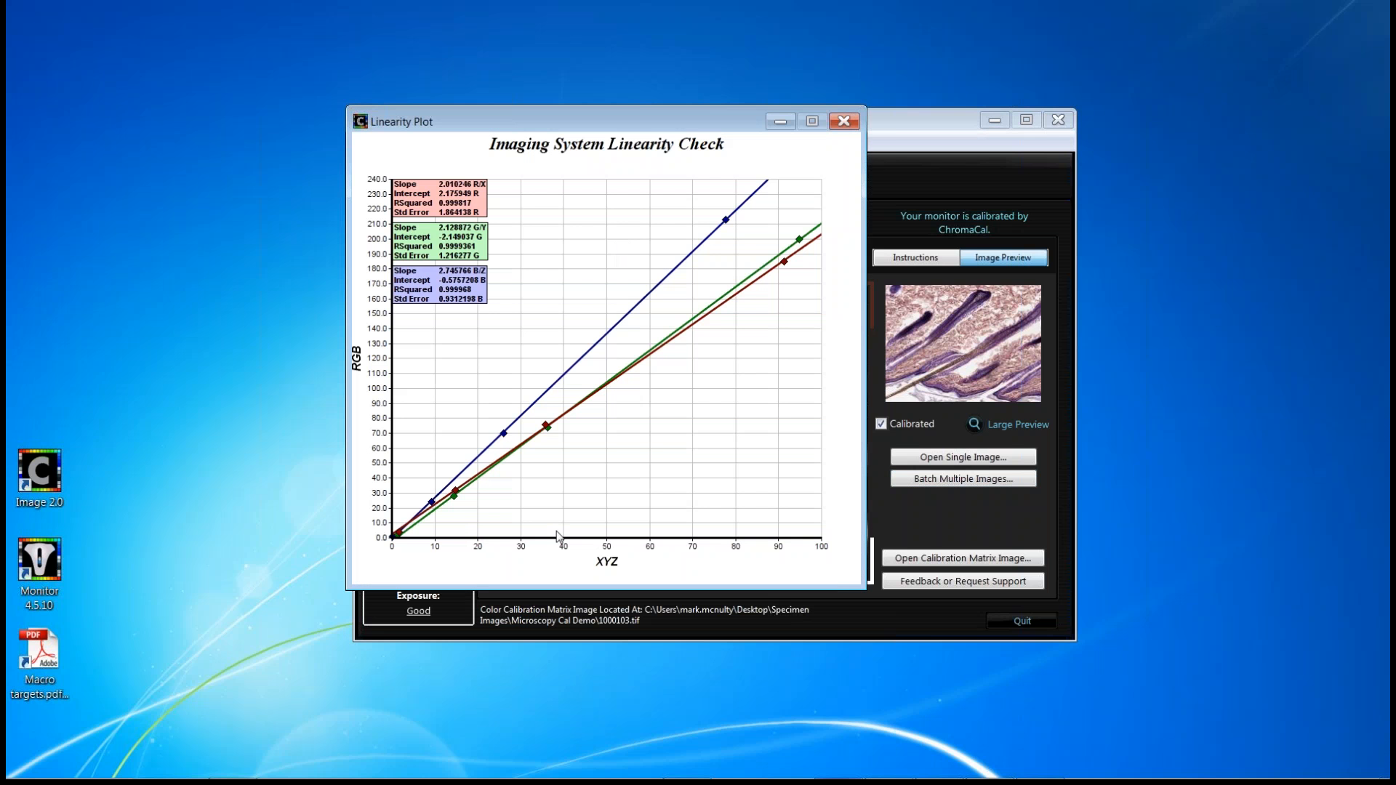
pyautogui.moveTo(634, 318)
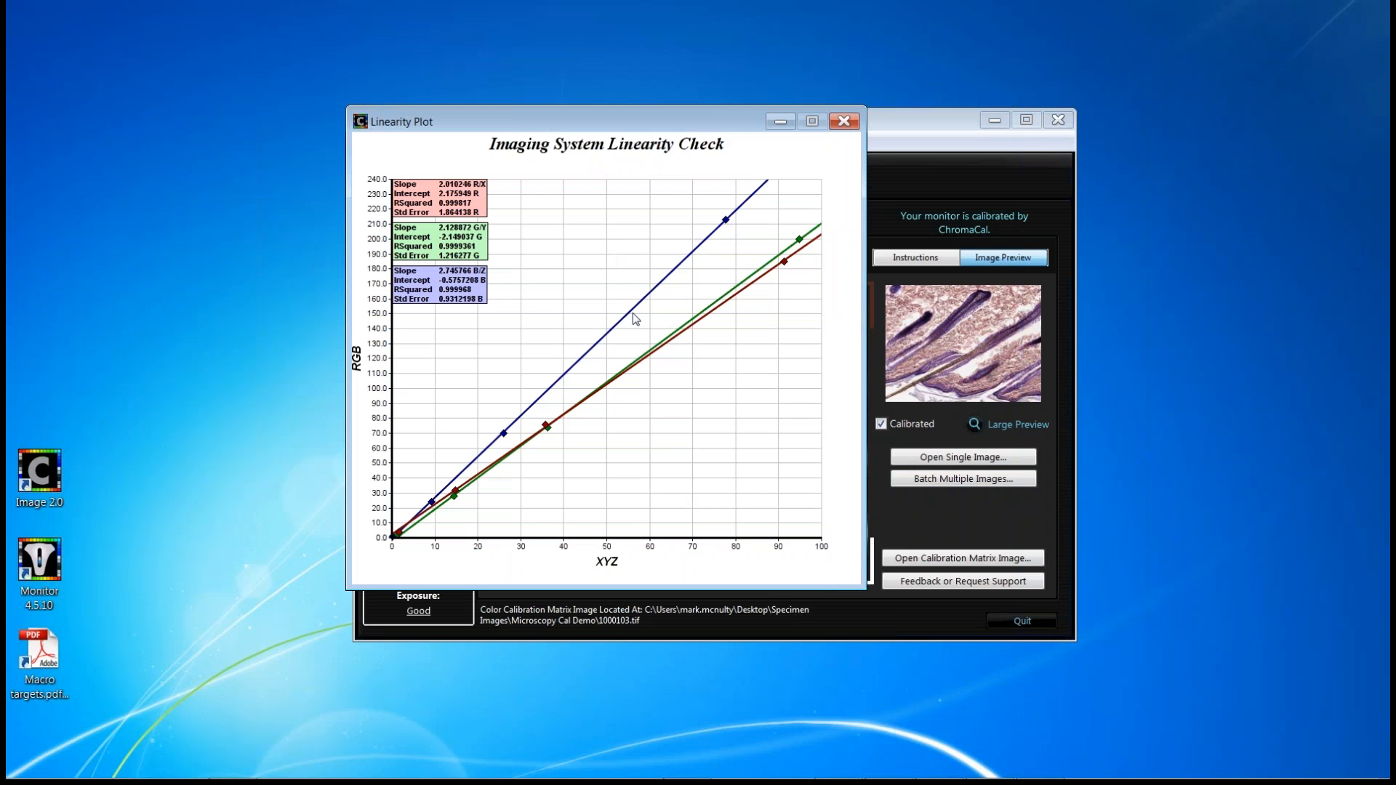
pyautogui.click(843, 121)
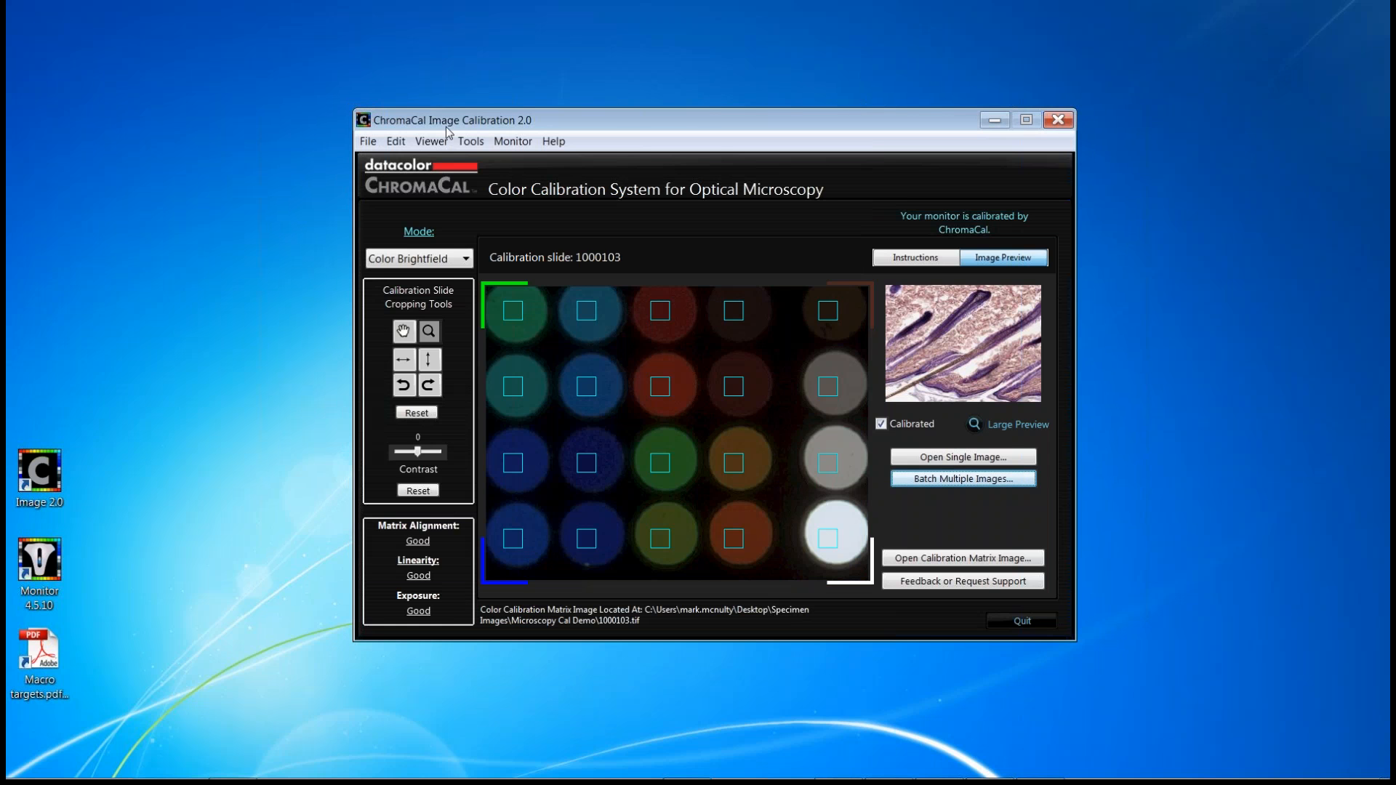
# - Choose Capture Calibration Matrix Image Stats from Tools to export statistics as CSV
pyautogui.click(472, 141)
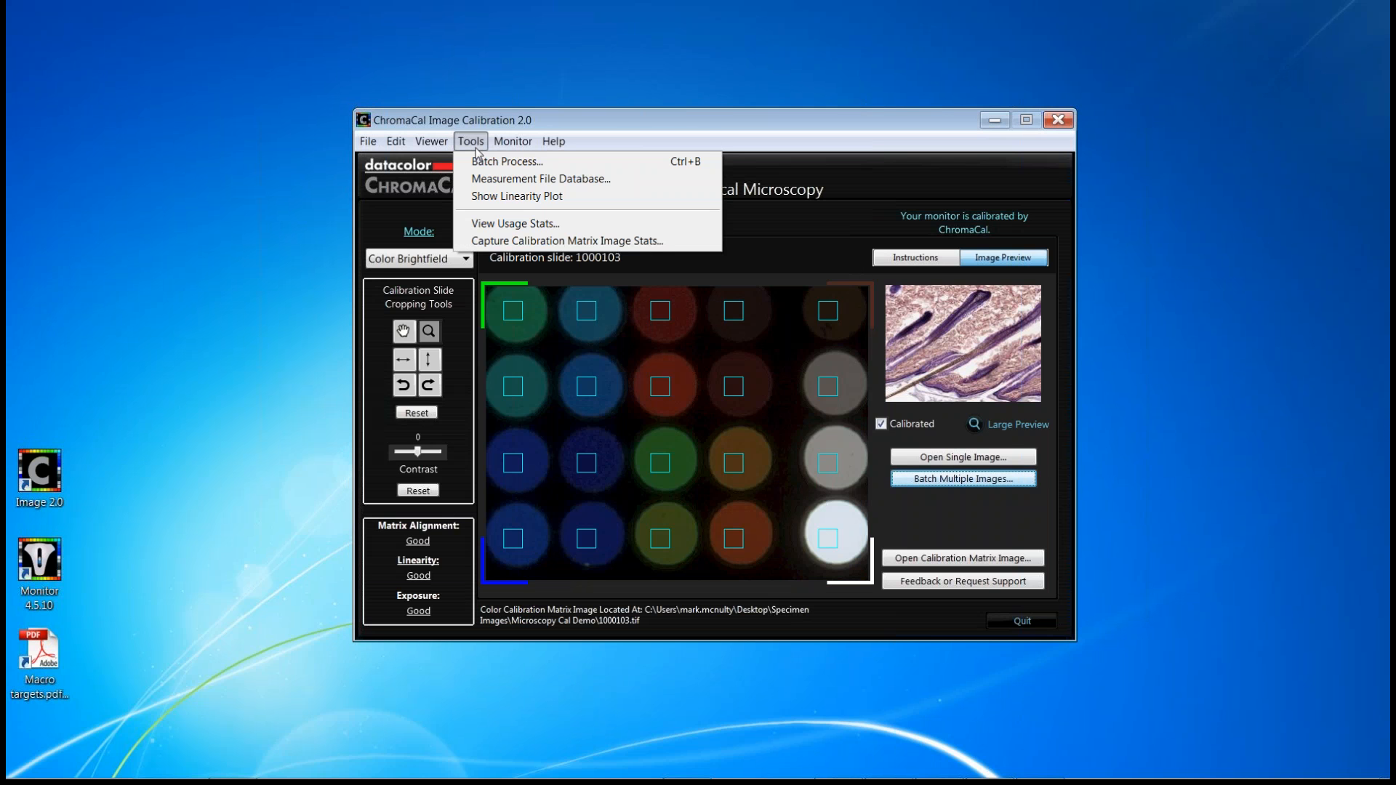
pyautogui.moveTo(619, 407)
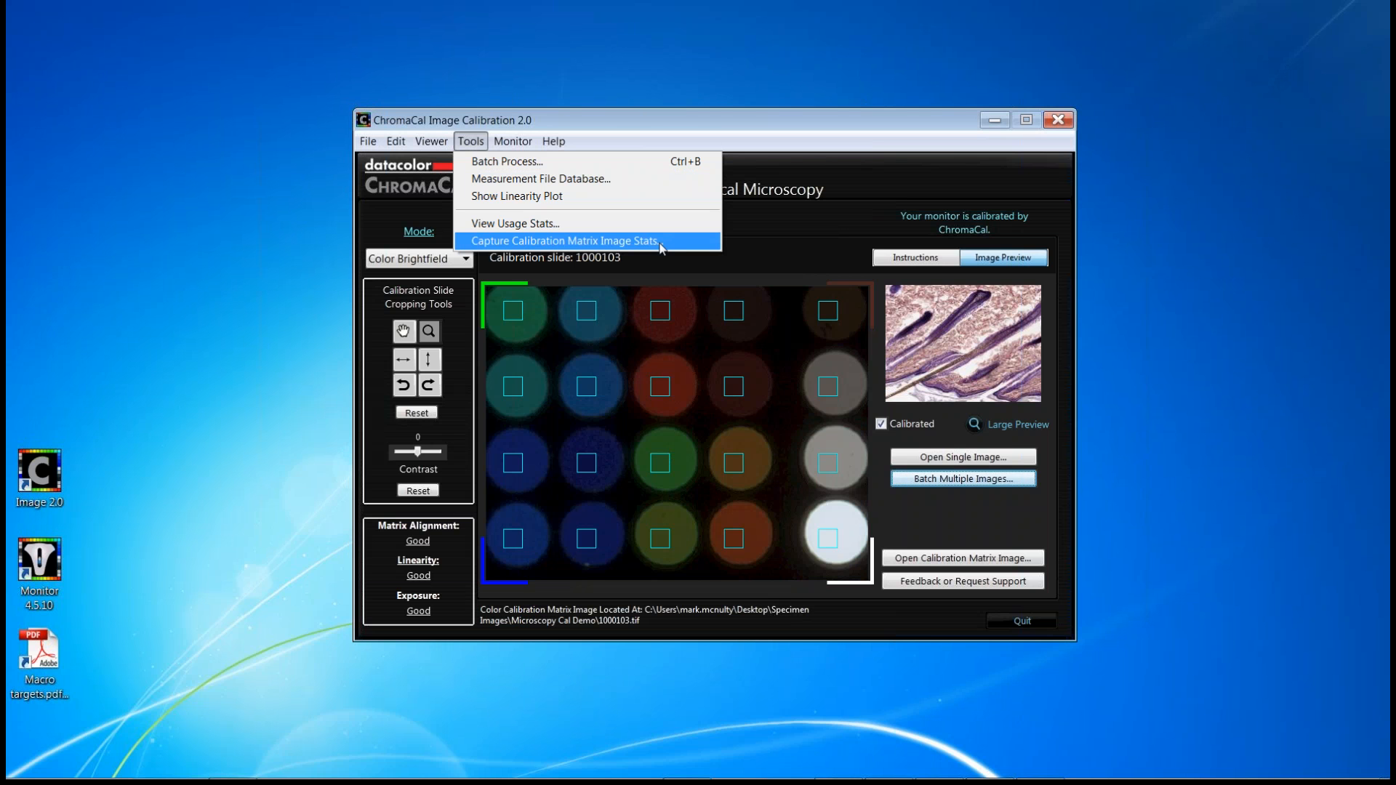
pyautogui.moveTo(660, 246)
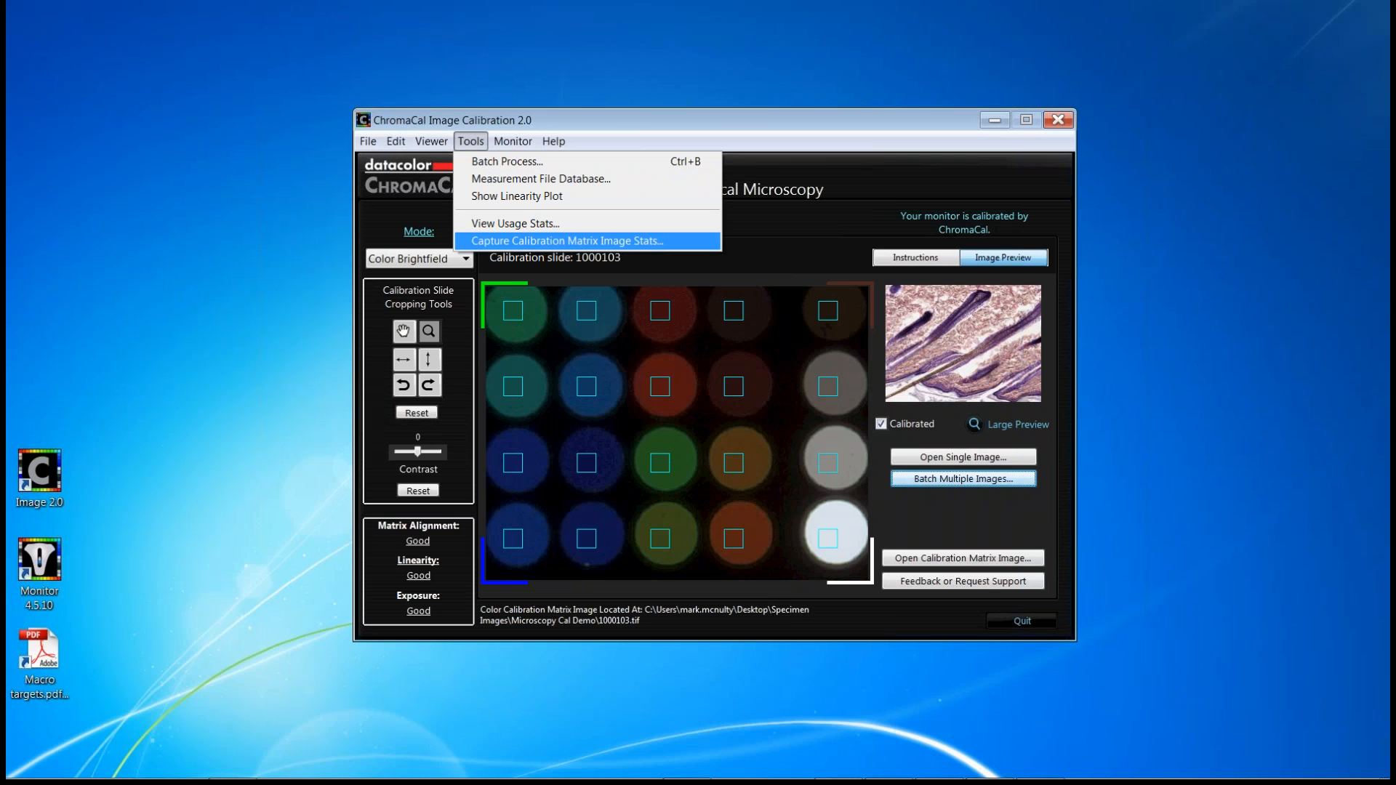
pyautogui.moveTo(667, 253)
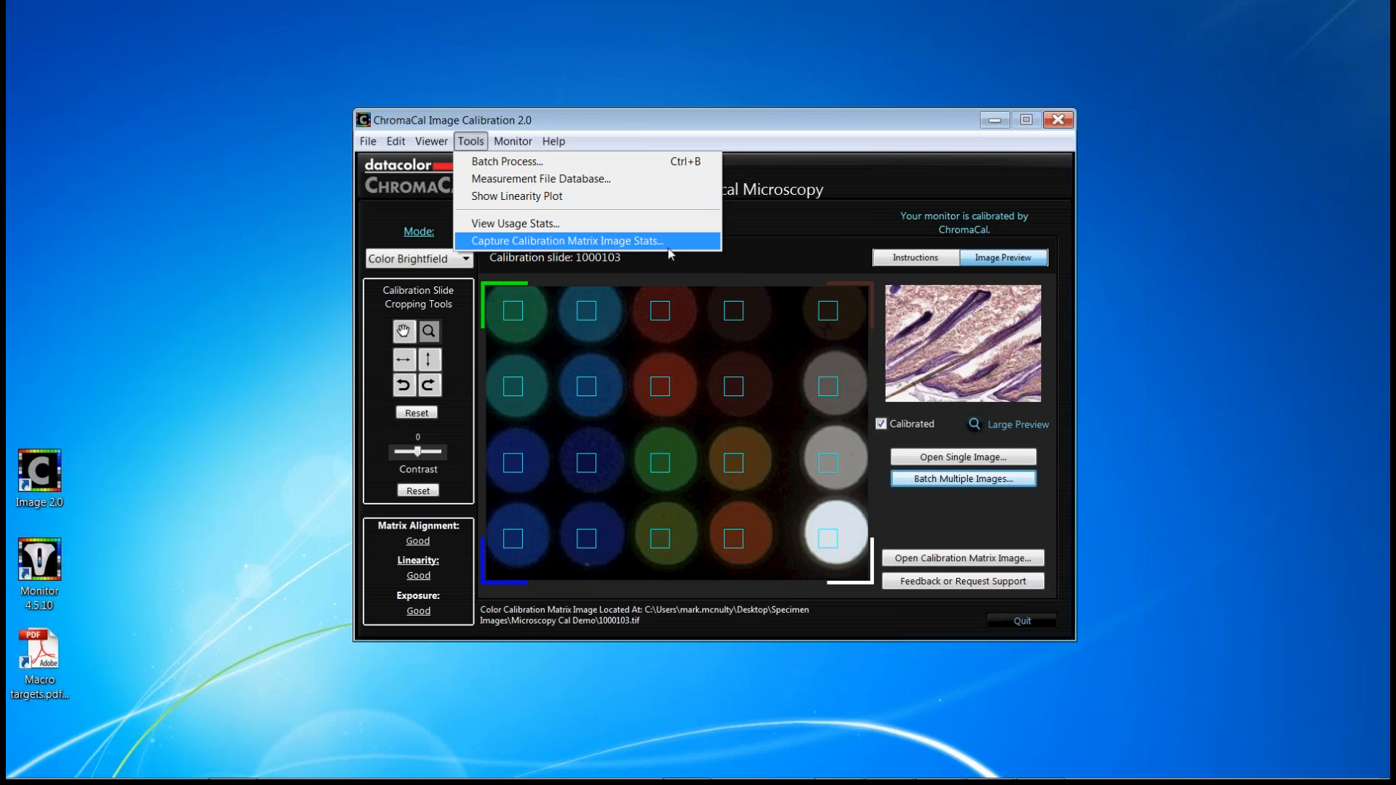
pyautogui.moveTo(672, 244)
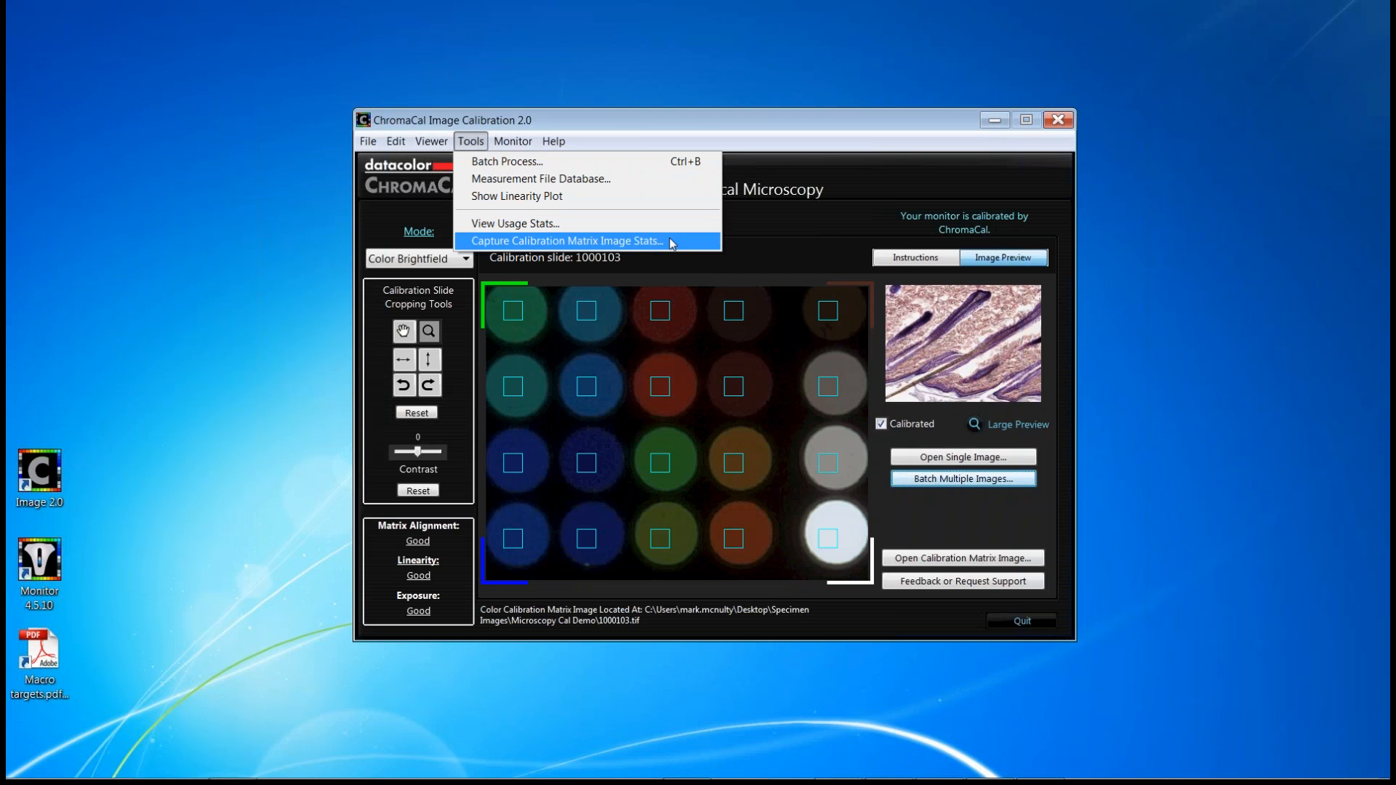
pyautogui.click(567, 242)
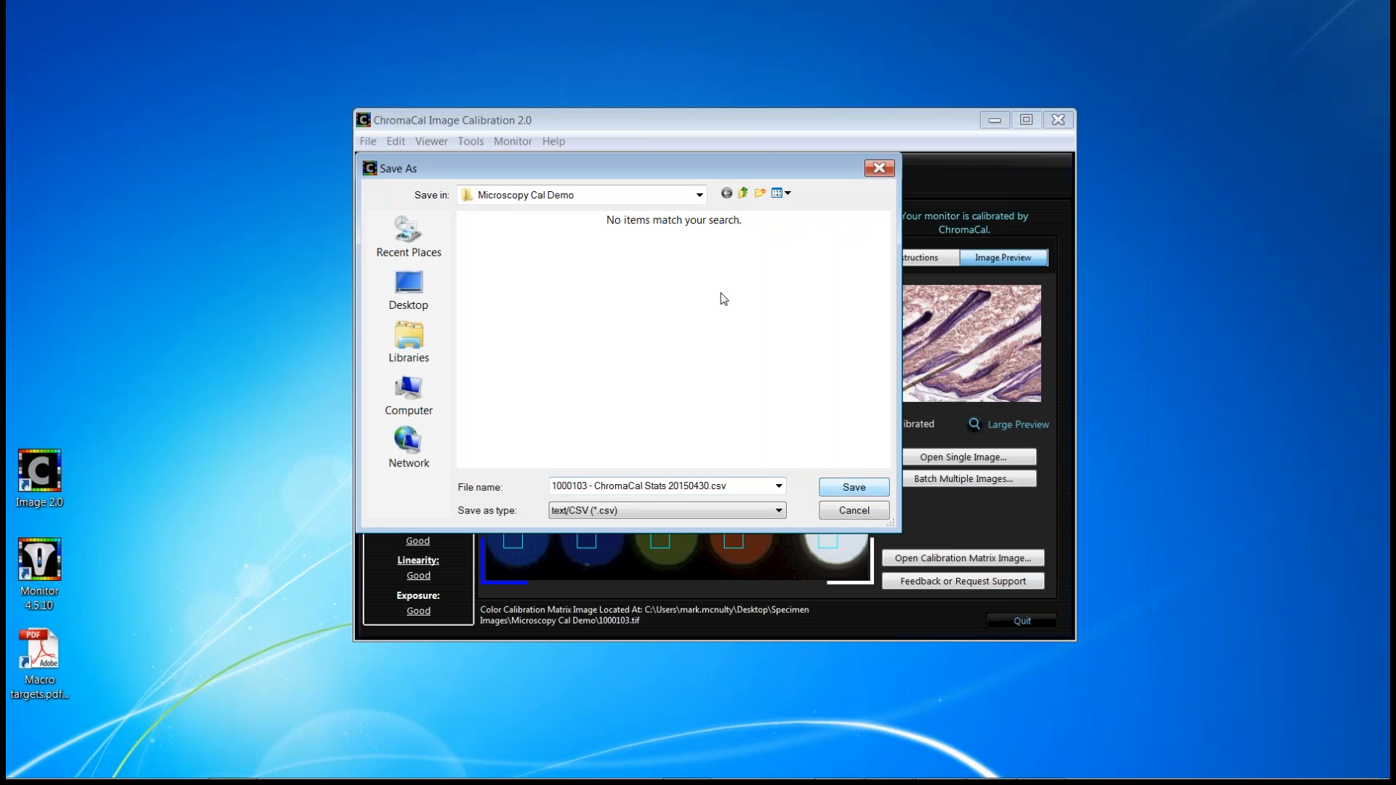
# - Save '1000103 - ChromaCal Stats 20150430.csv' and review it in Excel
pyautogui.click(698, 195)
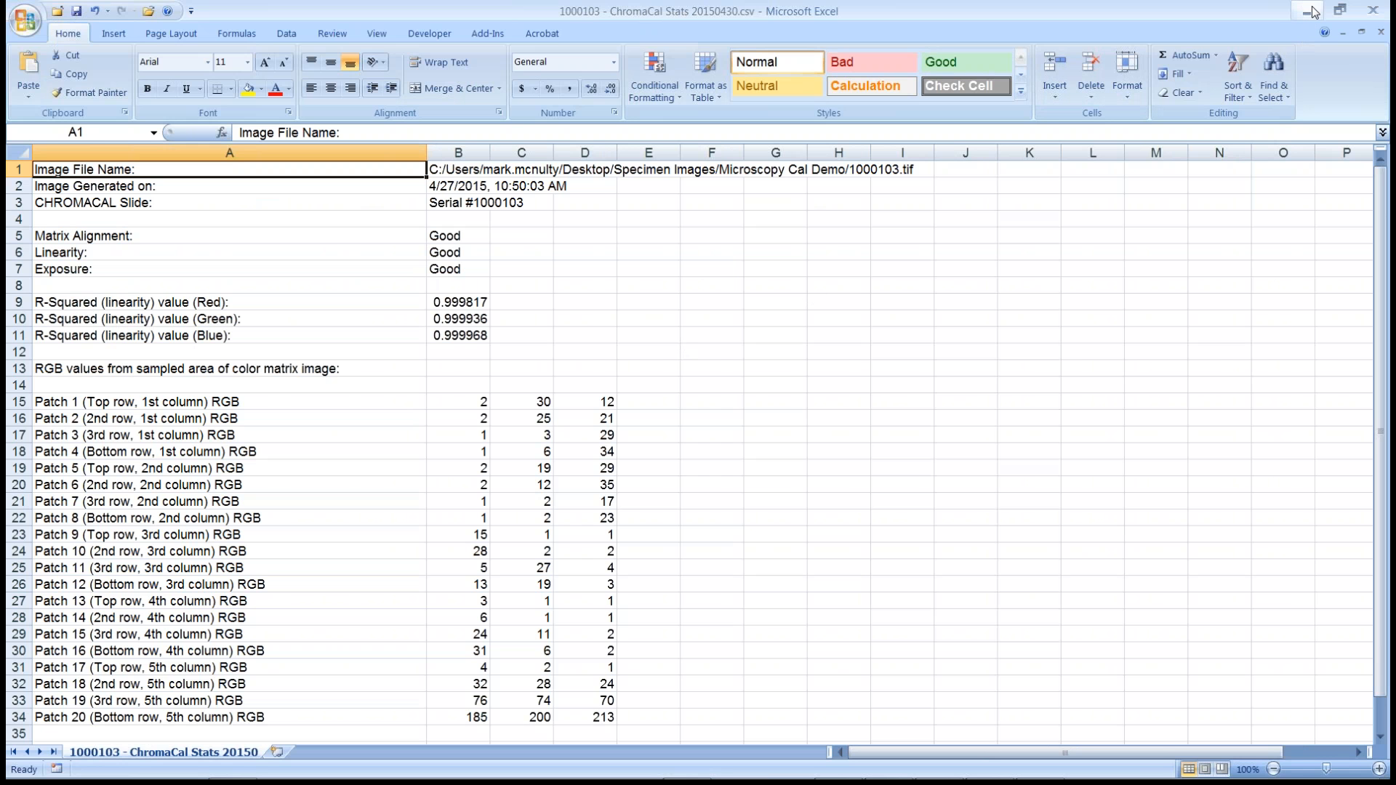
pyautogui.moveTo(1309, 11)
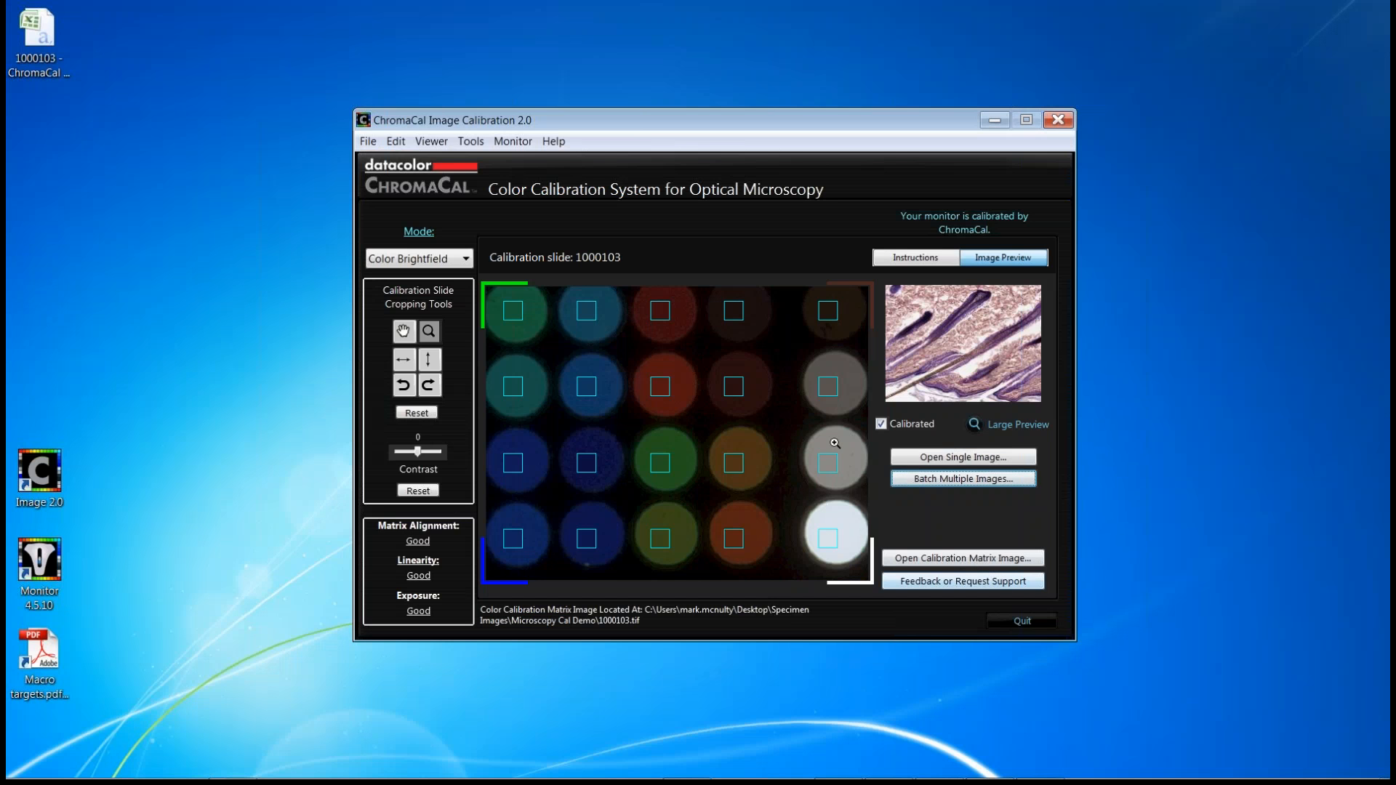
pyautogui.moveTo(407, 212)
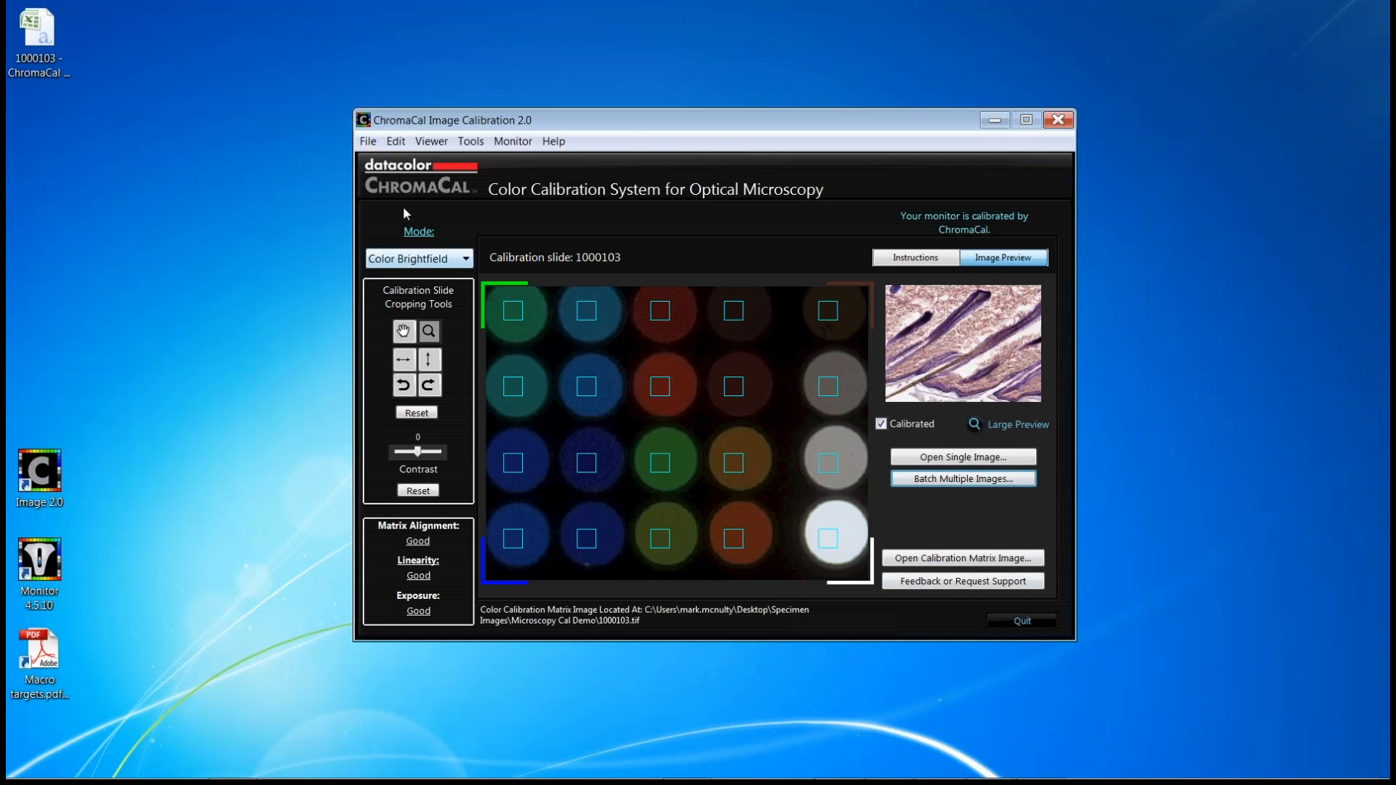
pyautogui.moveTo(410, 262)
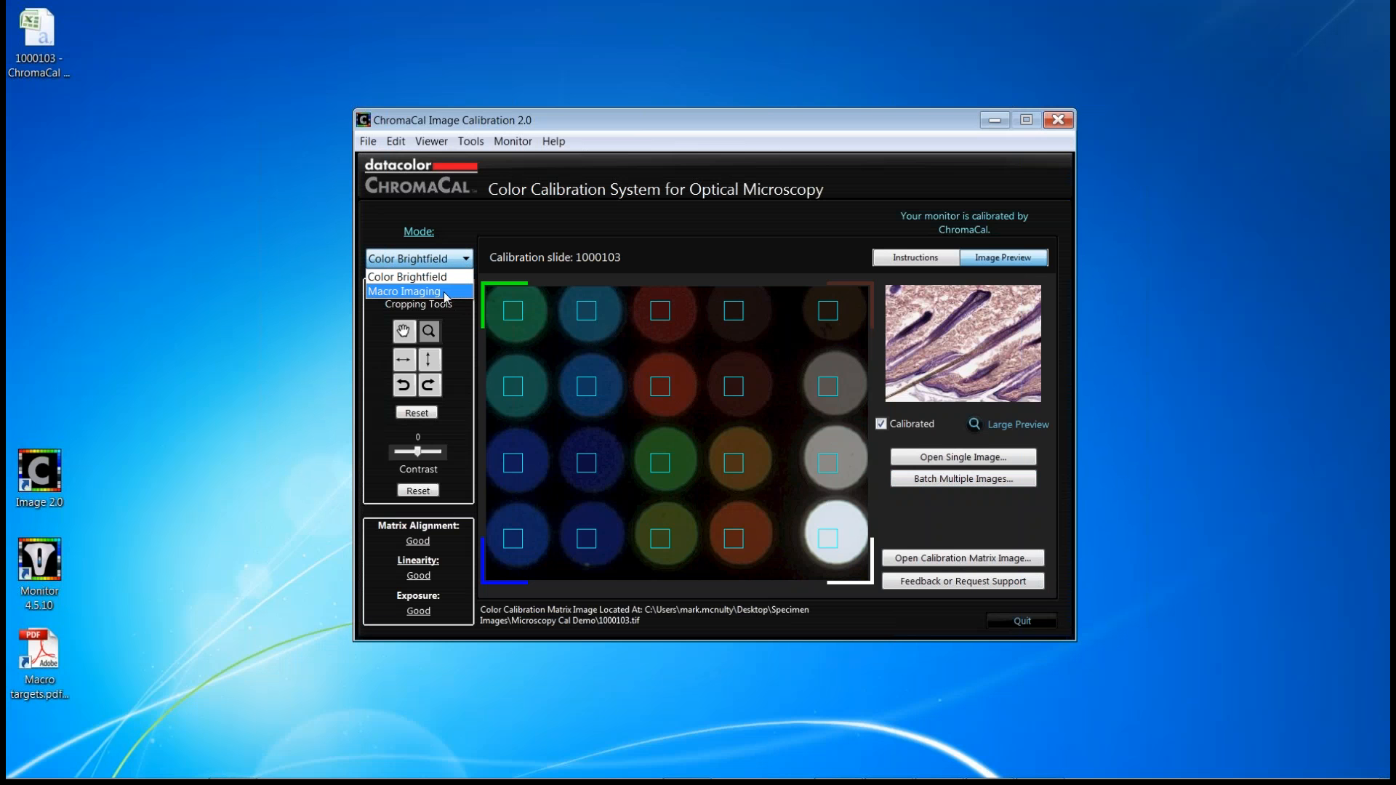
# - Switch the mode to Macro Imaging and select the Macro targets PDF on the desktop
pyautogui.click(404, 291)
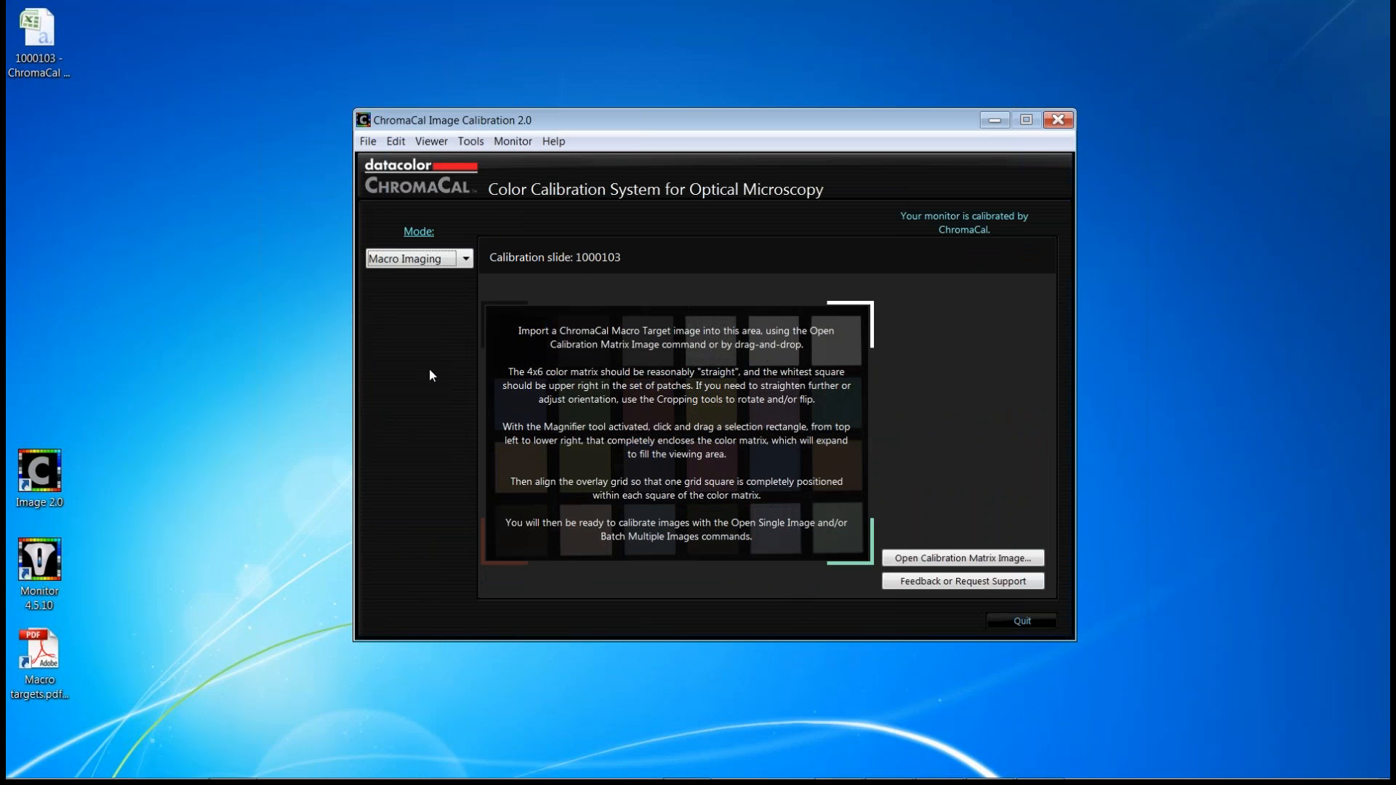
pyautogui.moveTo(411, 308)
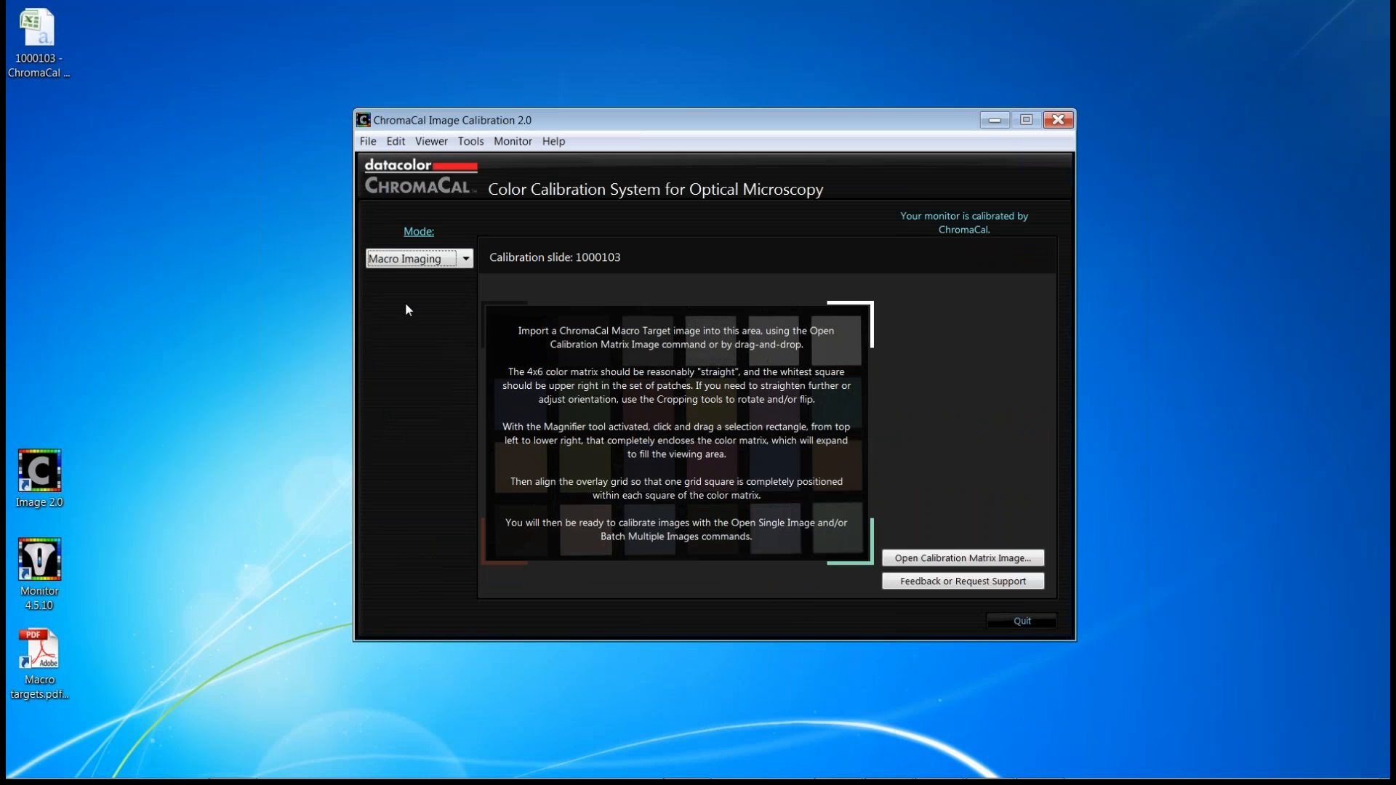
pyautogui.click(41, 656)
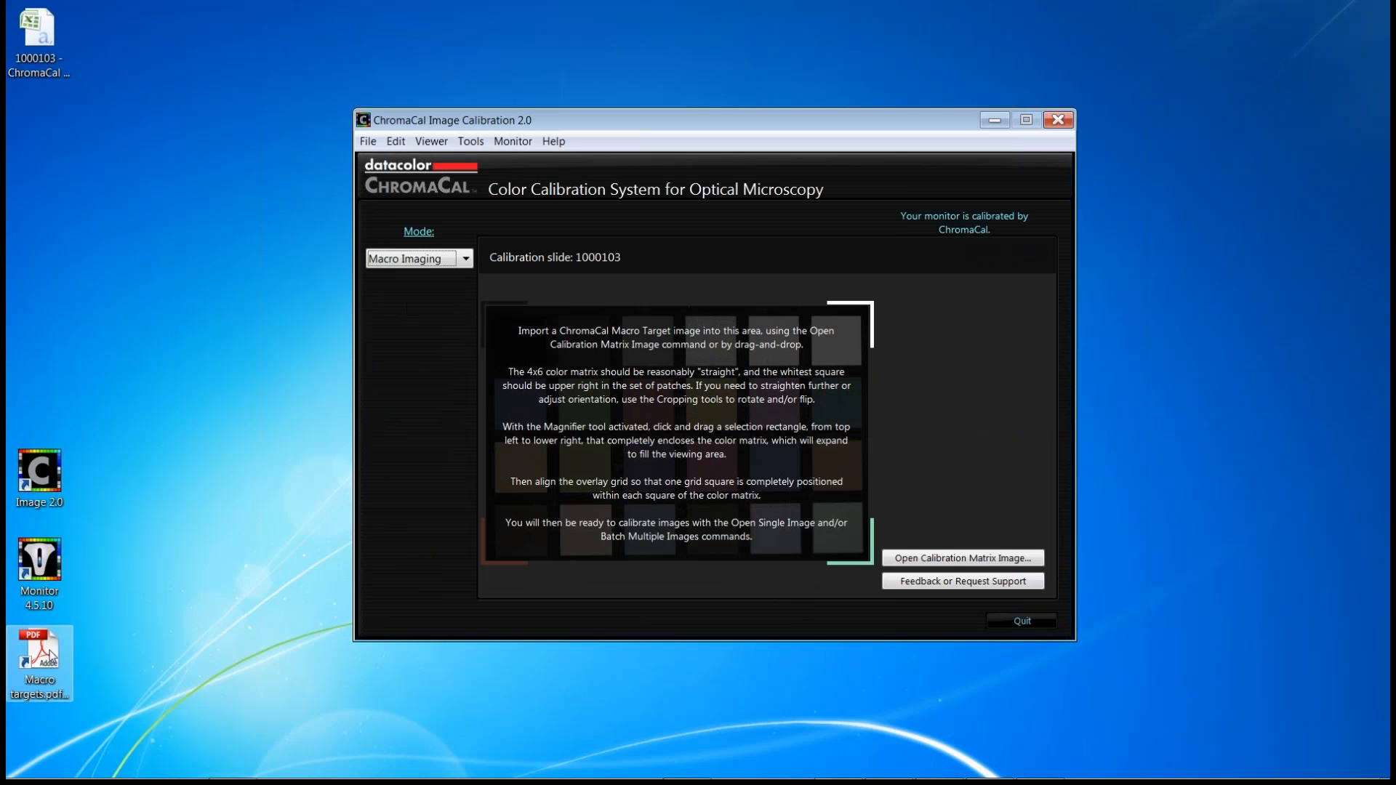
# - View the Macro targets PDF showing the standard calibration target sizes
pyautogui.doubleClick(41, 648)
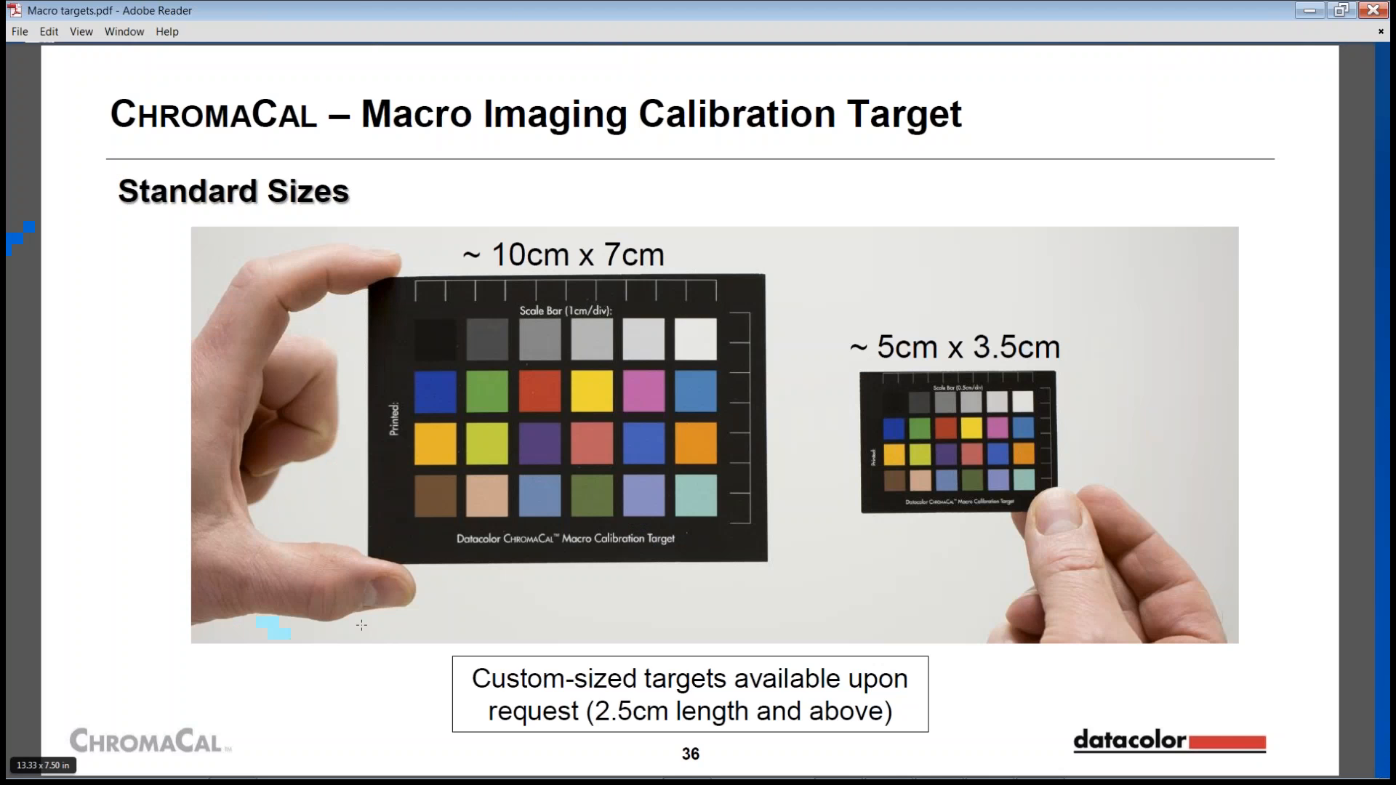
pyautogui.moveTo(1111, 502)
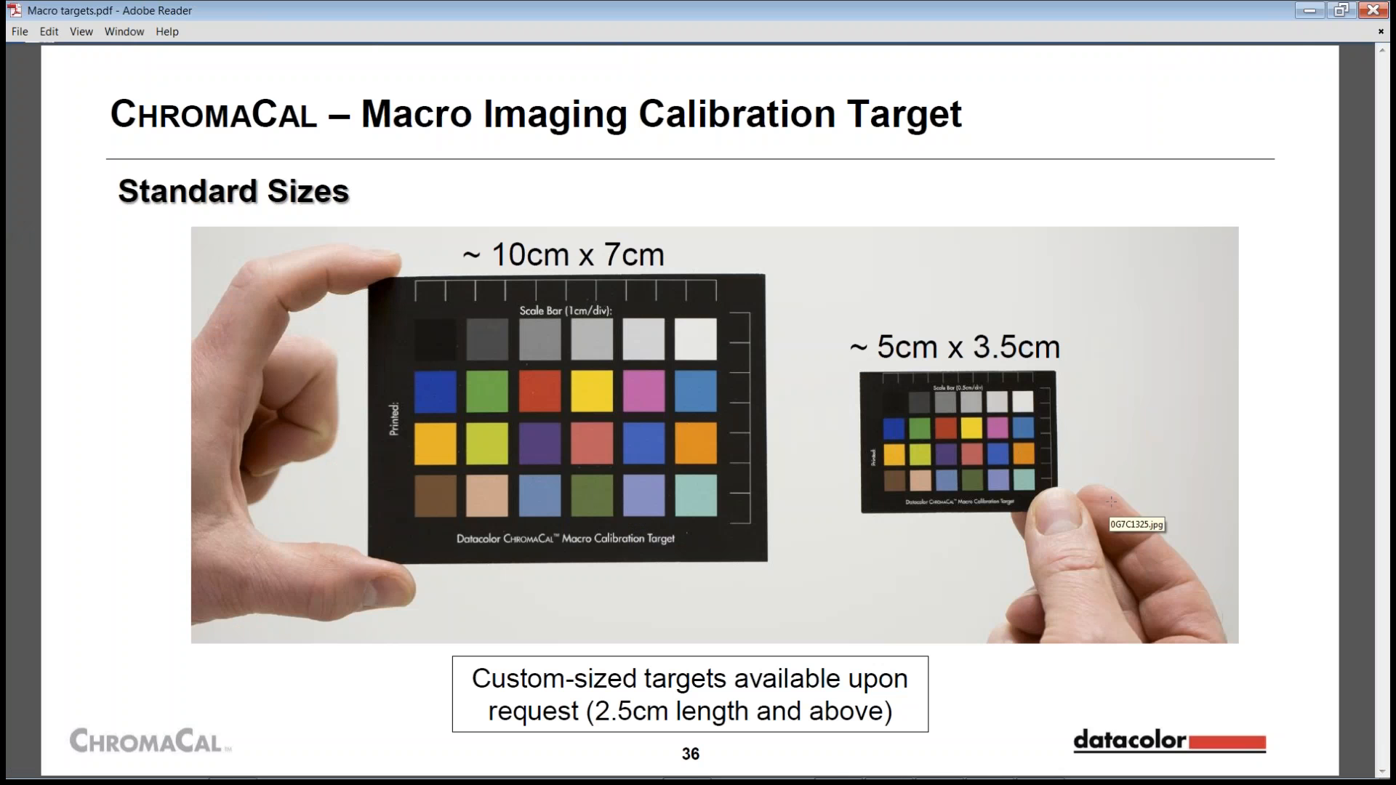
pyautogui.moveTo(1243, 68)
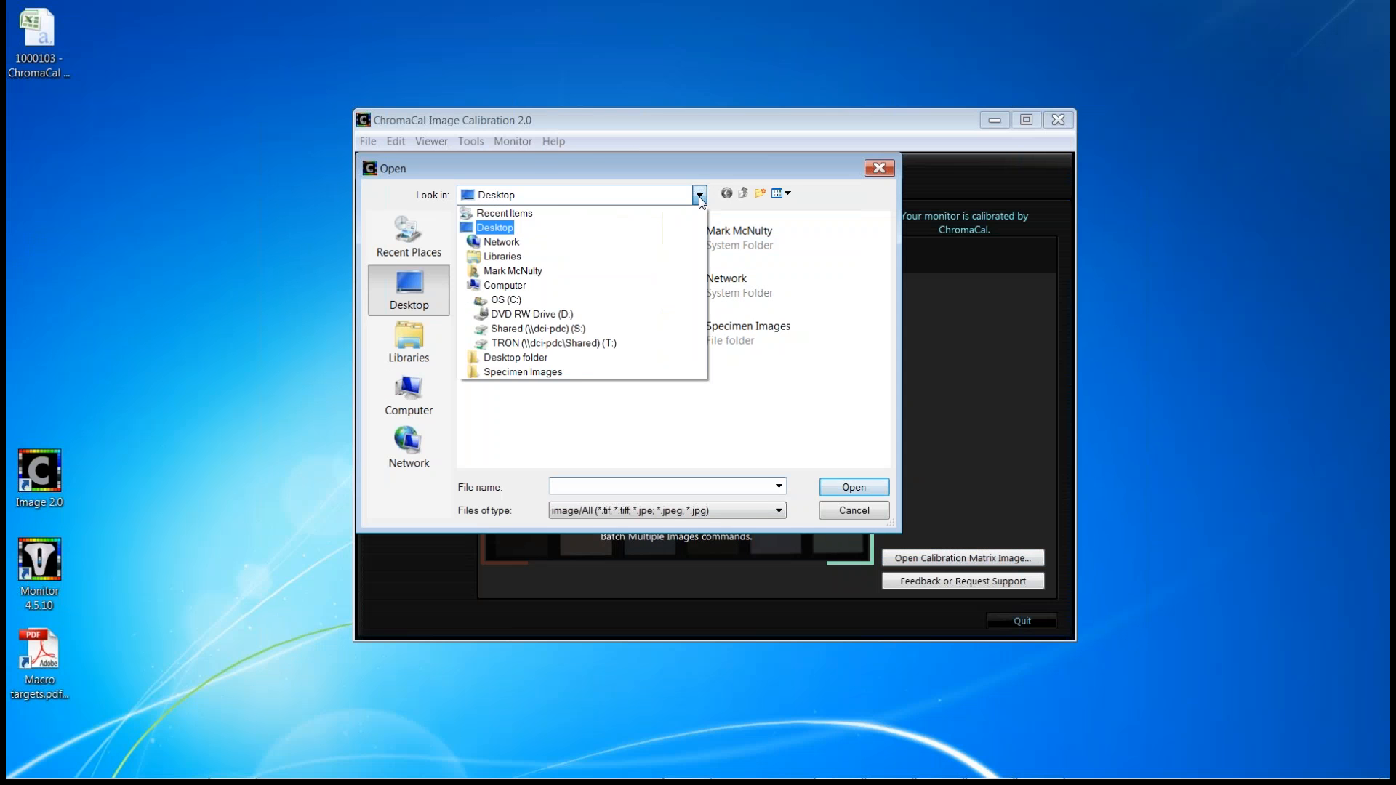
# - Load Target image 2015 04-22.jpg as the calibration matrix and calibrate Macro Specimen Image.jpg
pyautogui.click(524, 372)
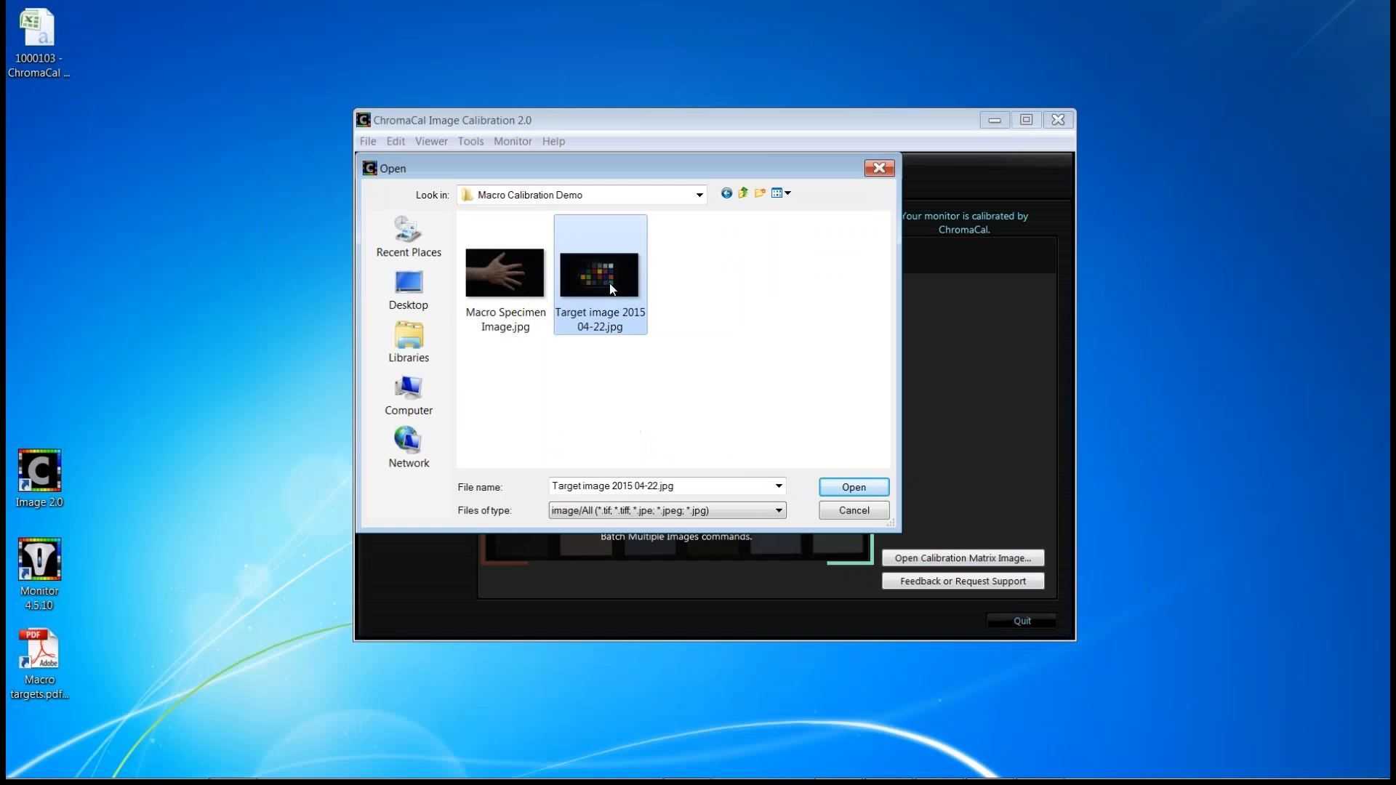
pyautogui.click(853, 487)
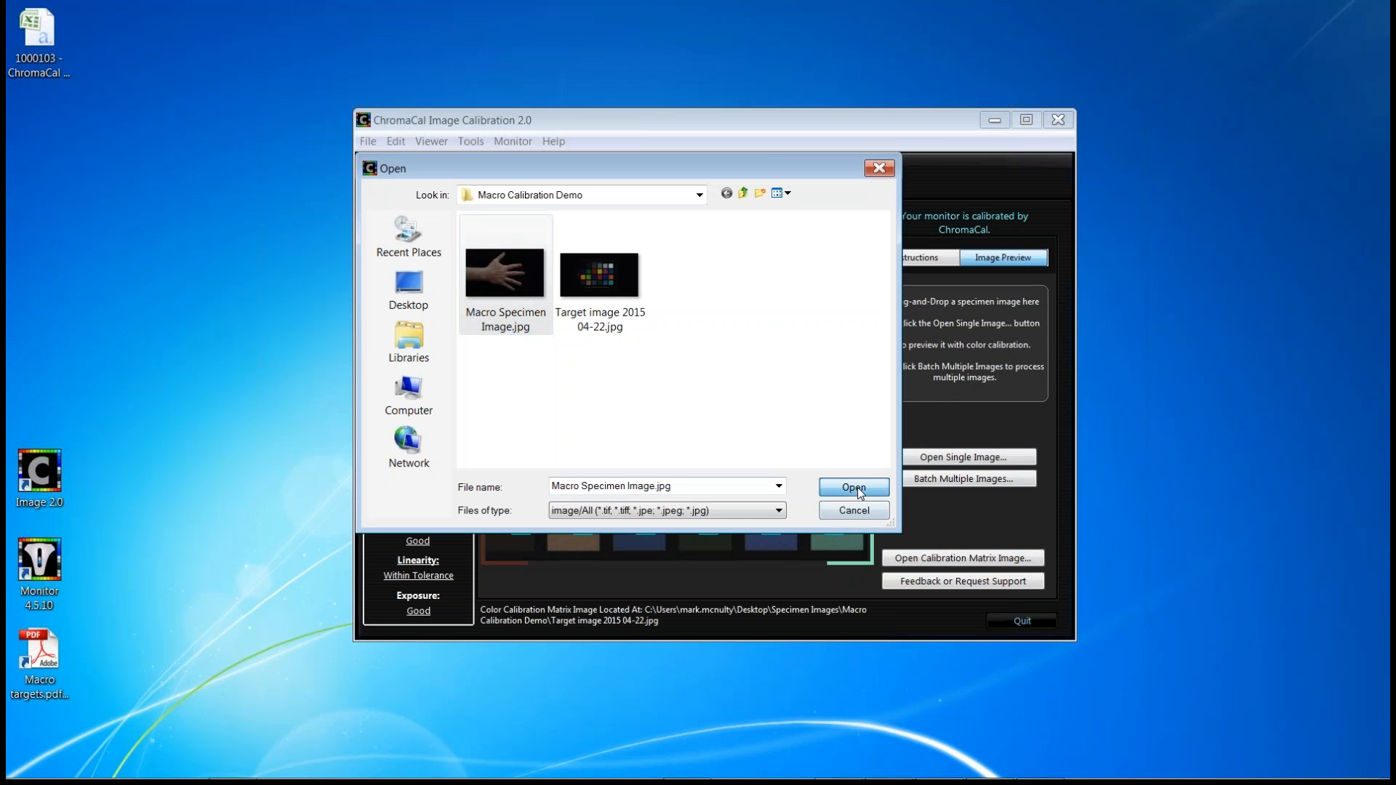
pyautogui.click(853, 487)
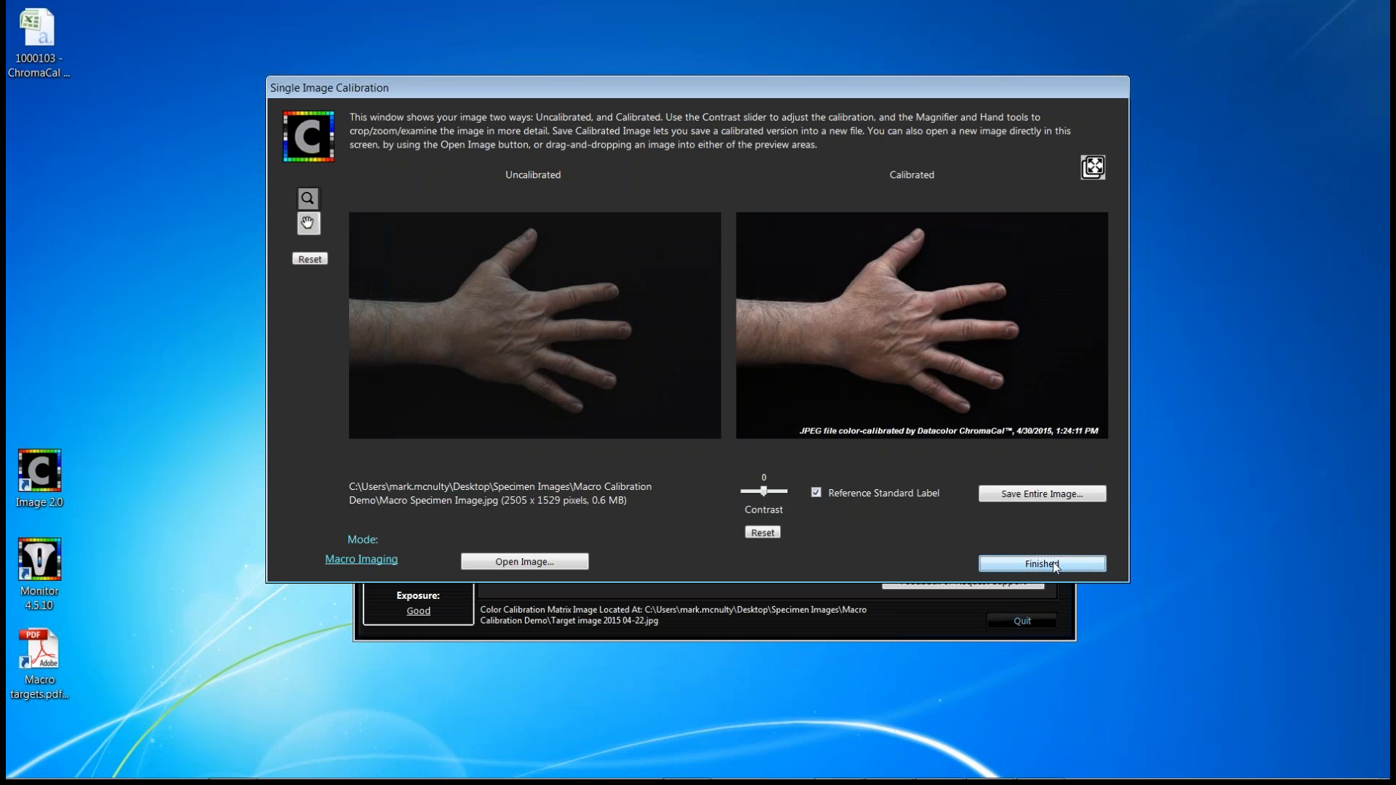
# - Finish reviewing the calibrated hand image and close the comparison window
pyautogui.click(1041, 564)
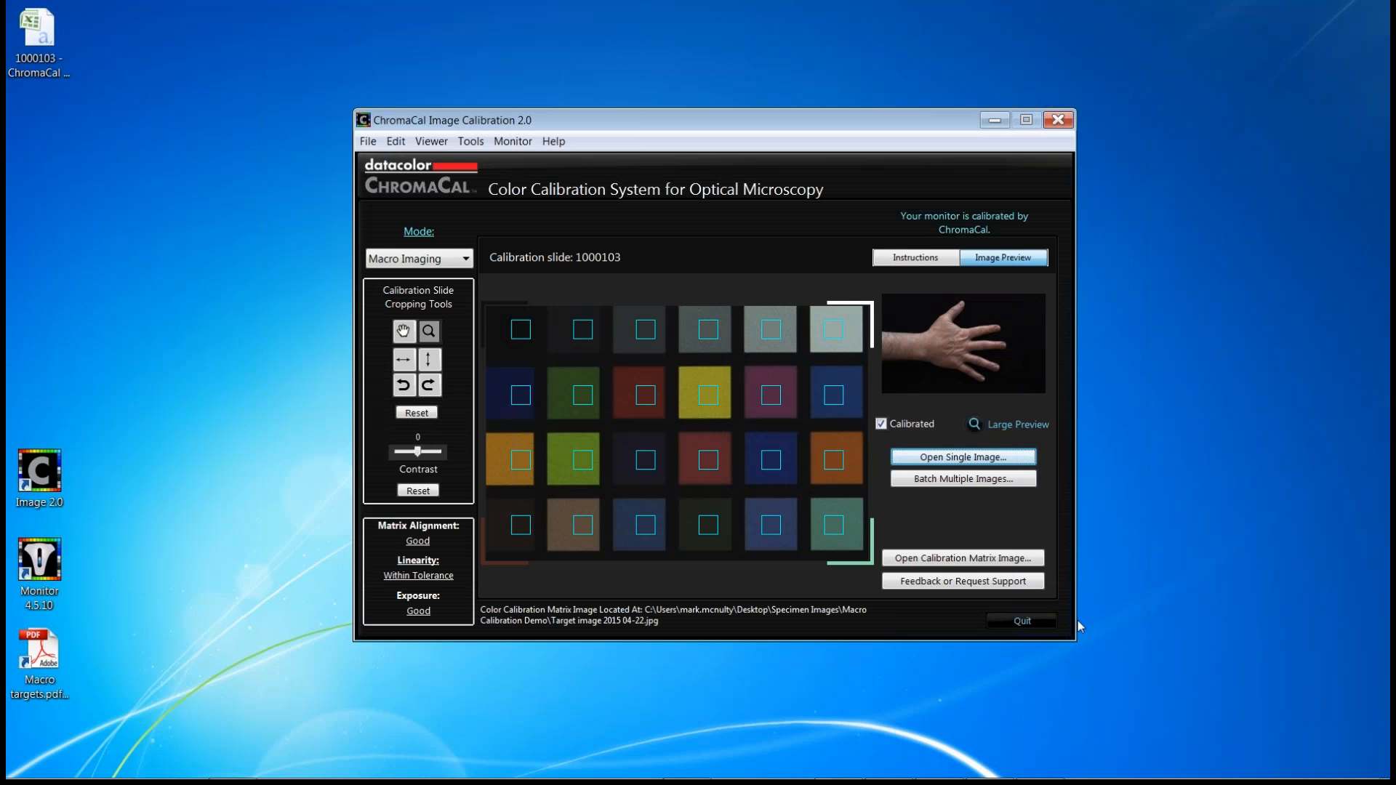
pyautogui.moveTo(1105, 634)
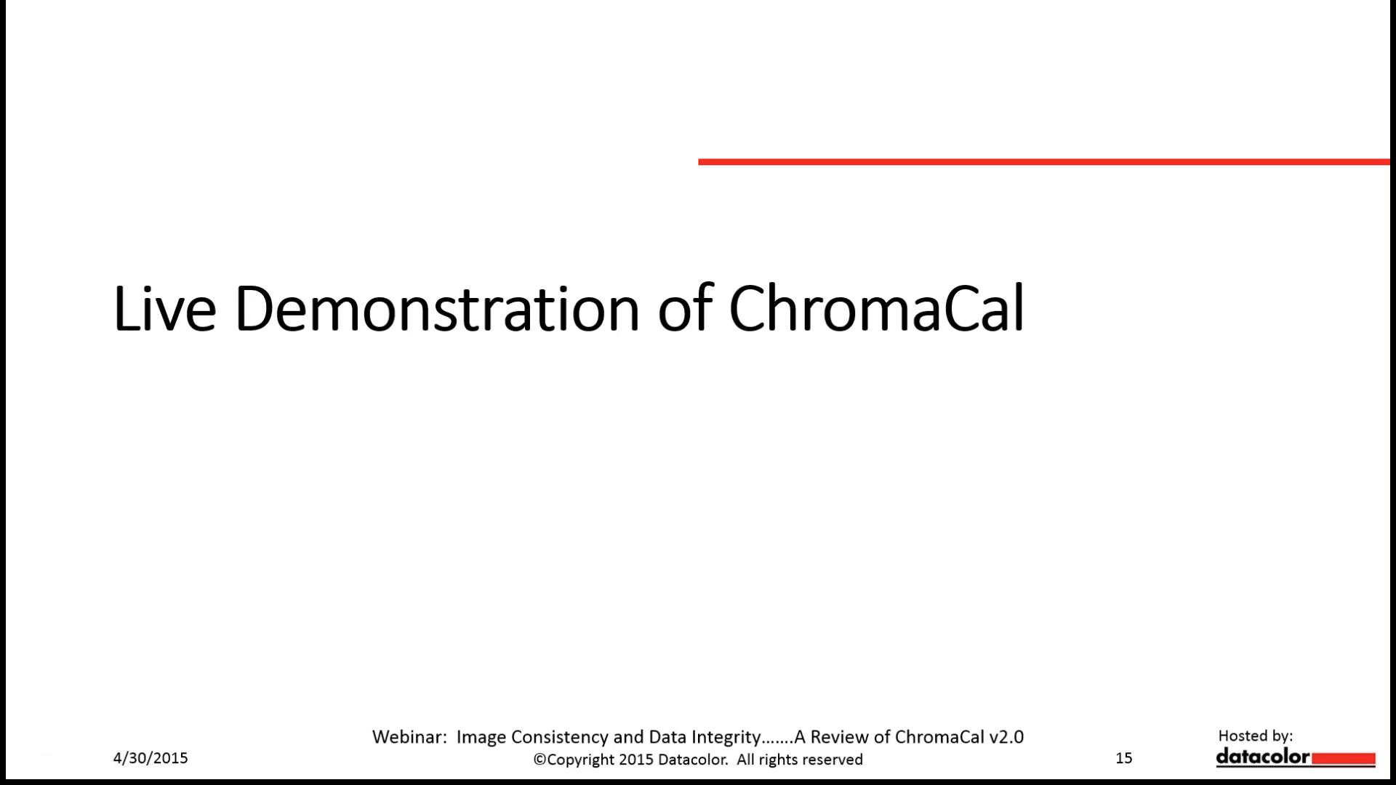
# - Advance the slideshow to slide 16, the Q&A Session slide
pyautogui.press('Right')
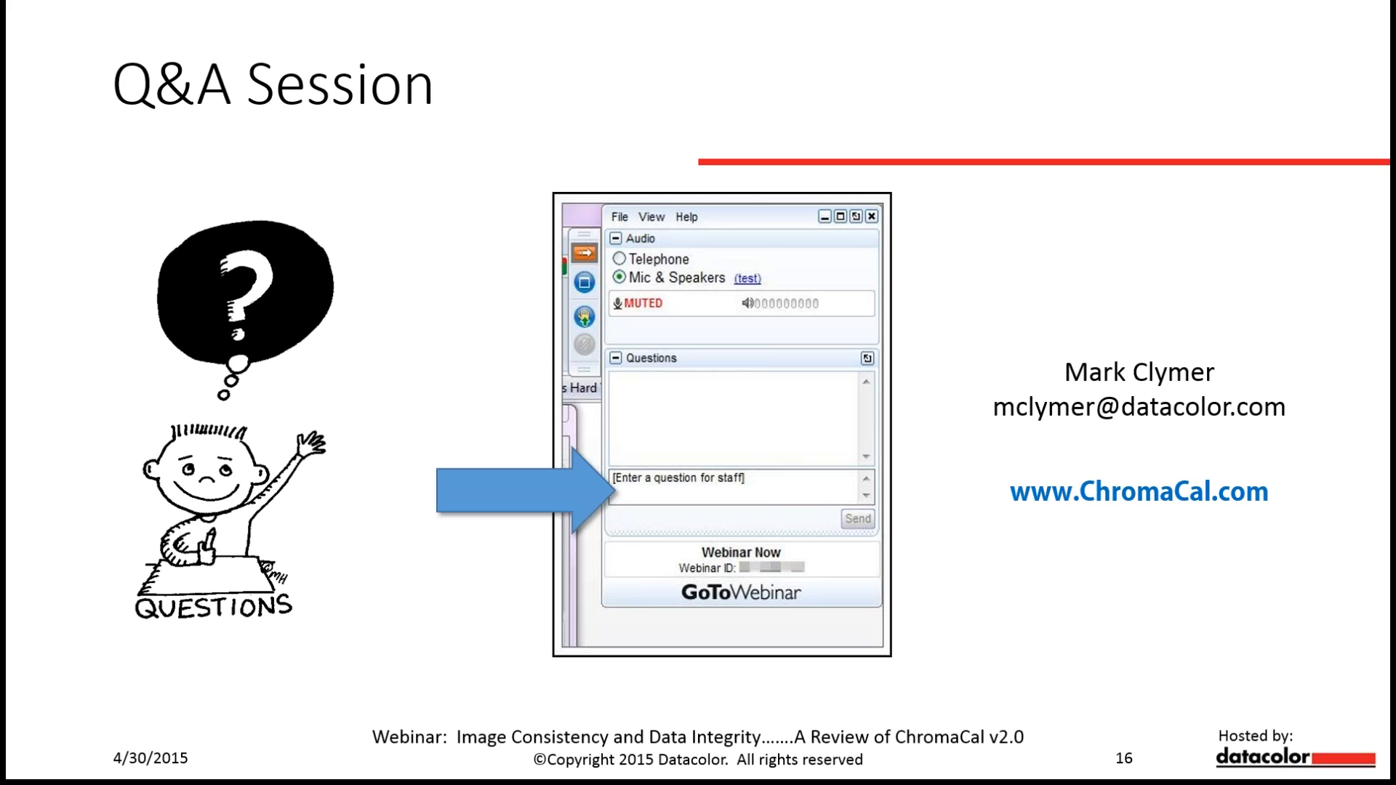
# - Advance the slideshow through to slide 19, still on the Q&A Session
pyautogui.press('Right')
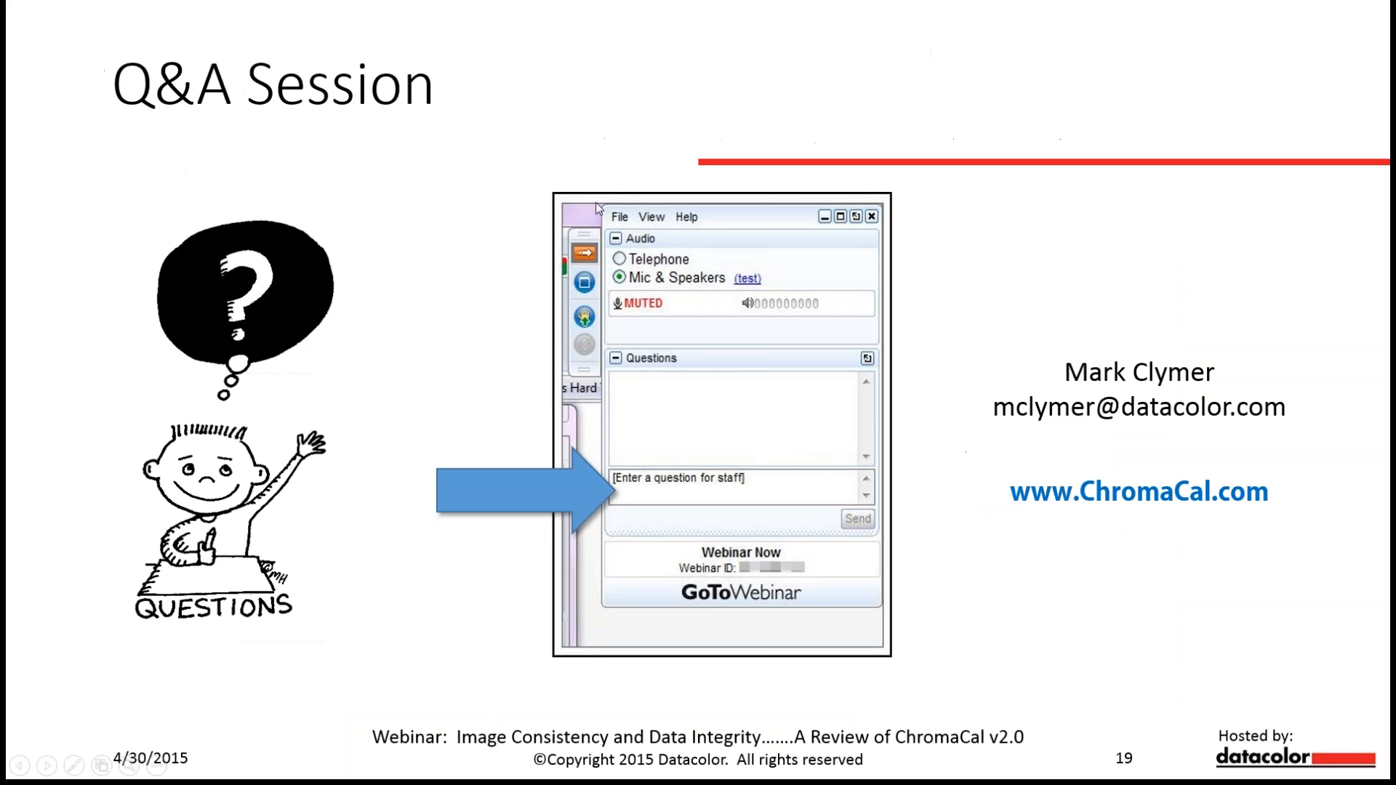
pyautogui.moveTo(579, 180)
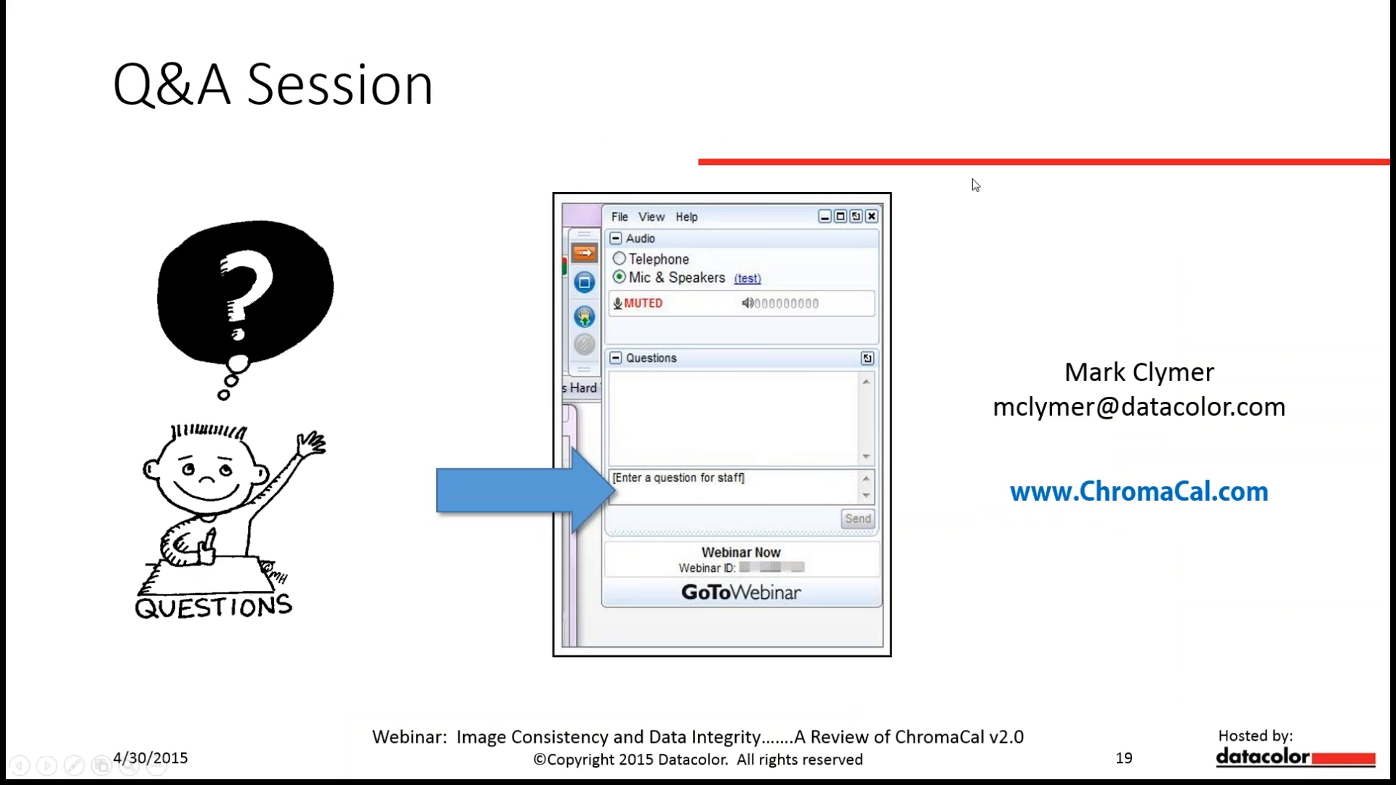
pyautogui.moveTo(1201, 387)
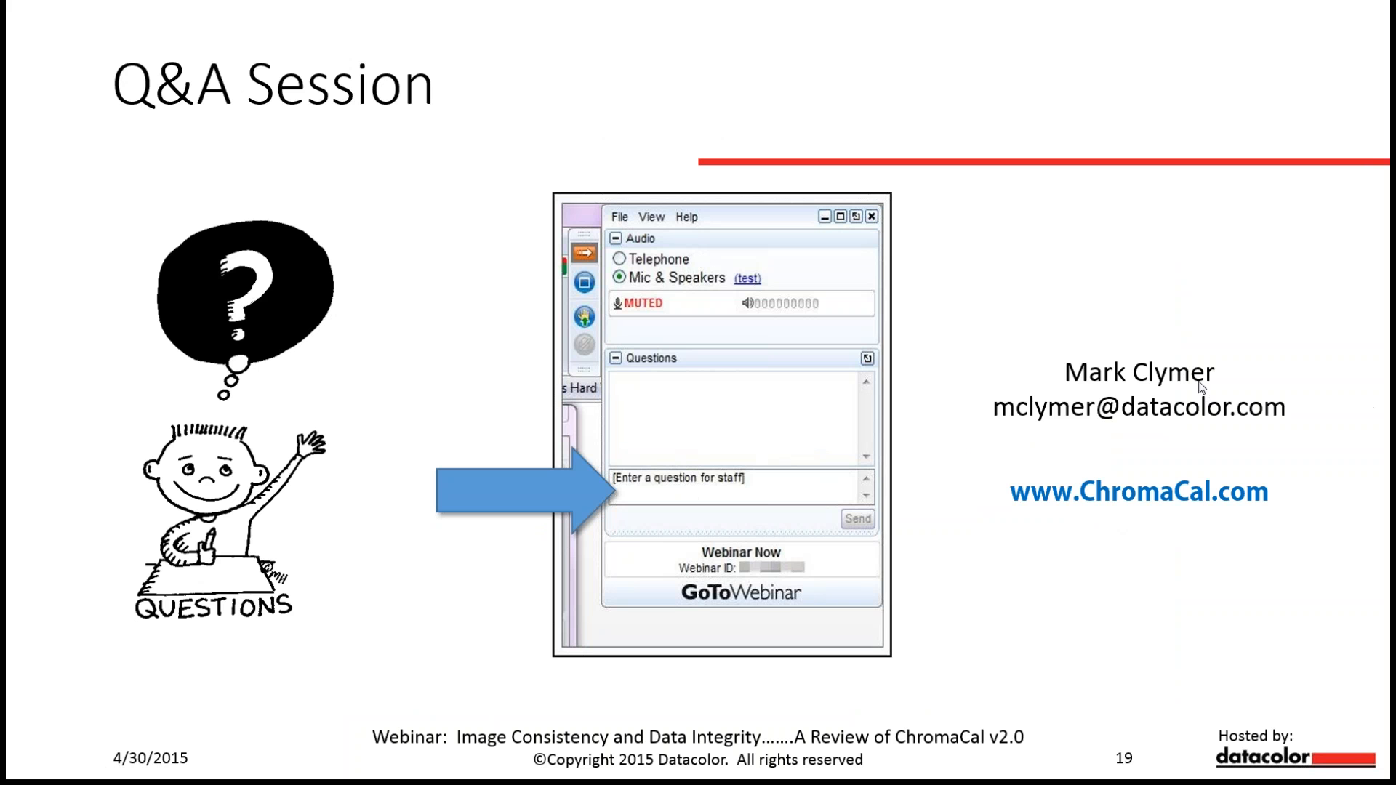
pyautogui.moveTo(1373, 354)
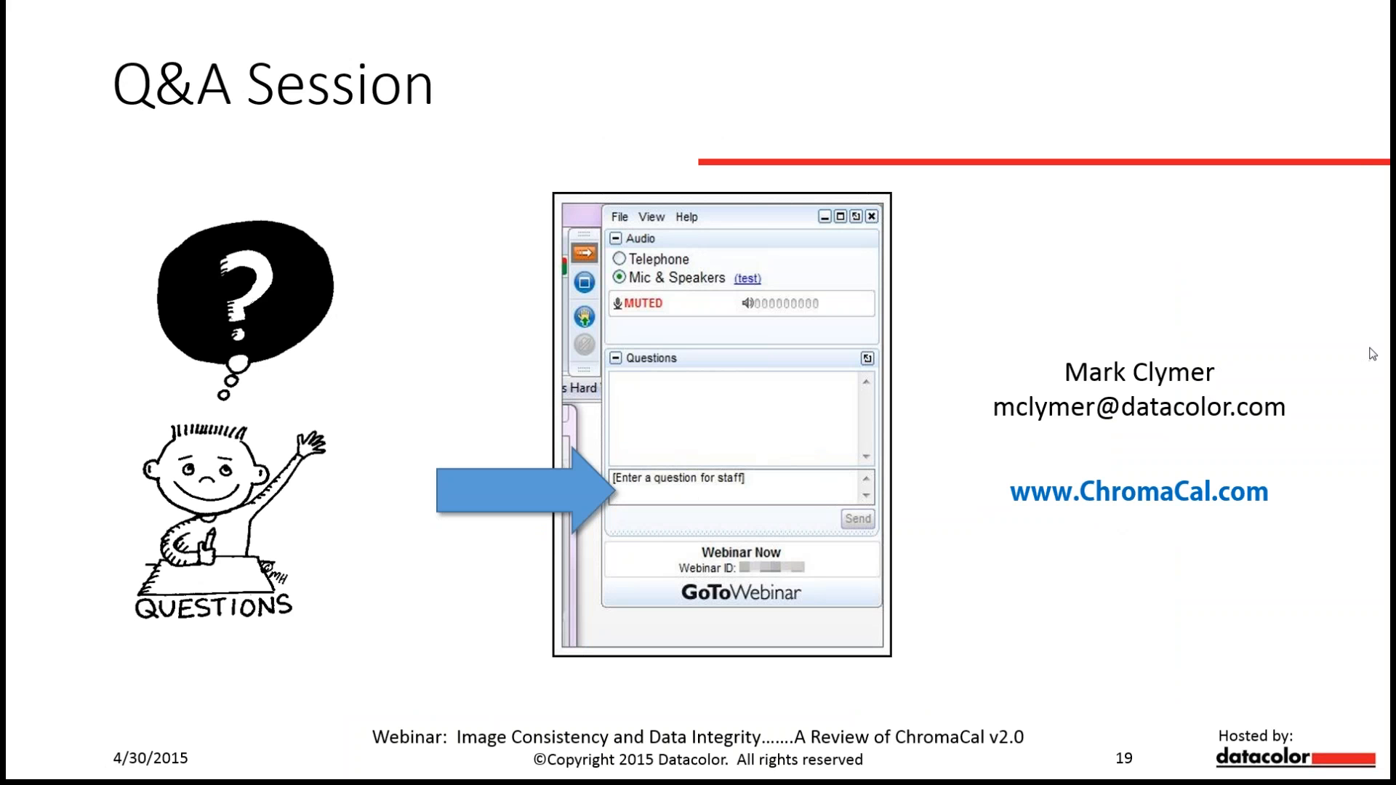
pyautogui.moveTo(669, 384)
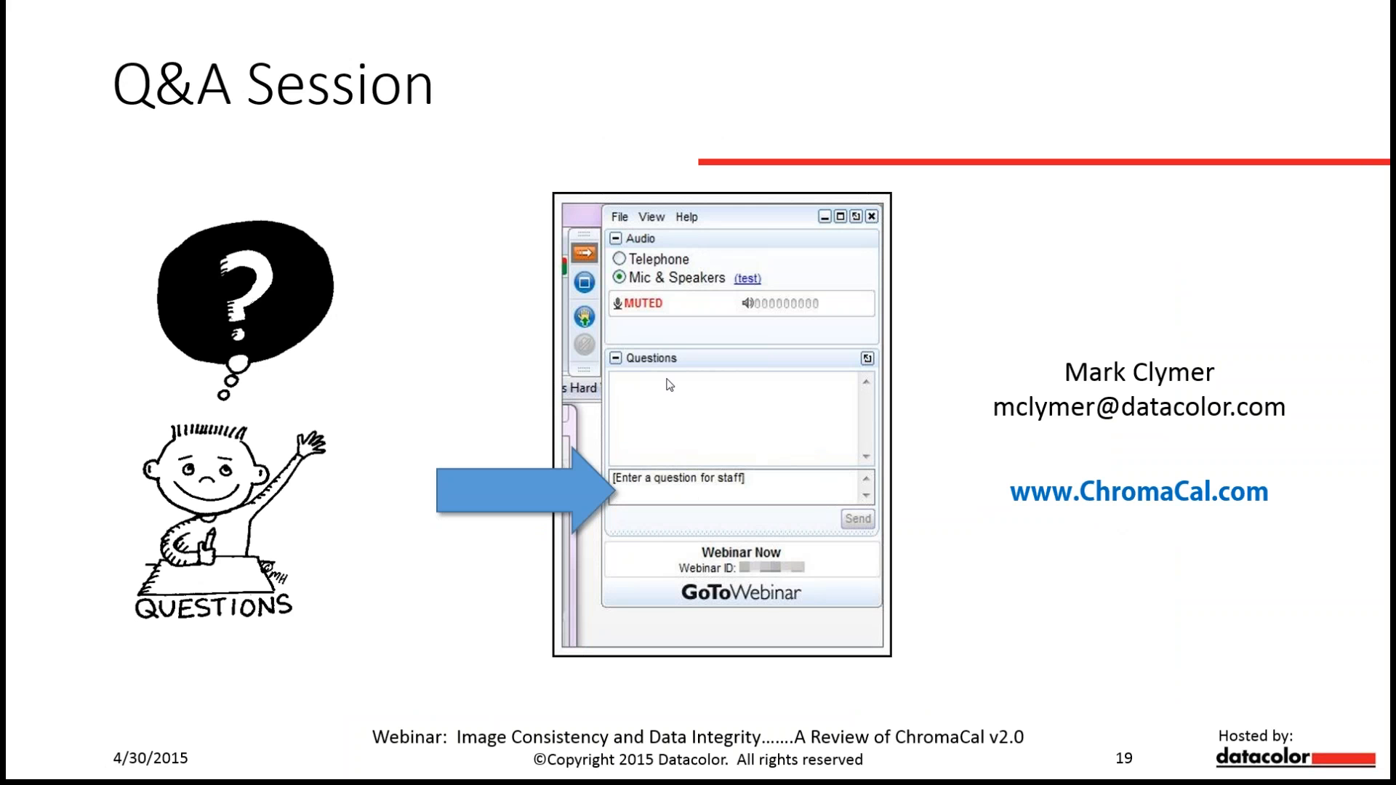
pyautogui.moveTo(781, 276)
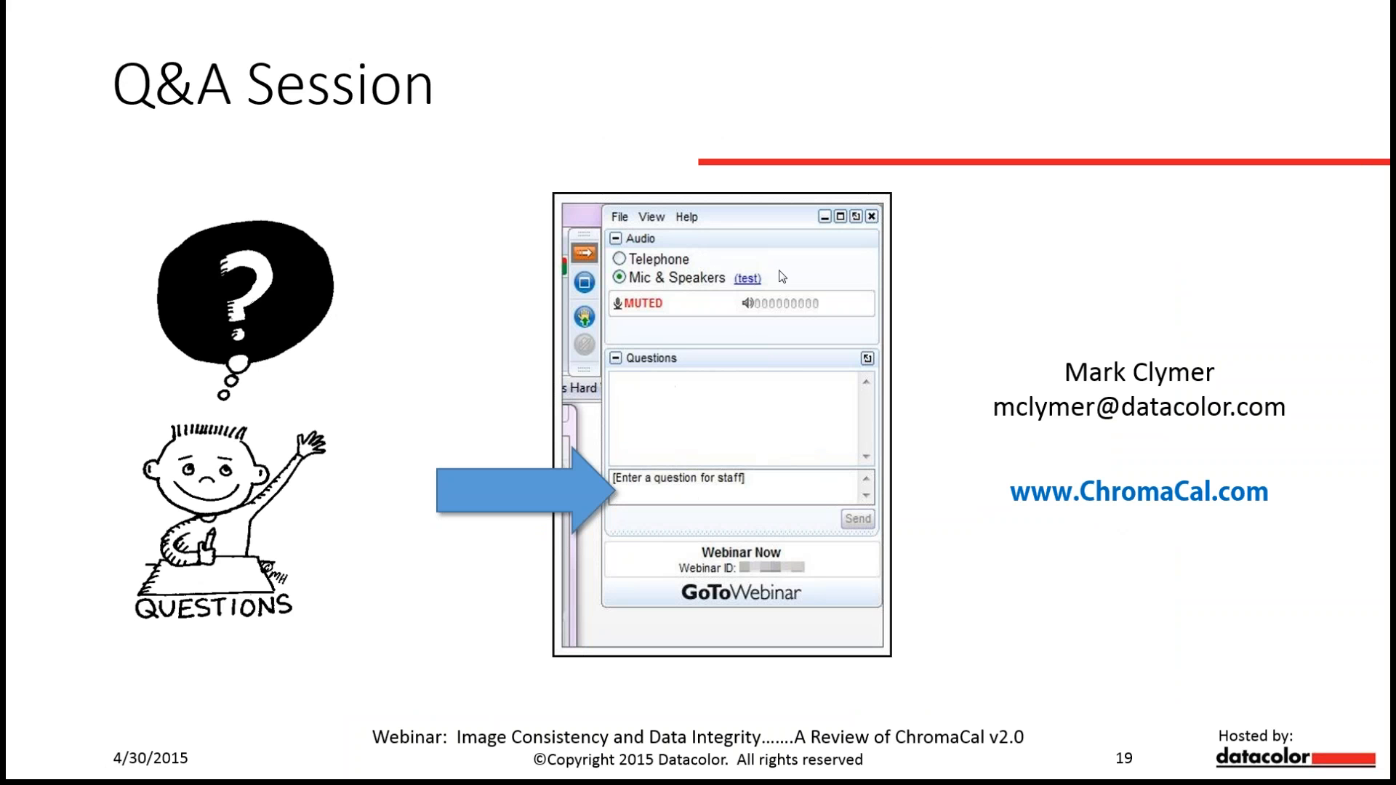
pyautogui.moveTo(795, 261)
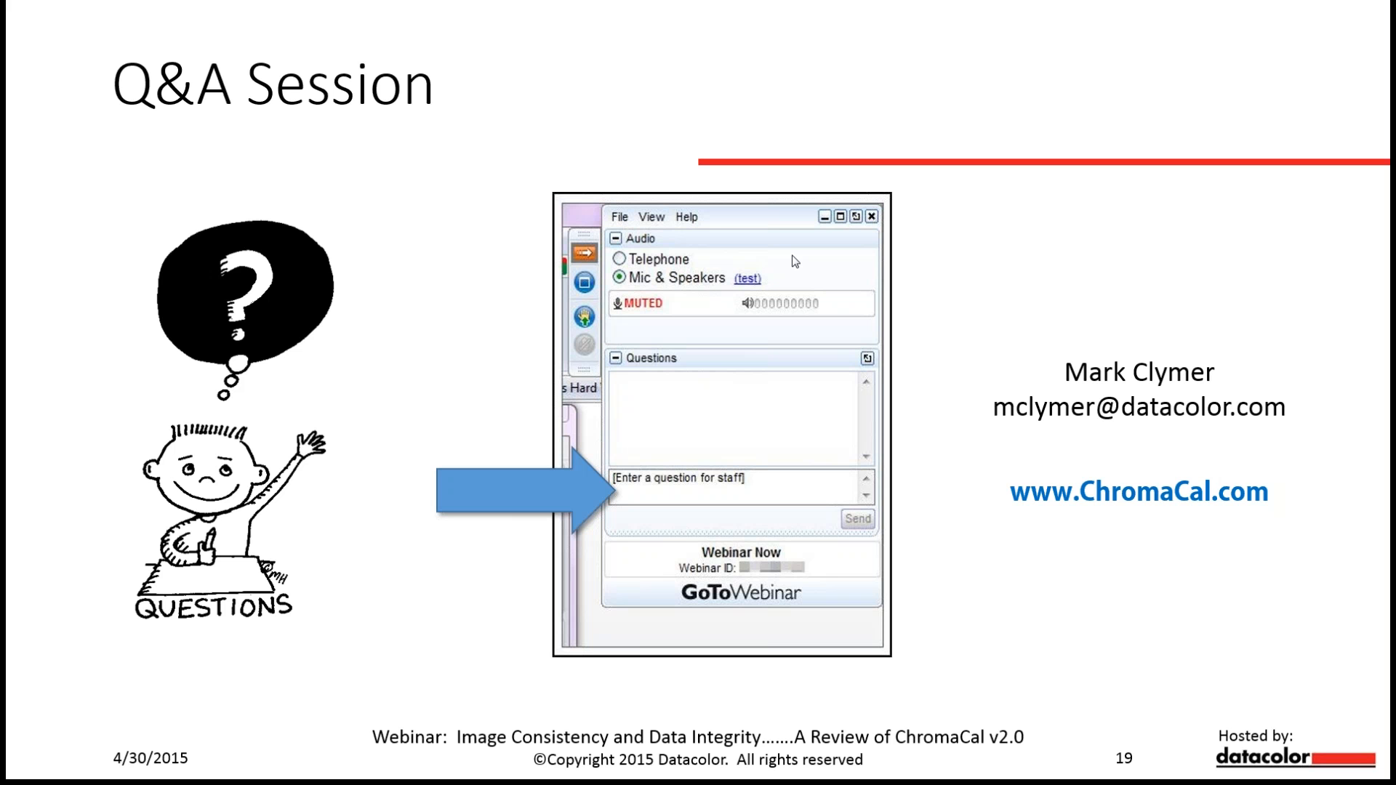
pyautogui.moveTo(805, 266)
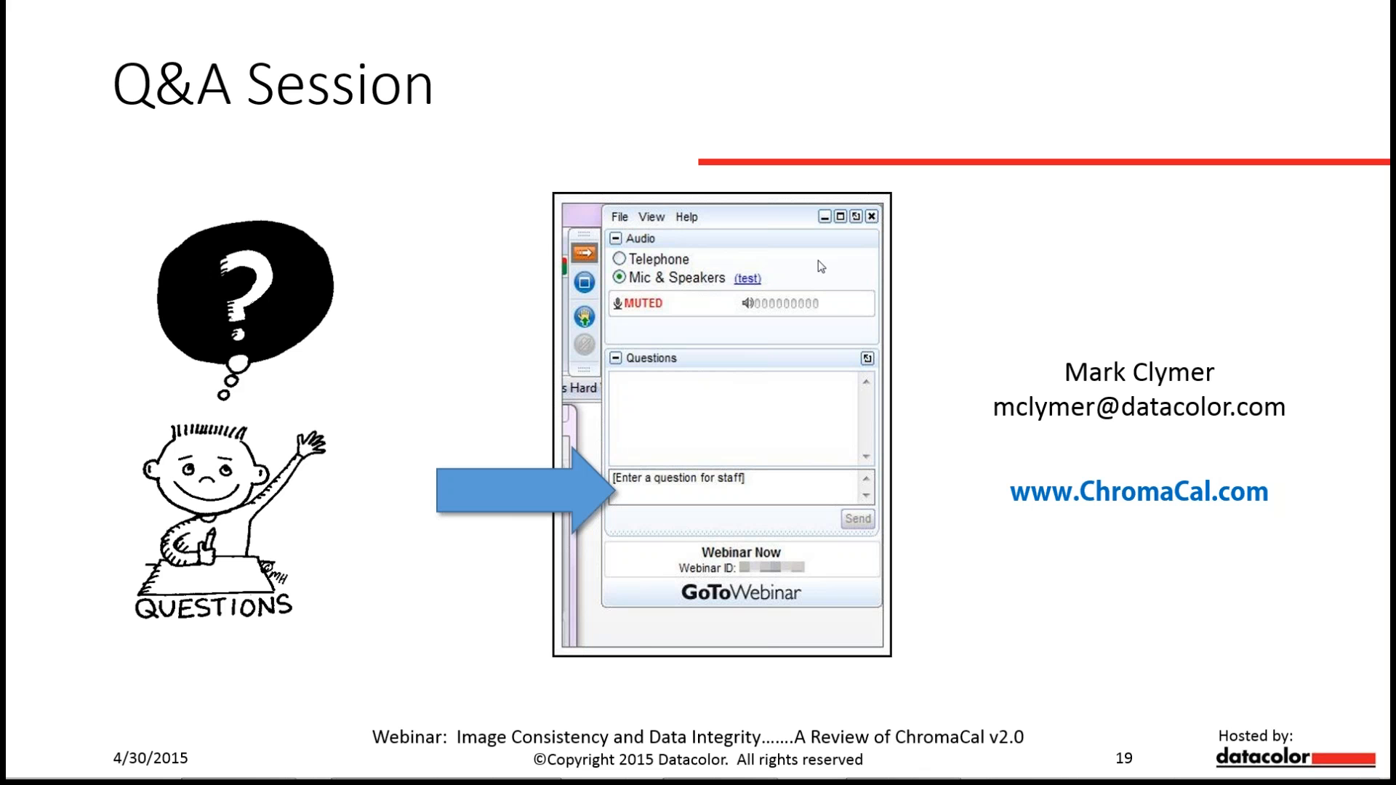
pyautogui.moveTo(806, 266)
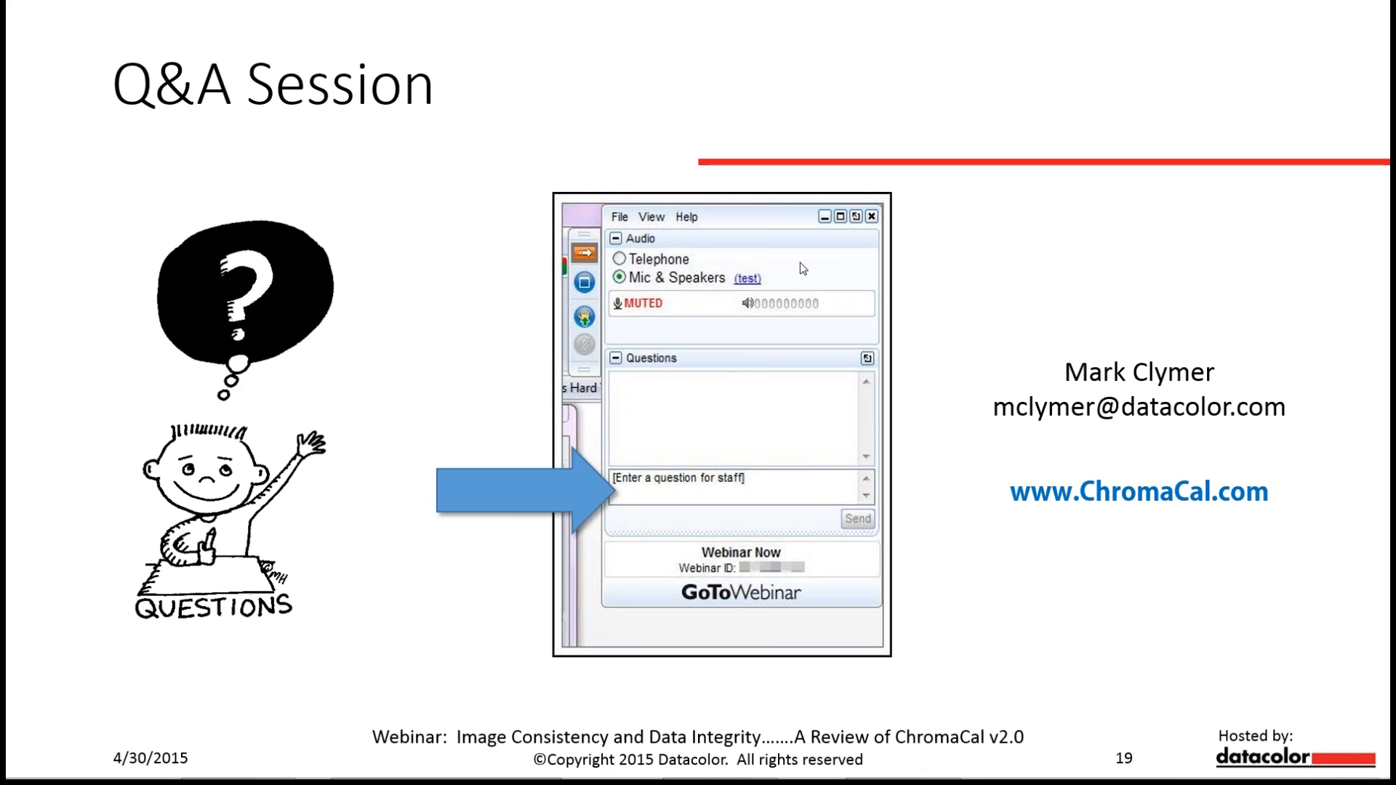
pyautogui.moveTo(895, 337)
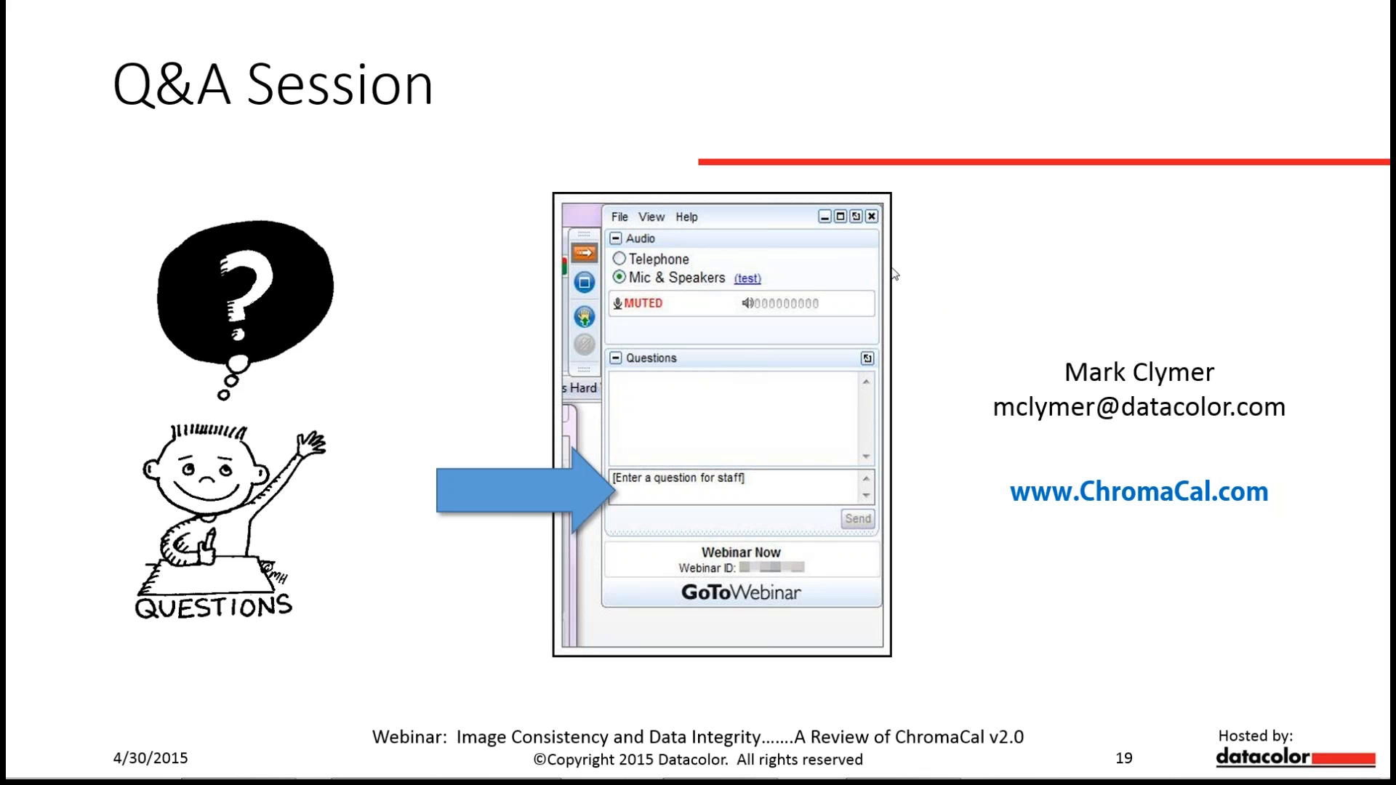
pyautogui.moveTo(909, 305)
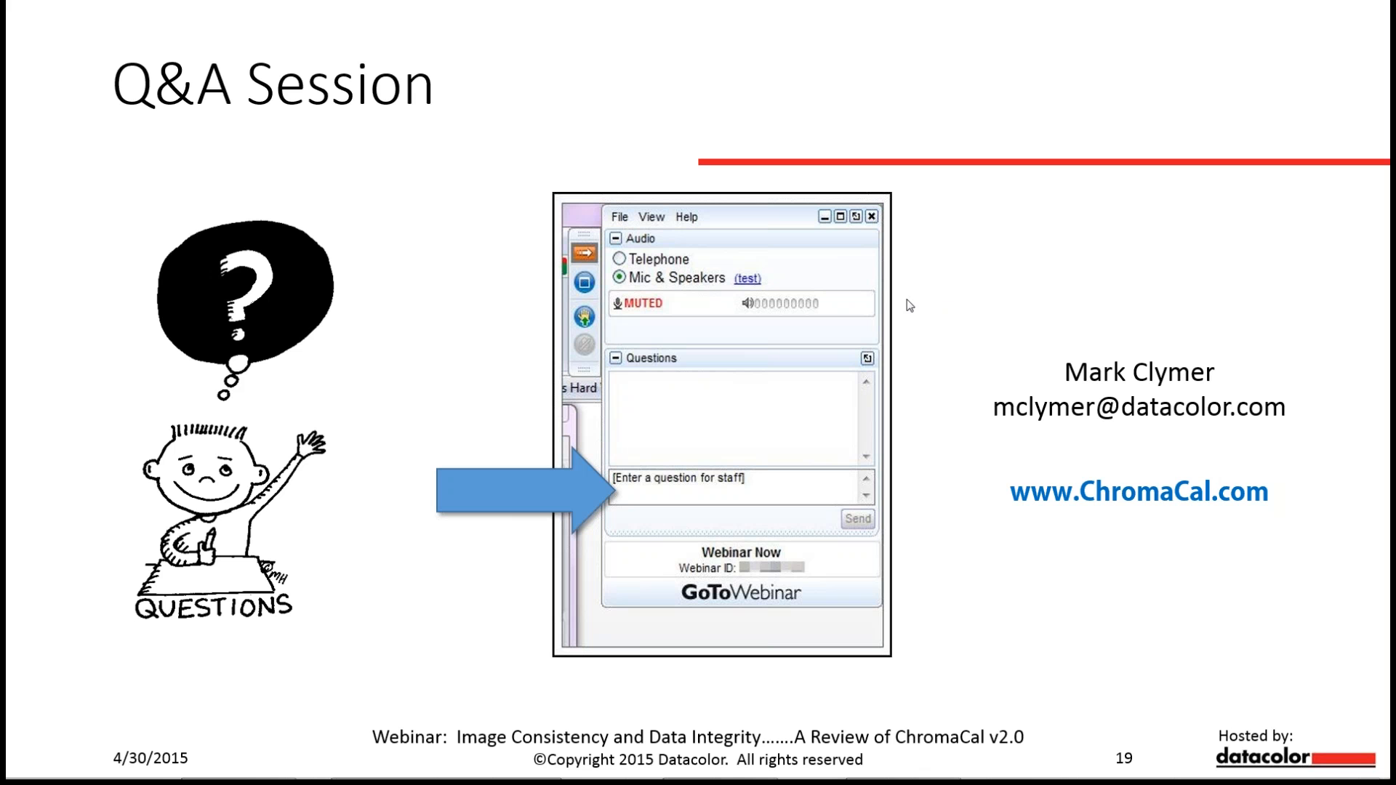
pyautogui.moveTo(925, 321)
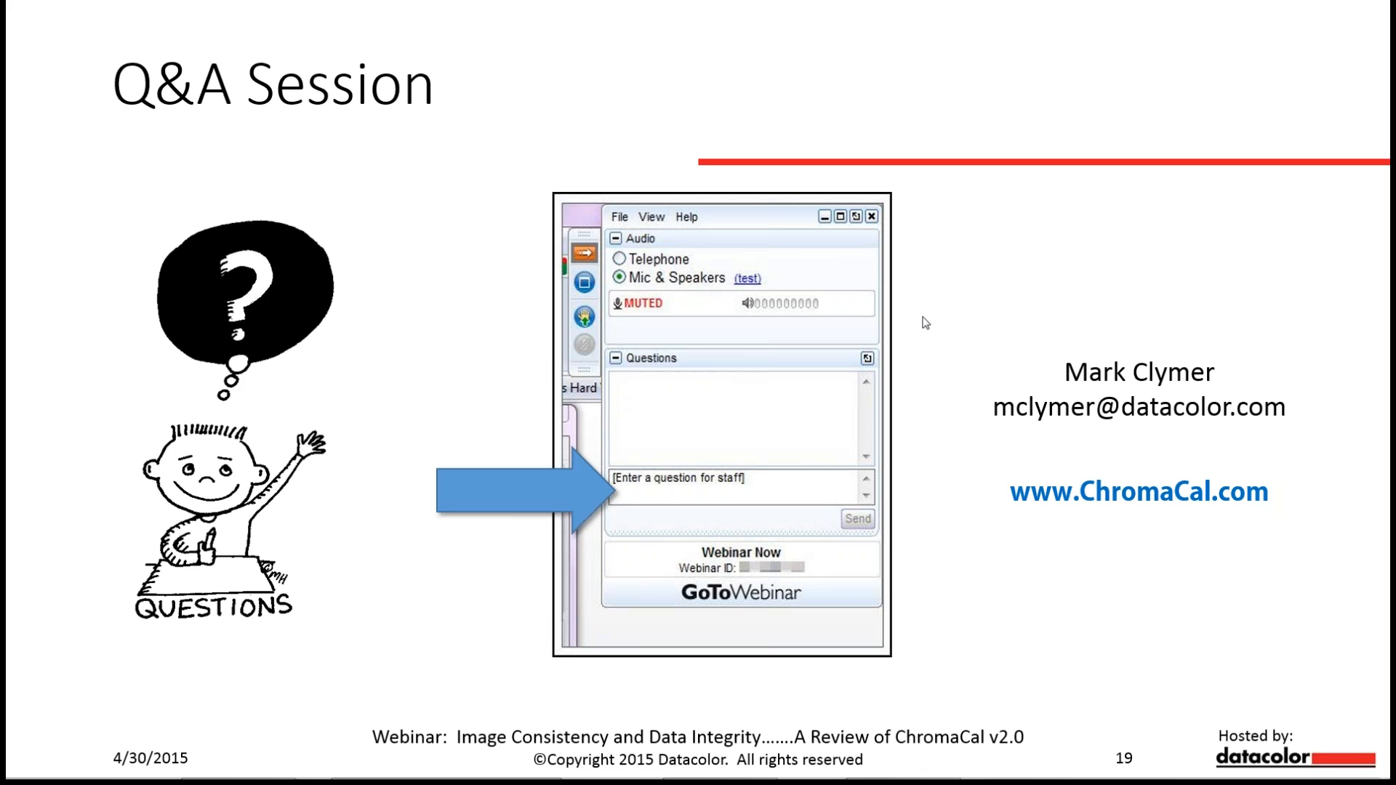
pyautogui.moveTo(1089, 443)
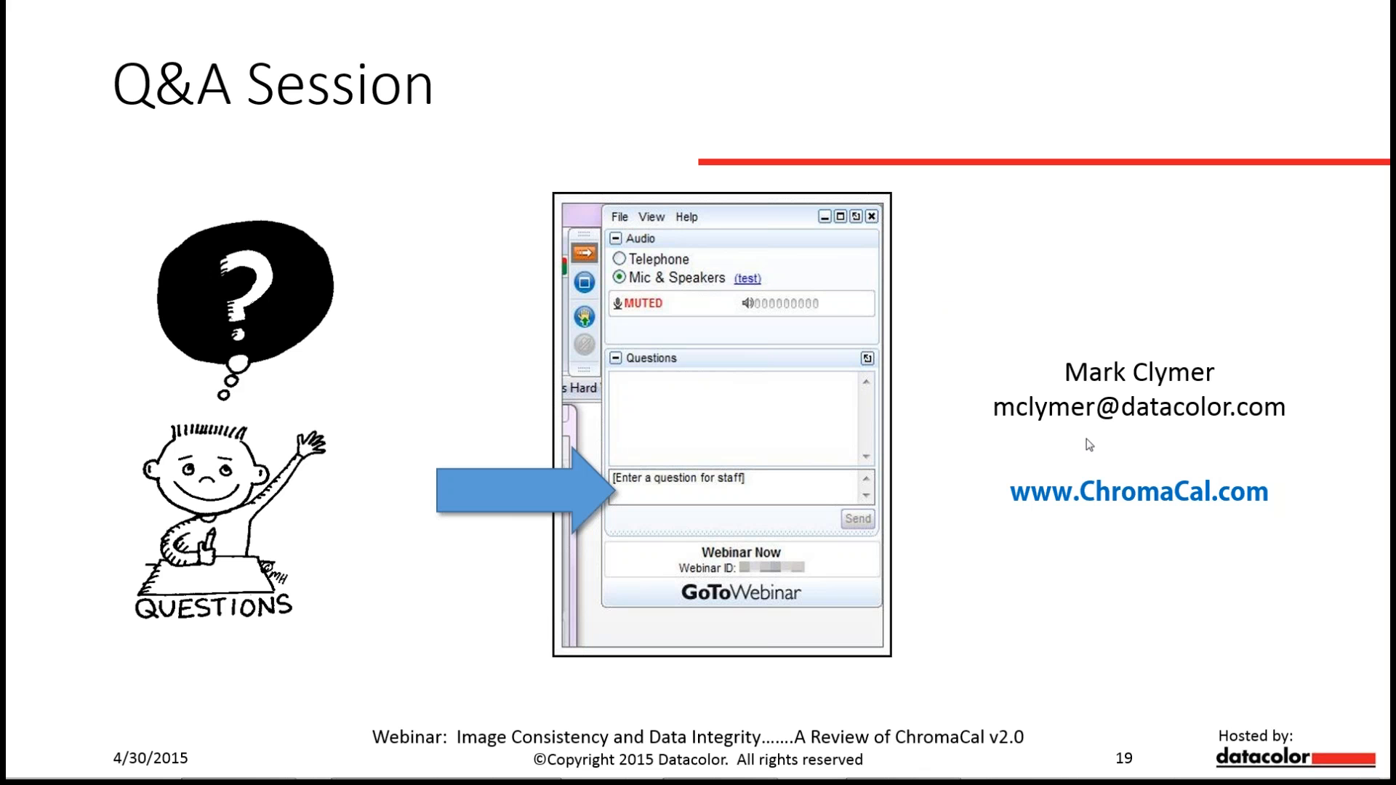
pyautogui.moveTo(1142, 439)
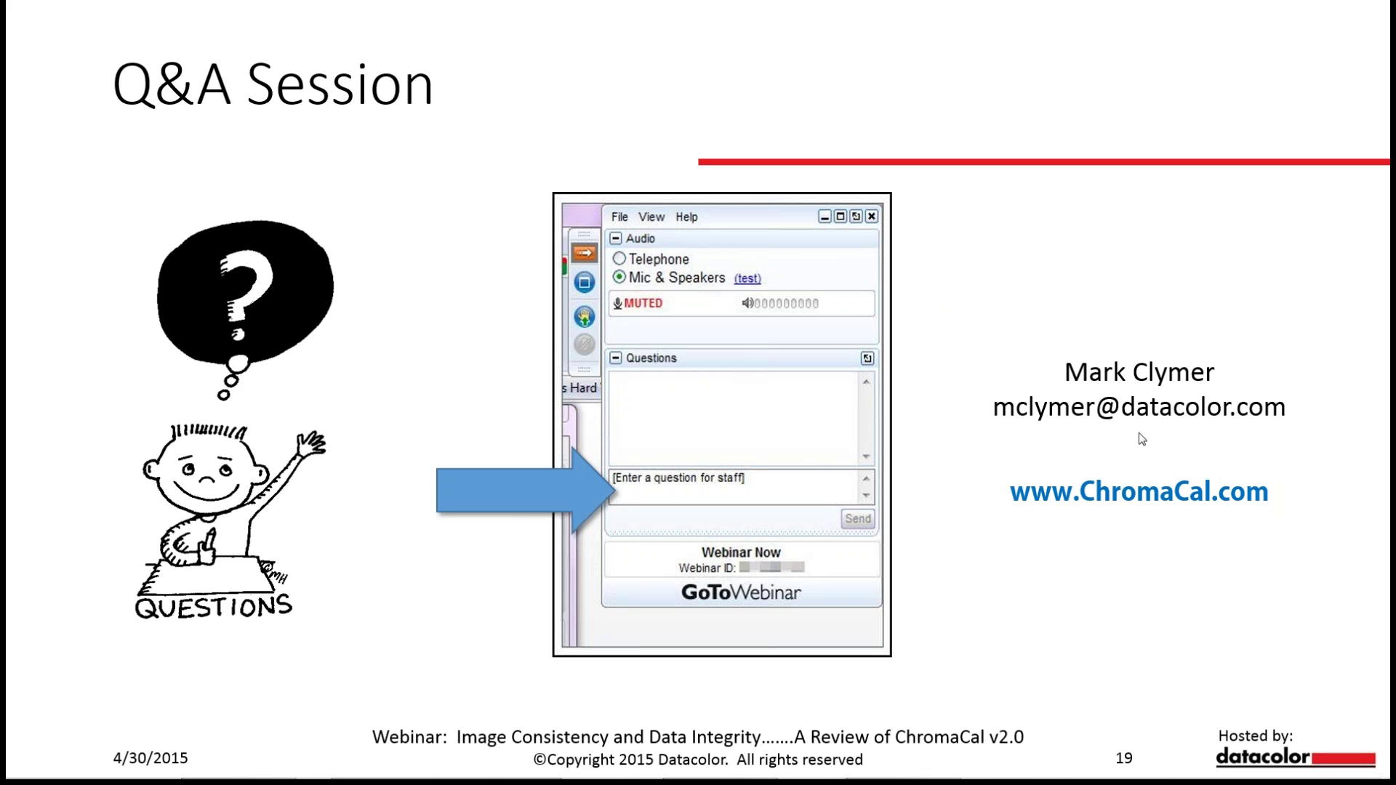
pyautogui.moveTo(948, 273)
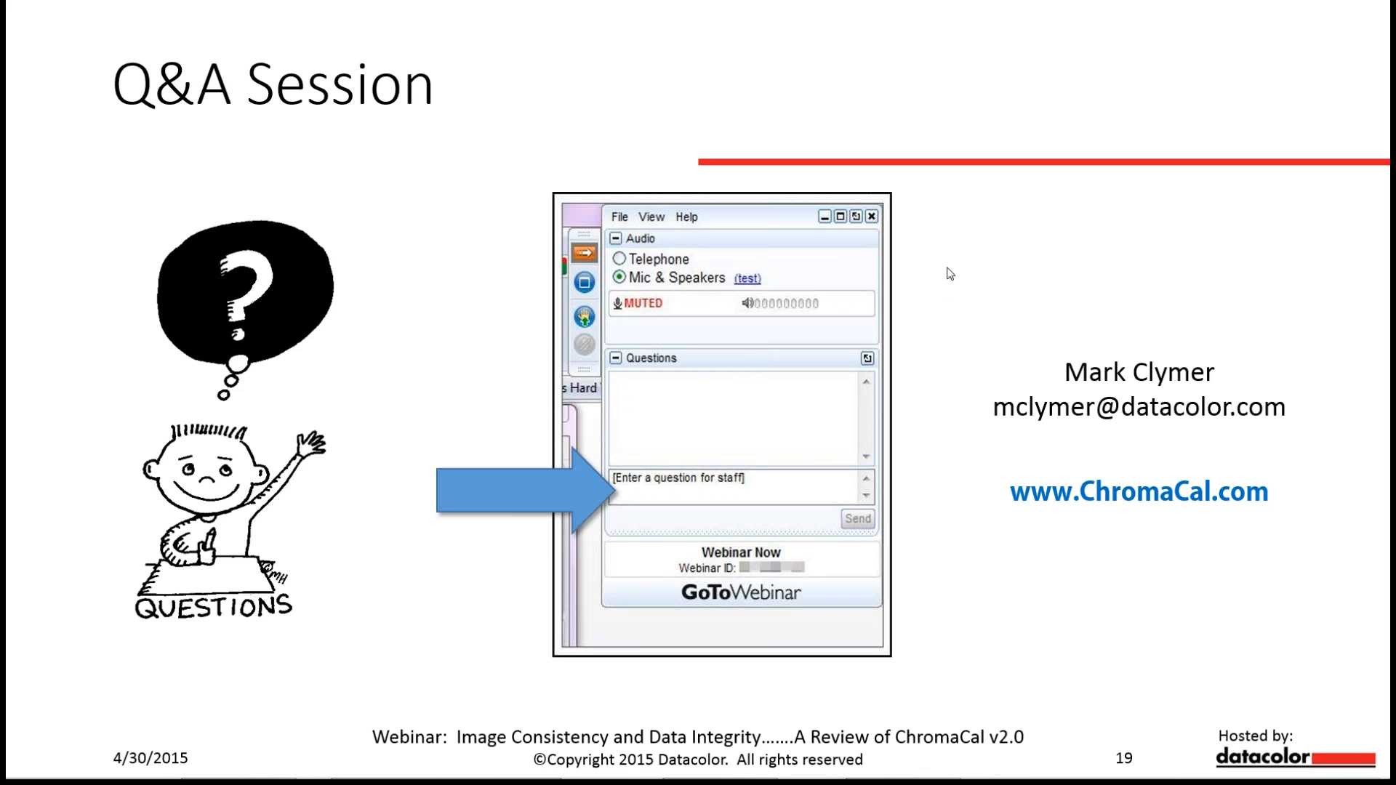
pyautogui.moveTo(1091, 526)
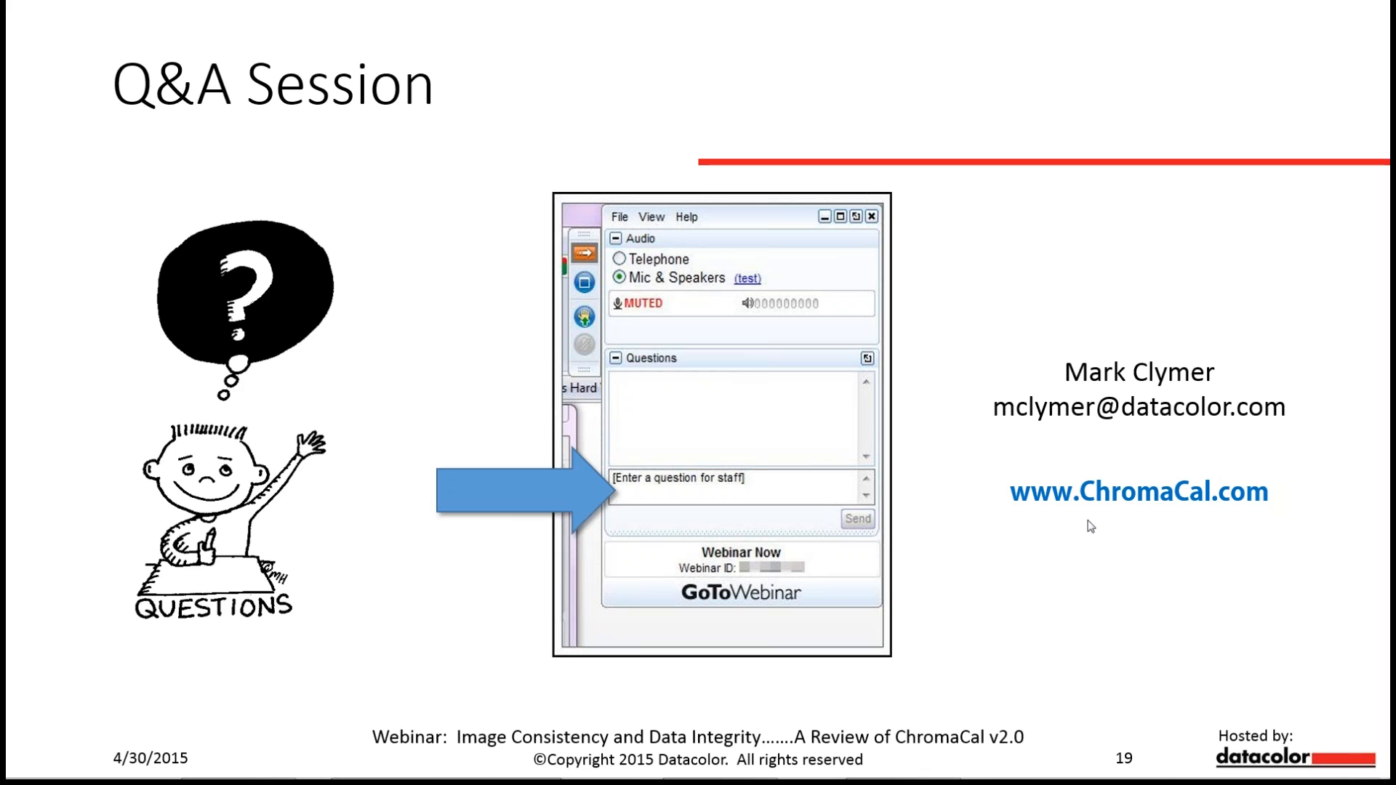